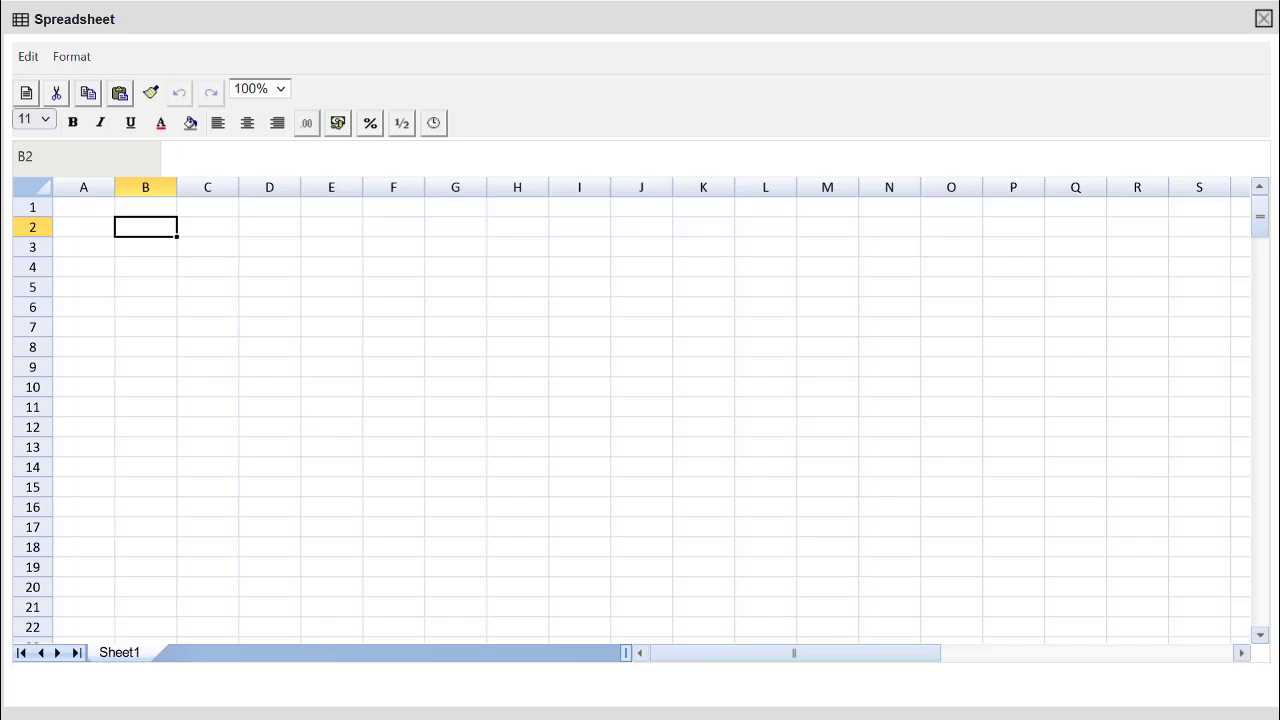
mouse_move(144, 232)
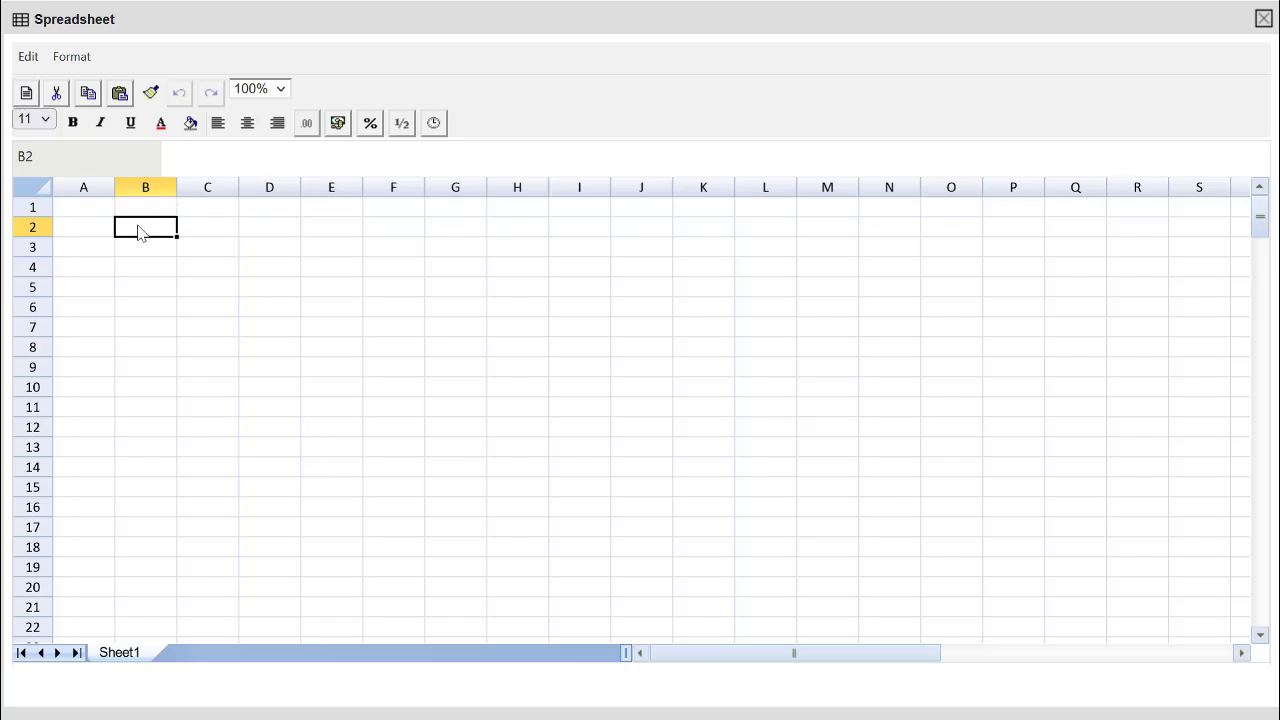
Step: Enter the headings Production in B2 and Demand in C2
text(Pro)
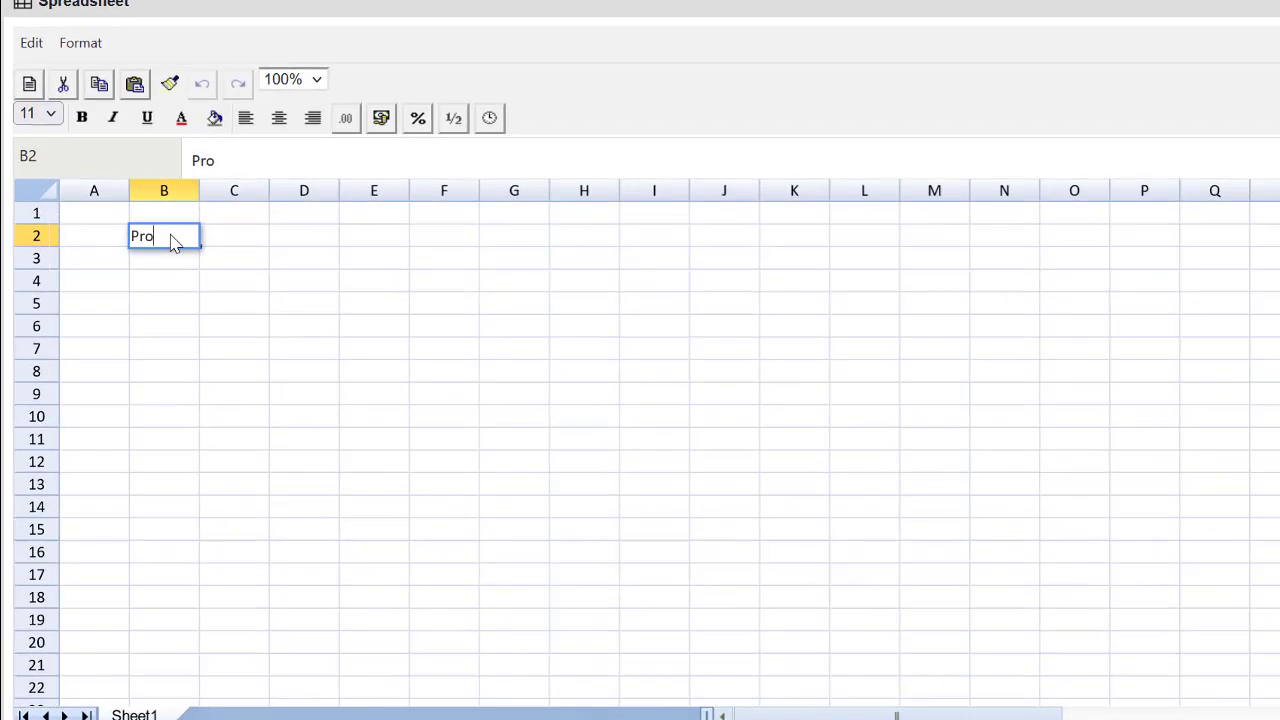
text(duction)
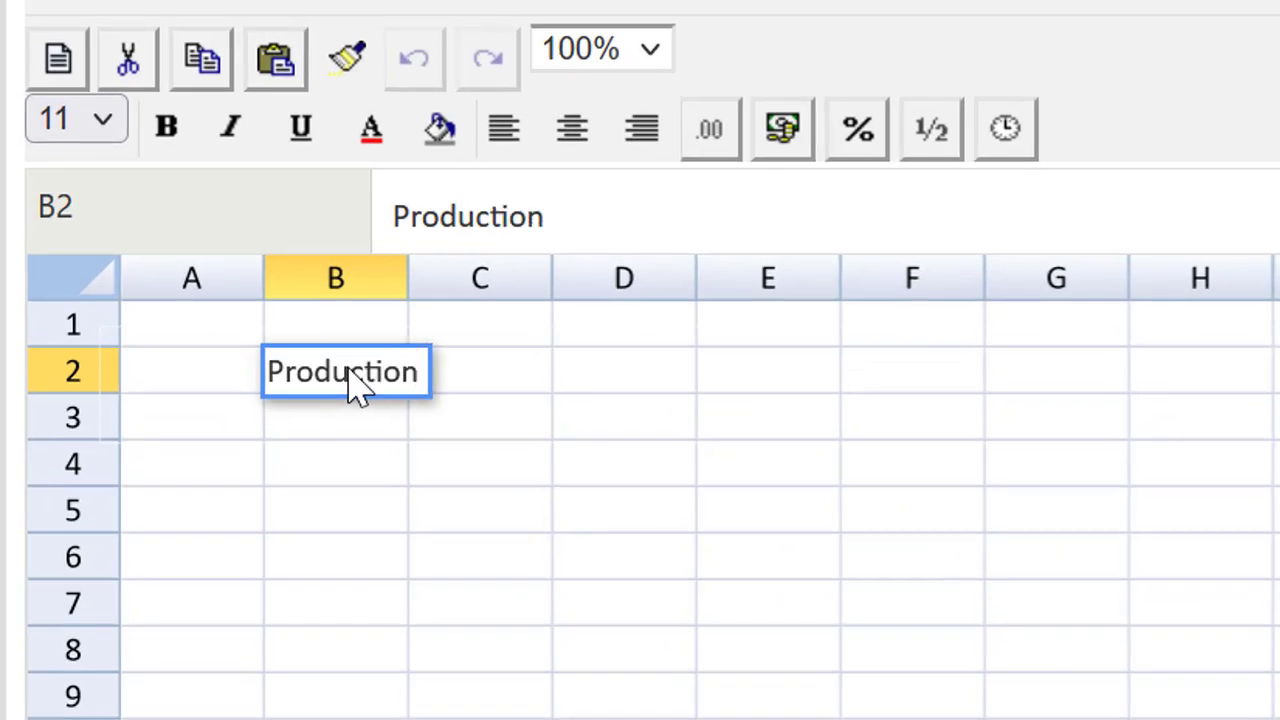
mouse_move(484, 404)
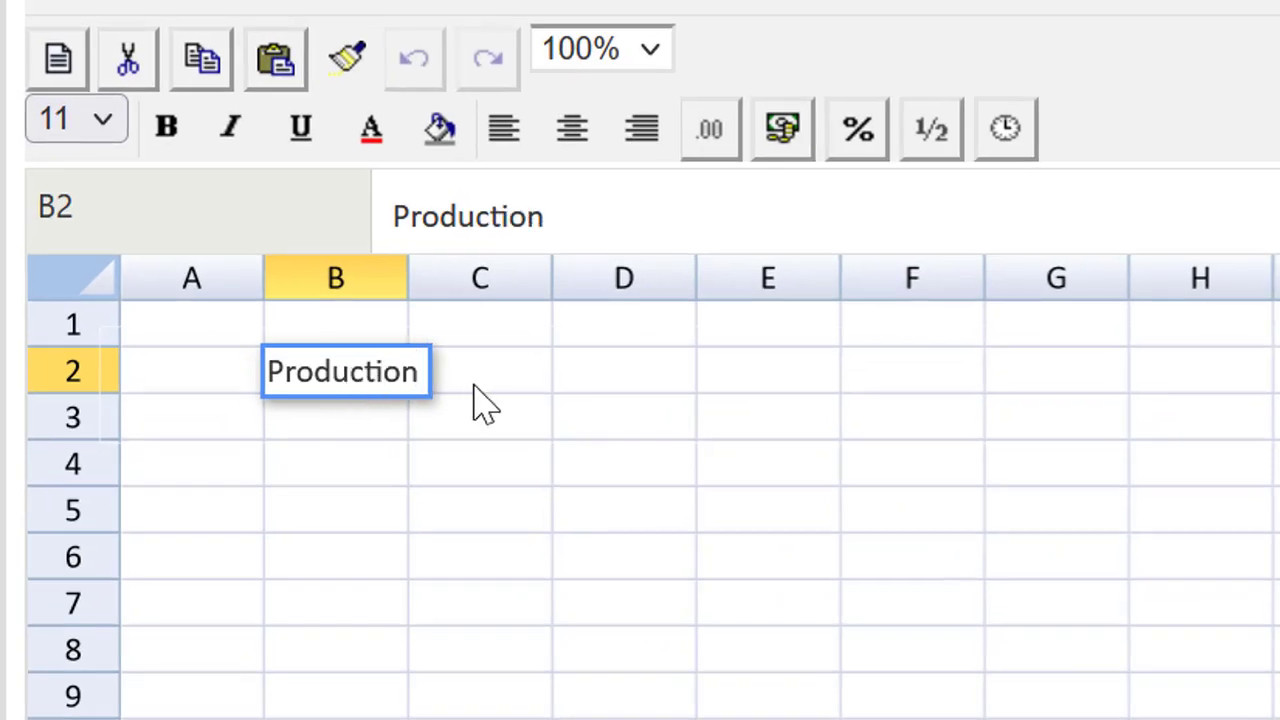
click(480, 370)
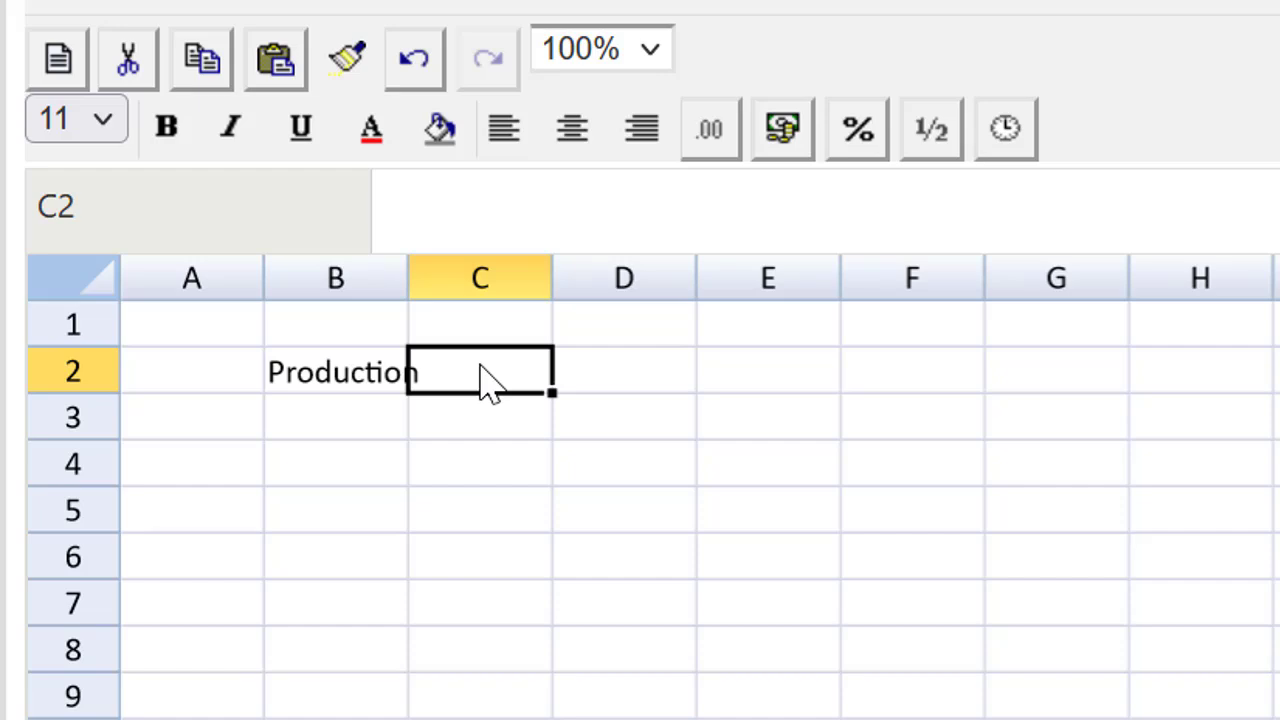
text(Demand)
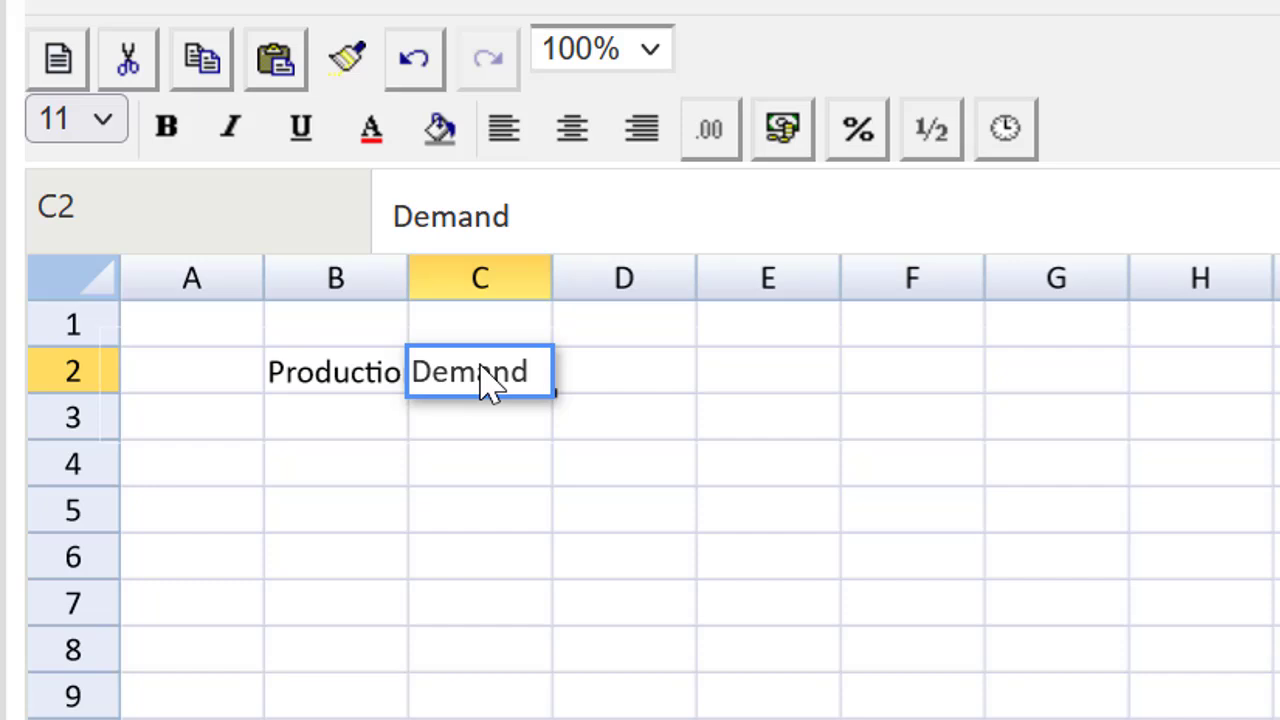
key(Return)
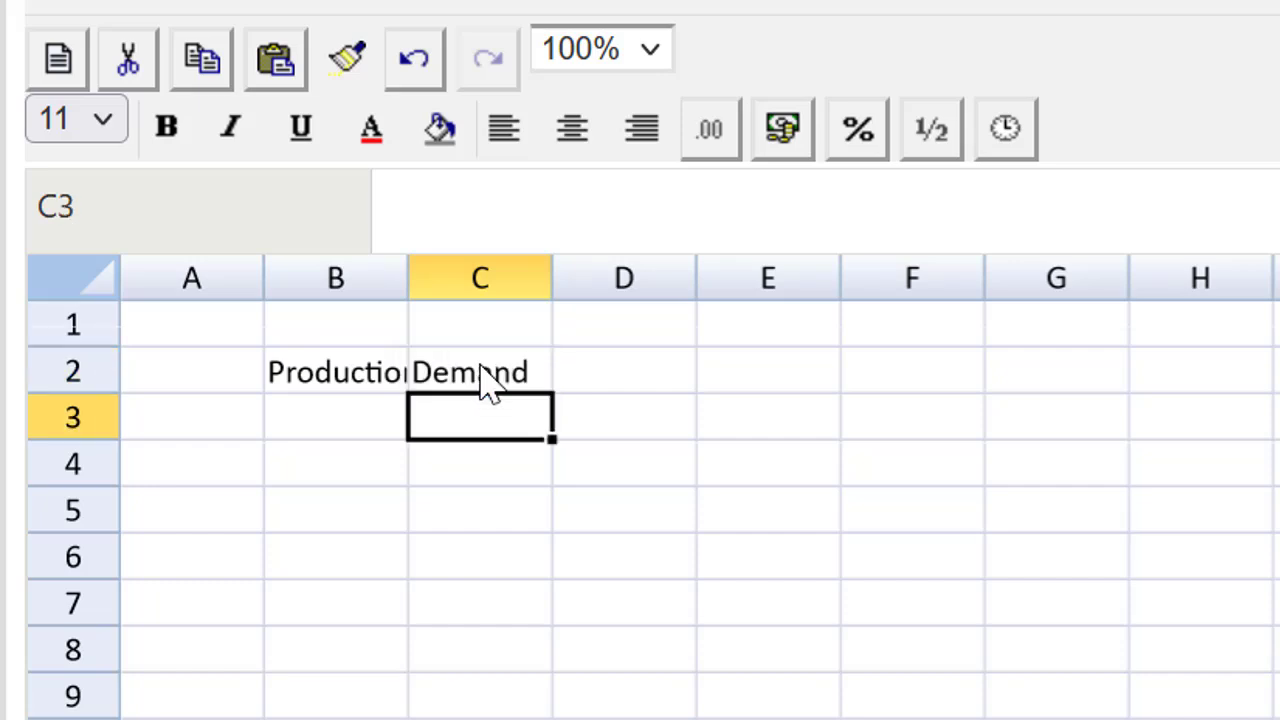
Step: Enter the headings Sales $9 in D2 and Costs $4 in E2
click(624, 370)
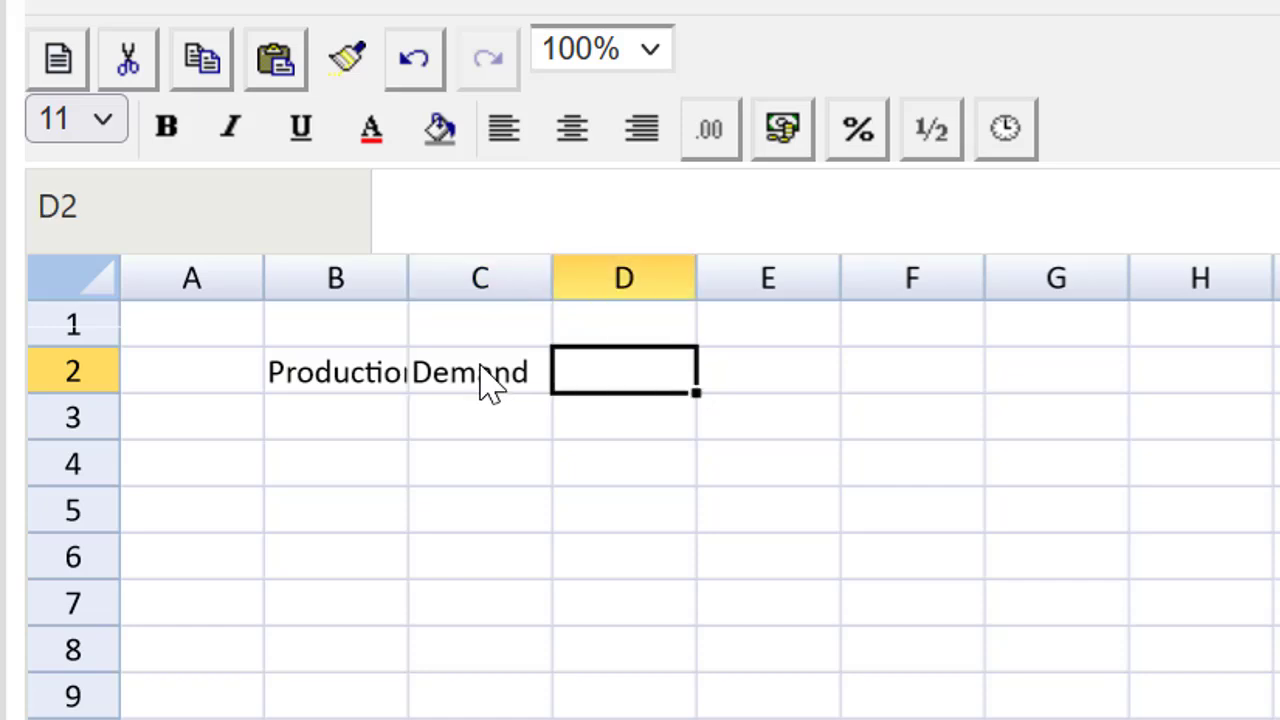
text(Sales)
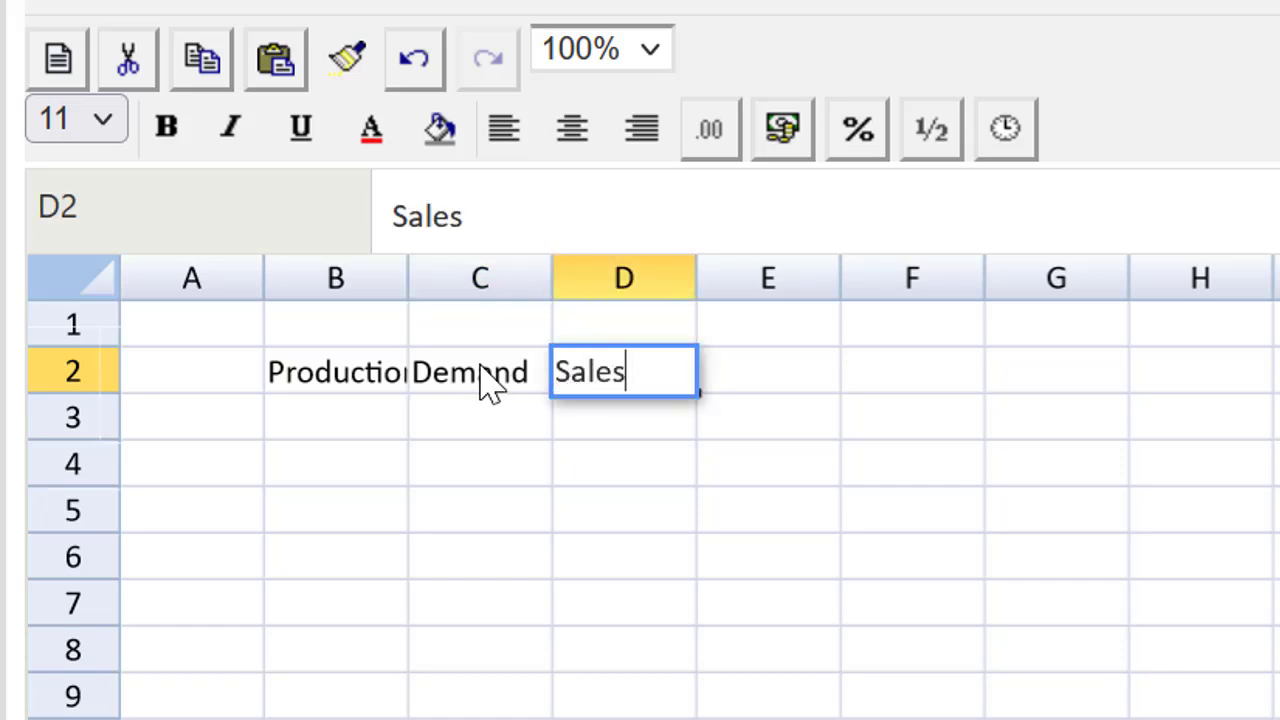
text($)
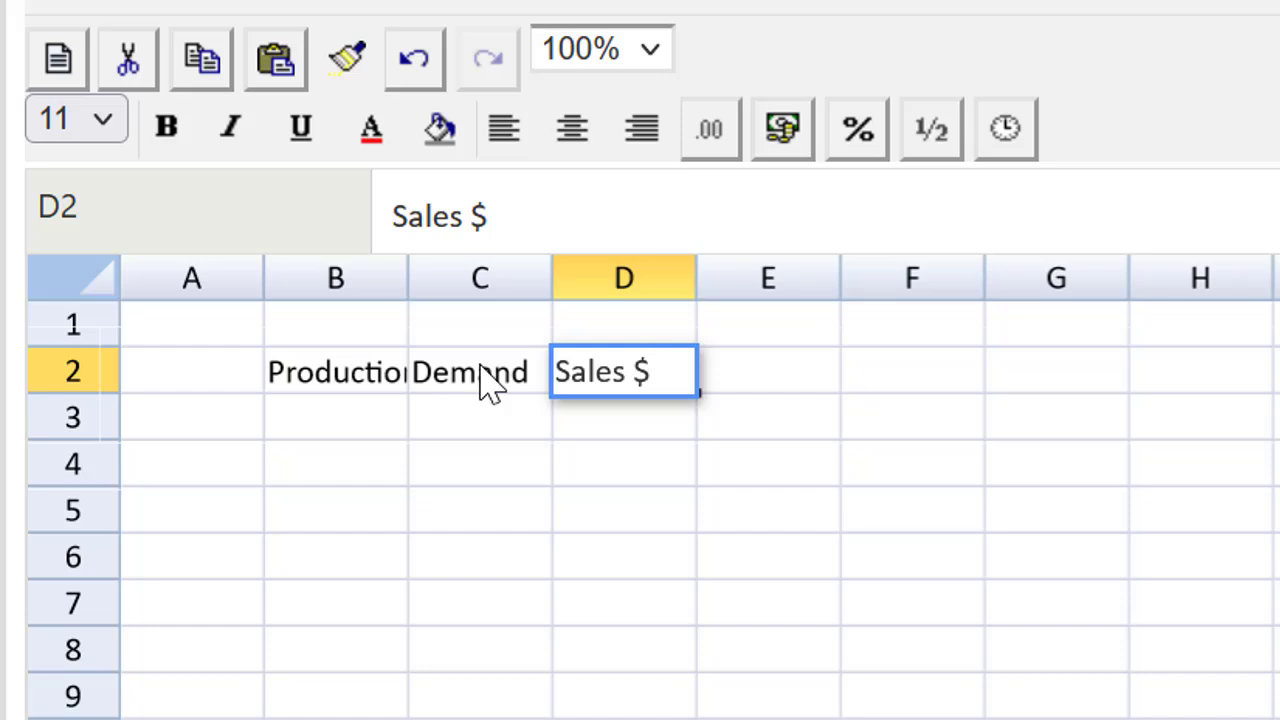
text(9)
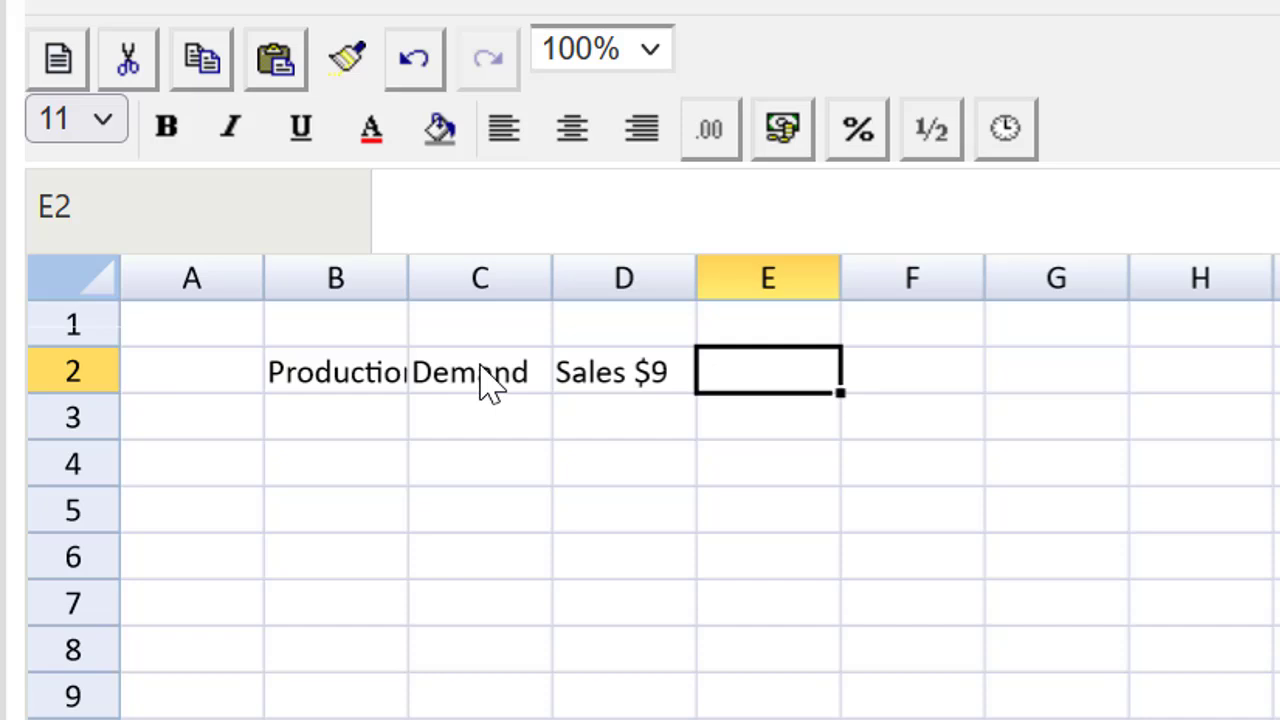
text(Costs)
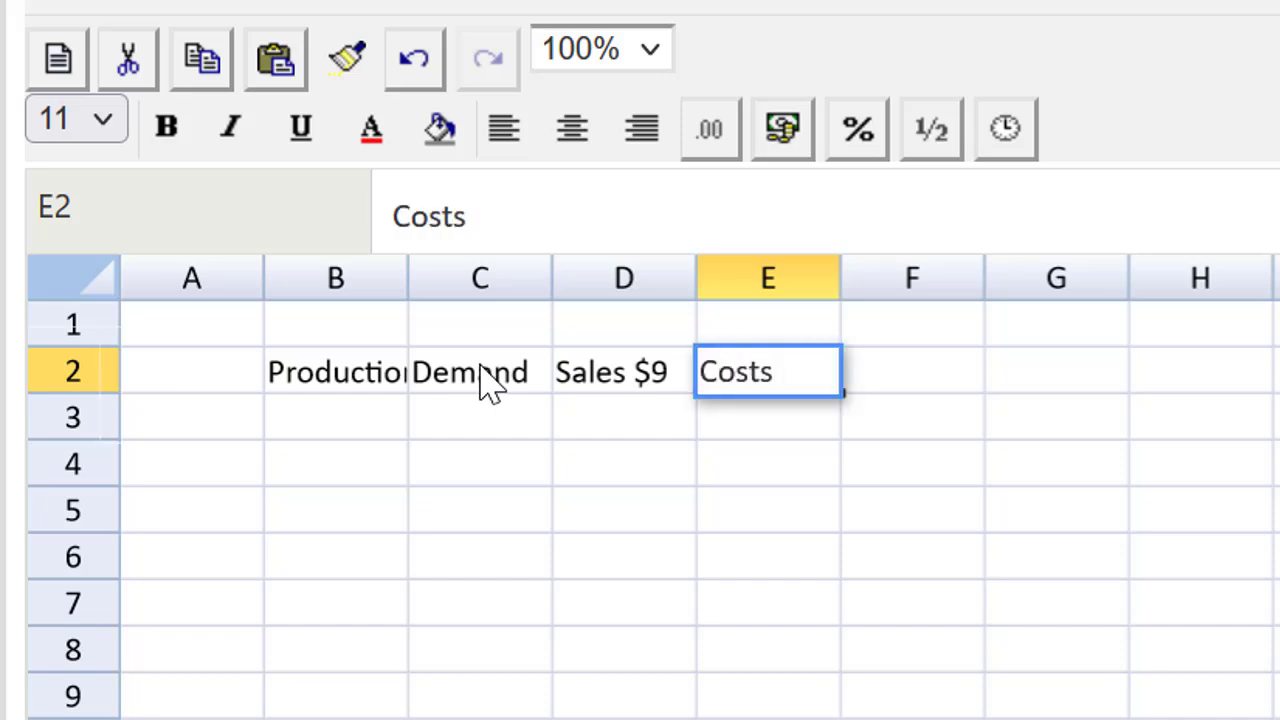
text($4)
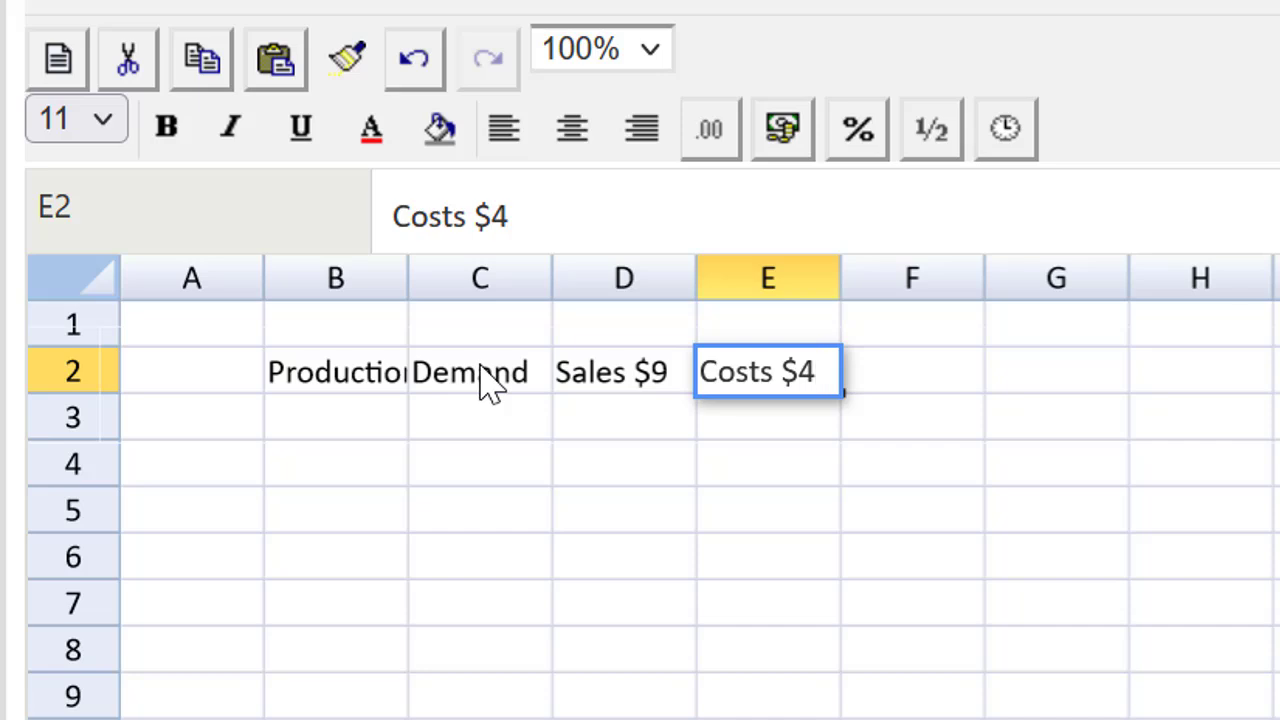
double_click(760, 370)
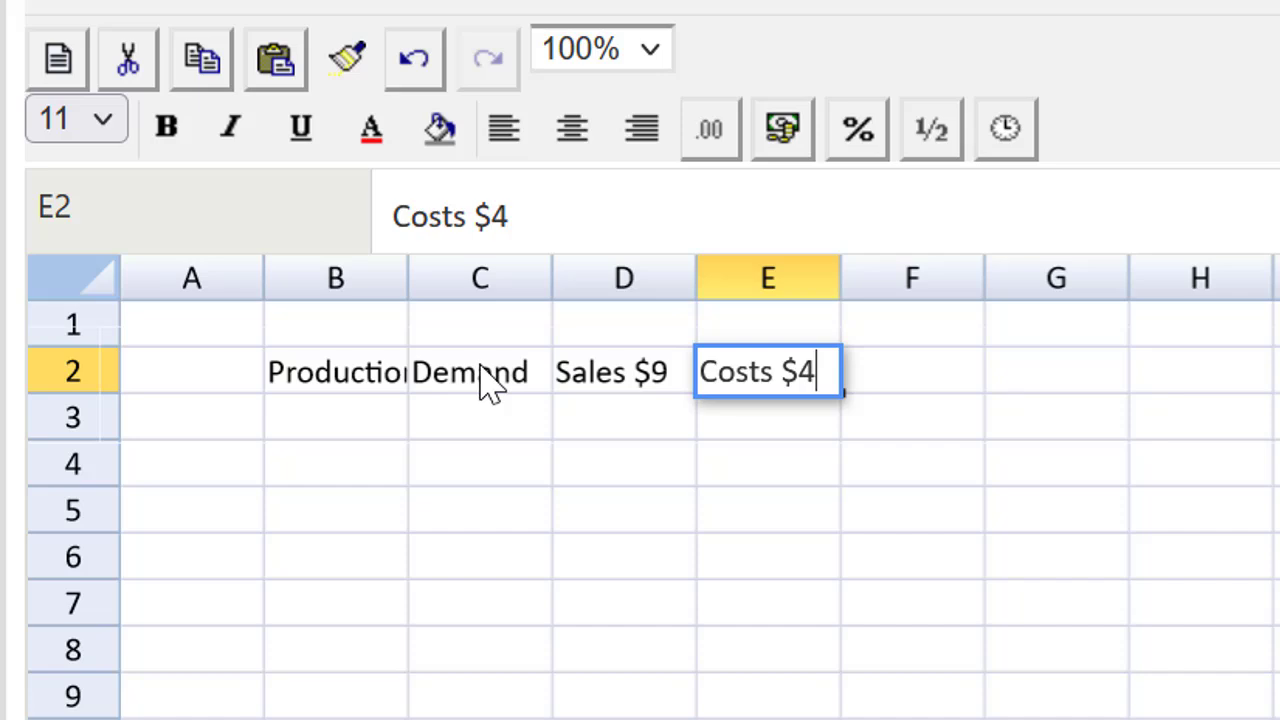
Step: Add Disposal $0.5 in F2 (correcting the mistyped 3) and Profit in G2
key(Tab)
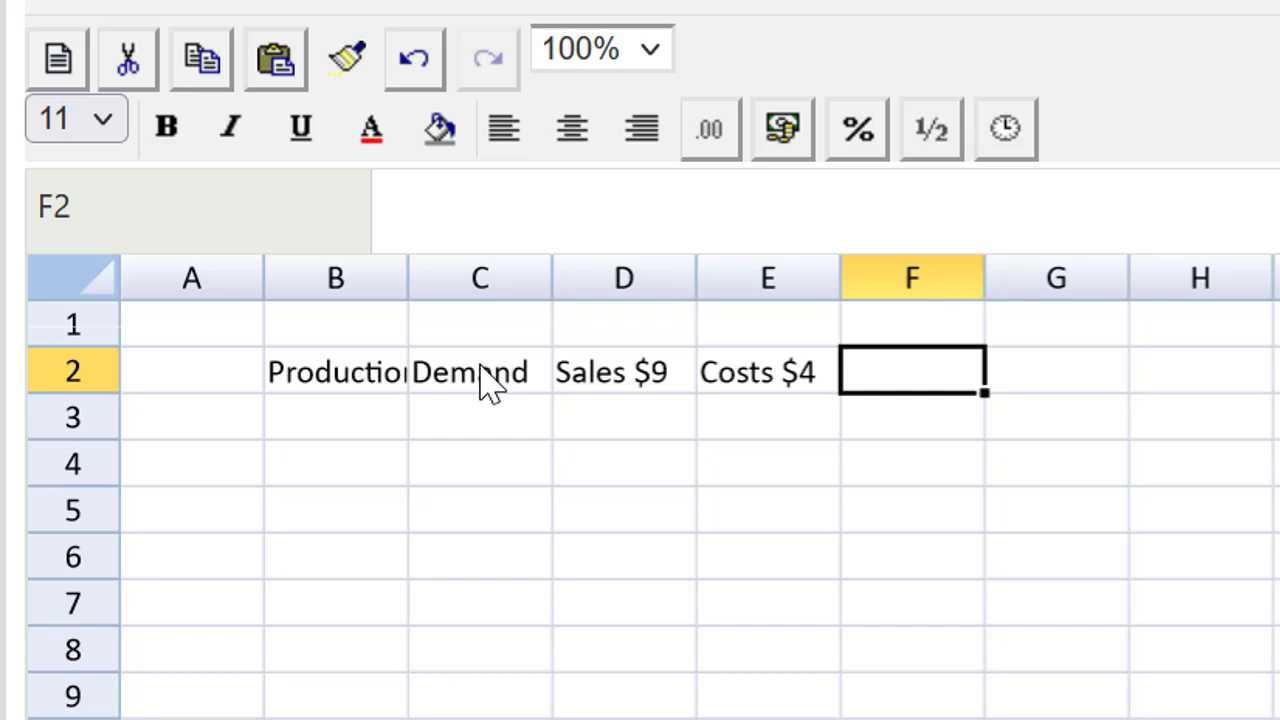
text(Dis)
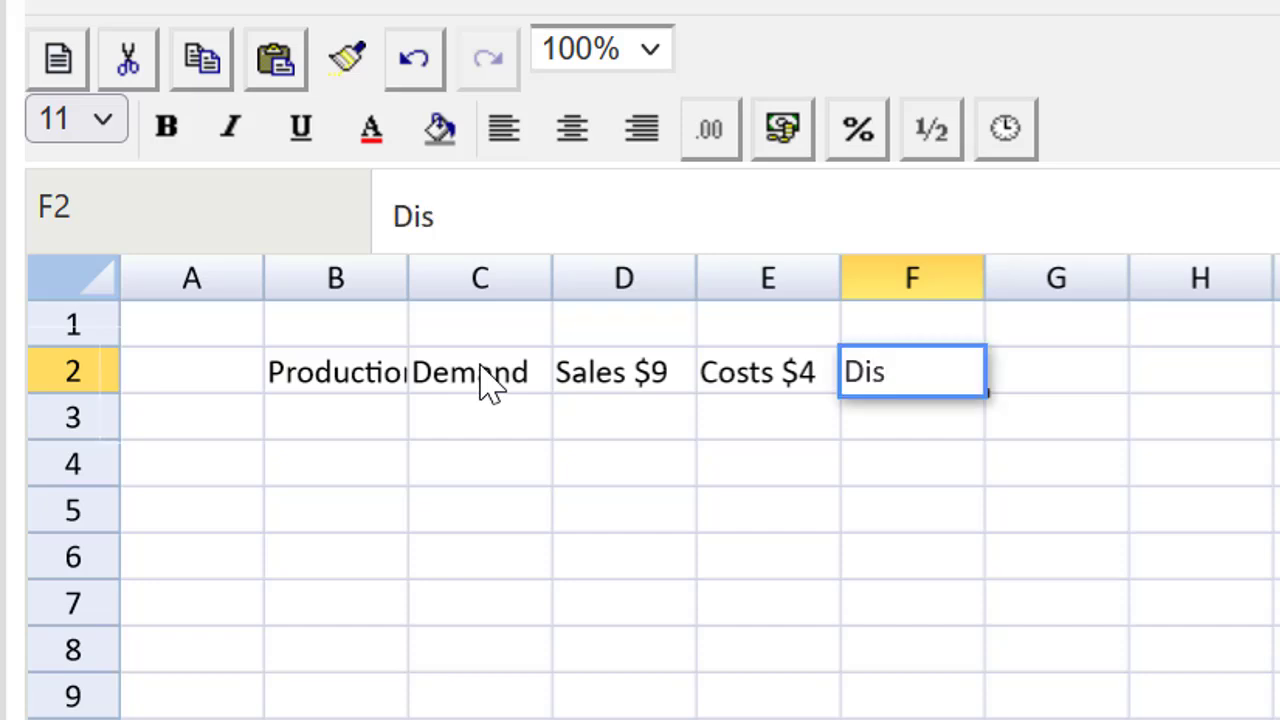
text(posal)
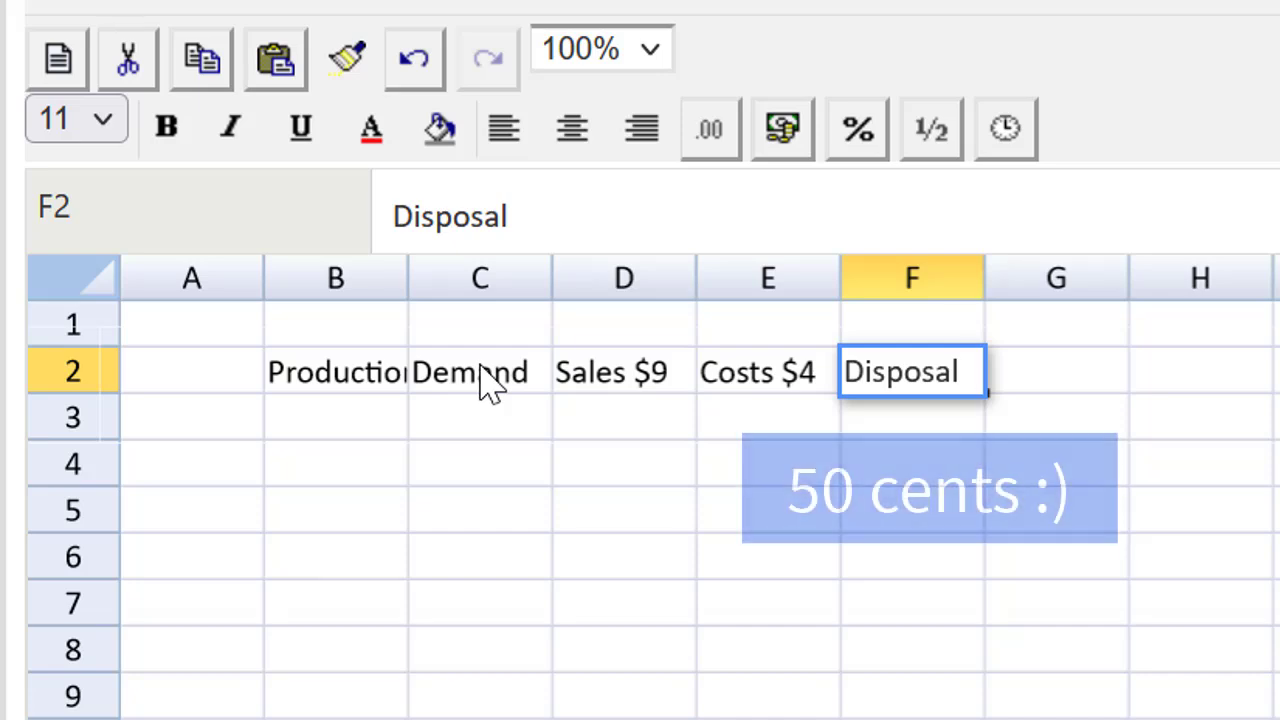
text($0.3)
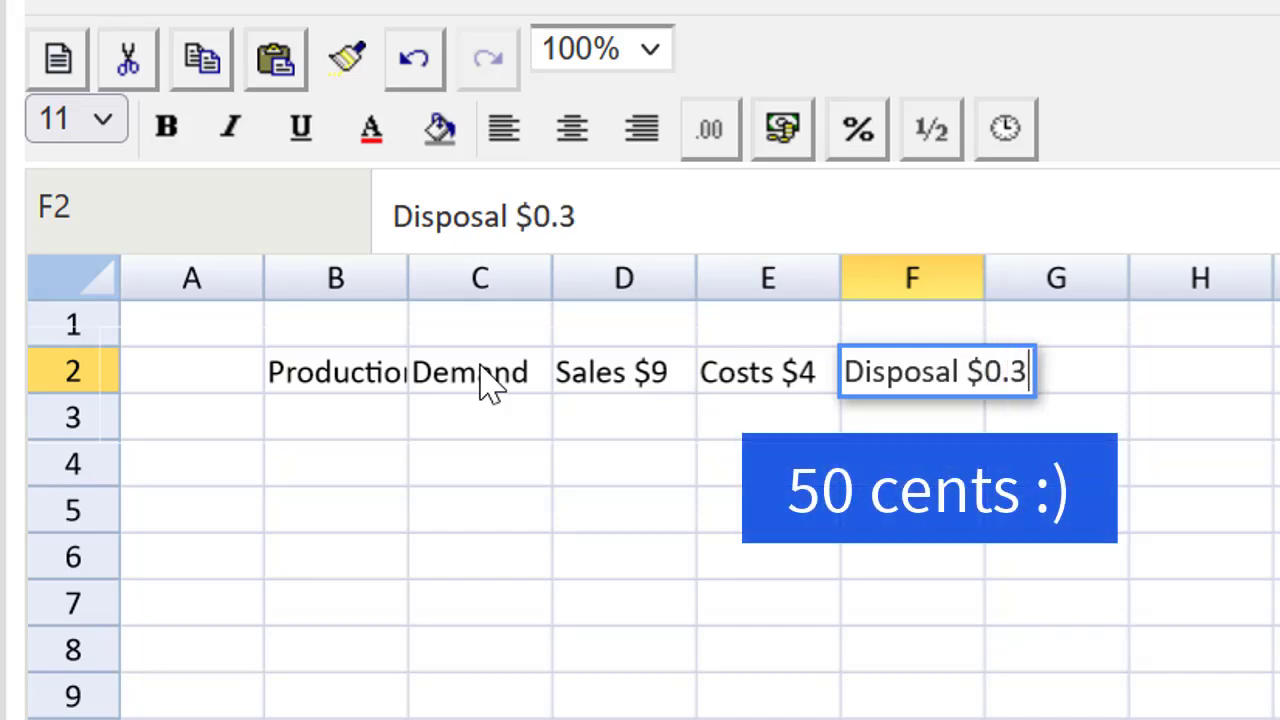
key(backspace)
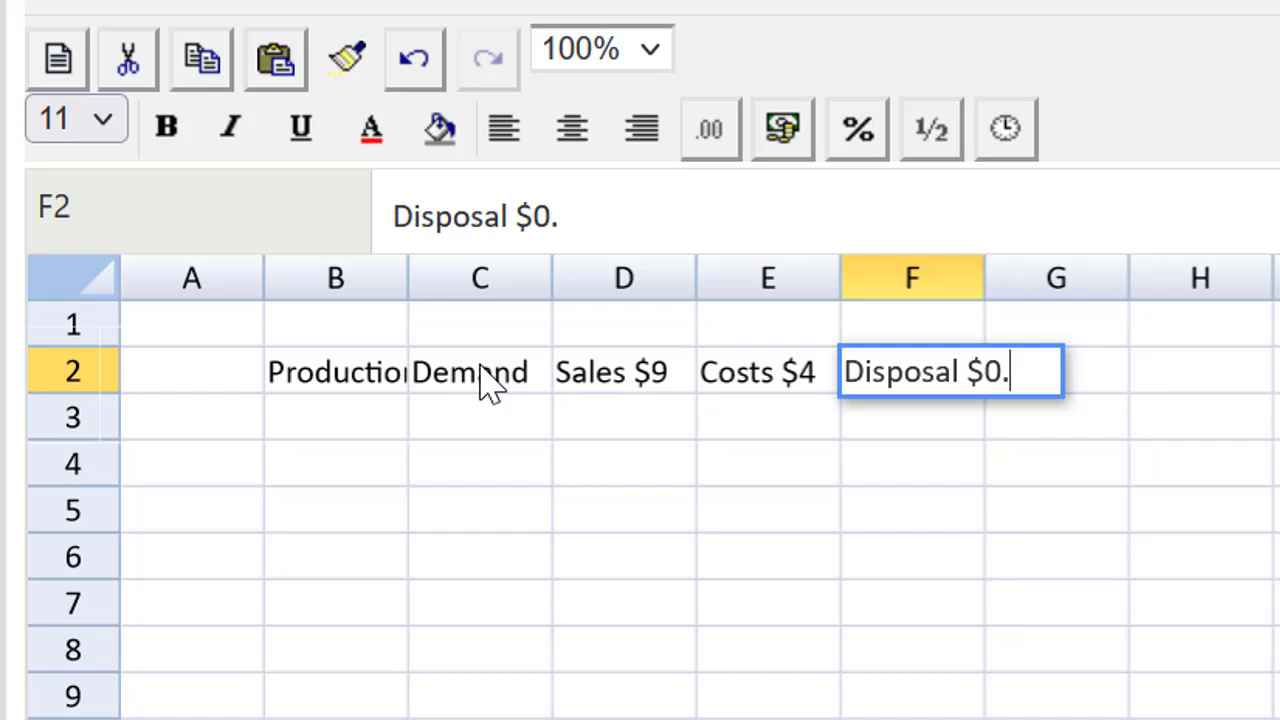
text(5)
key(Return)
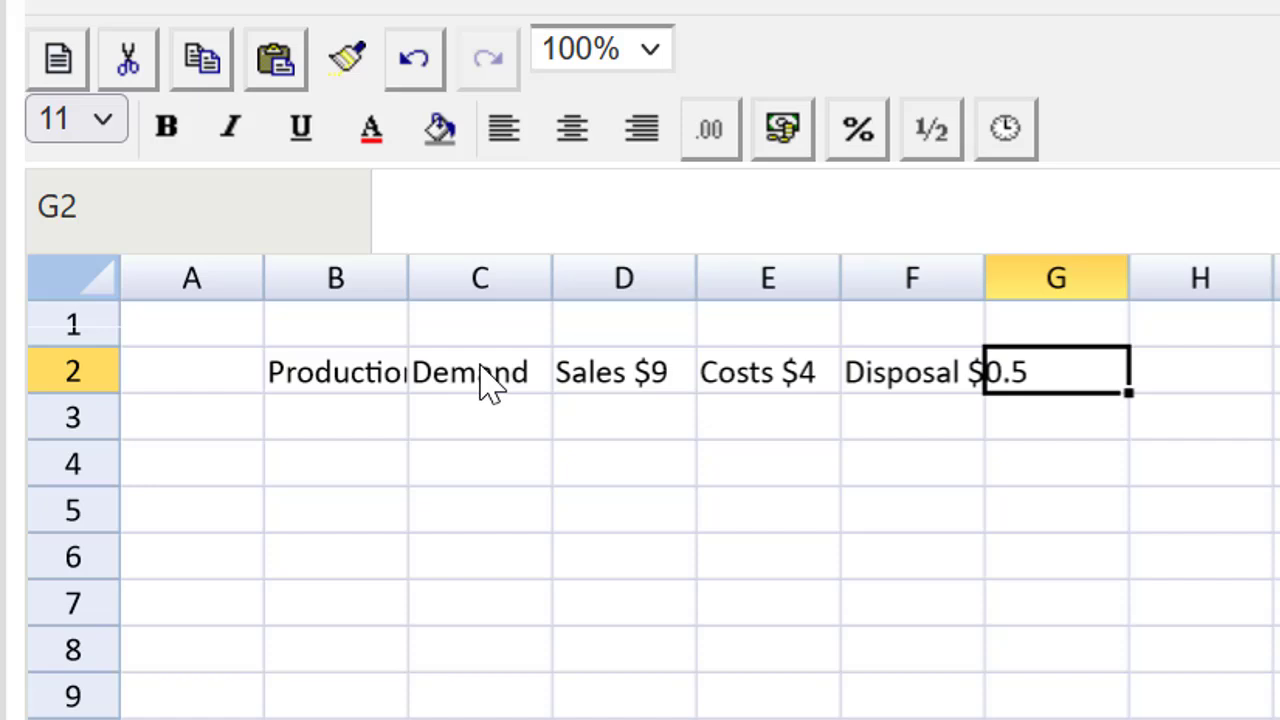
text(Profit)
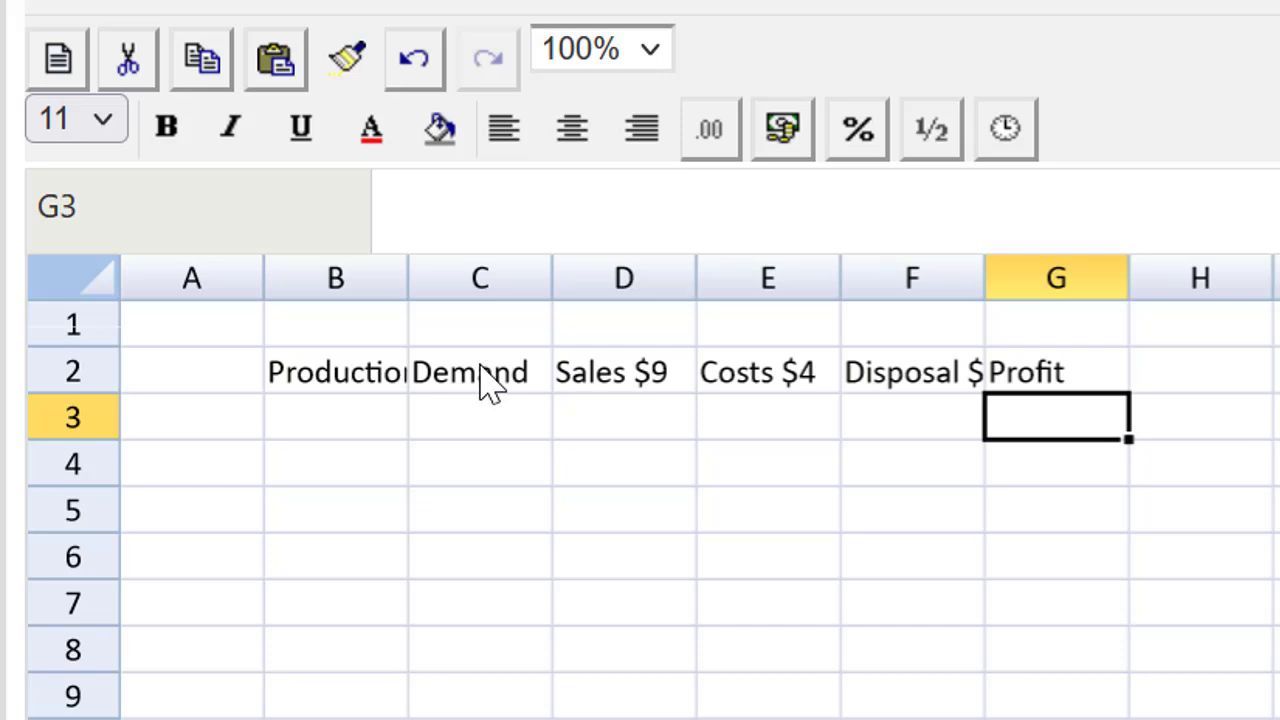
Step: Autofit columns B to G to their headings and bold the header row B2:G2
click(336, 276)
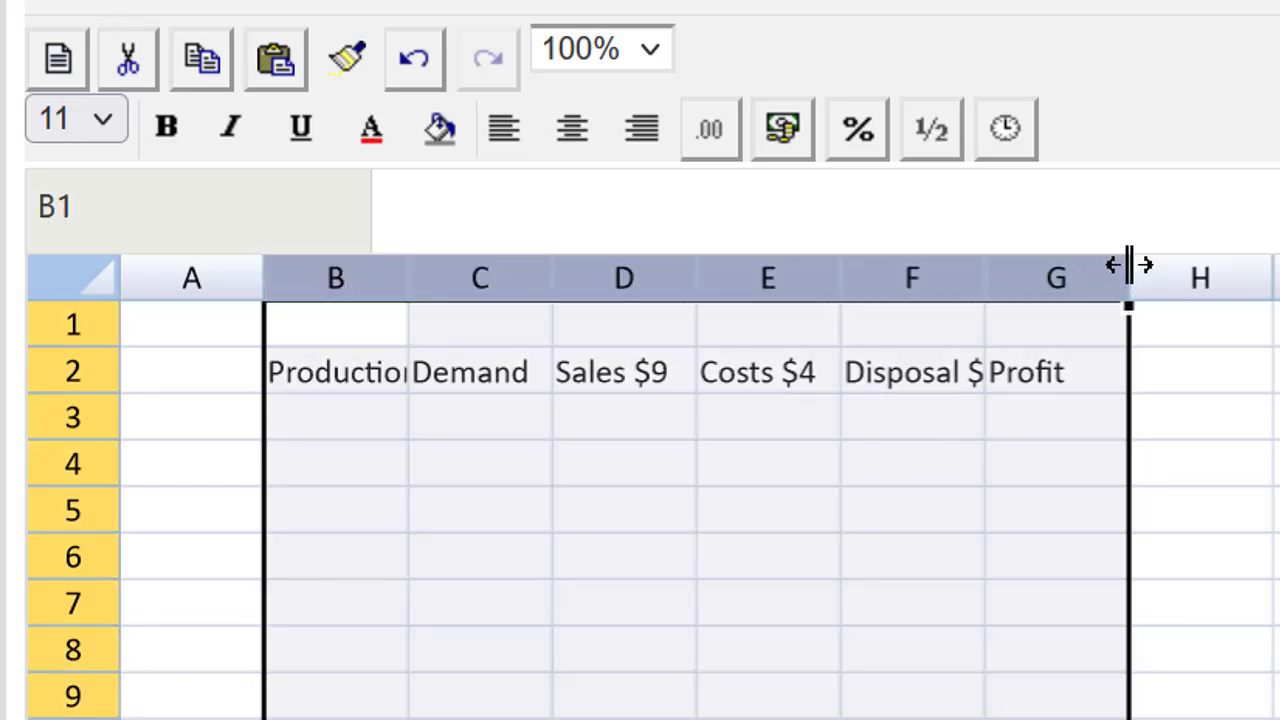
click(1032, 556)
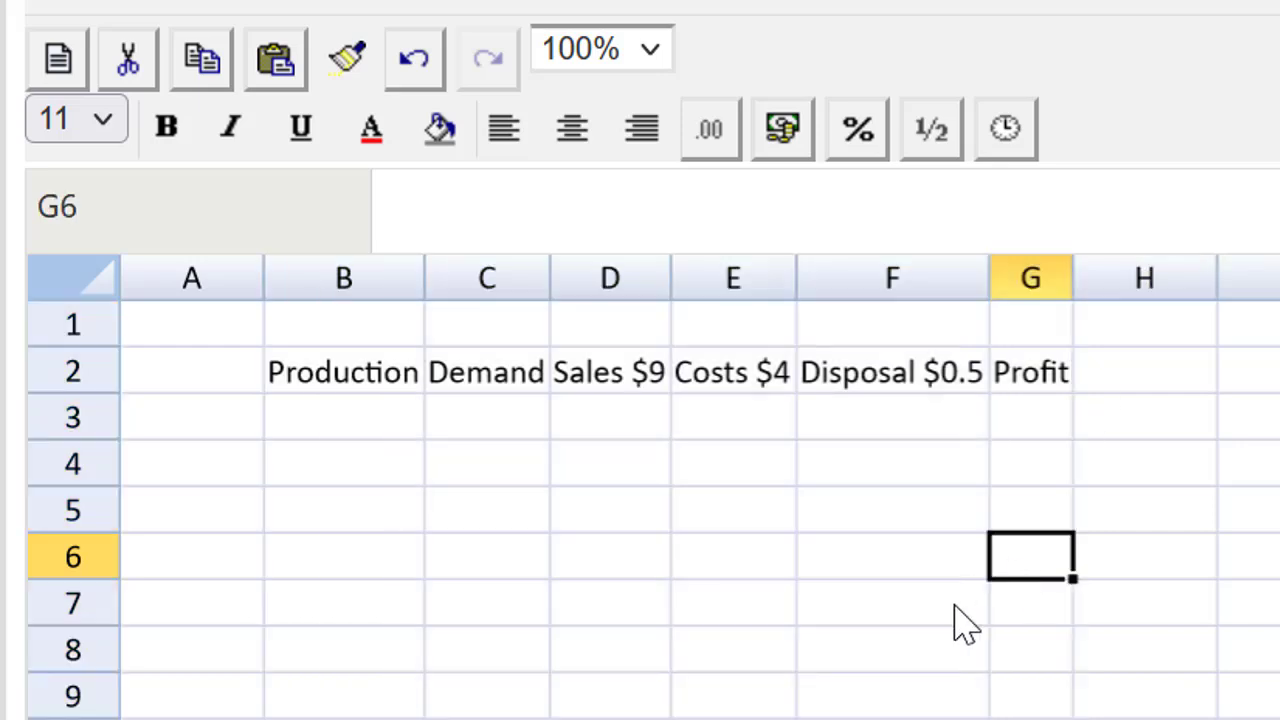
mouse_move(964, 624)
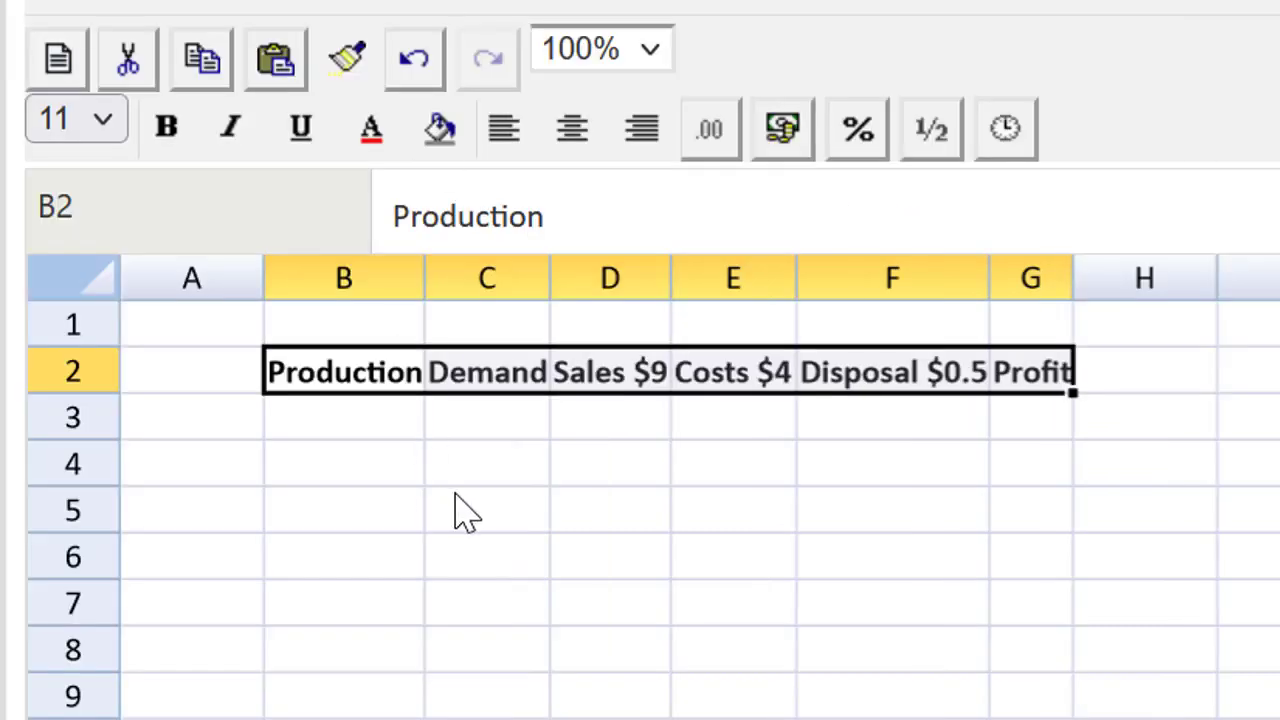
click(488, 510)
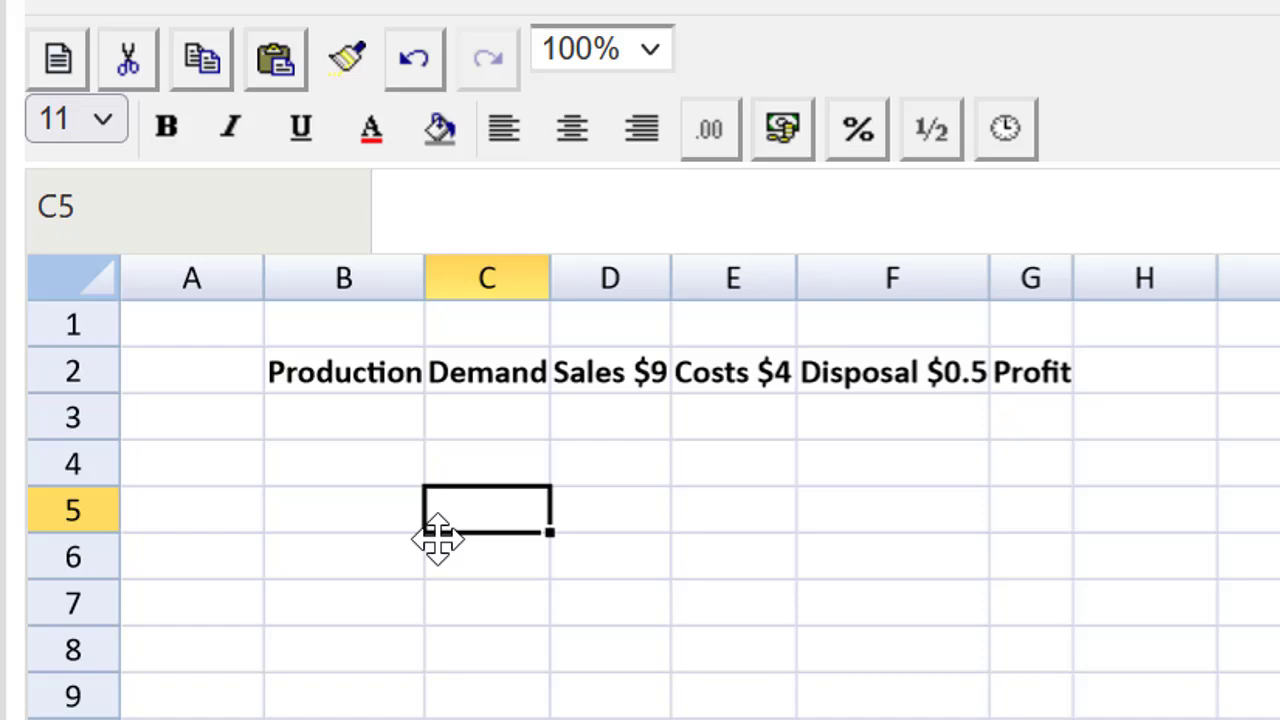
Step: Enter production 200 in B3 with a (000) units note, and demand levels down column C from C3
click(344, 418)
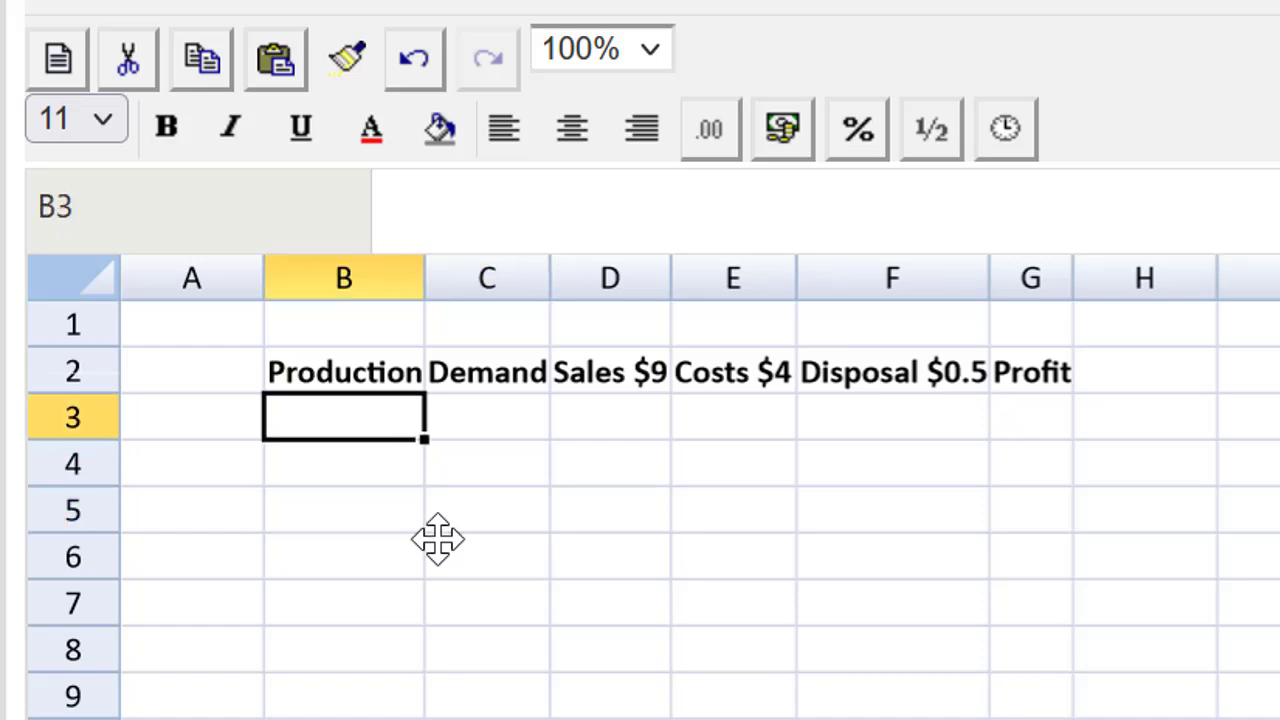
text(200)
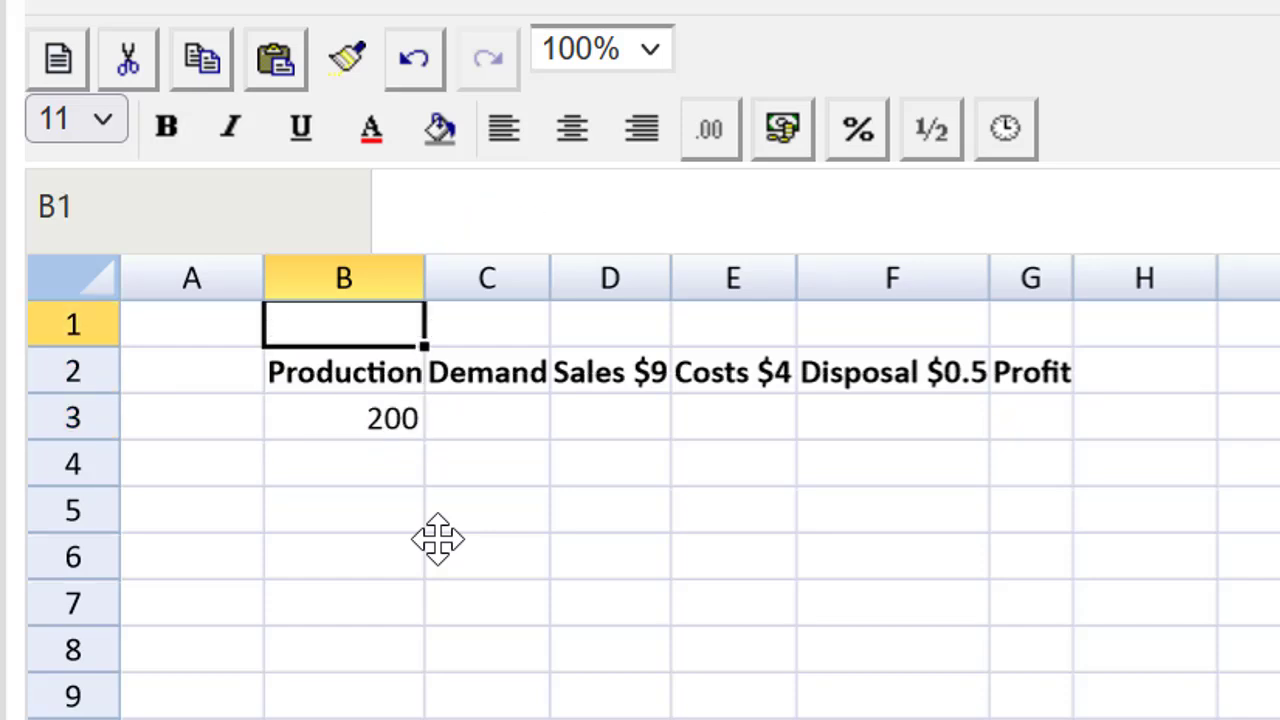
text((000)
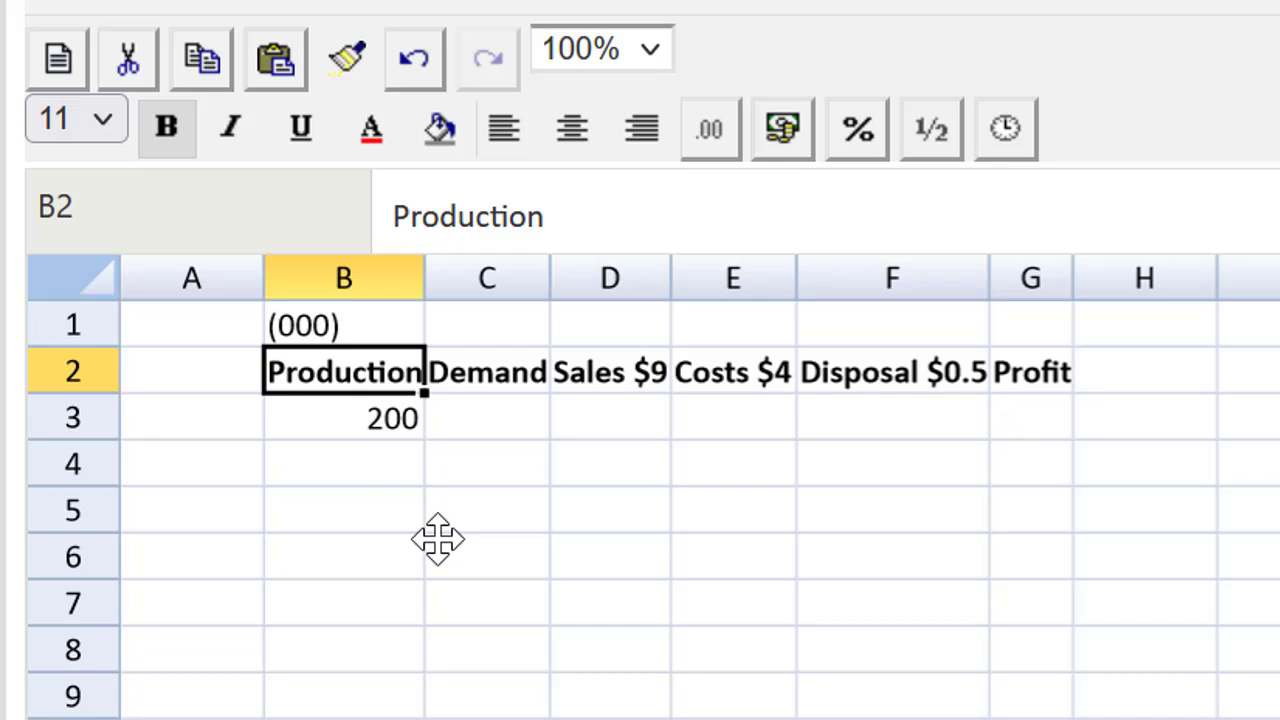
click(344, 464)
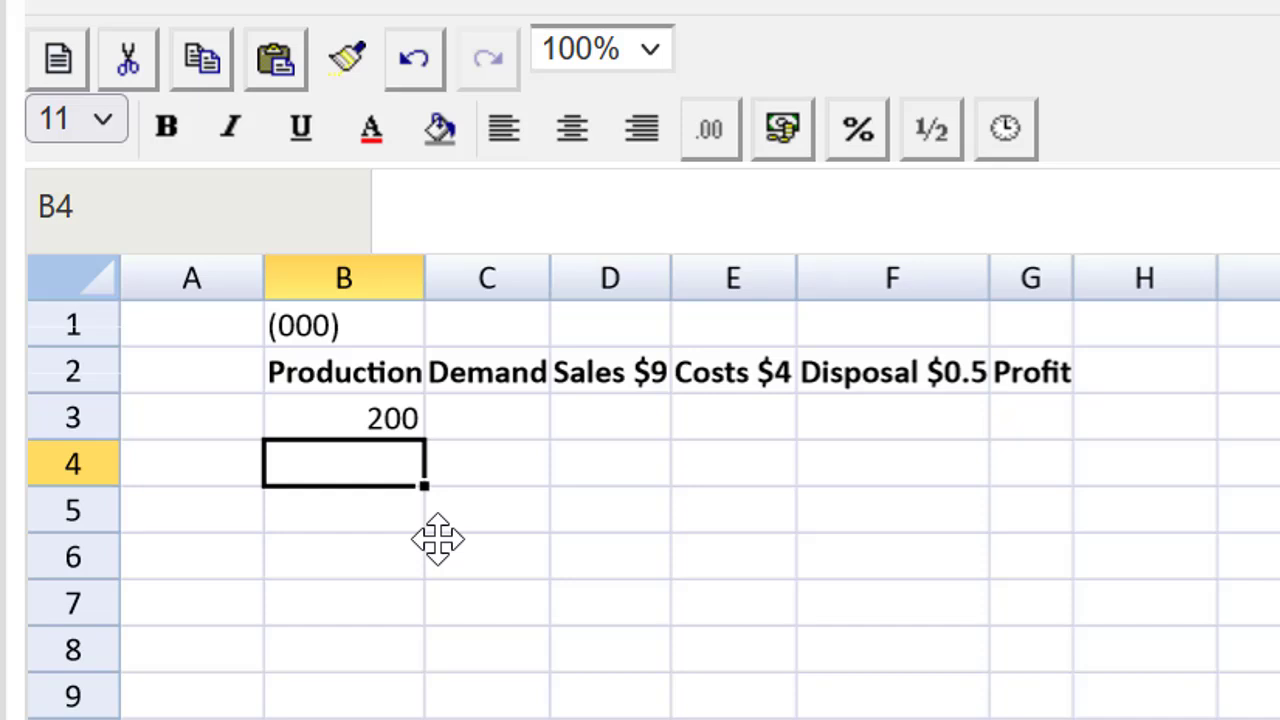
click(488, 418)
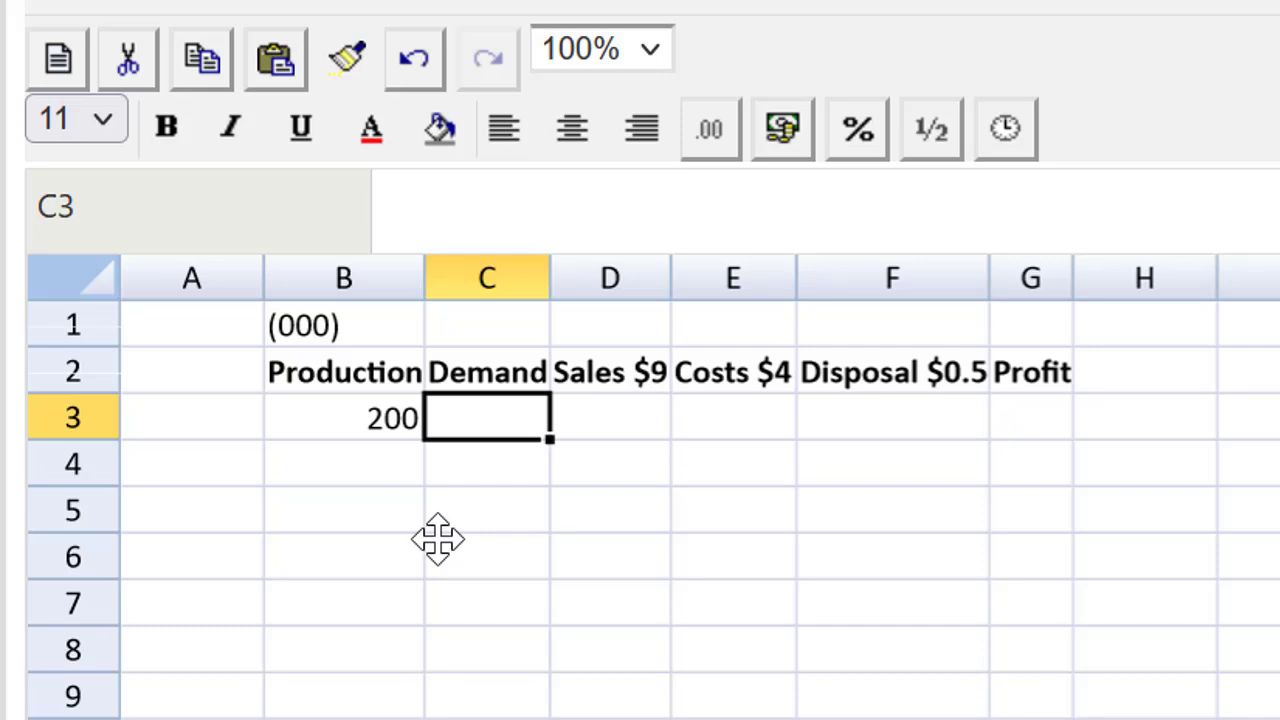
text(200)
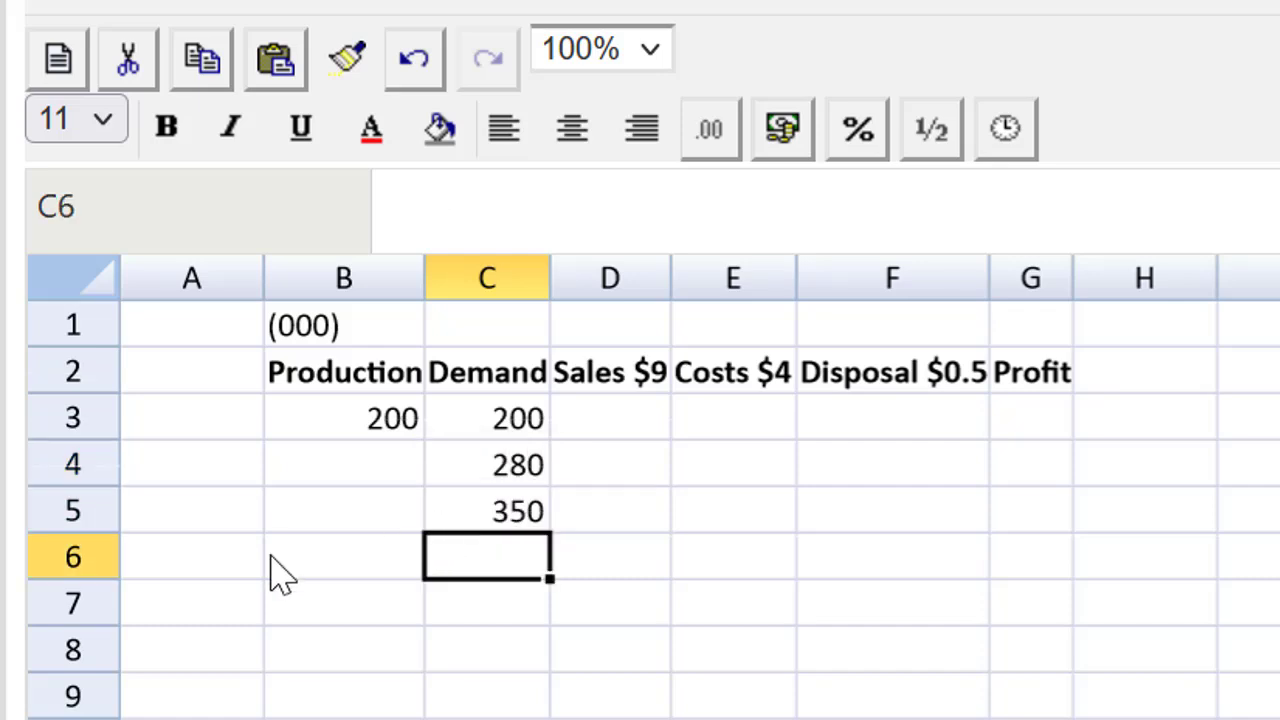
click(344, 556)
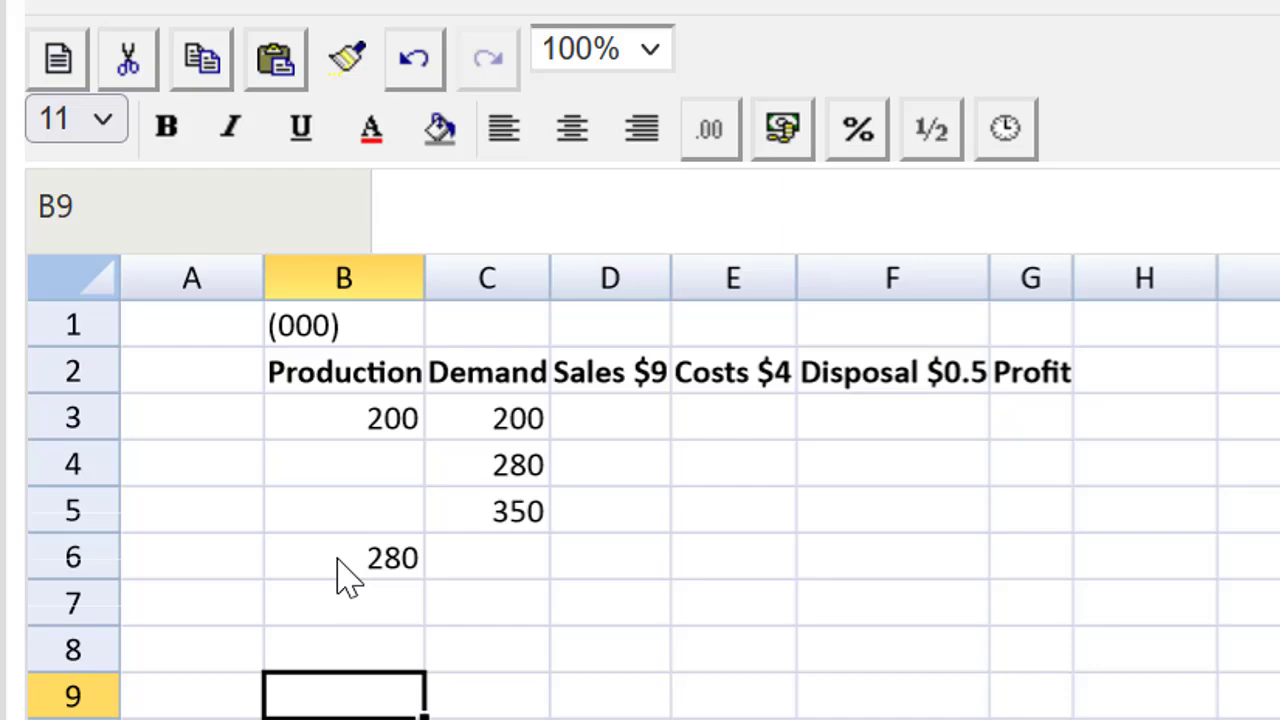
Step: Enter production 350 in B9 and copy each production value down its three-row block
text(350)
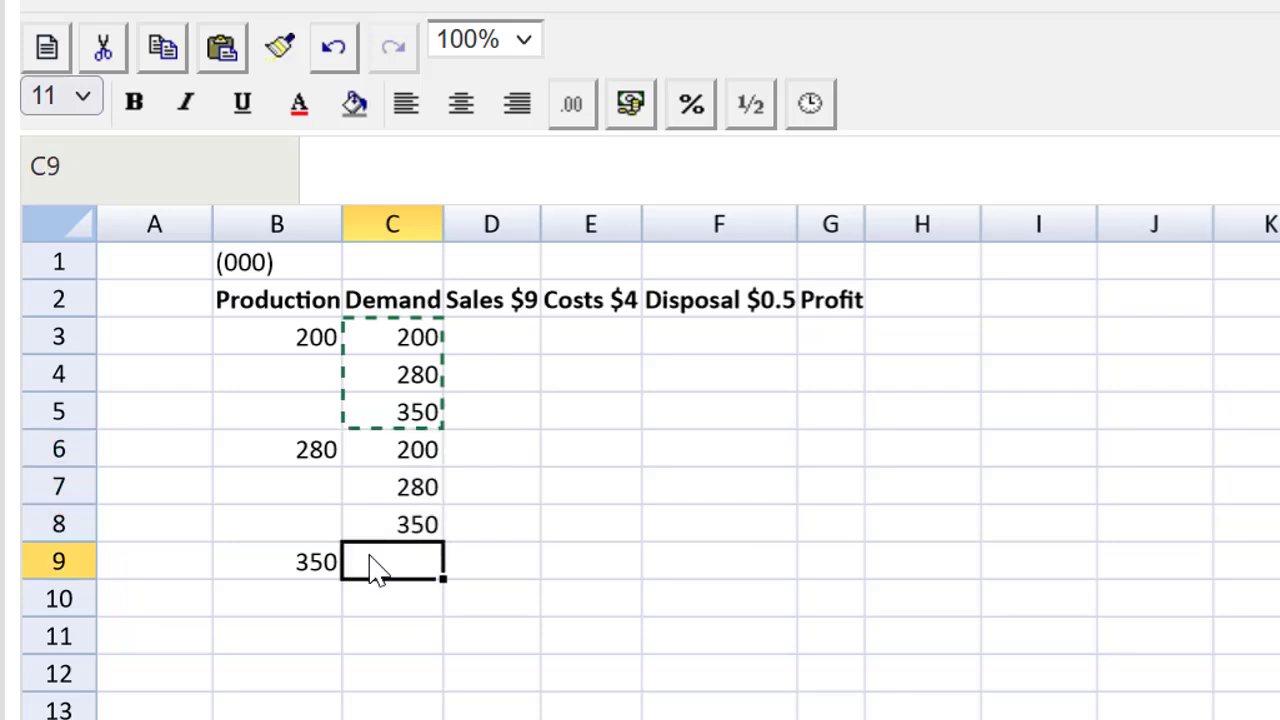
click(276, 336)
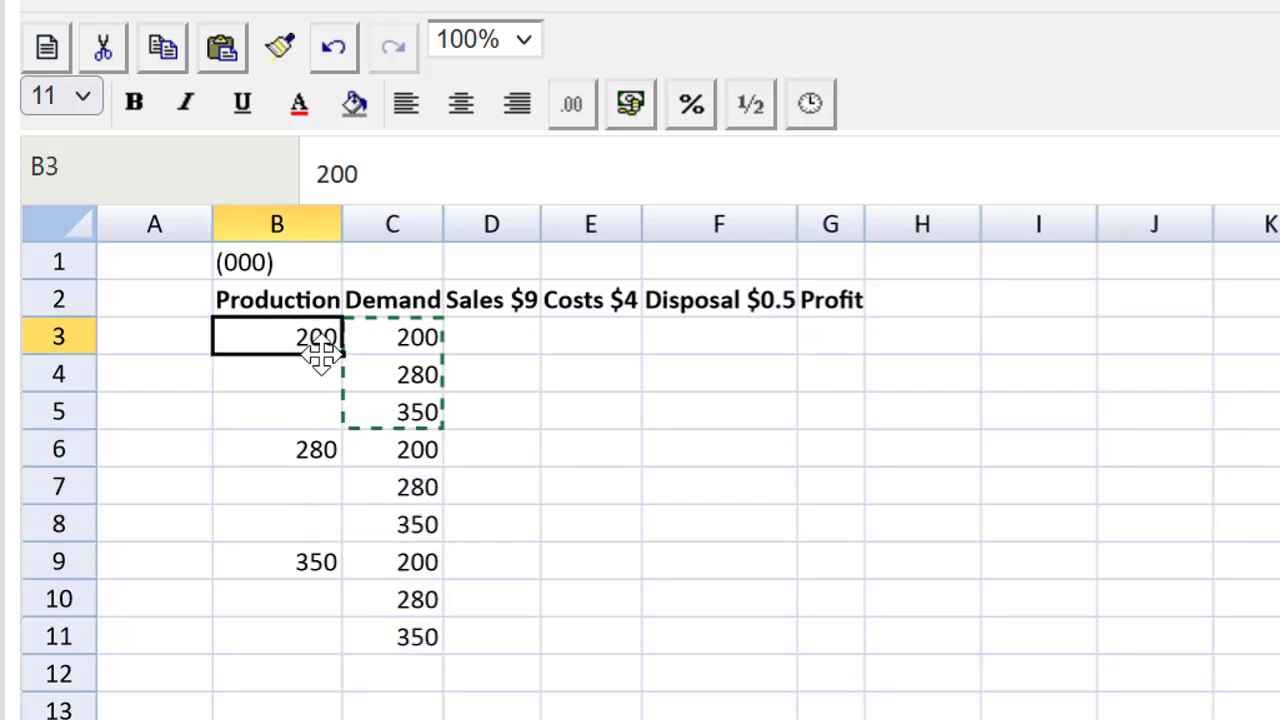
mouse_move(338, 358)
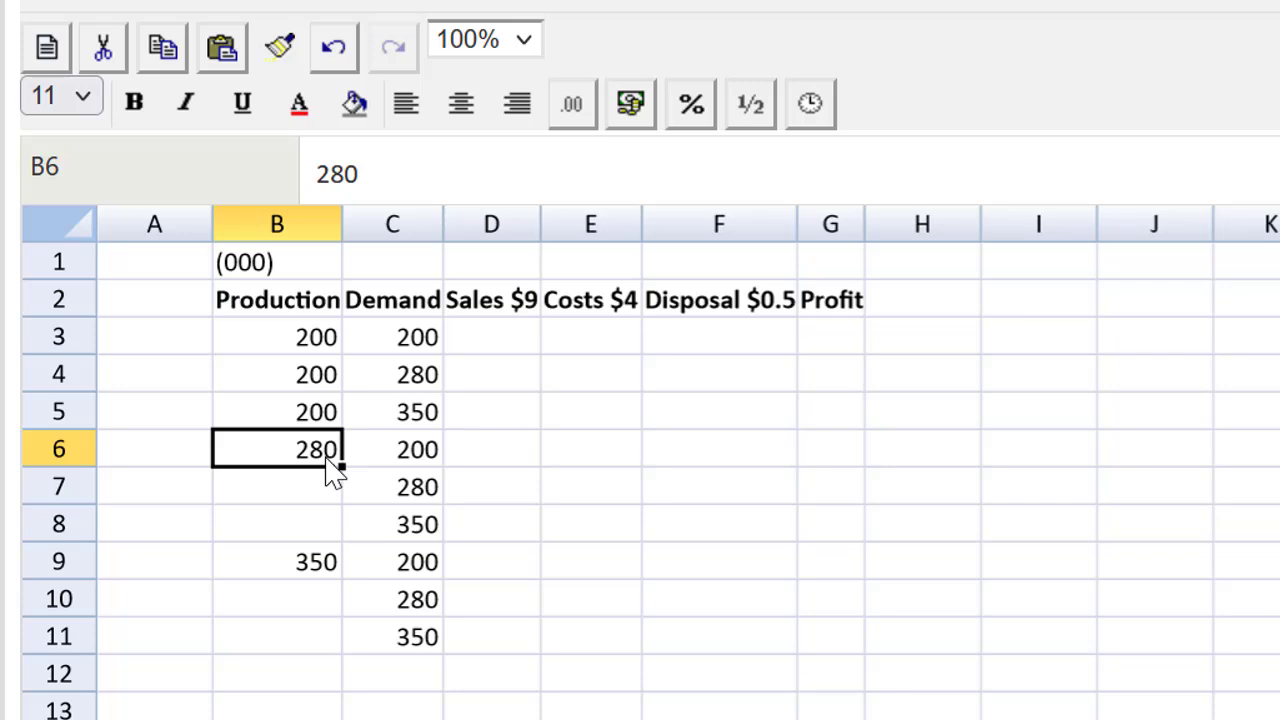
mouse_move(340, 470)
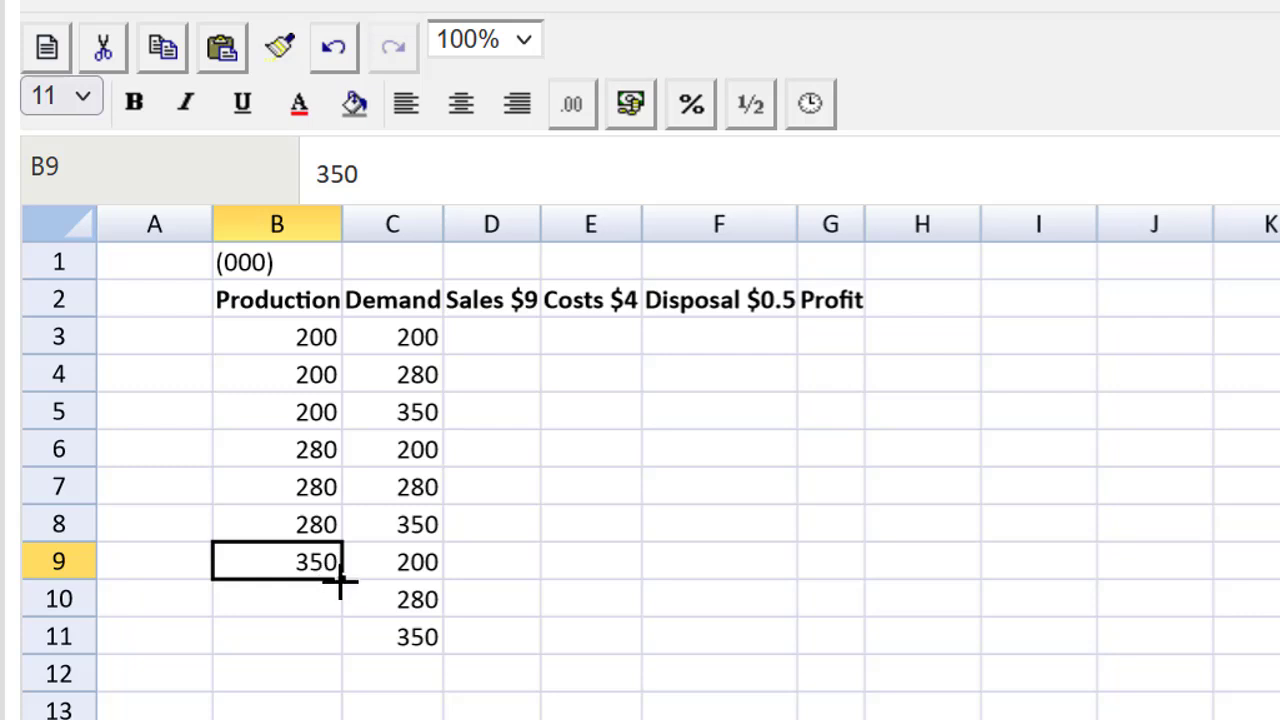
drag(340, 580, 340, 656)
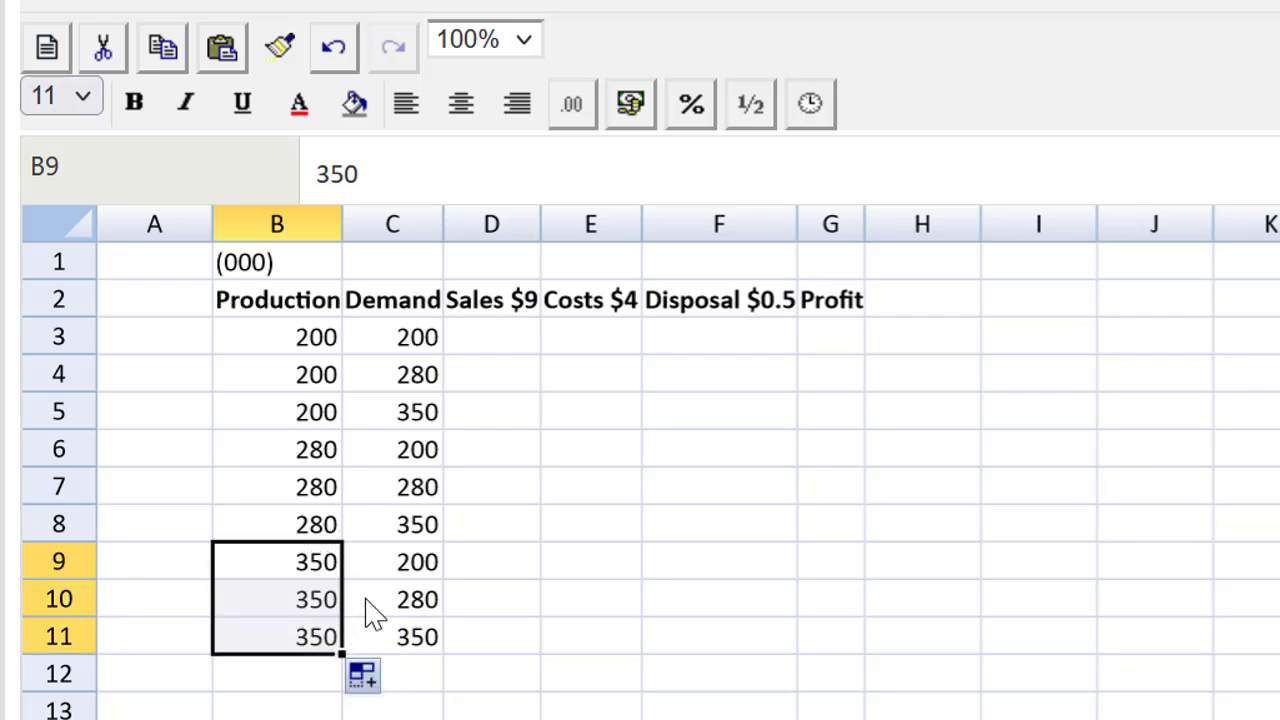
mouse_move(750, 660)
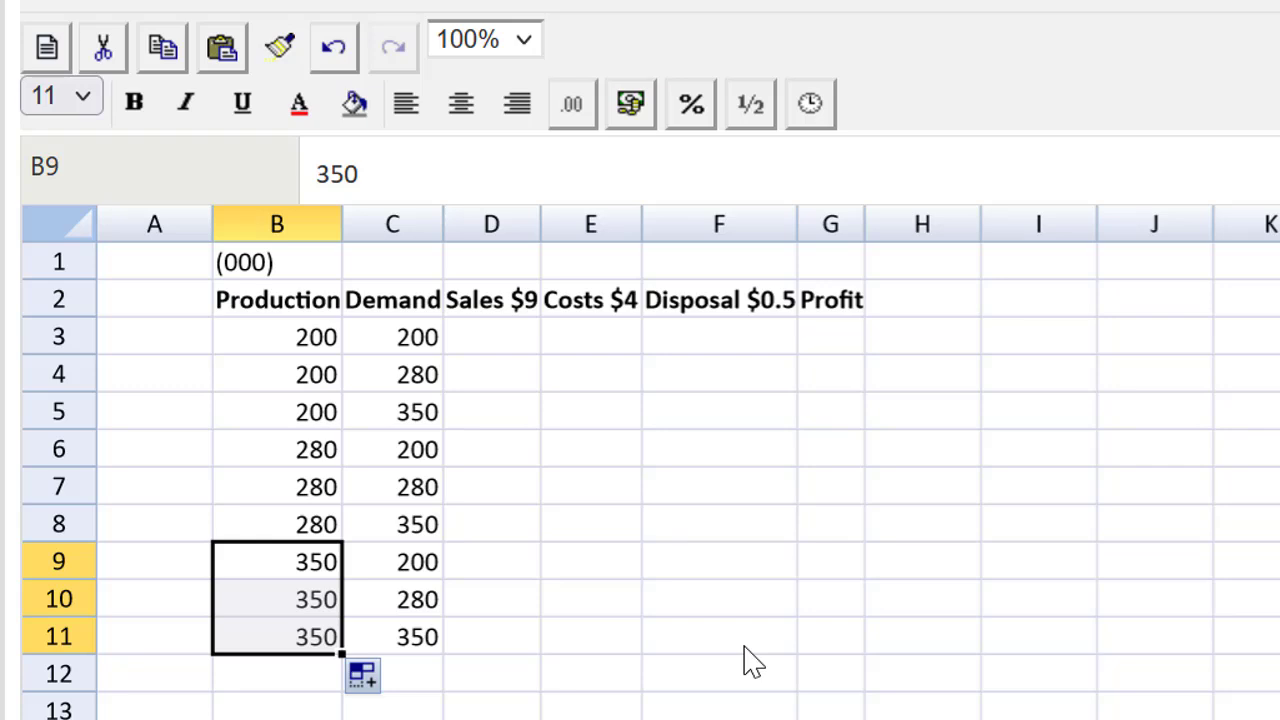
mouse_move(564, 404)
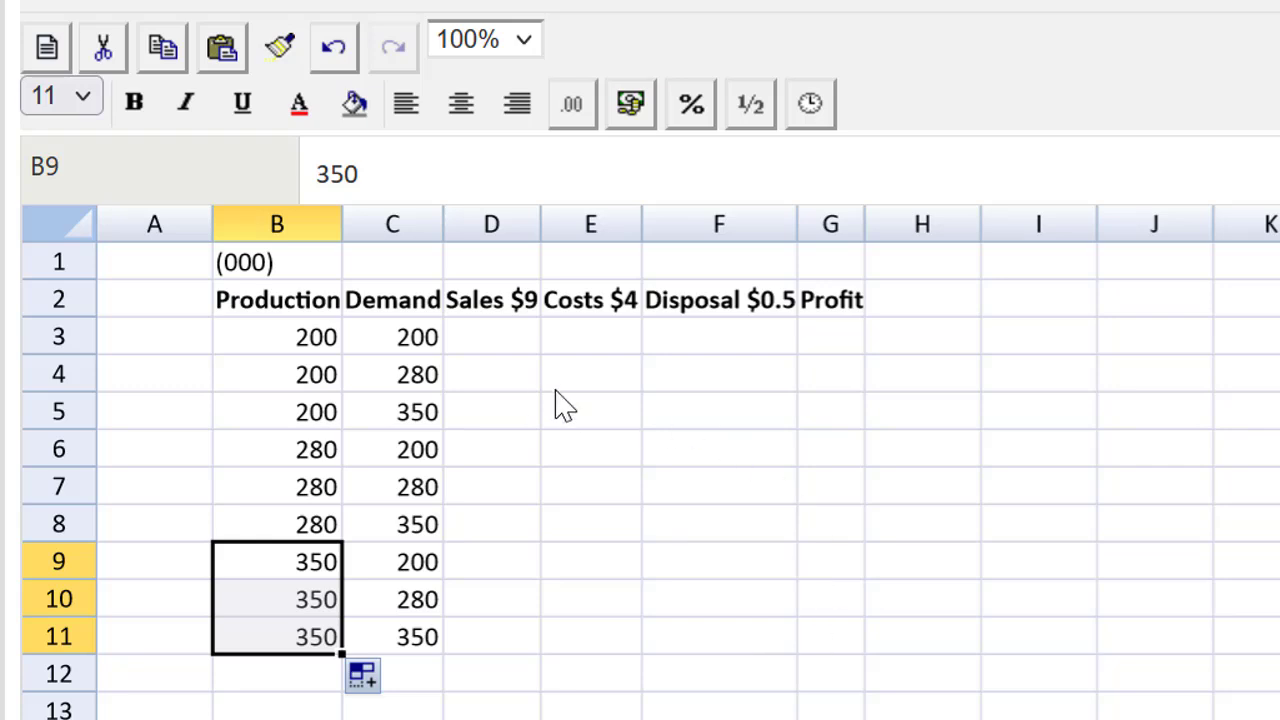
mouse_move(522, 352)
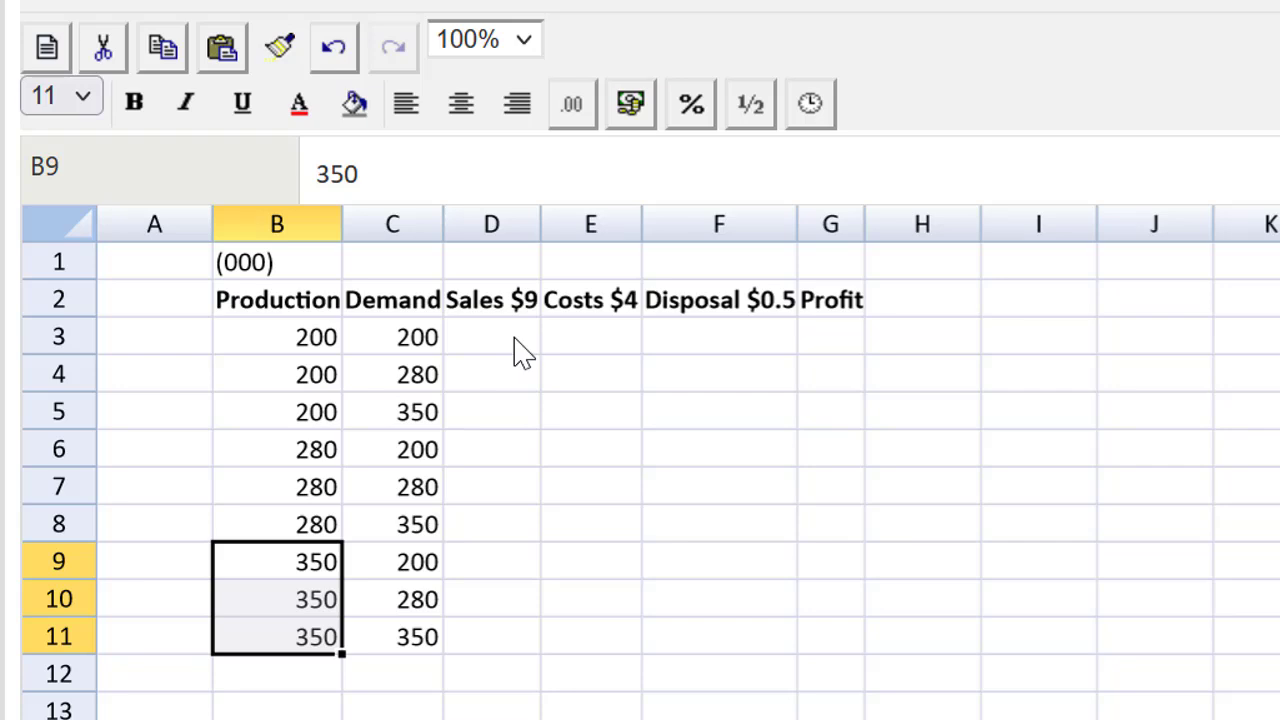
click(492, 336)
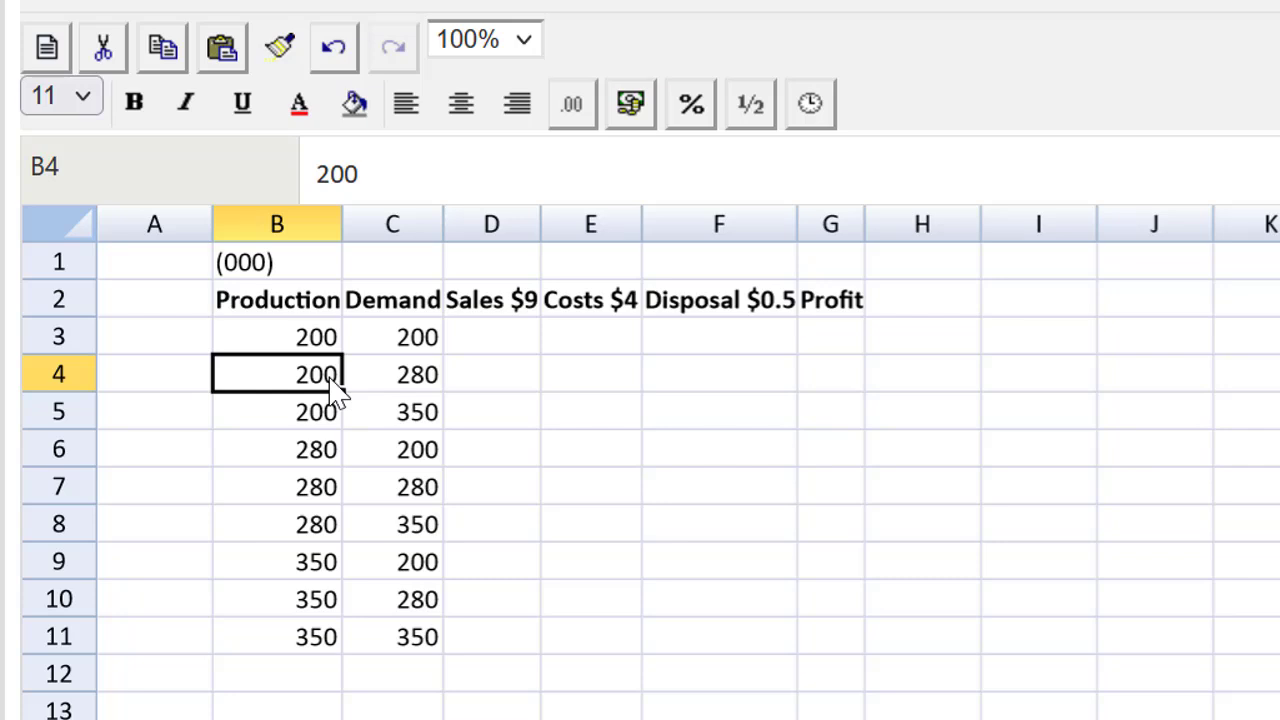
click(392, 374)
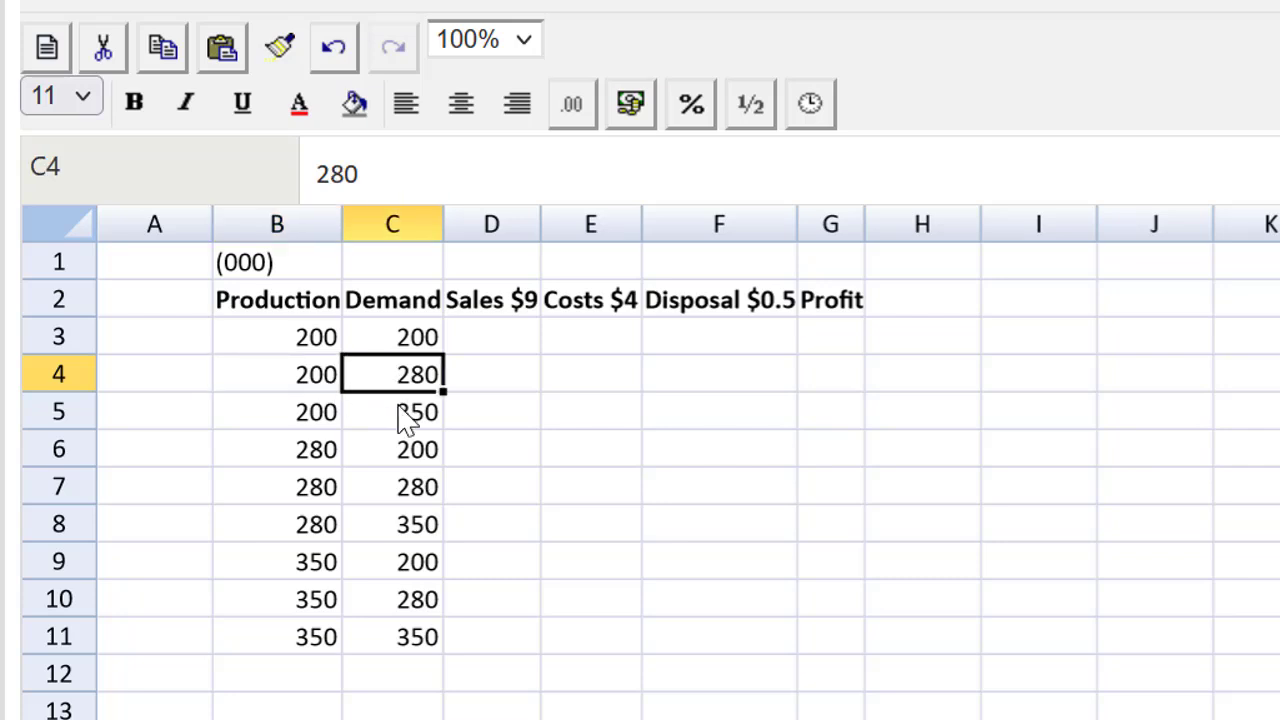
mouse_move(400, 412)
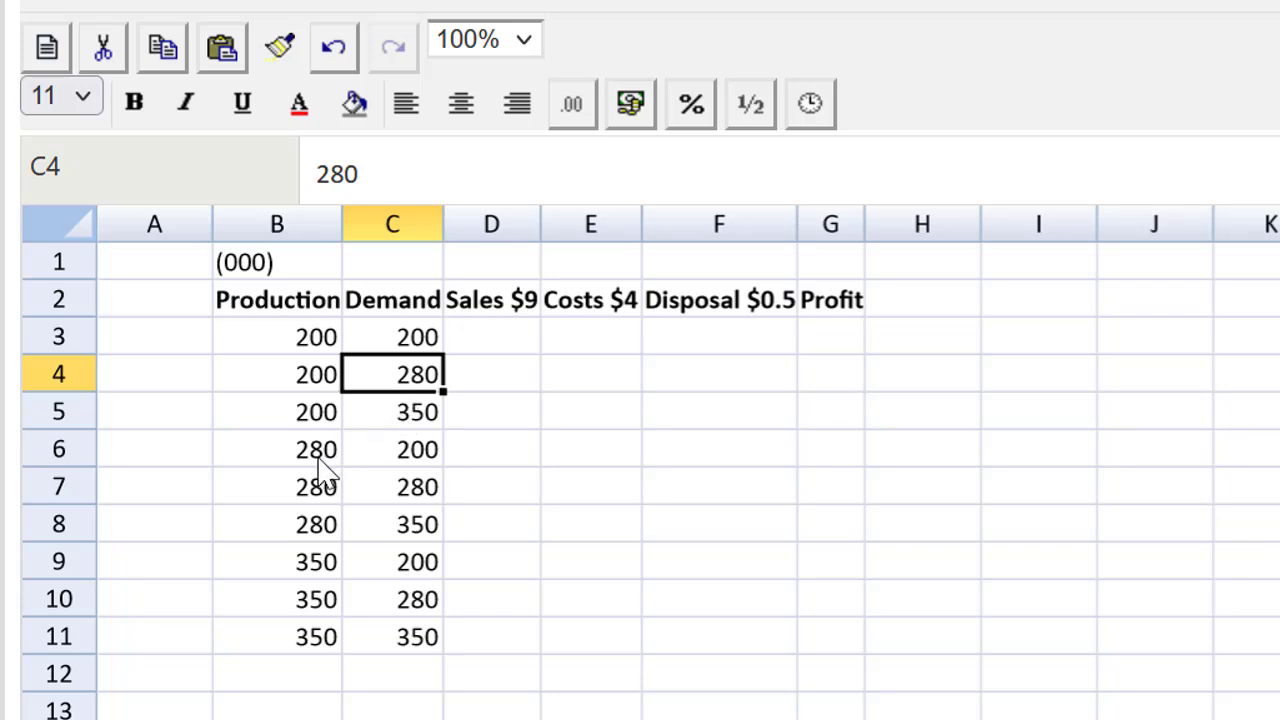
click(316, 448)
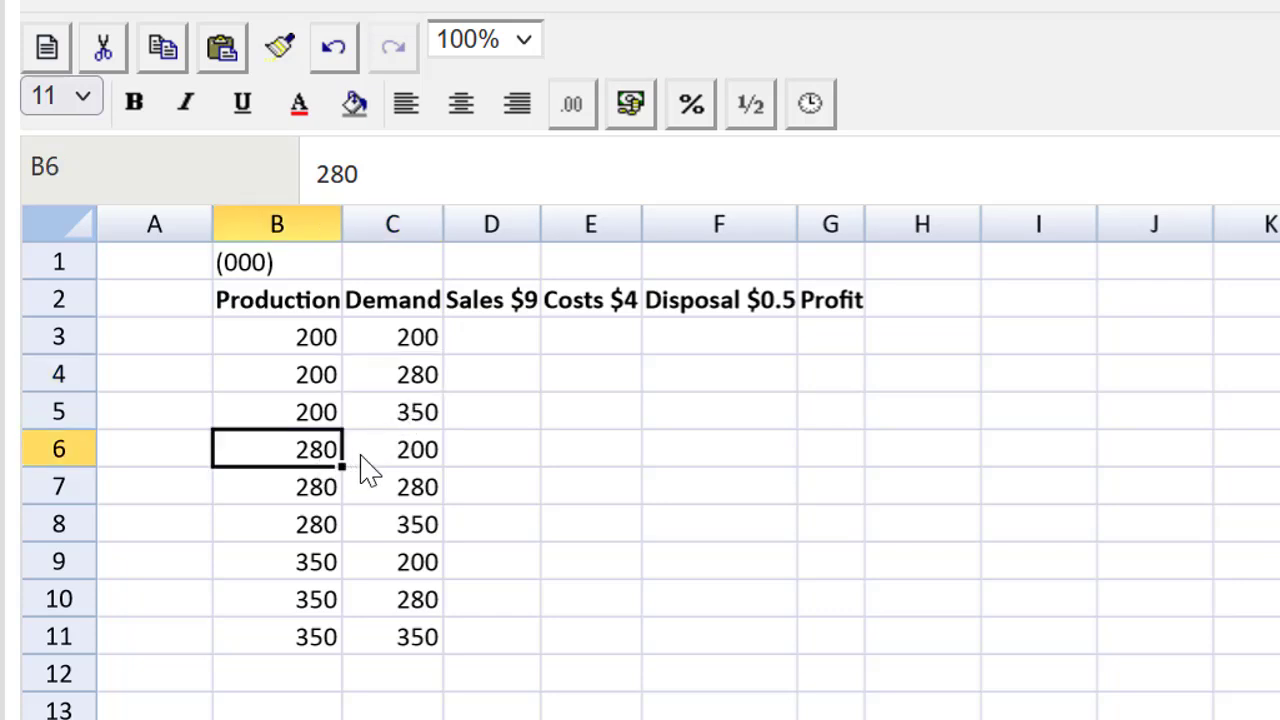
click(416, 448)
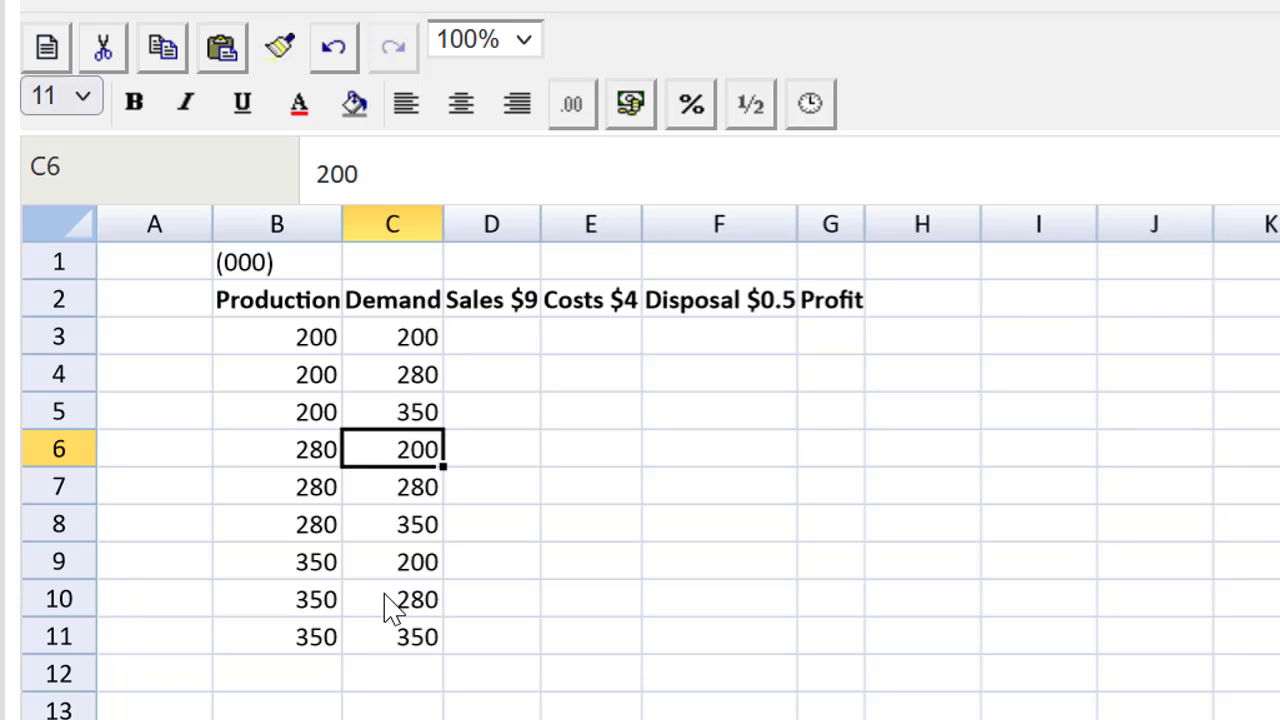
mouse_move(444, 446)
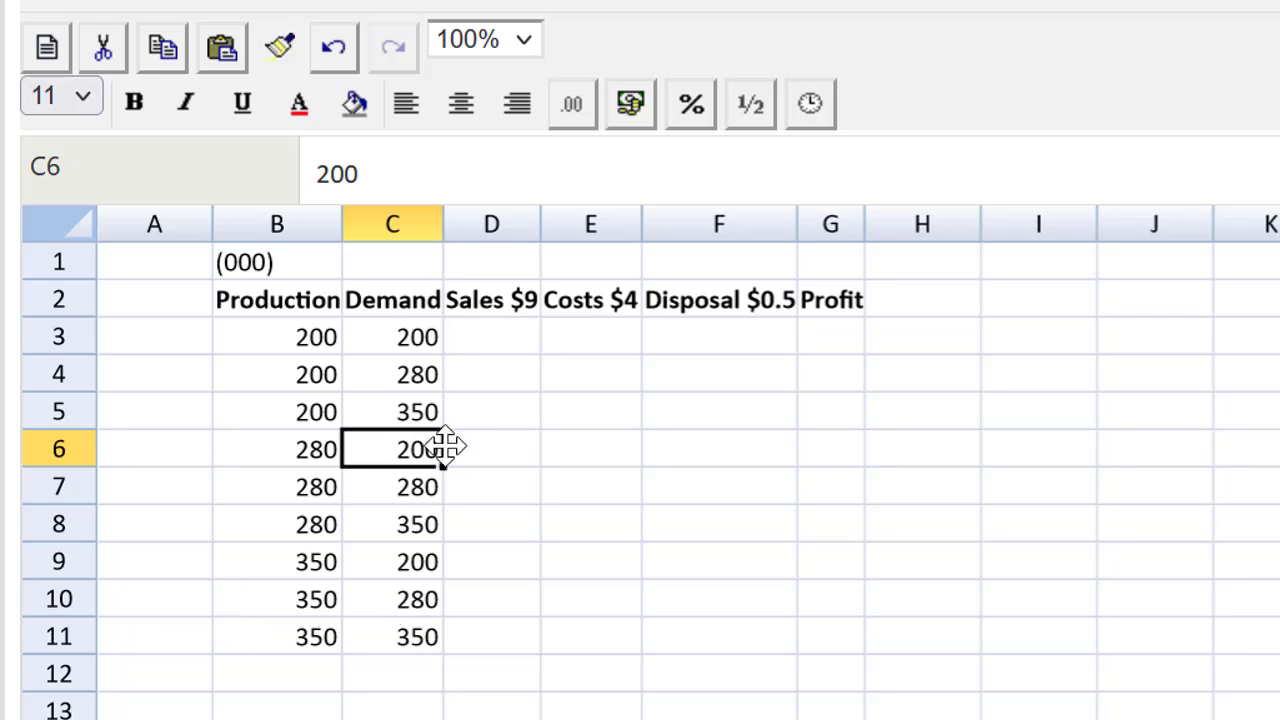
click(492, 336)
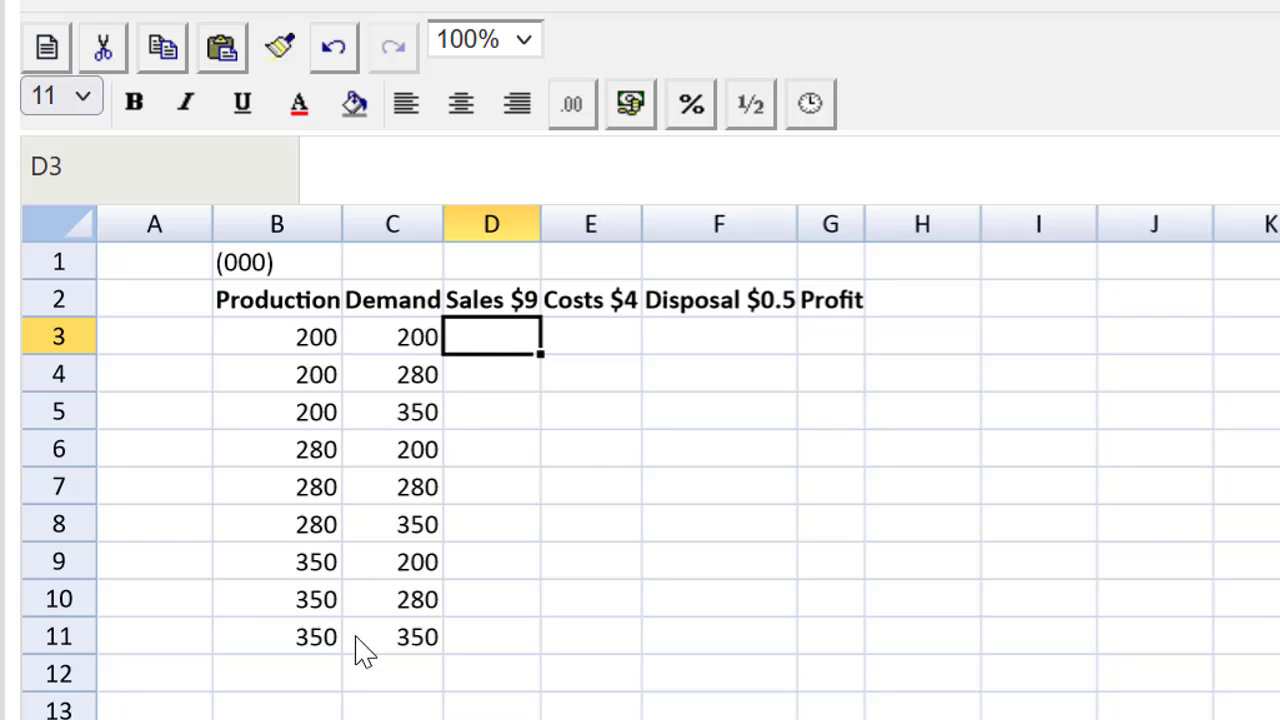
mouse_move(492, 568)
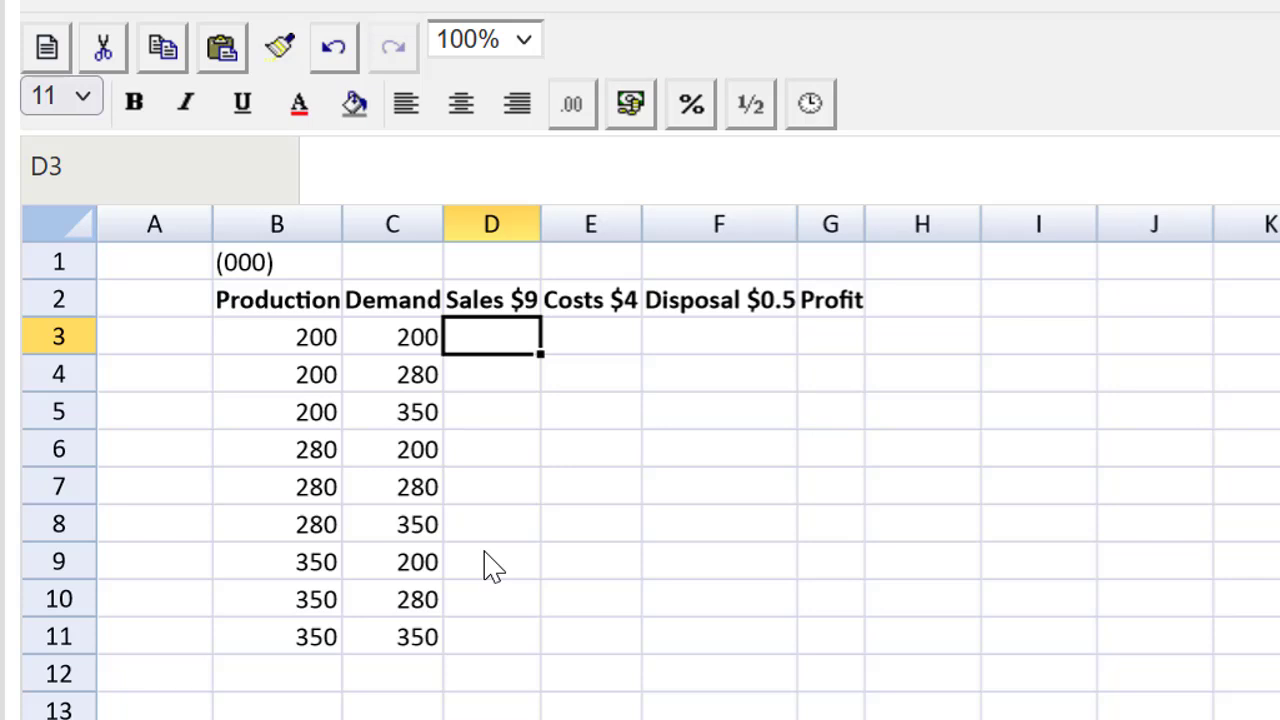
Step: Enter =MIN(B3:C3) in D3 and fill it down to D11
text(=)
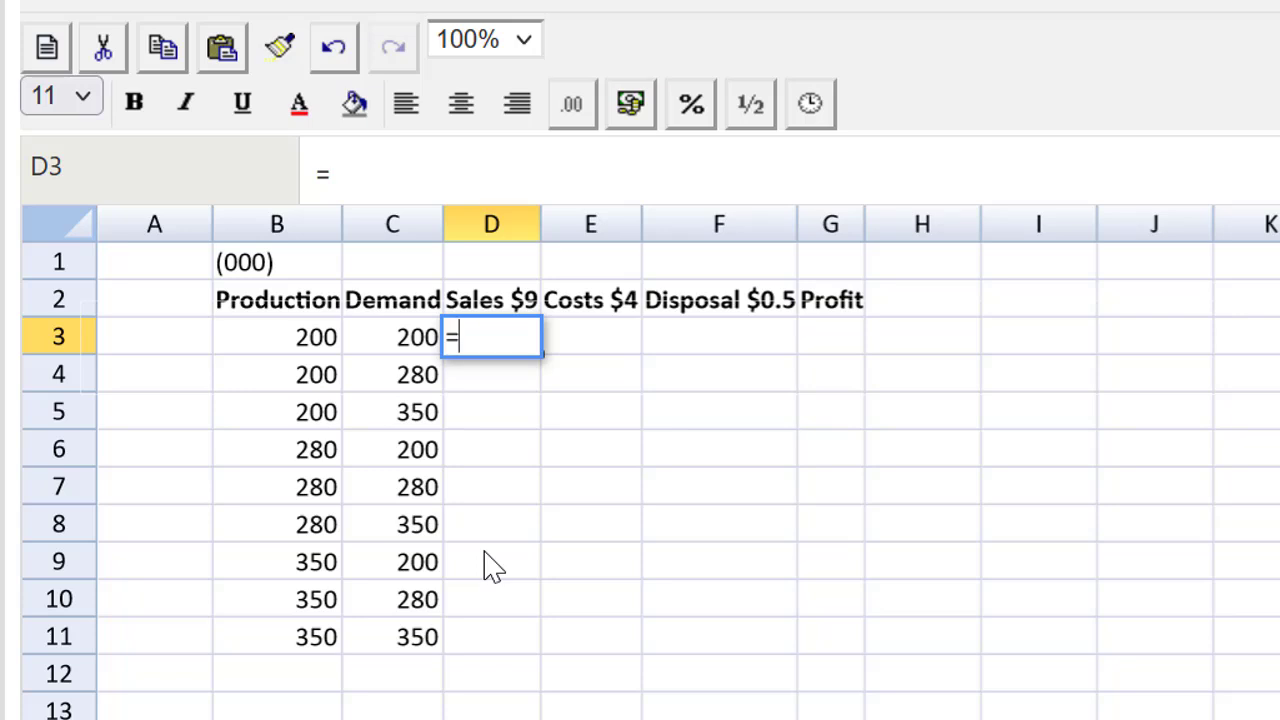
text(m)
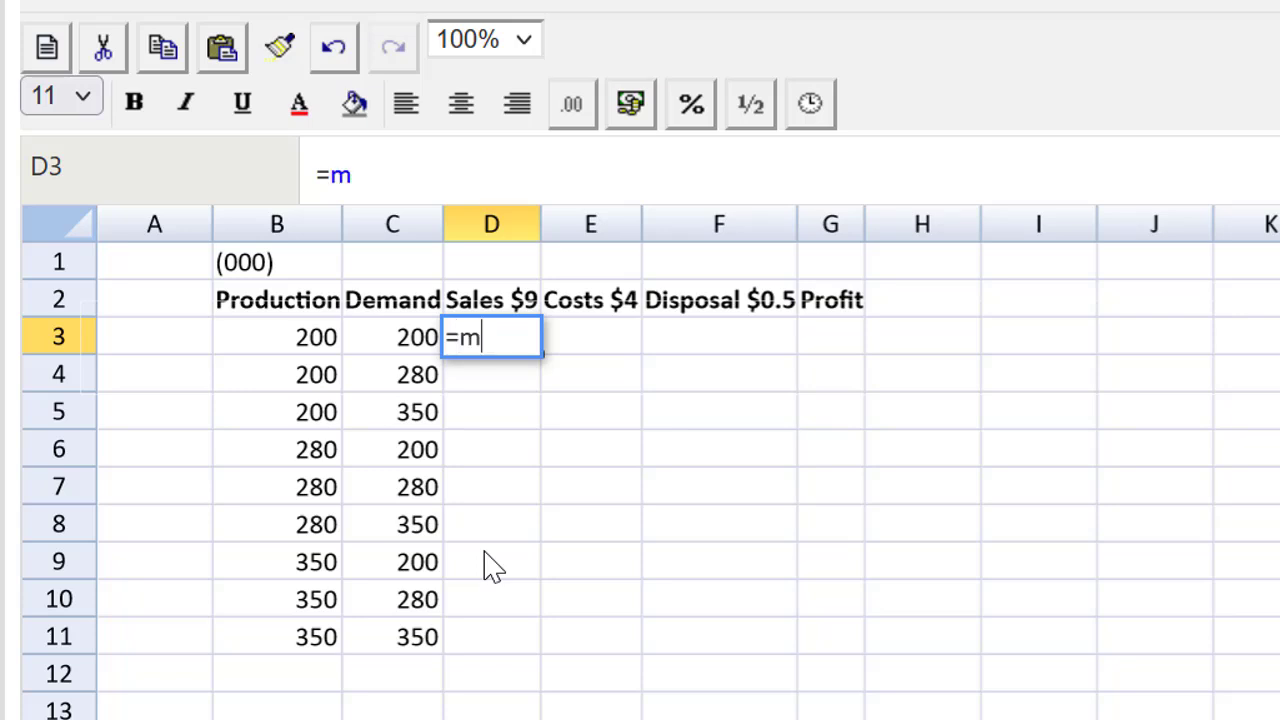
text(in()
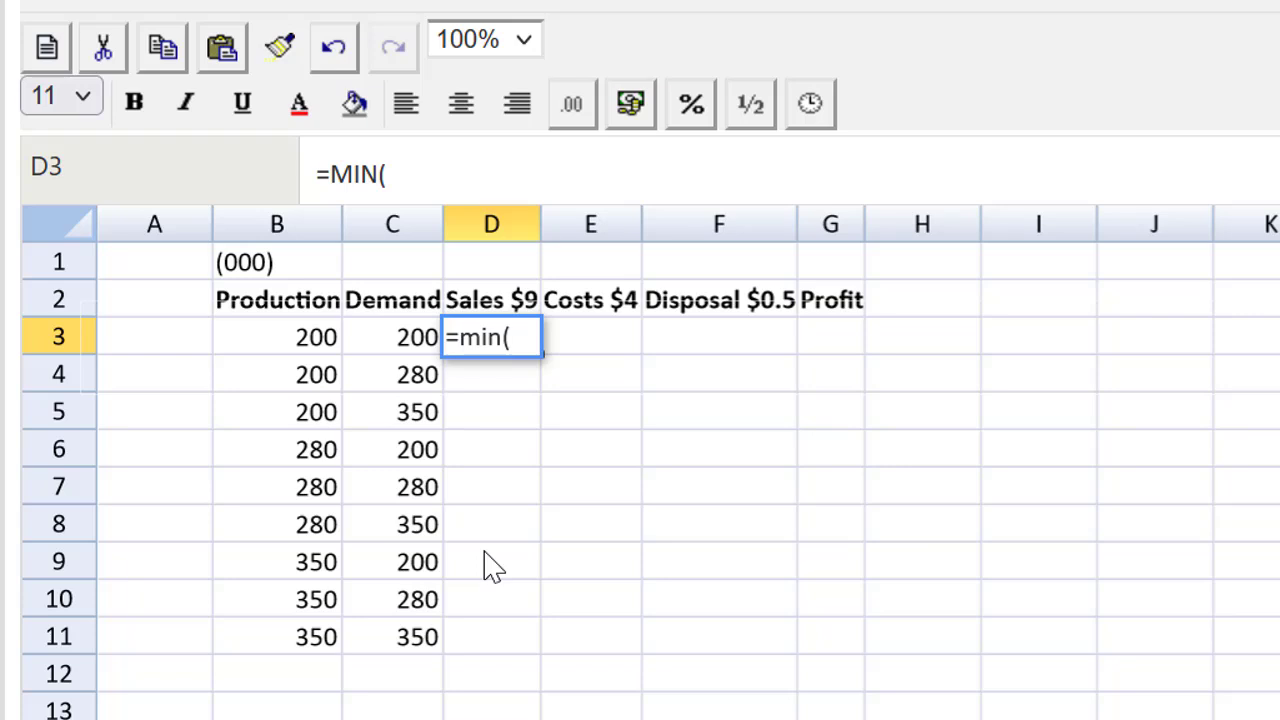
drag(276, 336, 416, 336)
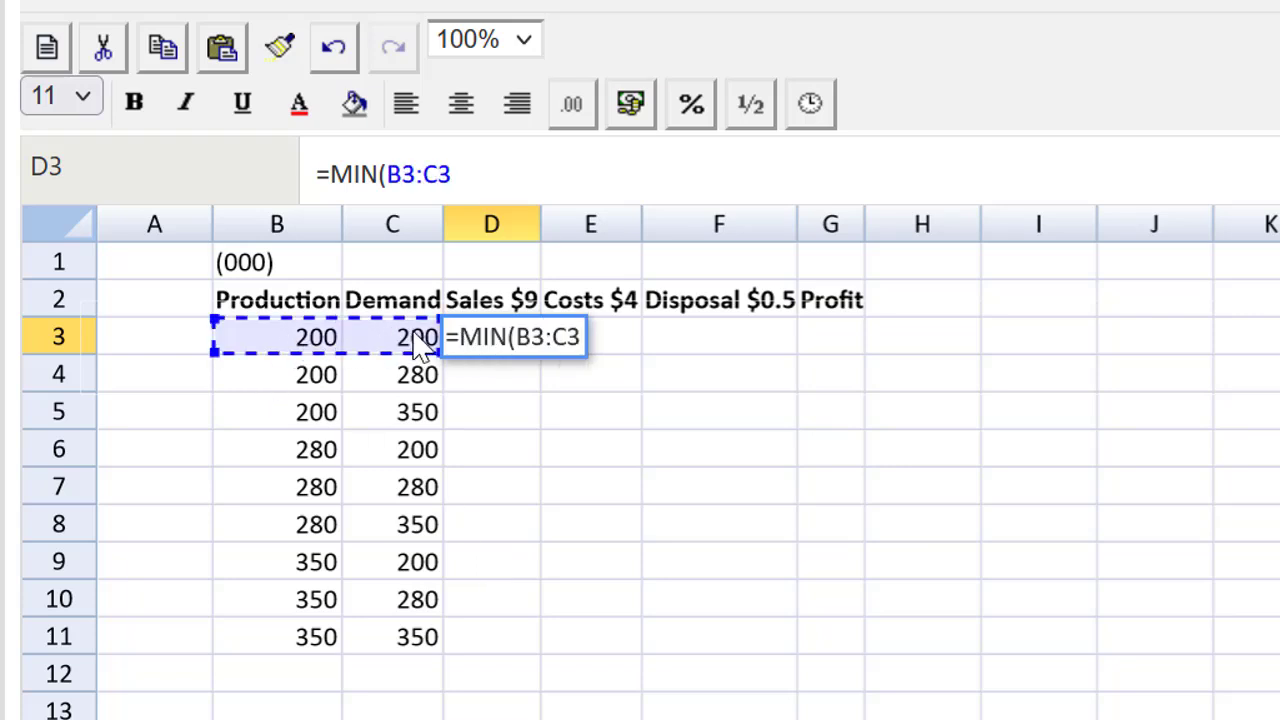
key(Return)
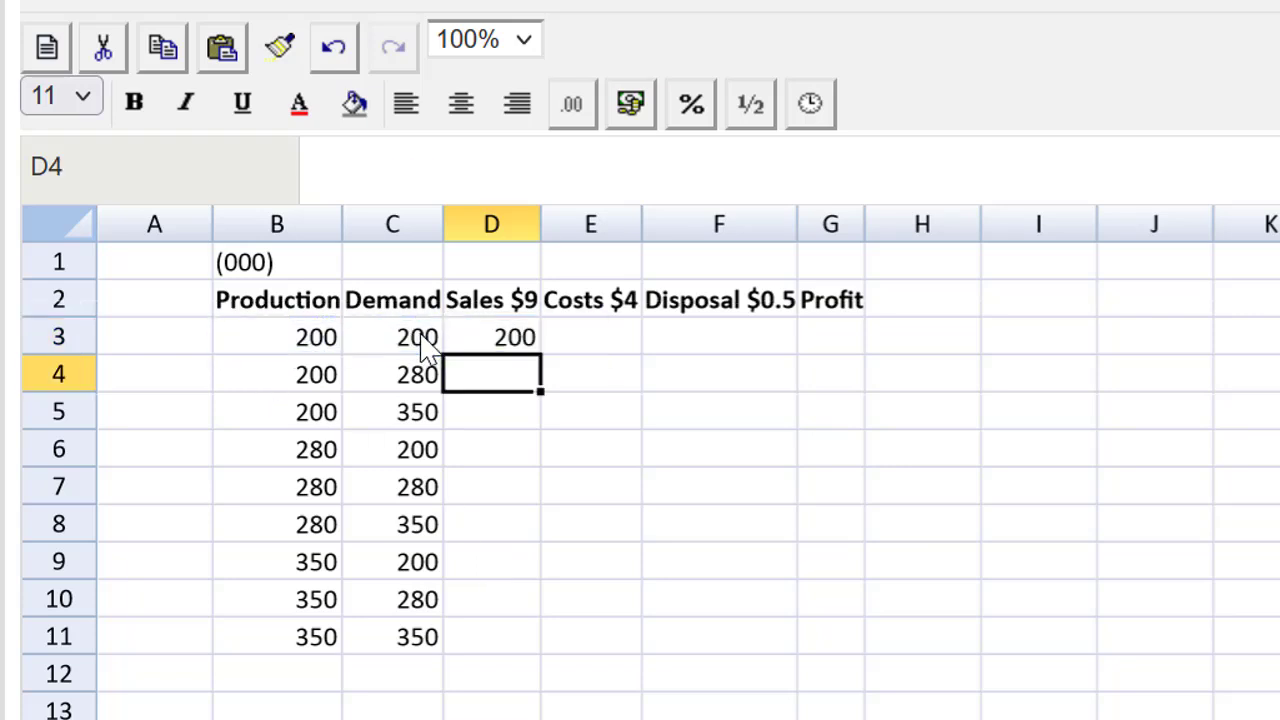
click(492, 336)
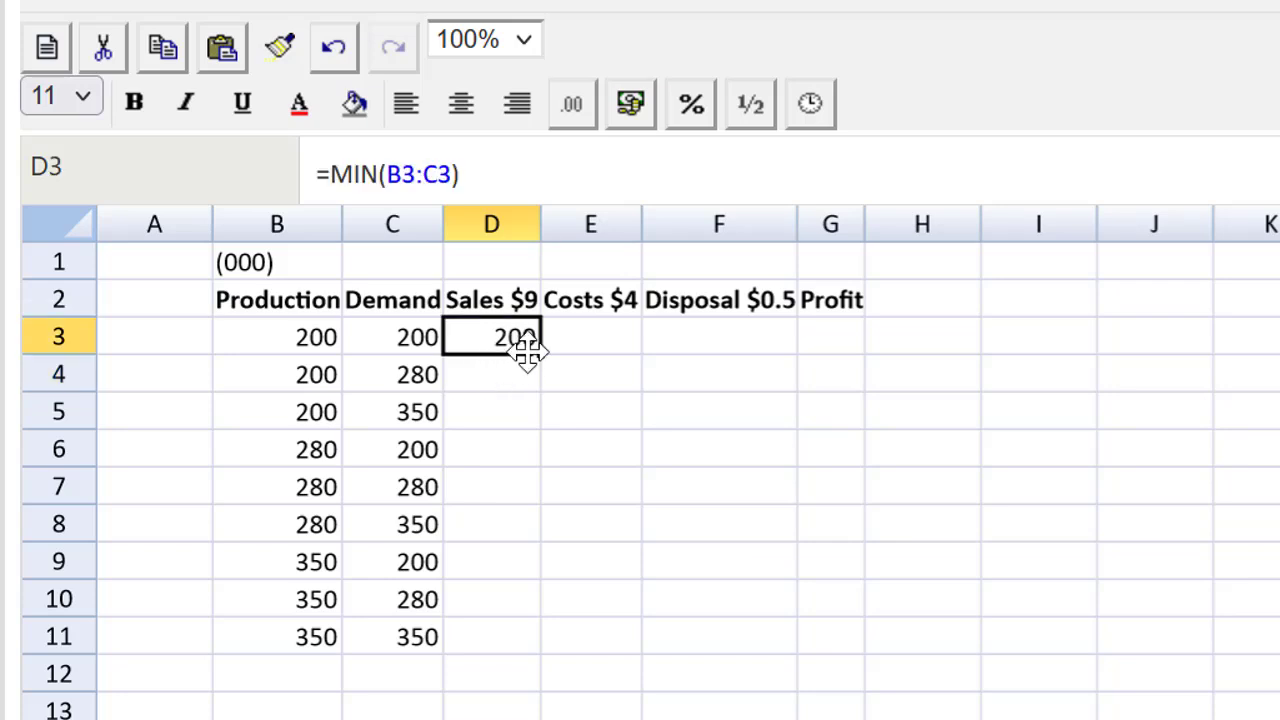
mouse_move(538, 364)
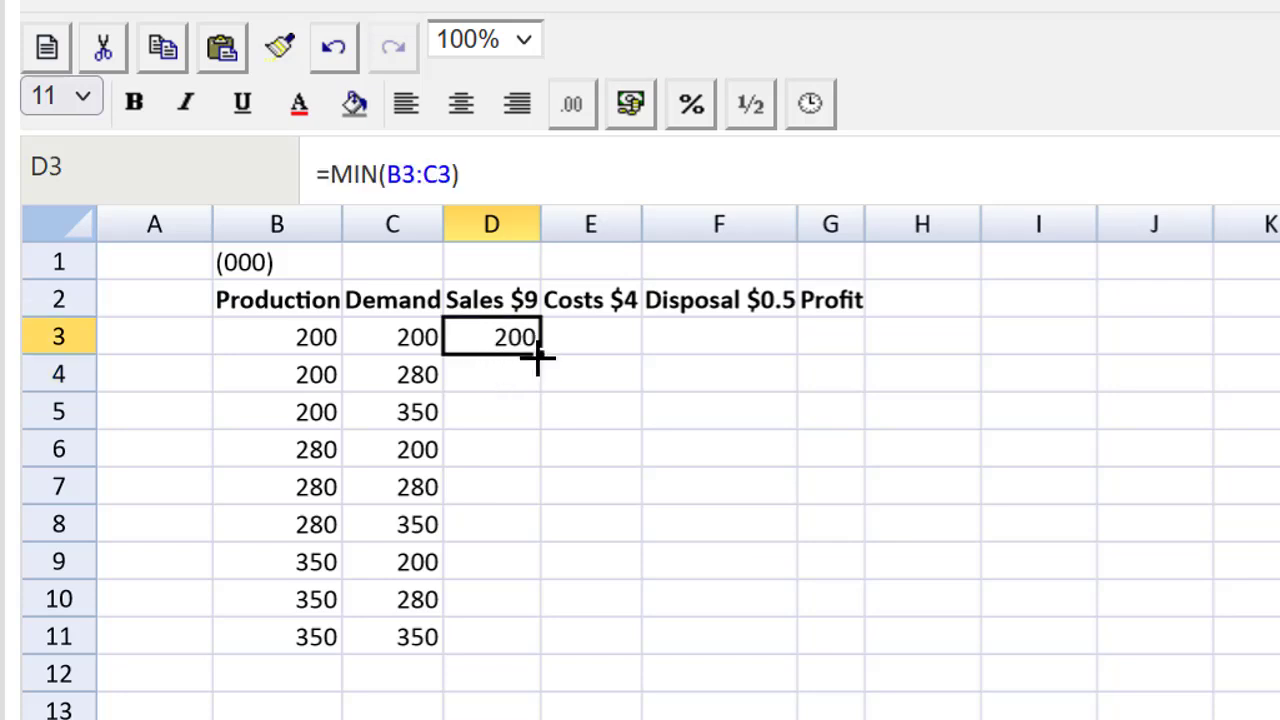
drag(540, 356, 516, 636)
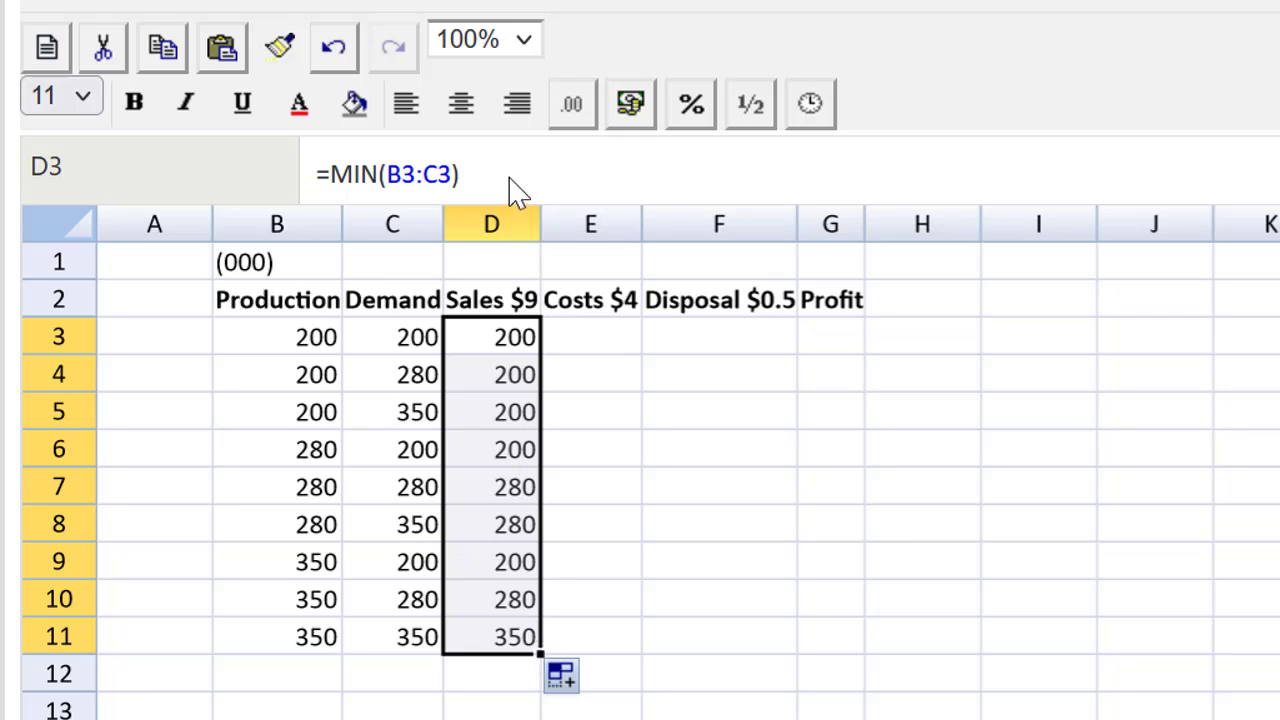
mouse_move(500, 328)
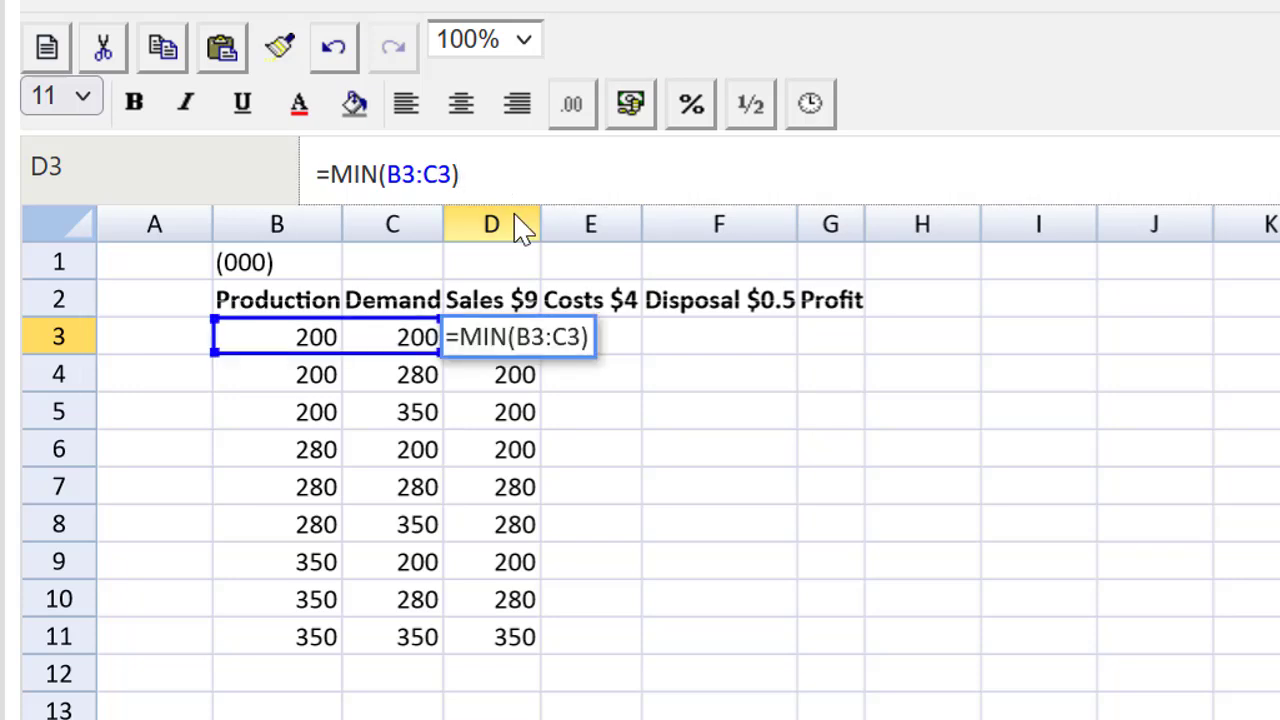
Step: Change D3 to =MIN(B3:C3)*9 and fill down to D11, giving 1800, 2520 and 3150
text(*)
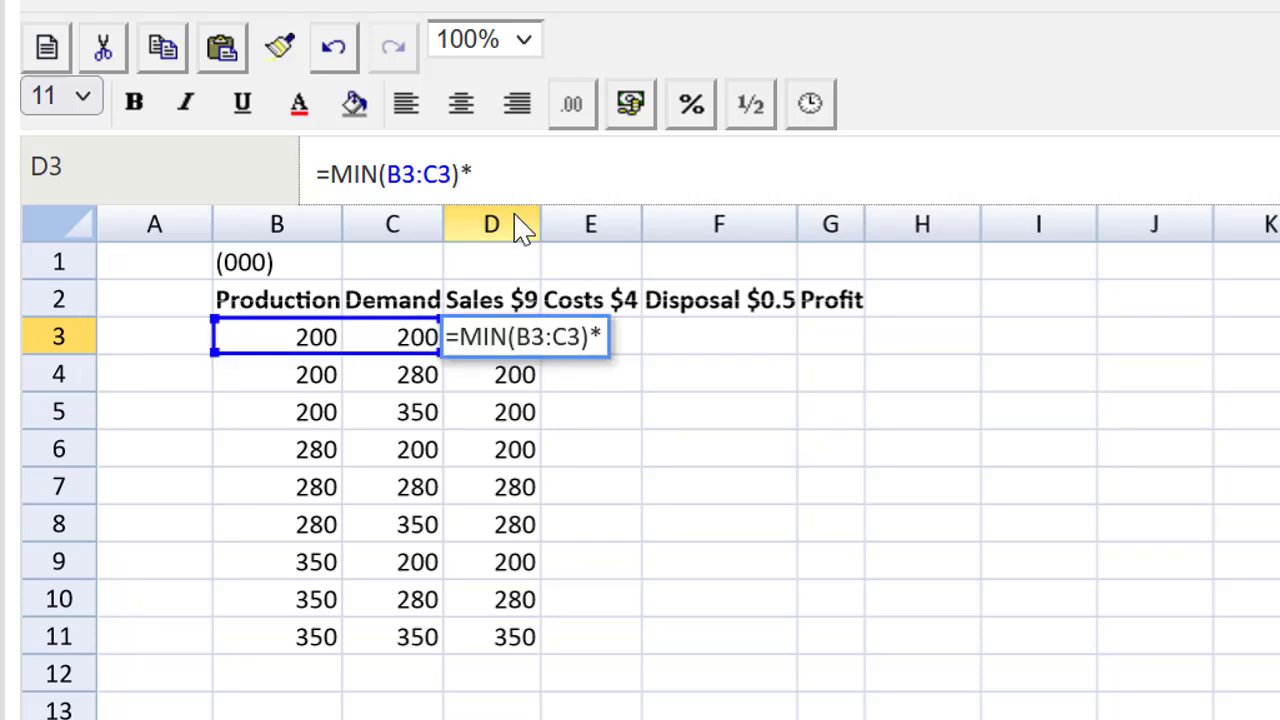
text(9)
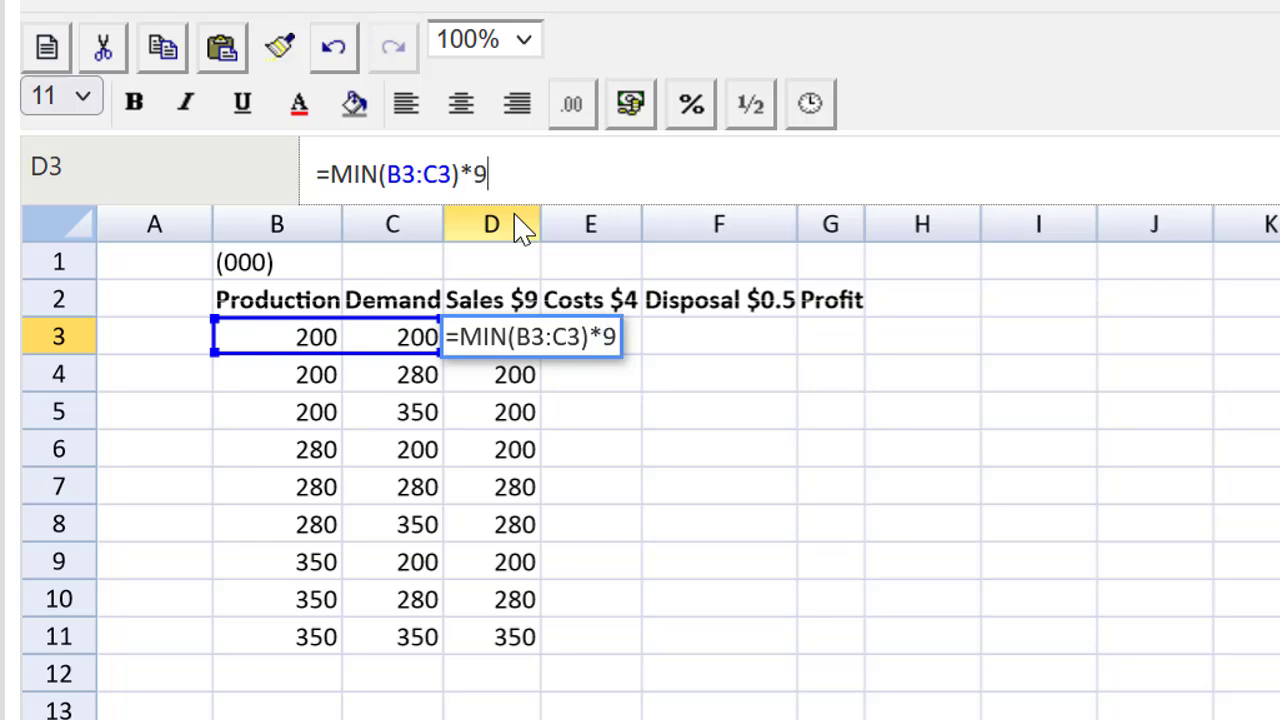
key(Return)
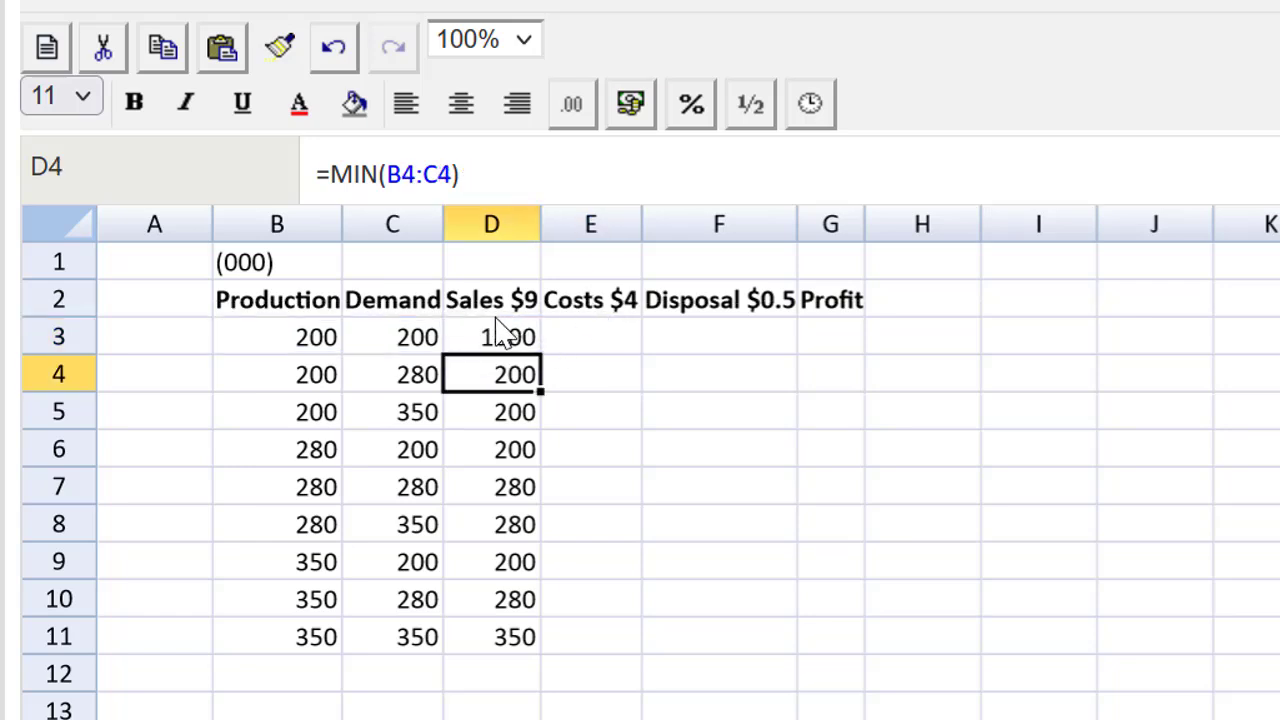
click(492, 336)
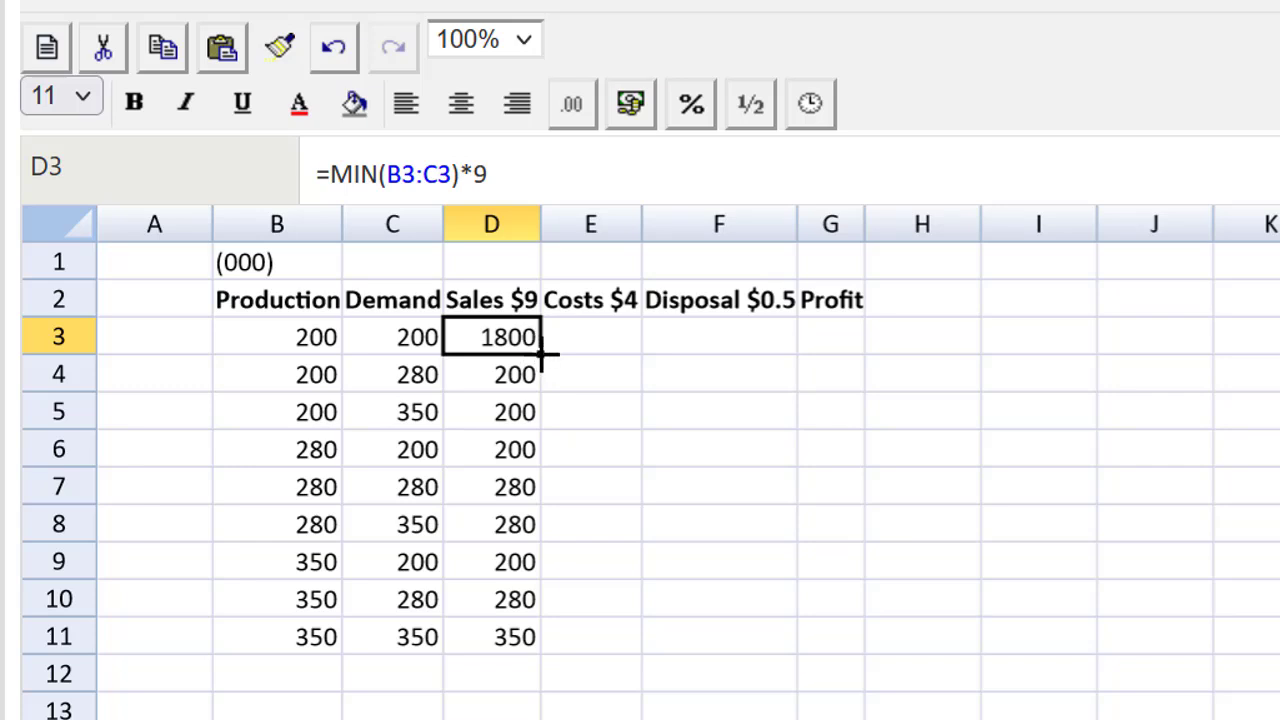
drag(542, 352, 542, 636)
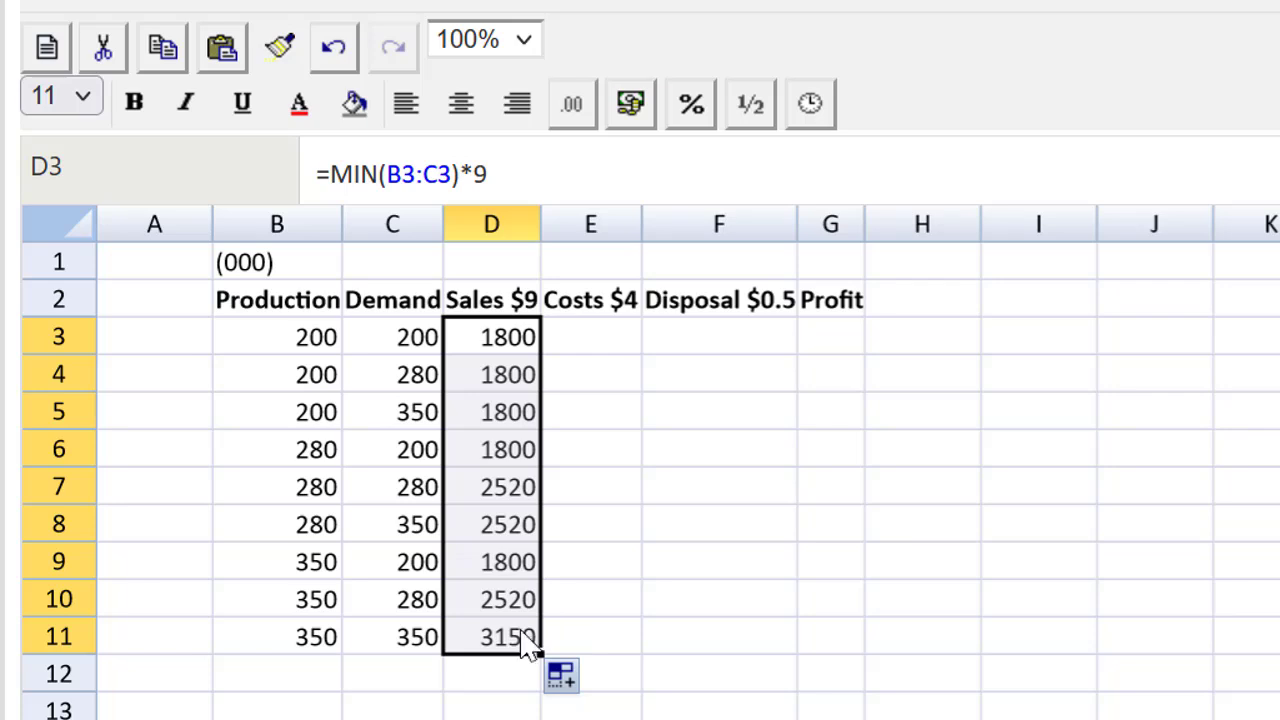
mouse_move(584, 348)
text(=)
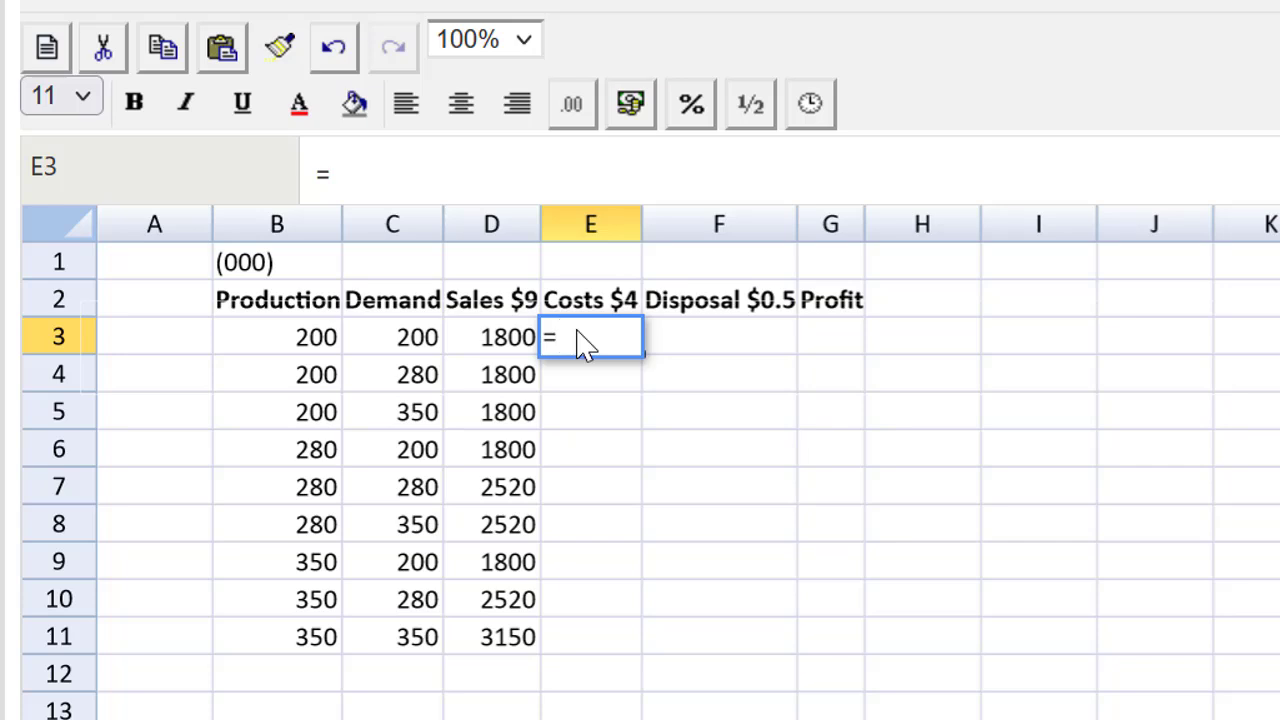
Step: Enter =-4*B3 in E3 and fill down to E11, giving -800, -1120 and -1400
text(*)
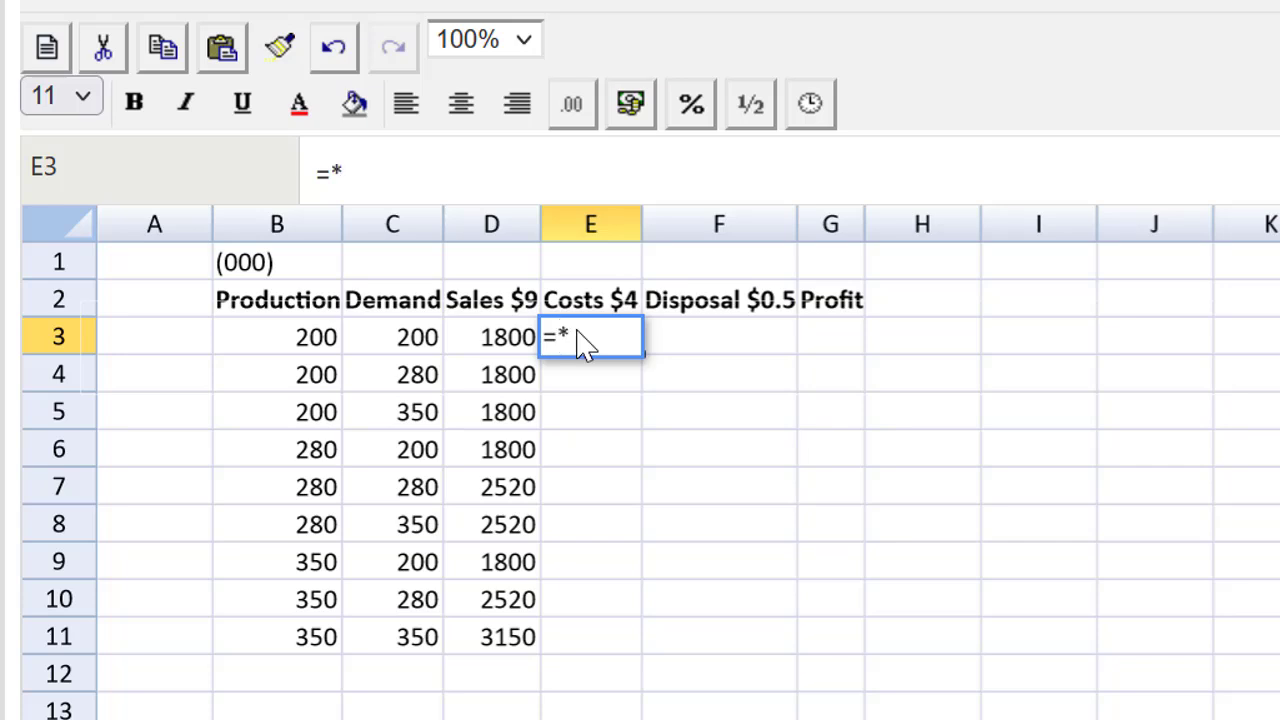
text(-4)
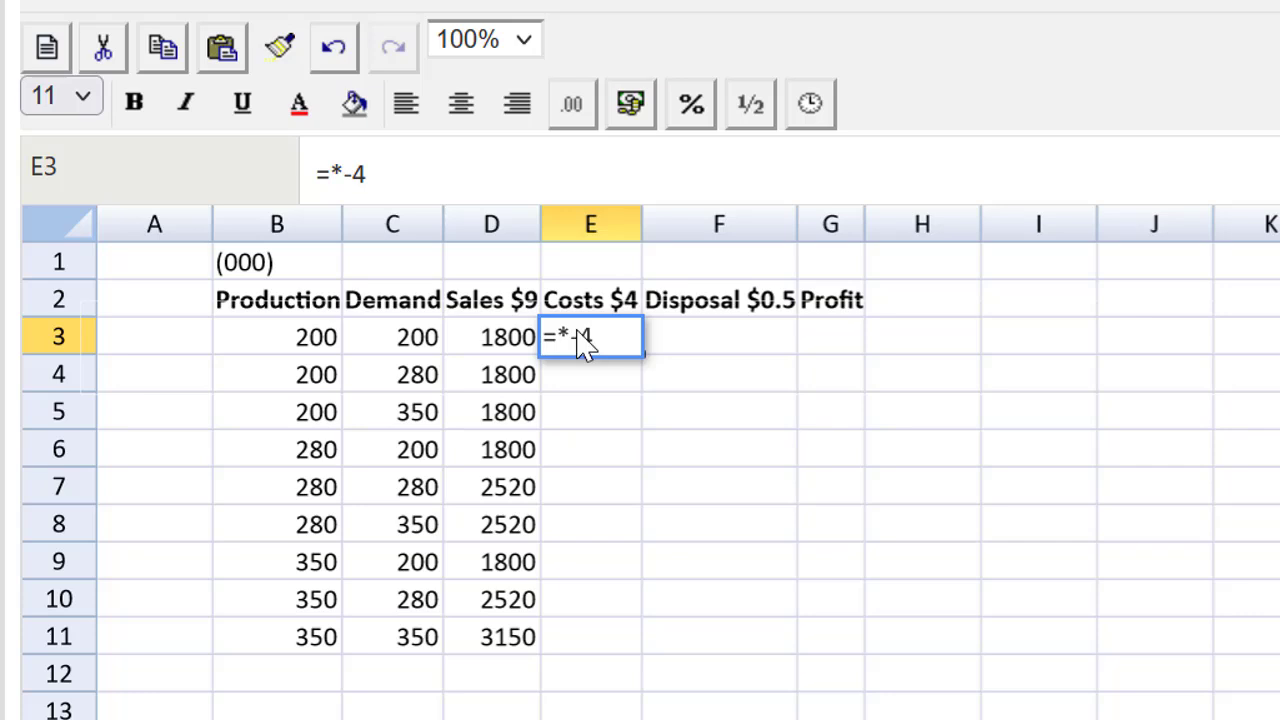
text(*)
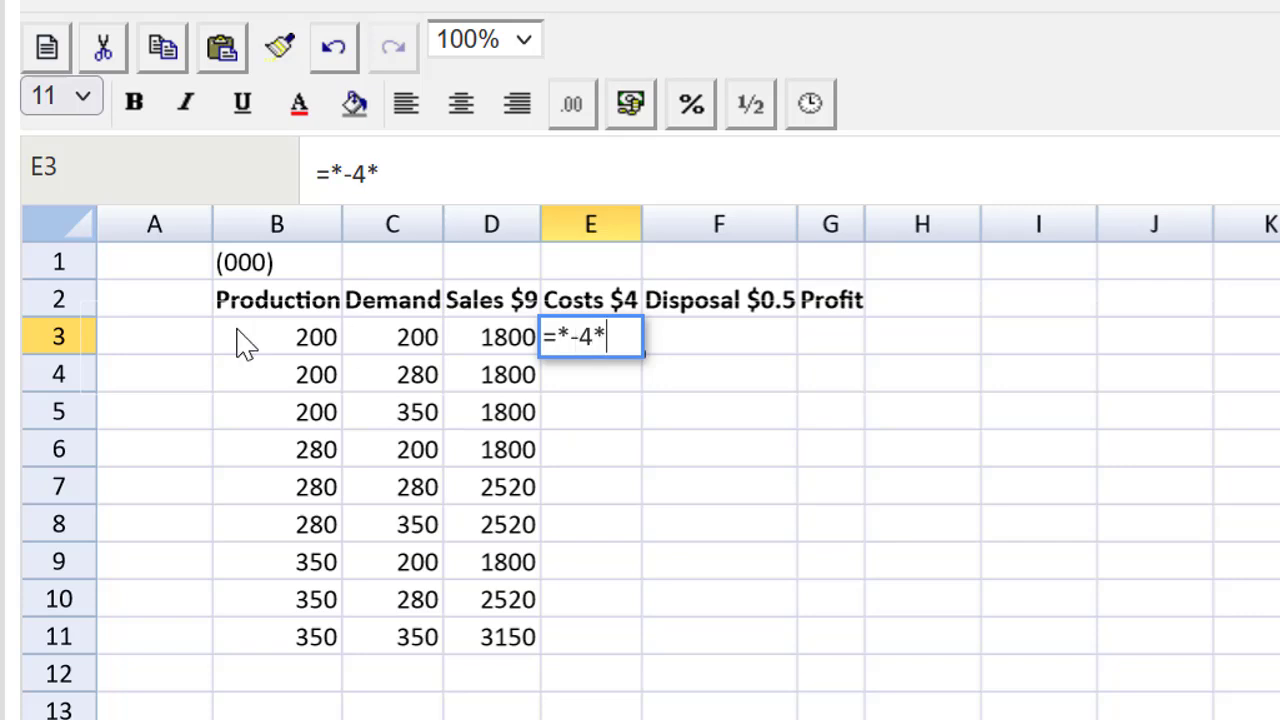
key(Return)
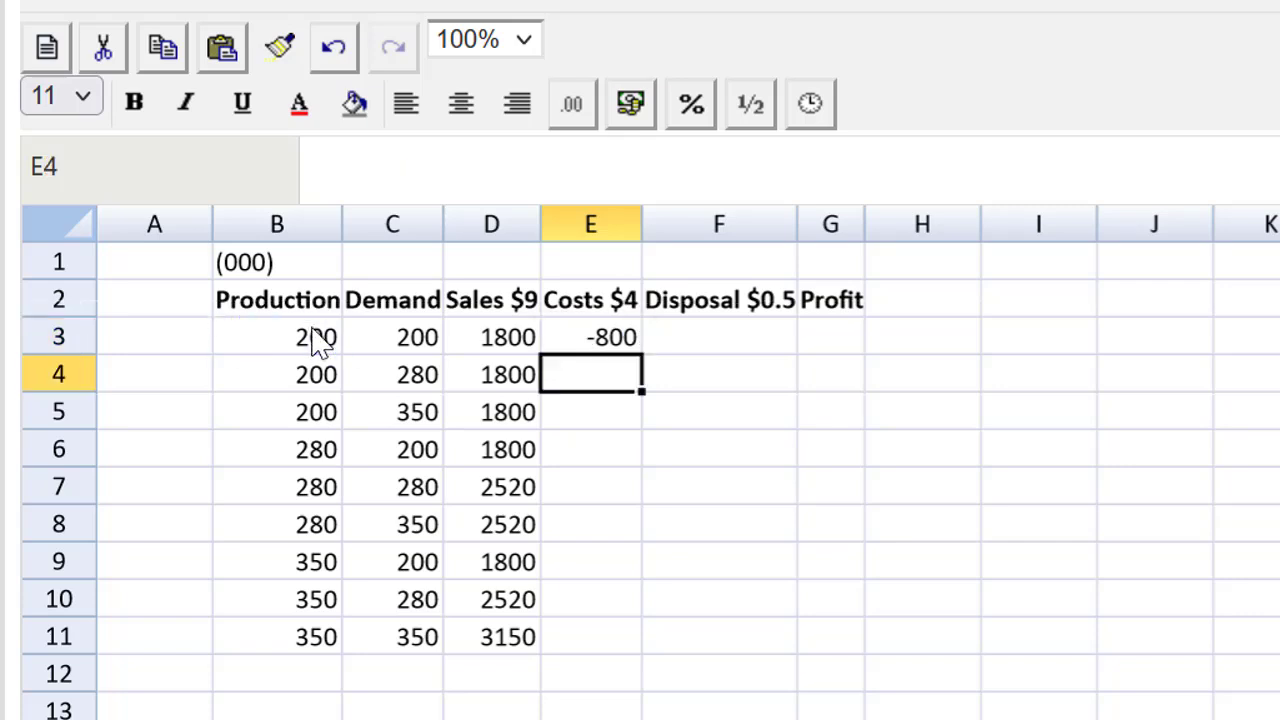
click(590, 336)
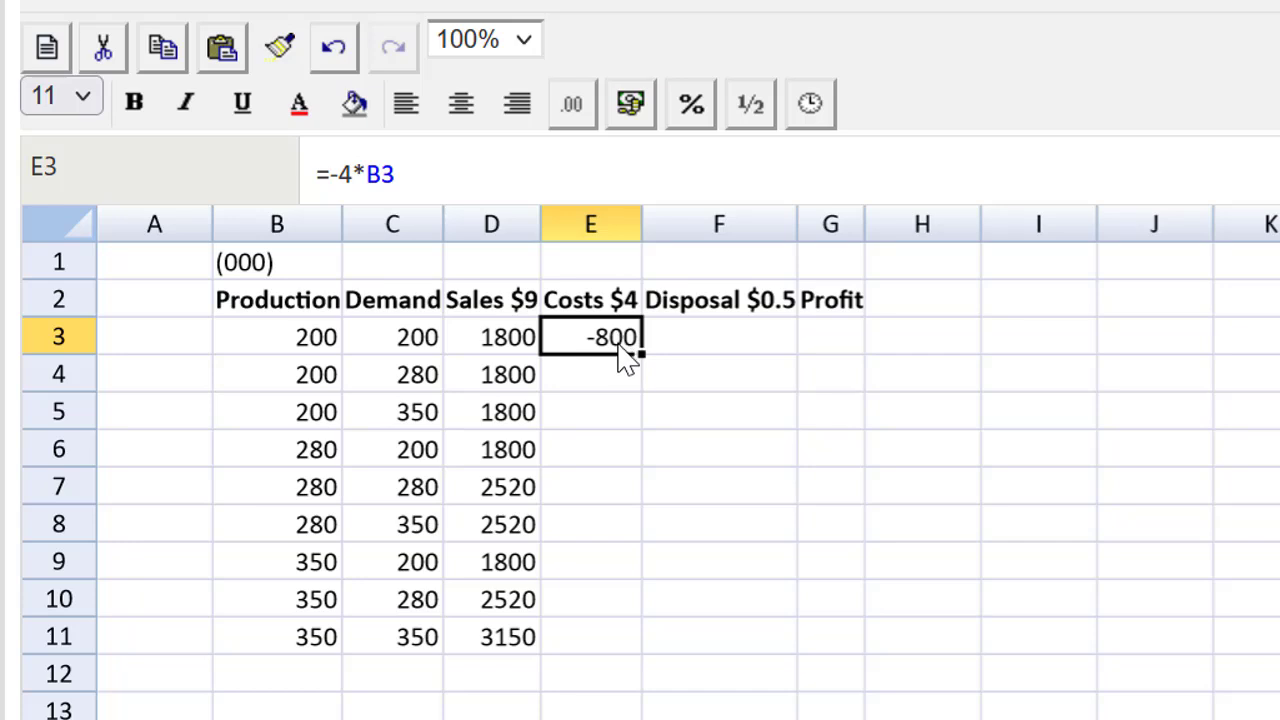
drag(640, 356, 624, 590)
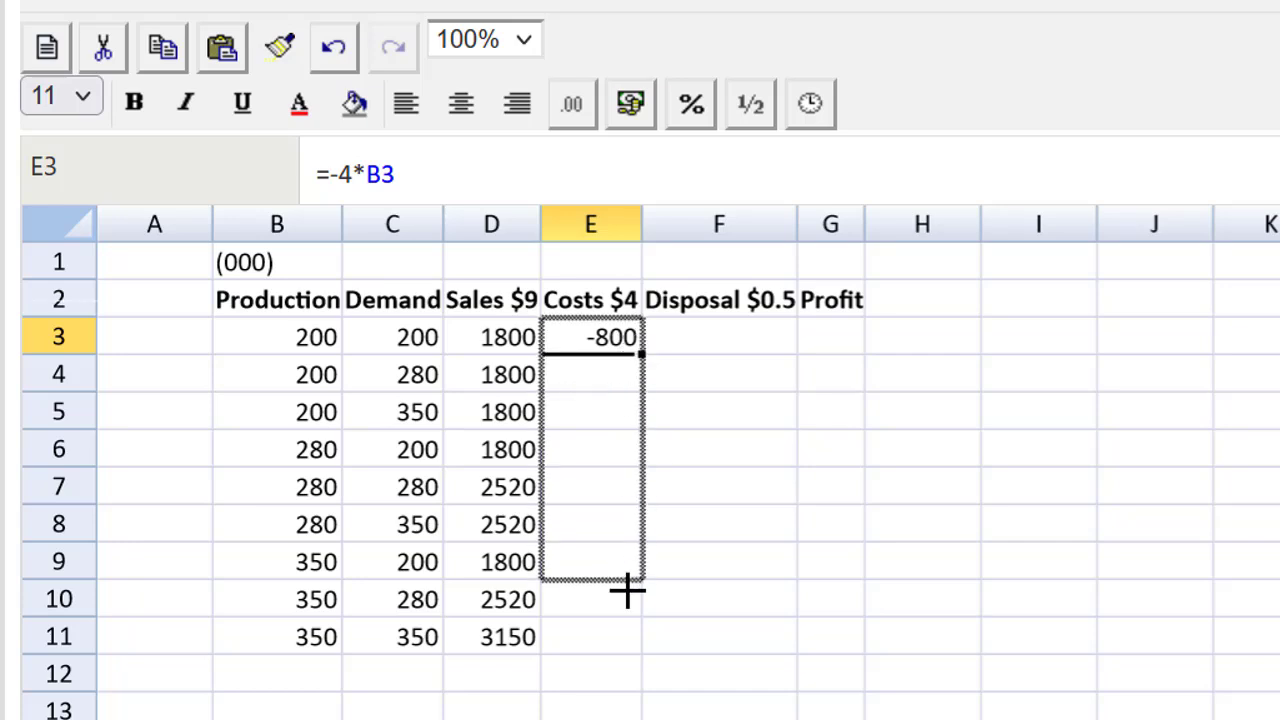
drag(628, 590, 628, 636)
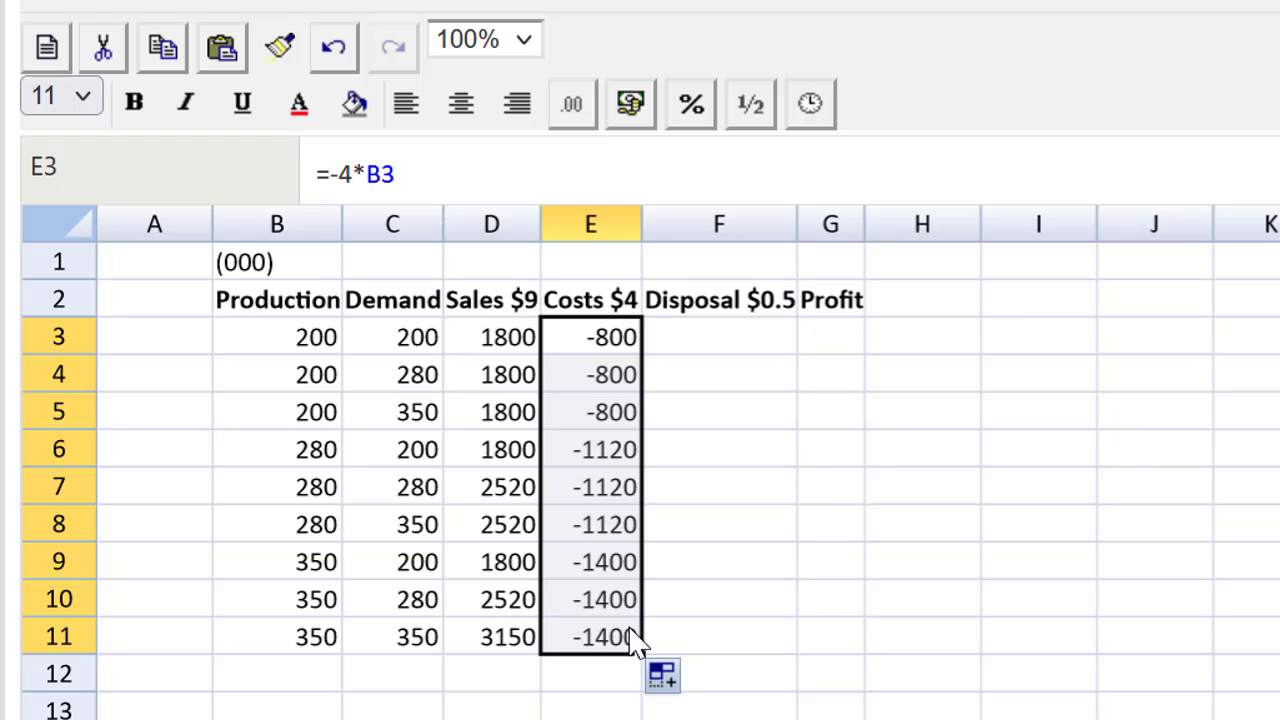
mouse_move(684, 472)
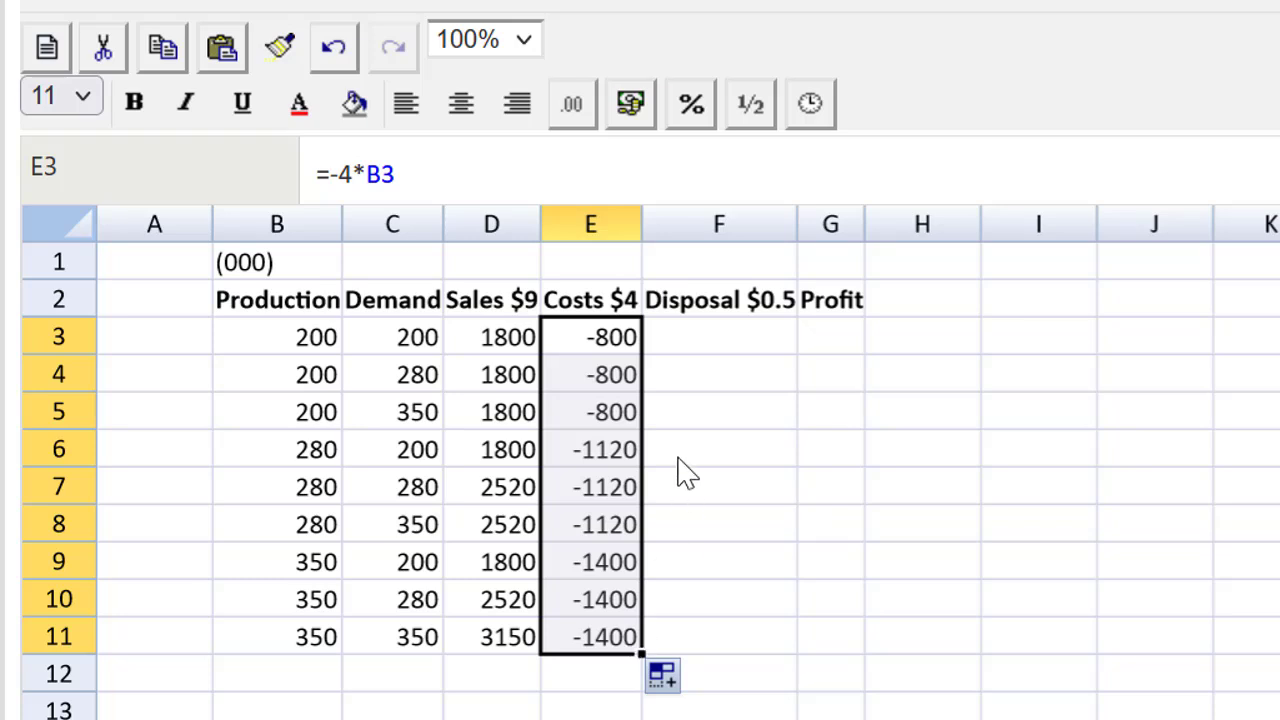
click(718, 336)
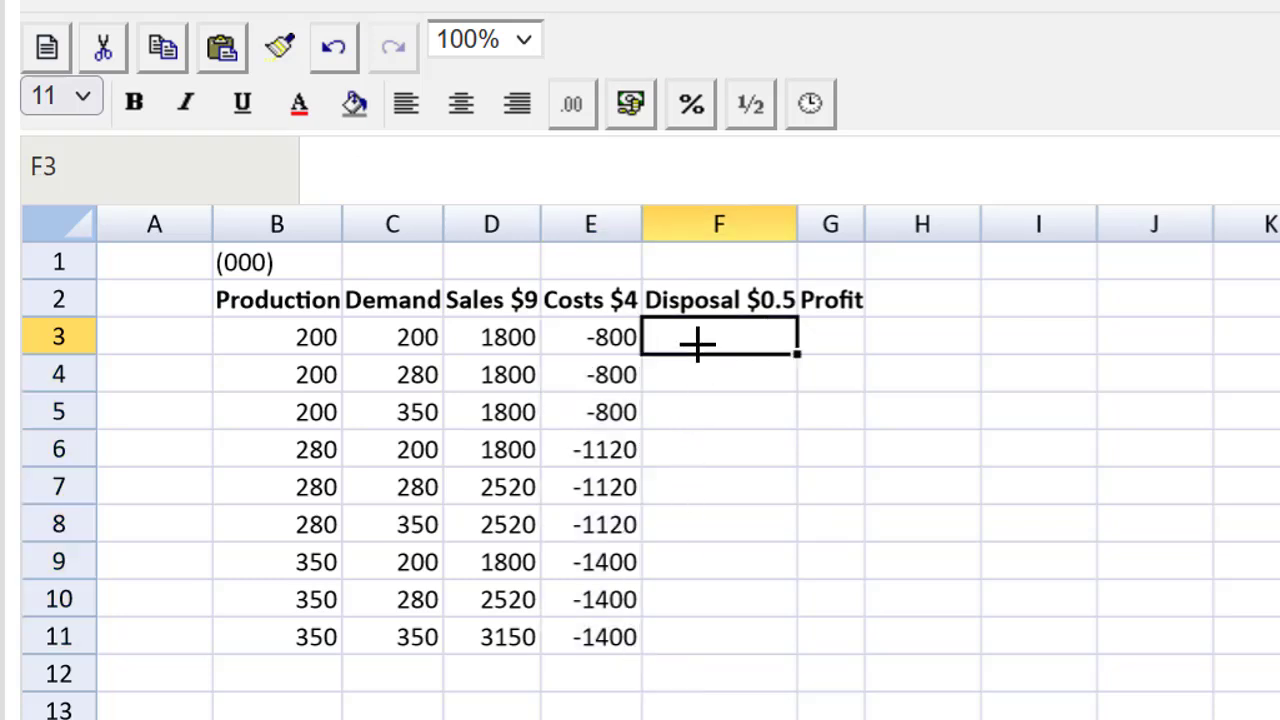
text(=)
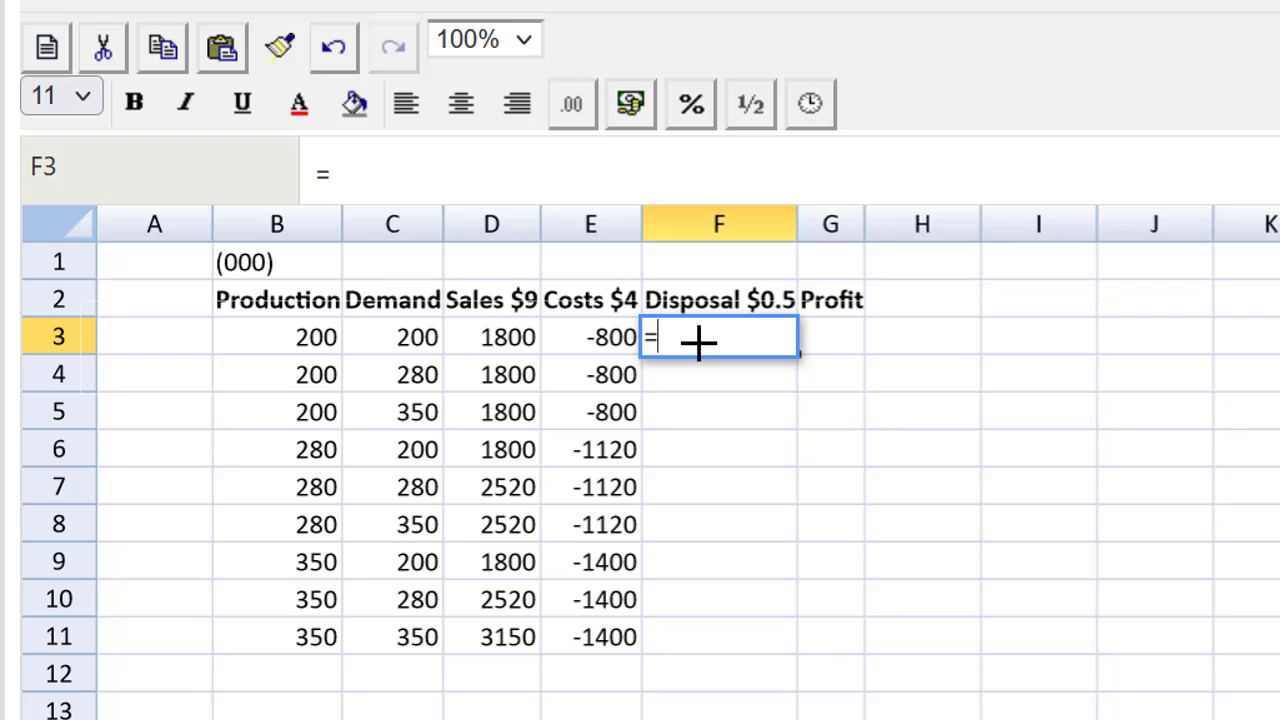
text(If)
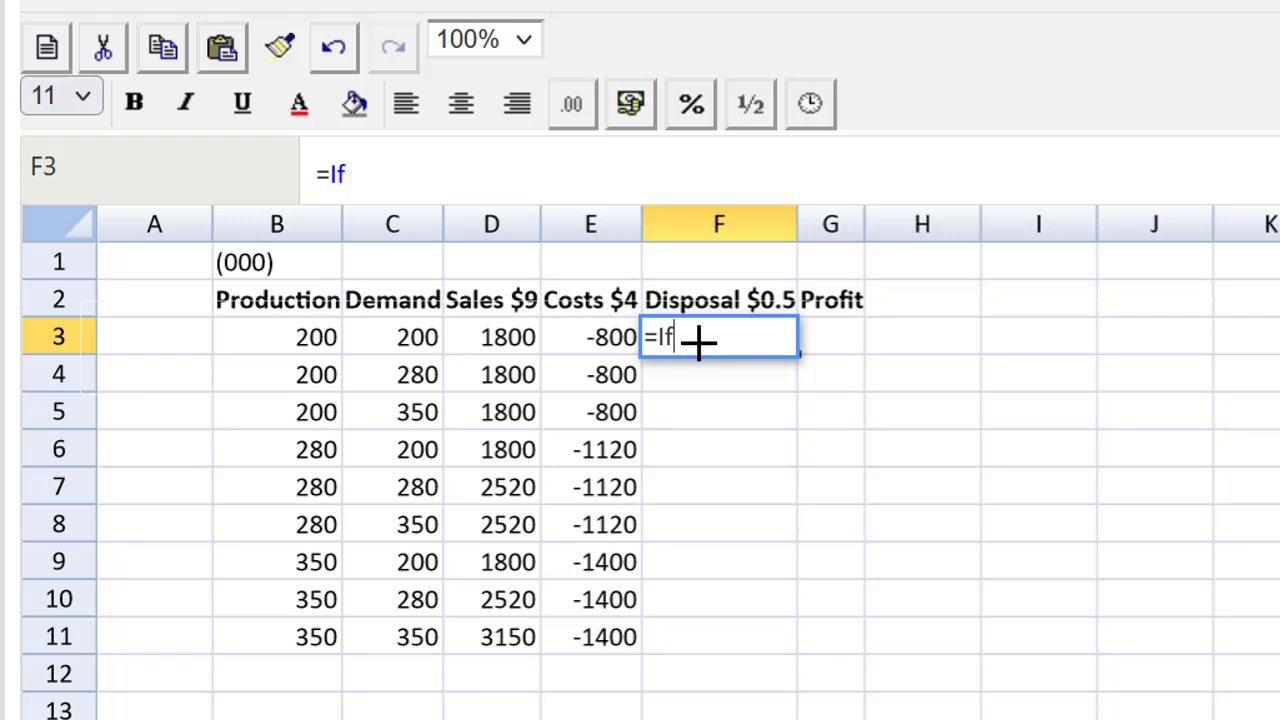
key(Escape)
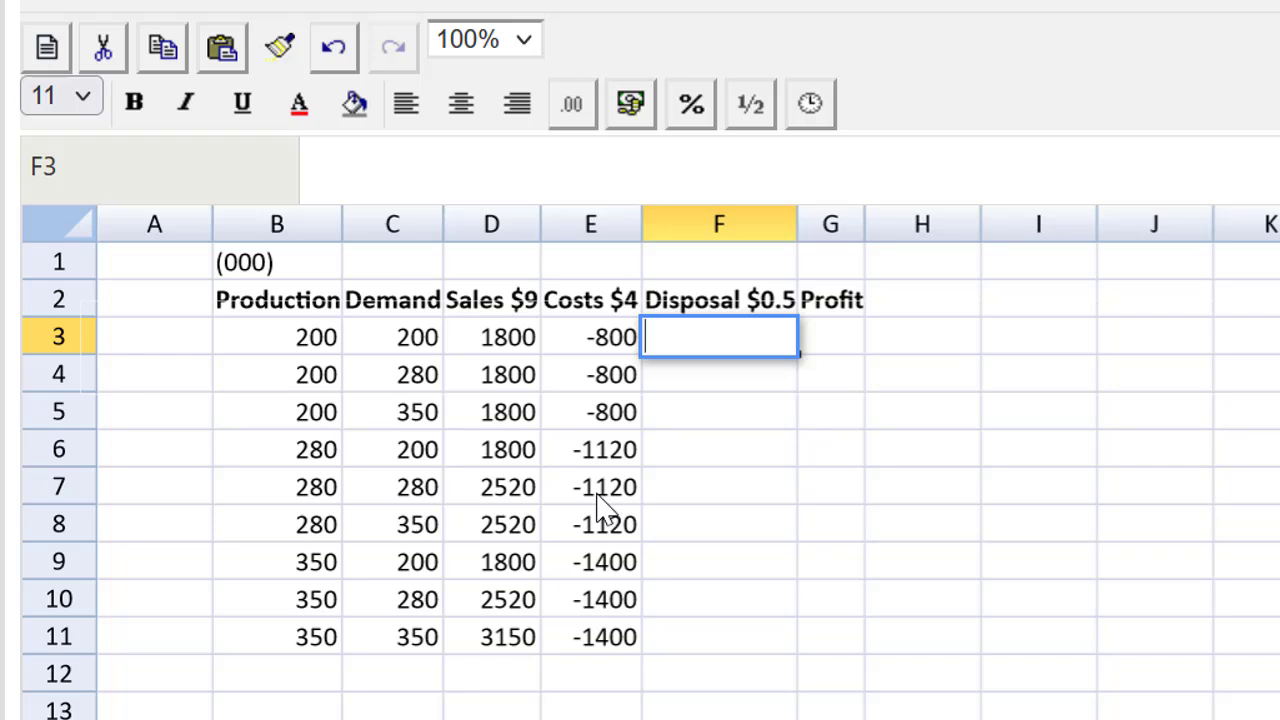
Step: Enter =B6-C6 in F6 and copy it down the Disposal column
click(718, 448)
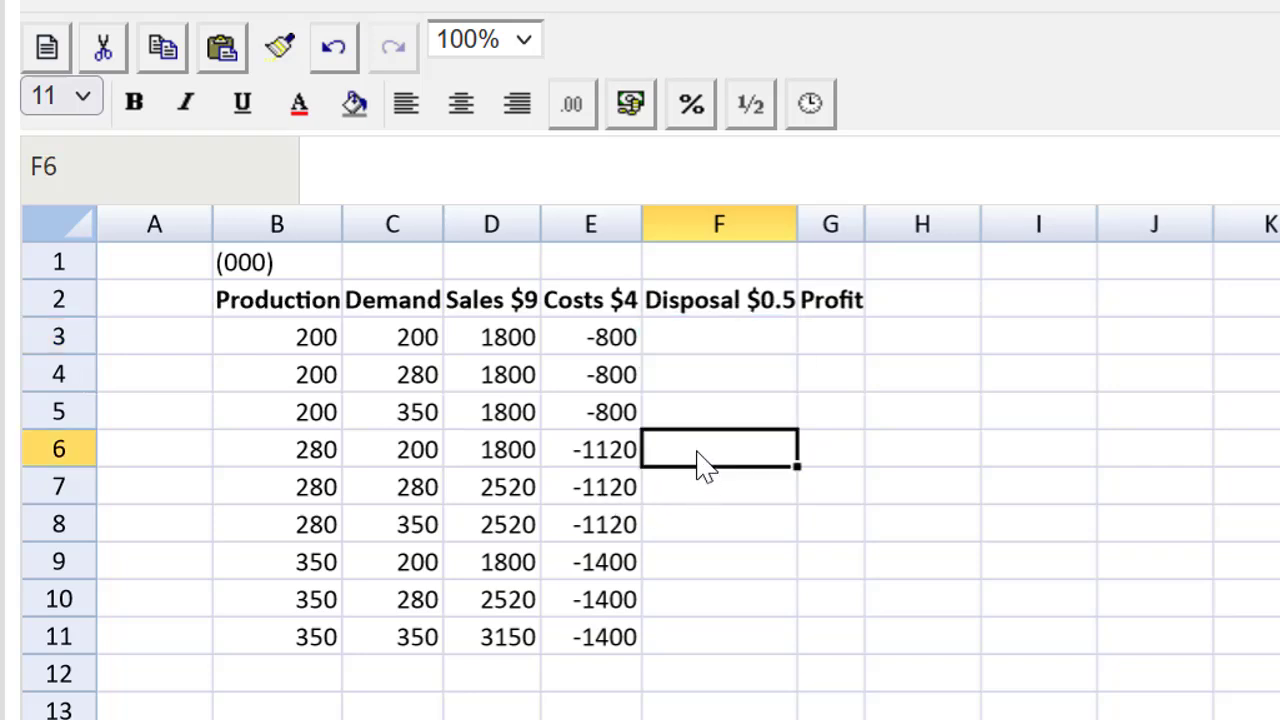
text(=)
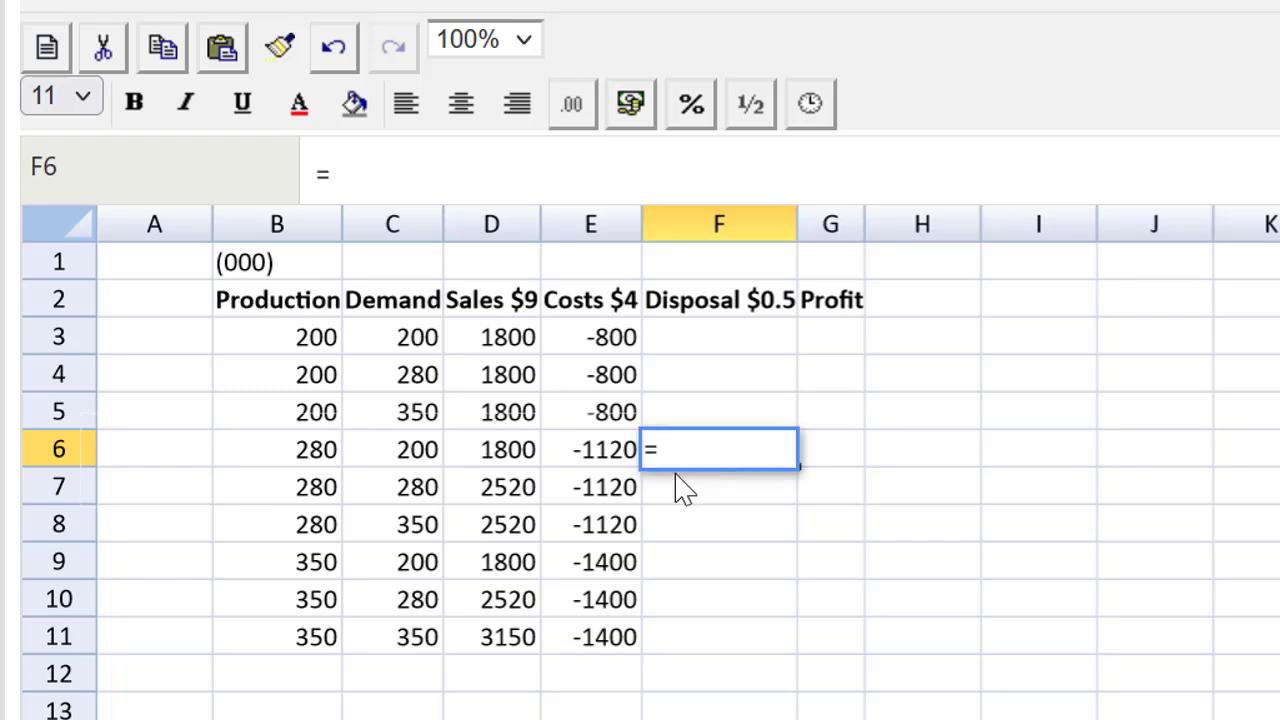
mouse_move(520, 486)
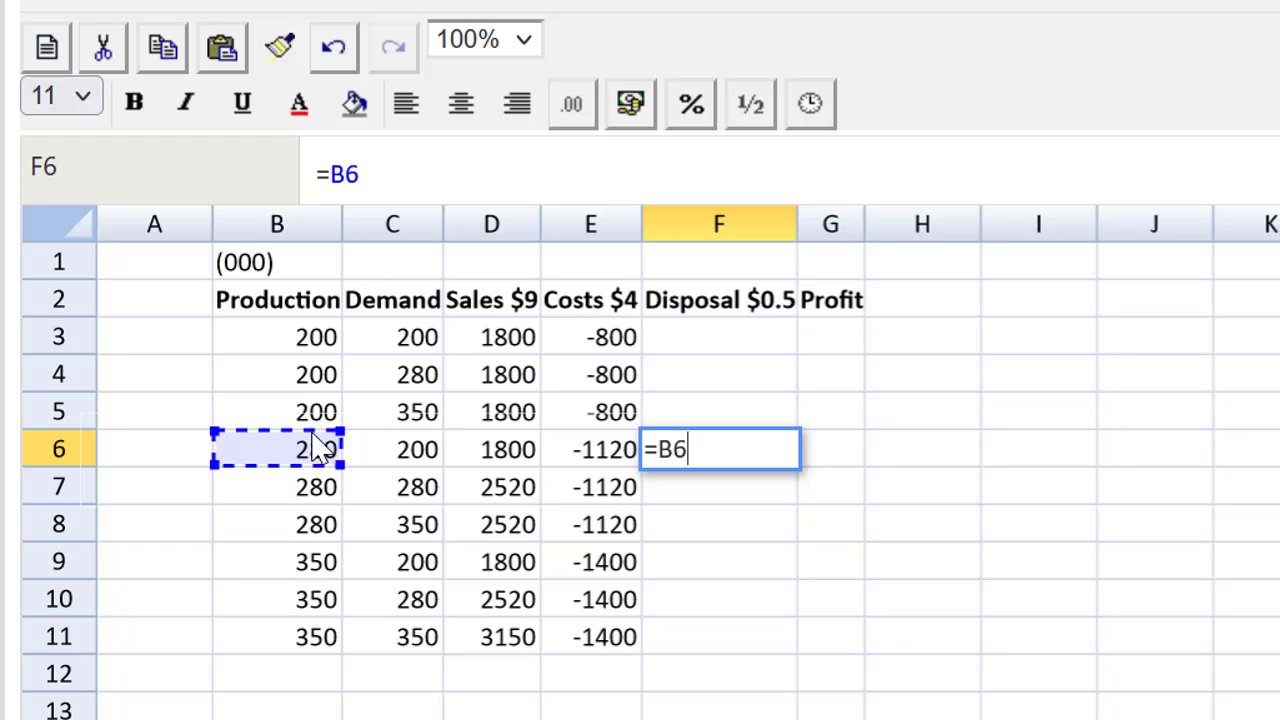
text(-)
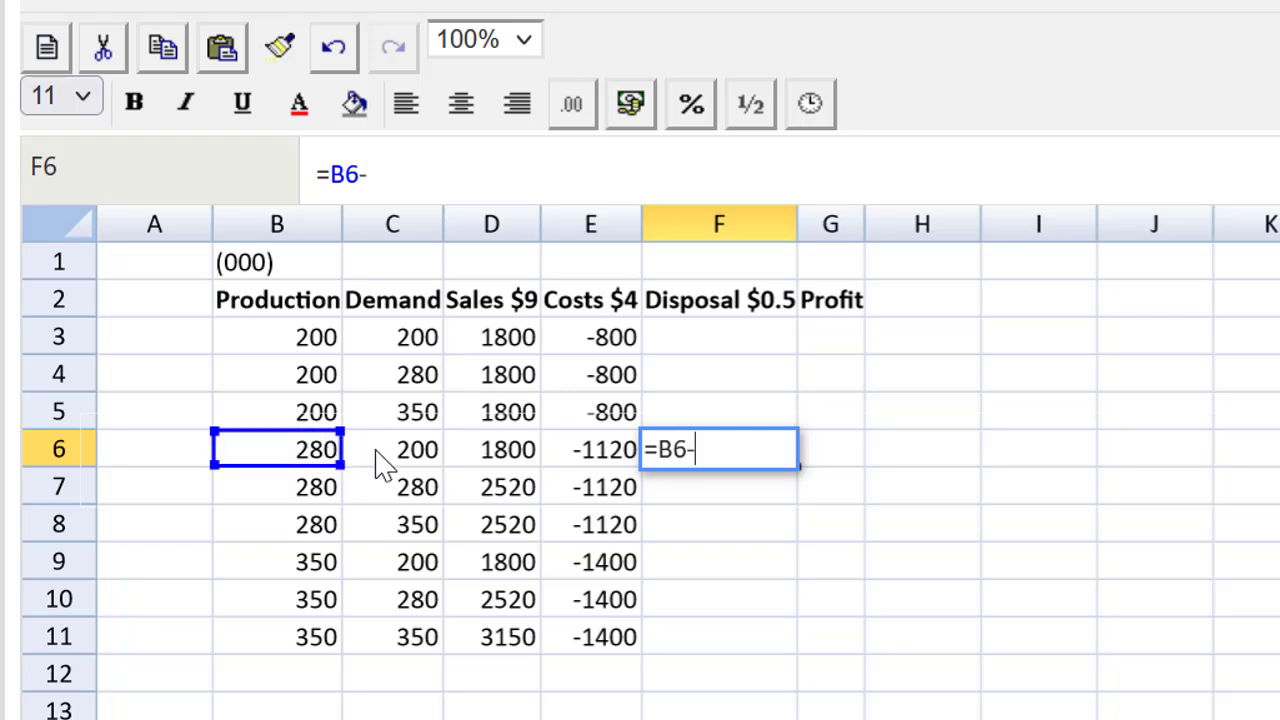
key(Return)
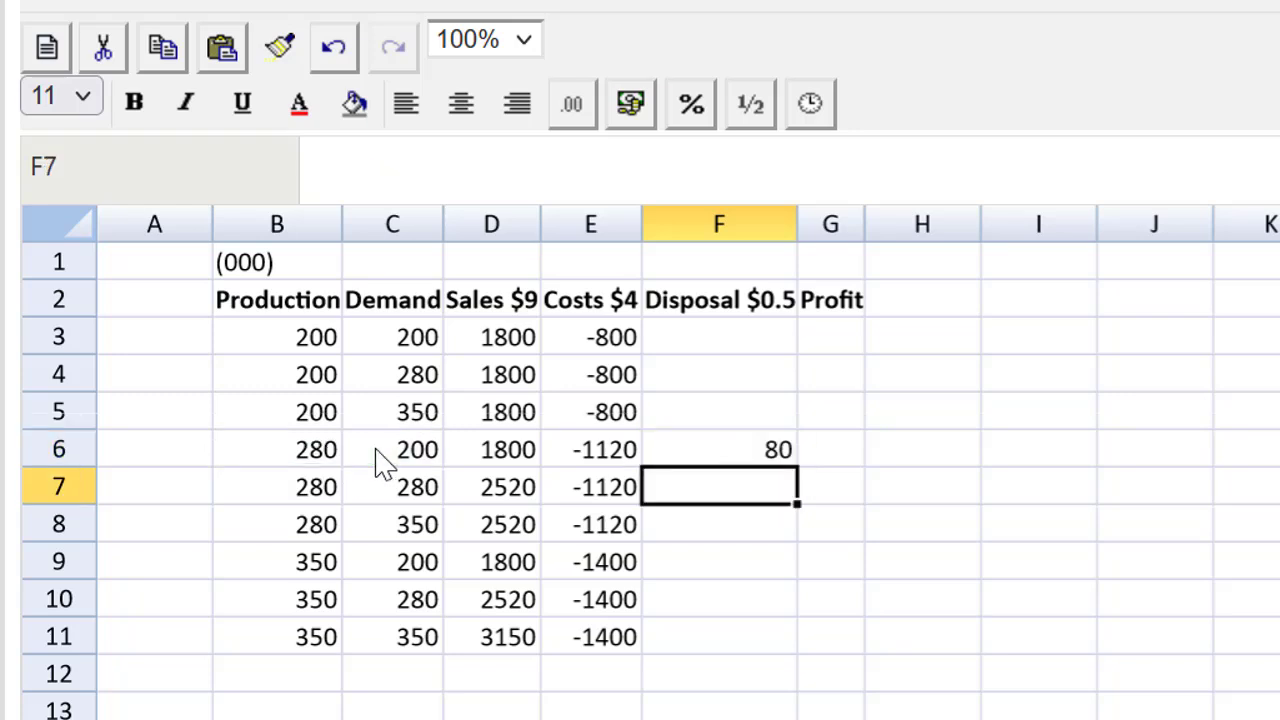
click(718, 374)
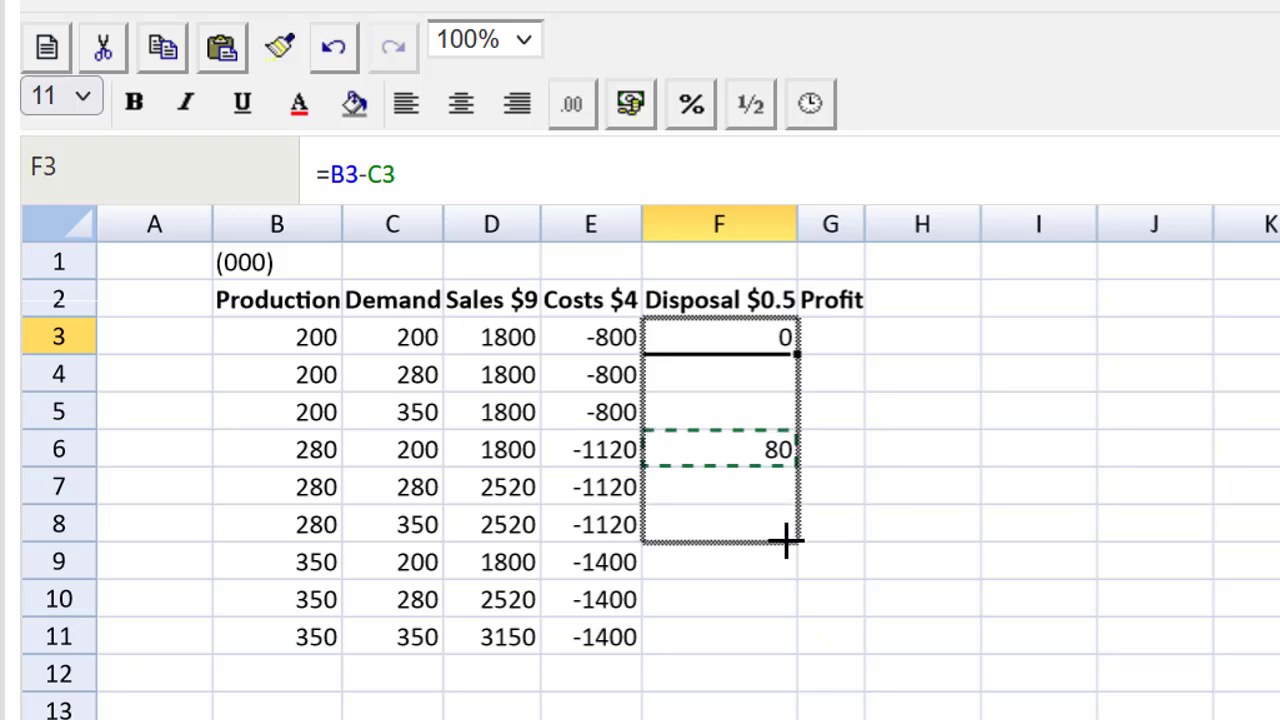
drag(784, 540, 784, 636)
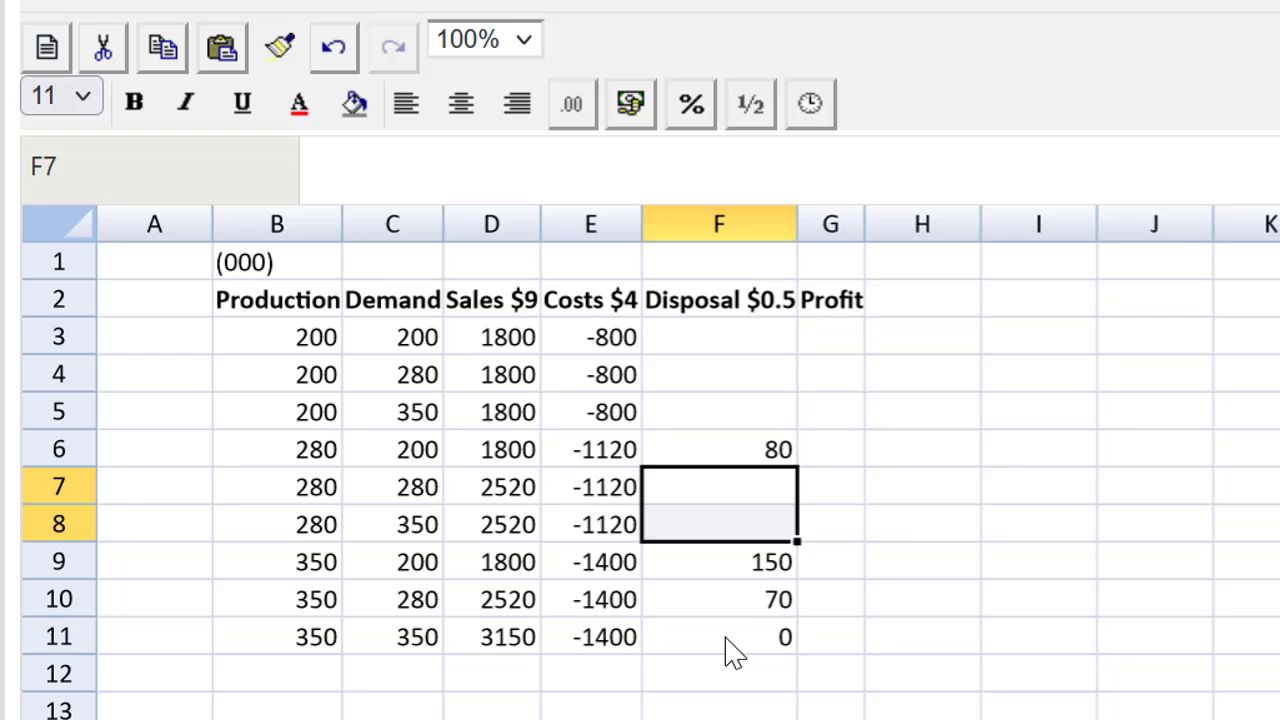
Step: Clear the disposal results in rows without surplus, leaving 80, 150 and 70 in F6, F9 and F10
click(718, 636)
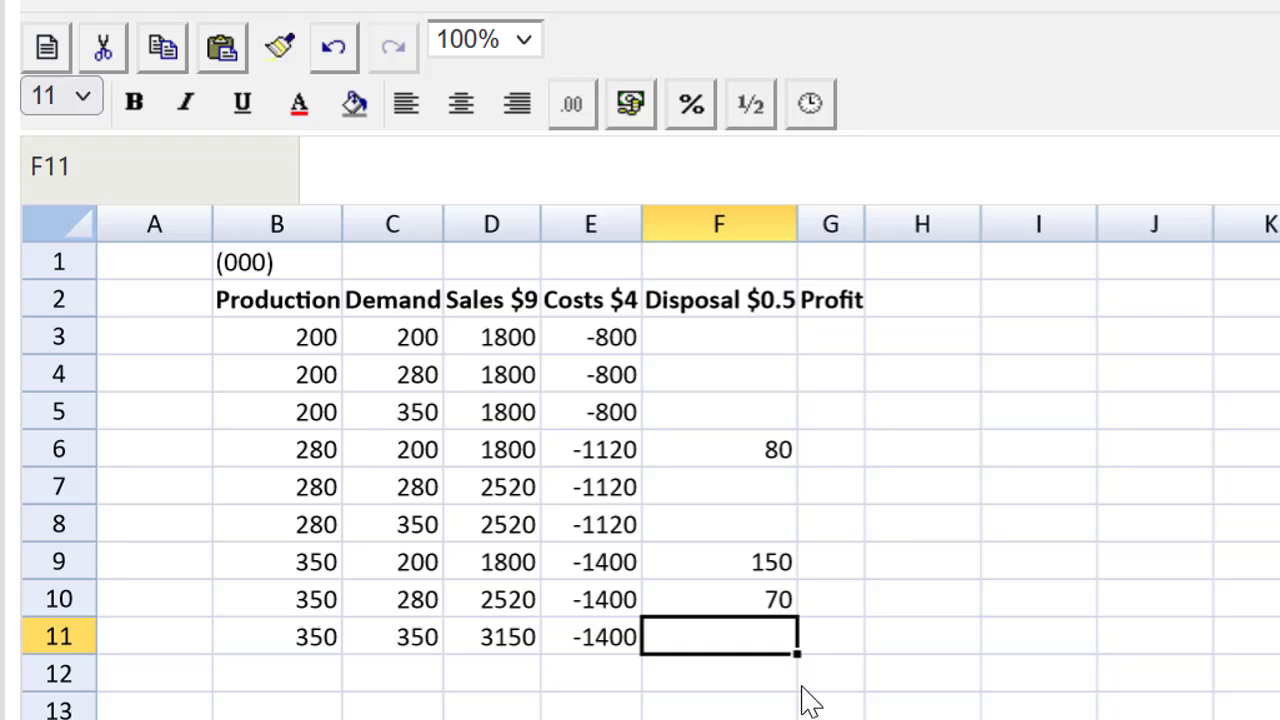
click(718, 448)
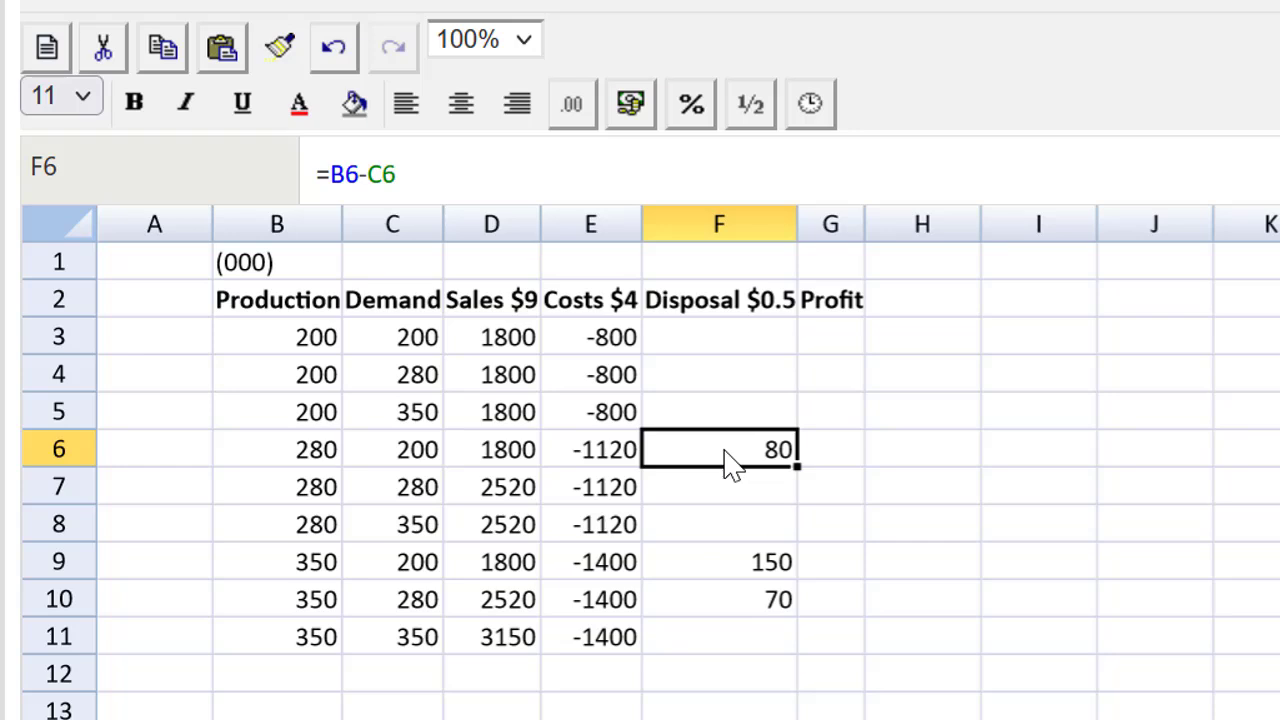
Step: Change F6 to =(B6-C6)*-0.5, giving a disposal charge of -40
double_click(718, 448)
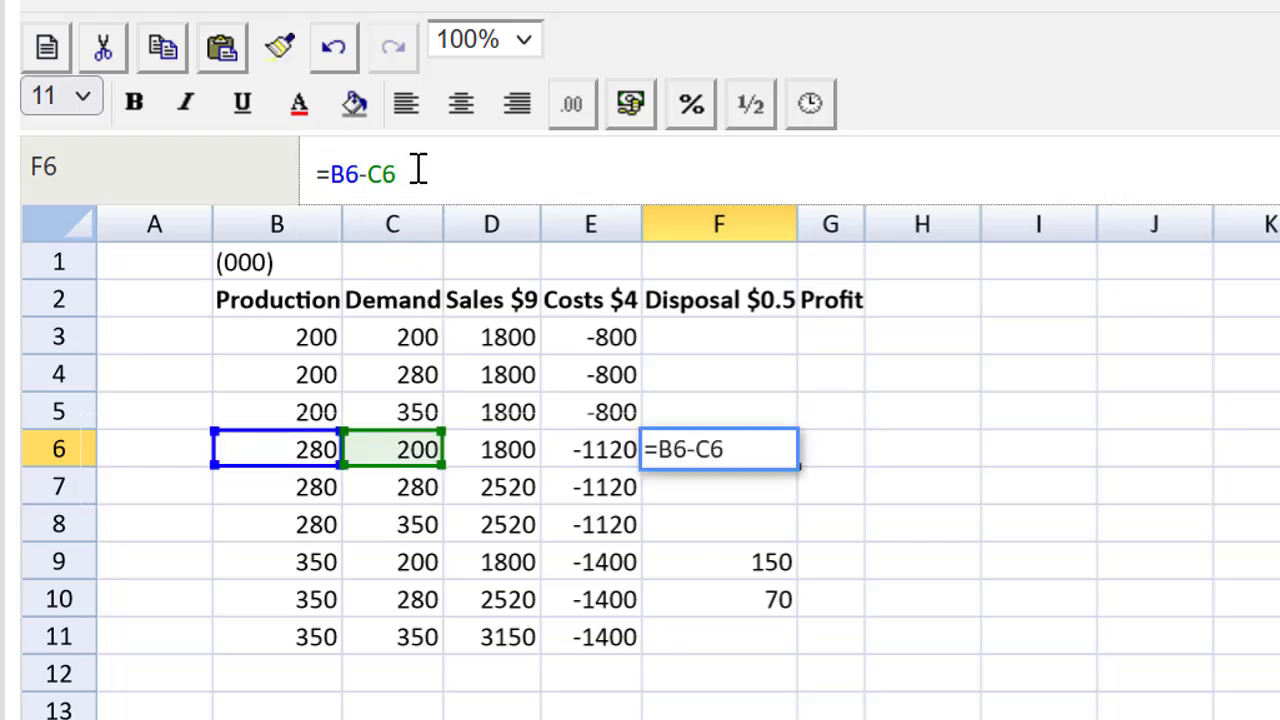
text())
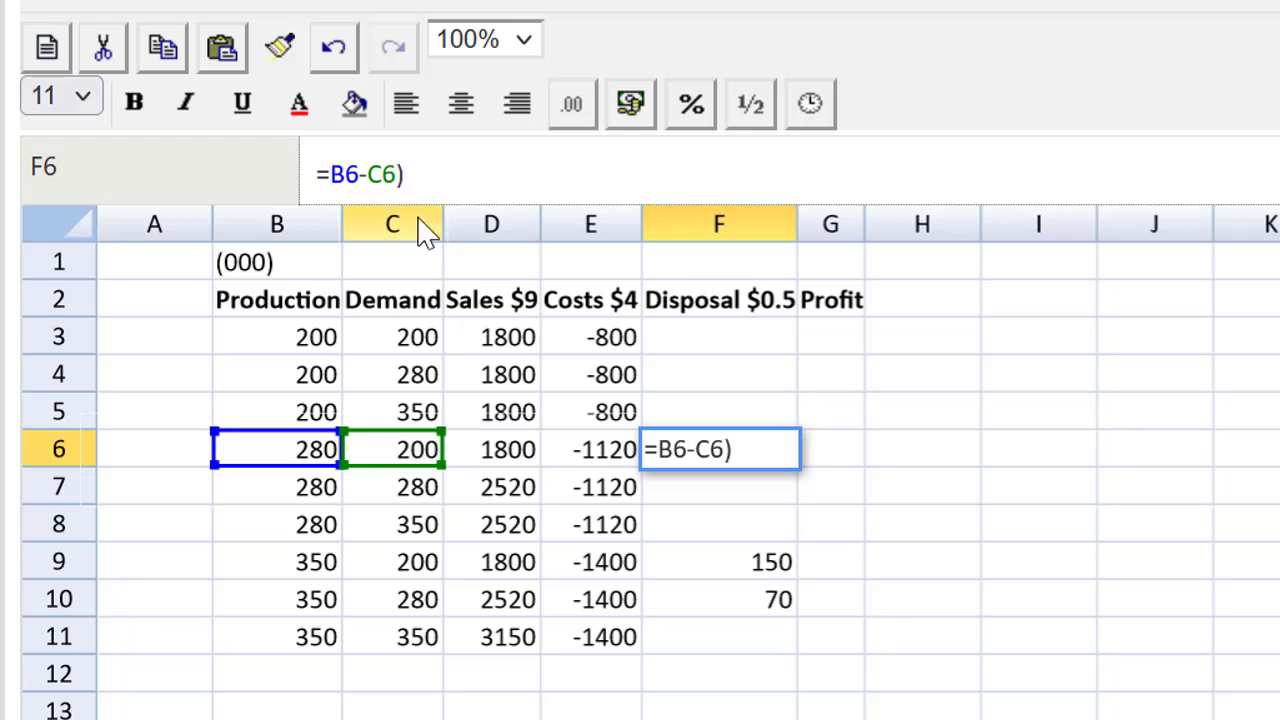
text(()
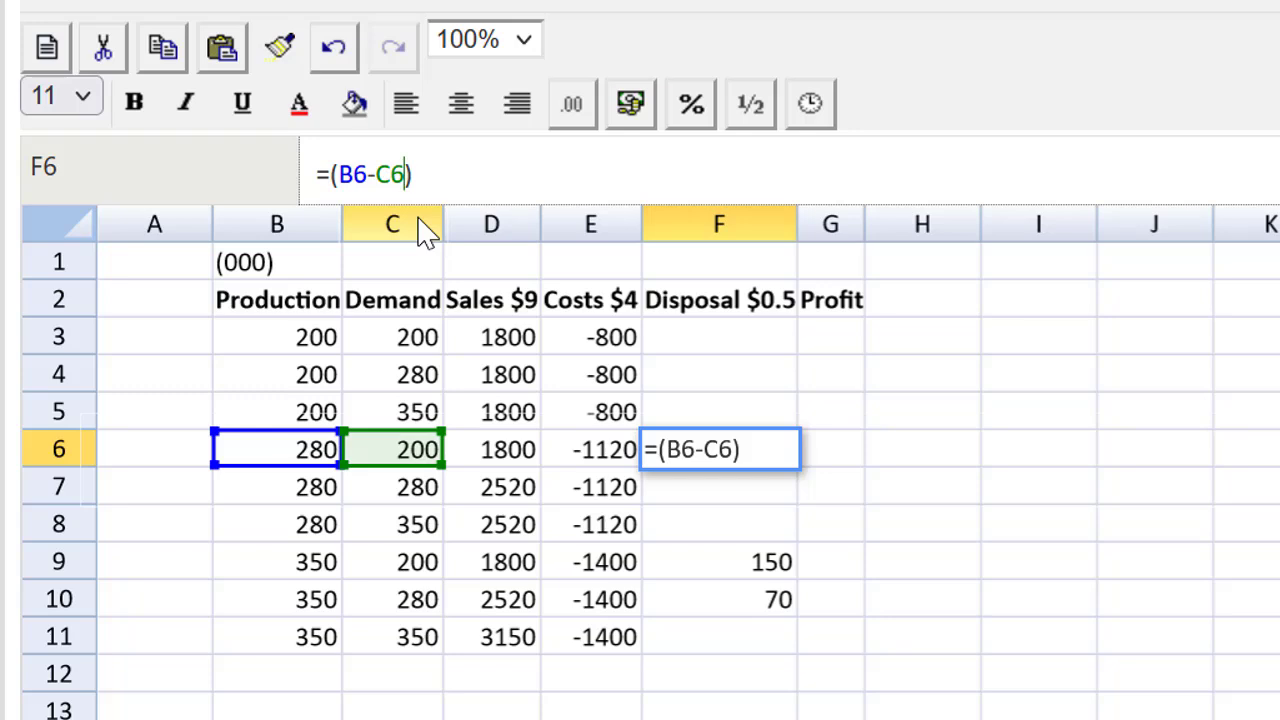
text(*)
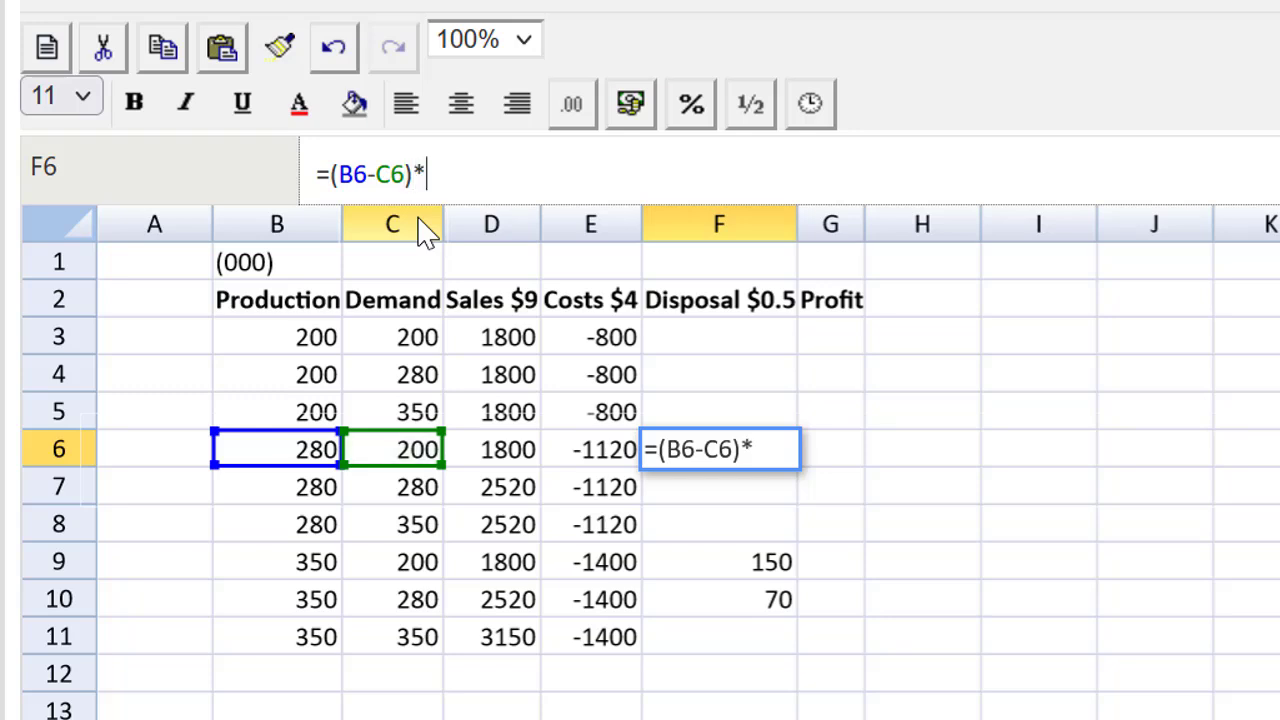
text(-)
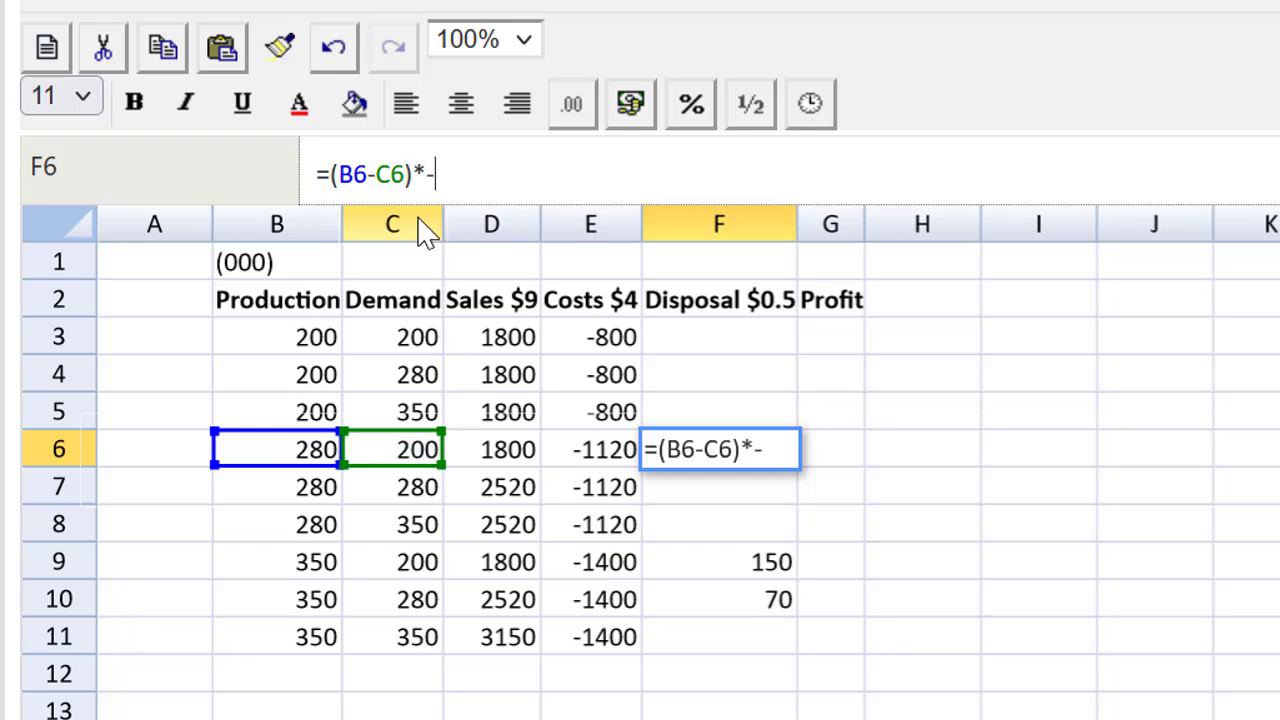
key(Return)
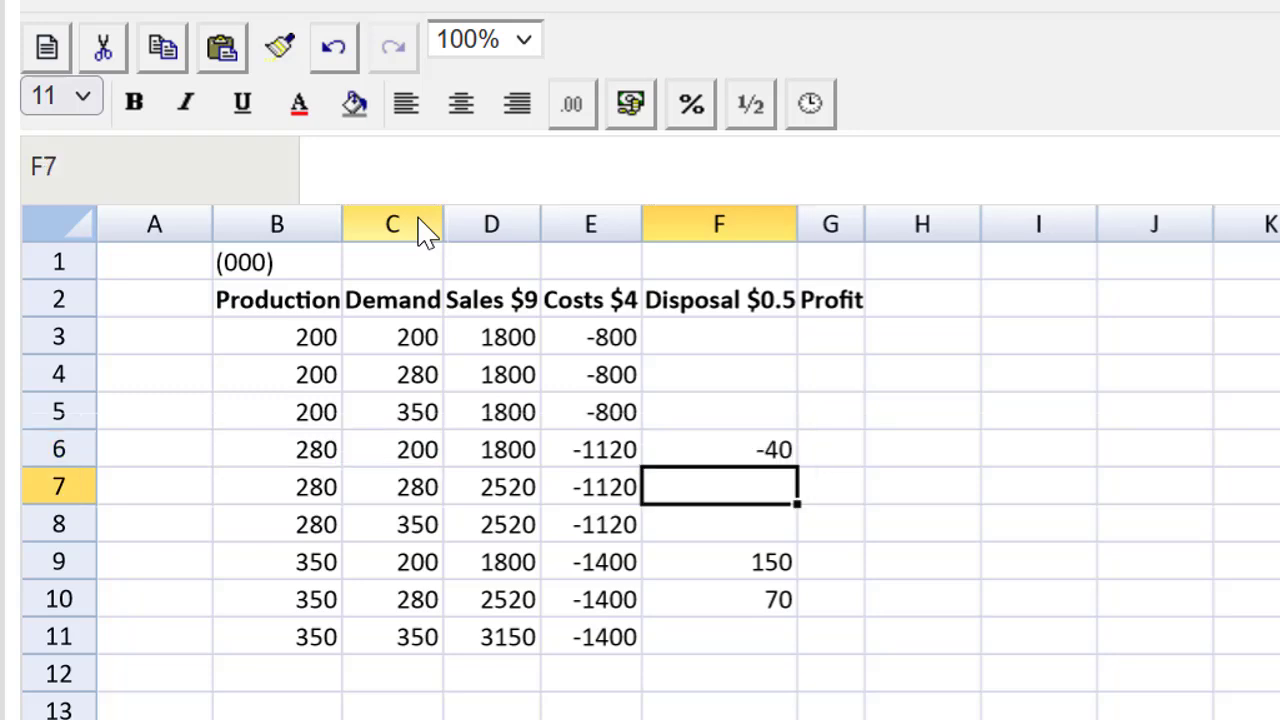
Step: Copy the disposal formula to F9 and set F10 to =(B10-C10)*-0.5, giving -75 and -35
click(718, 448)
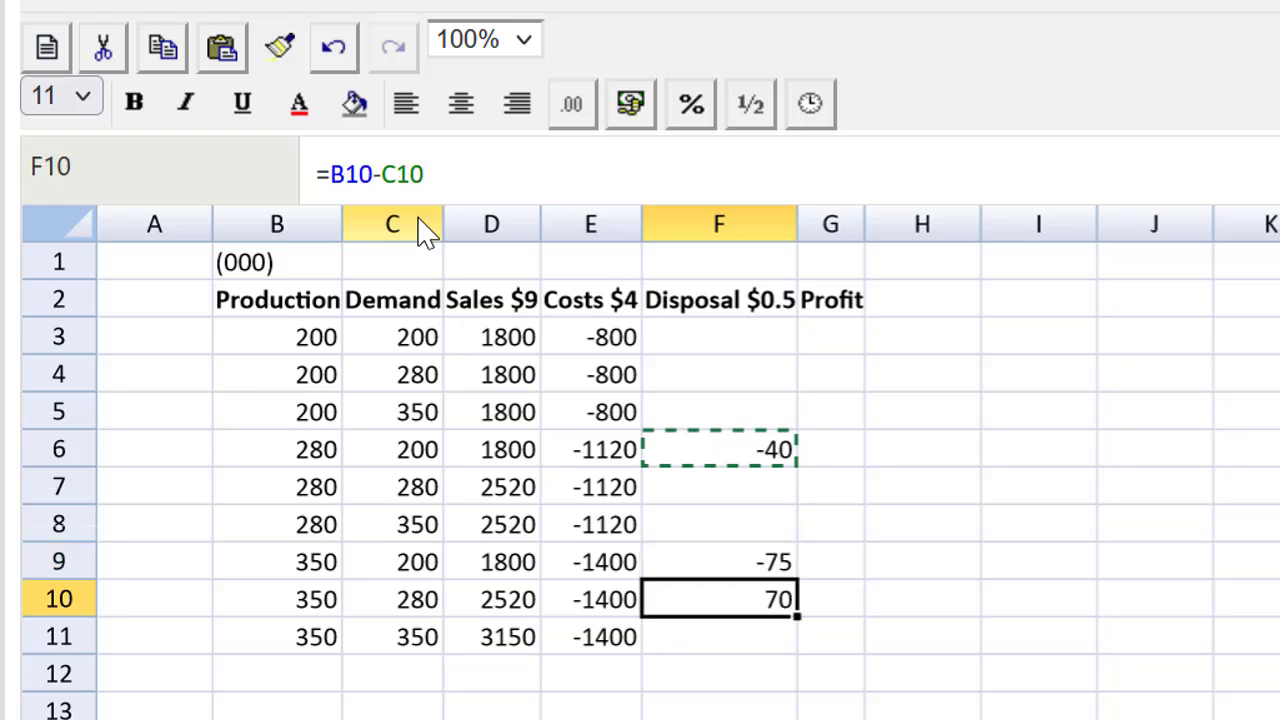
text((B10-C10)*-0.5)
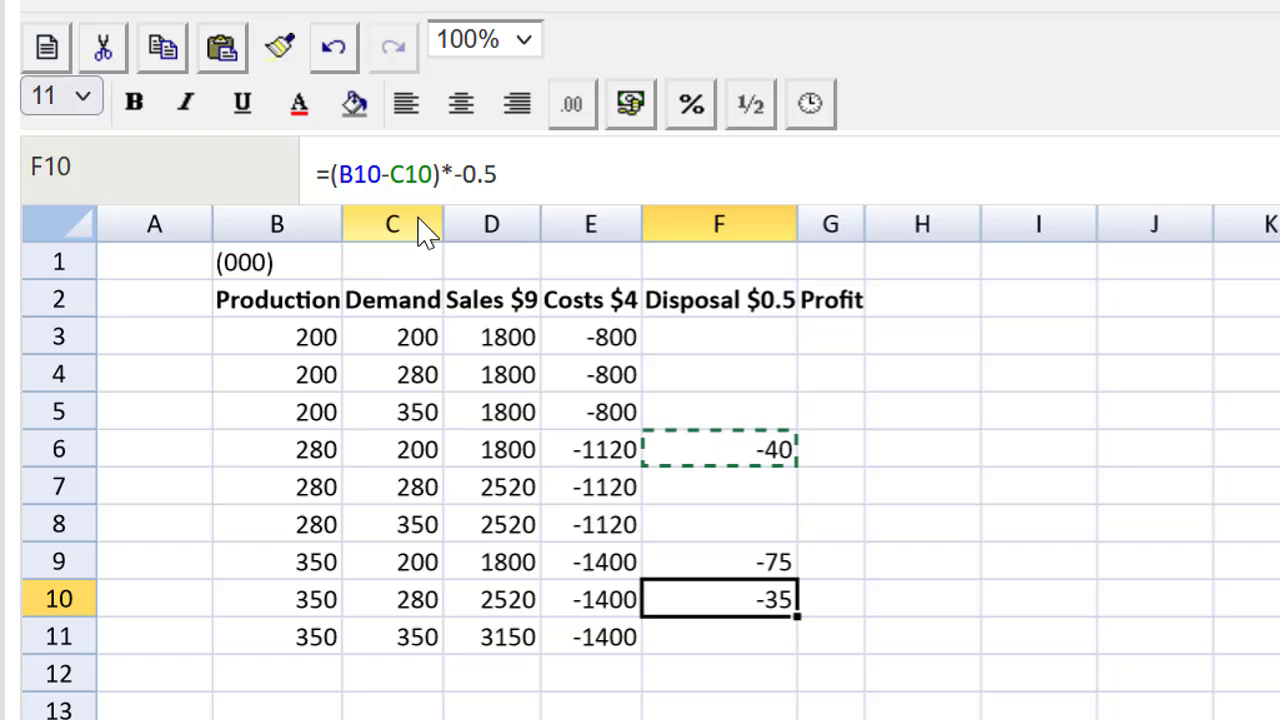
click(830, 336)
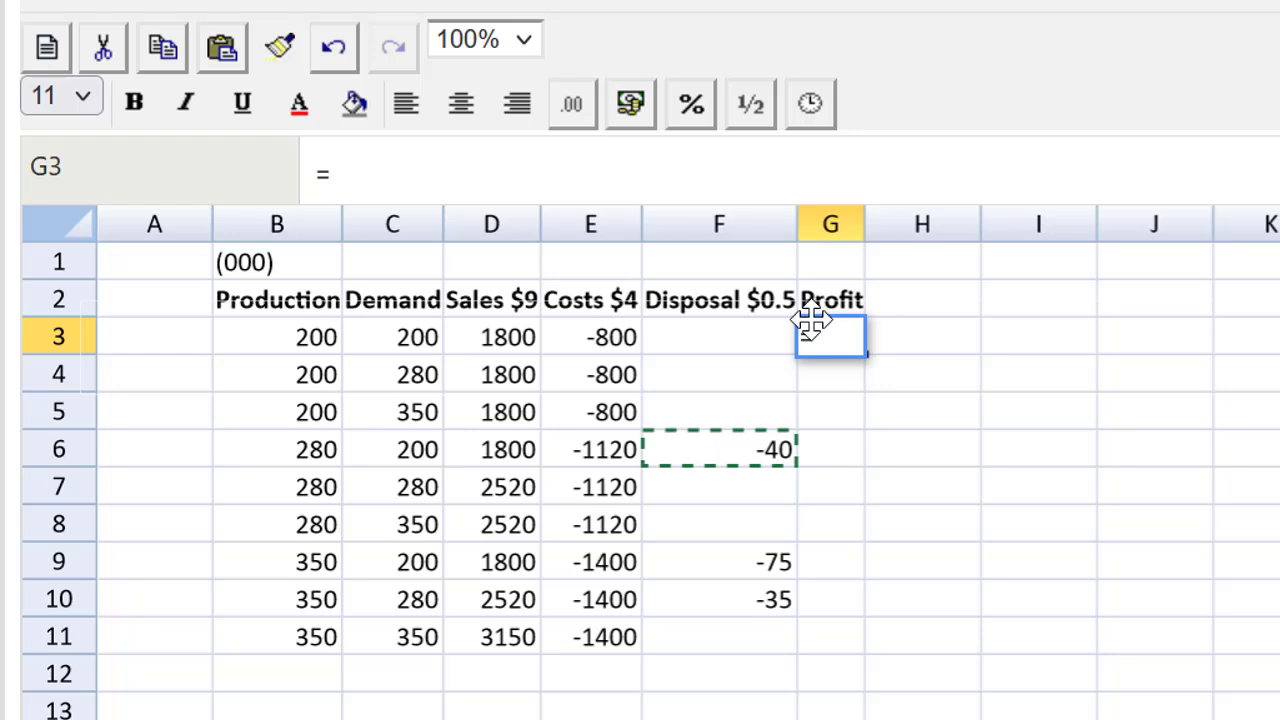
Step: Give row 3 a Profit of =SUM(D3:F3), totalling sales, costs and disposal as 1000
text(=SUM()
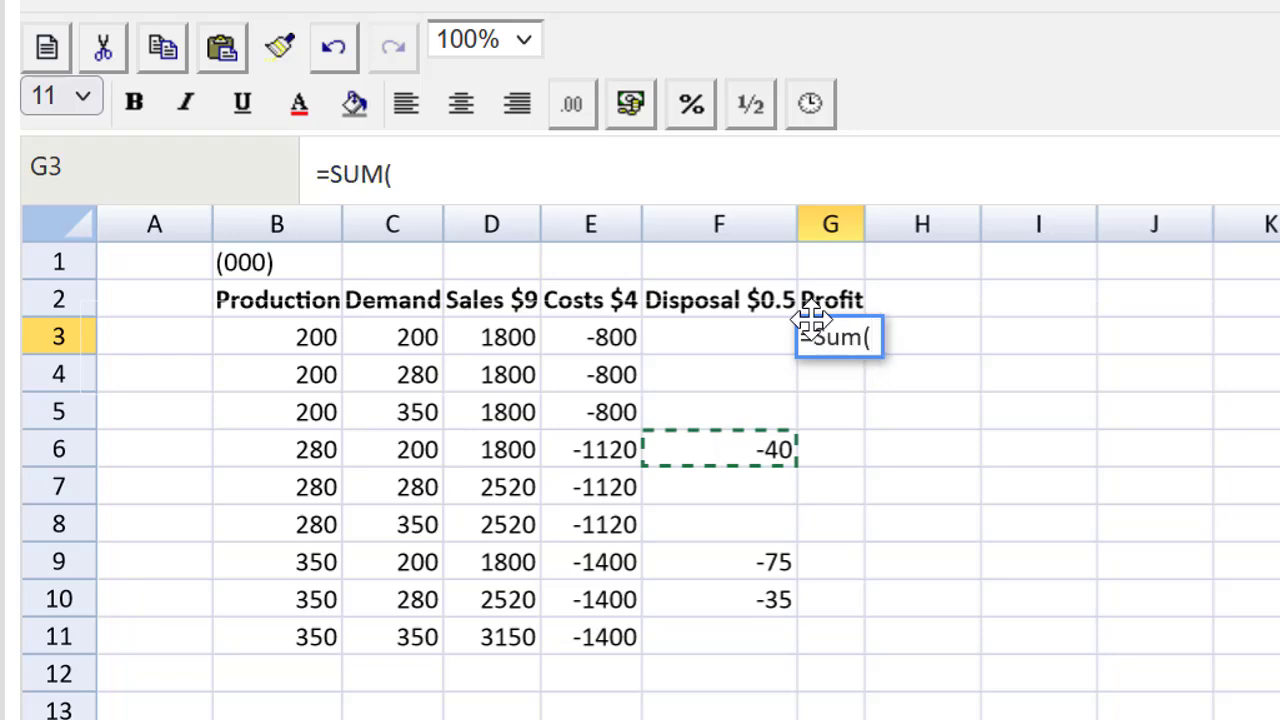
mouse_move(470, 340)
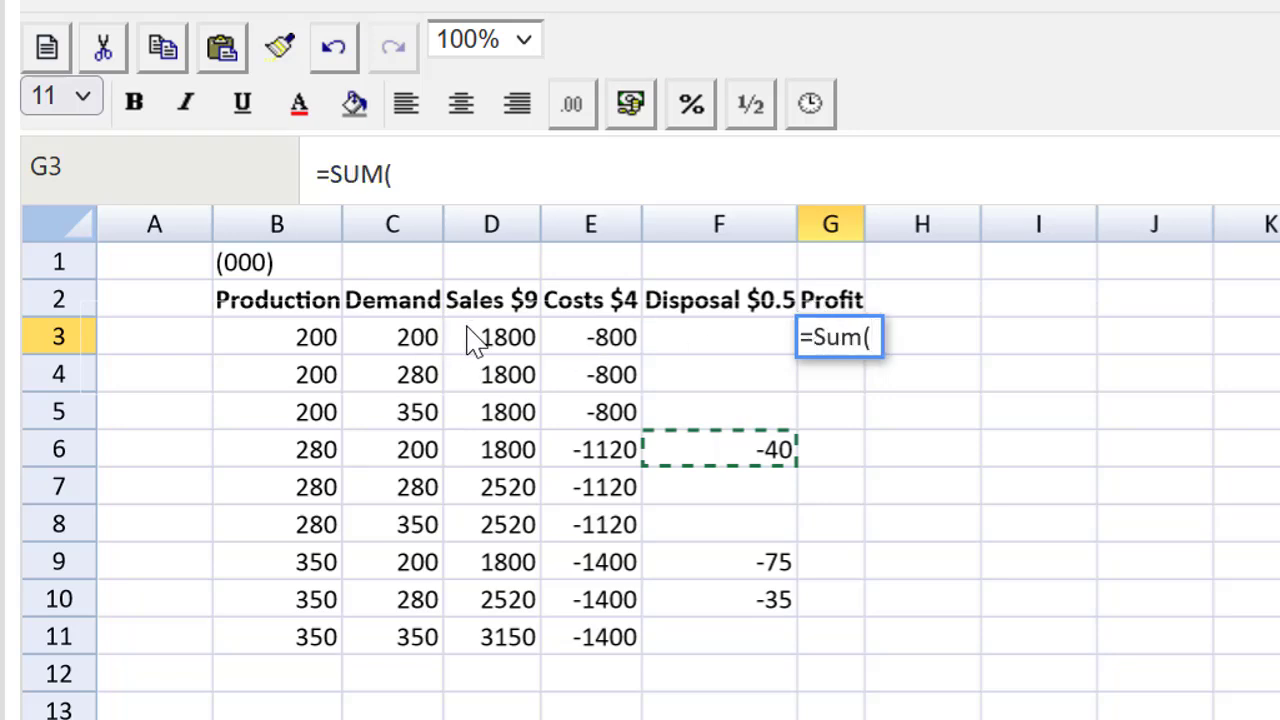
drag(492, 336, 718, 336)
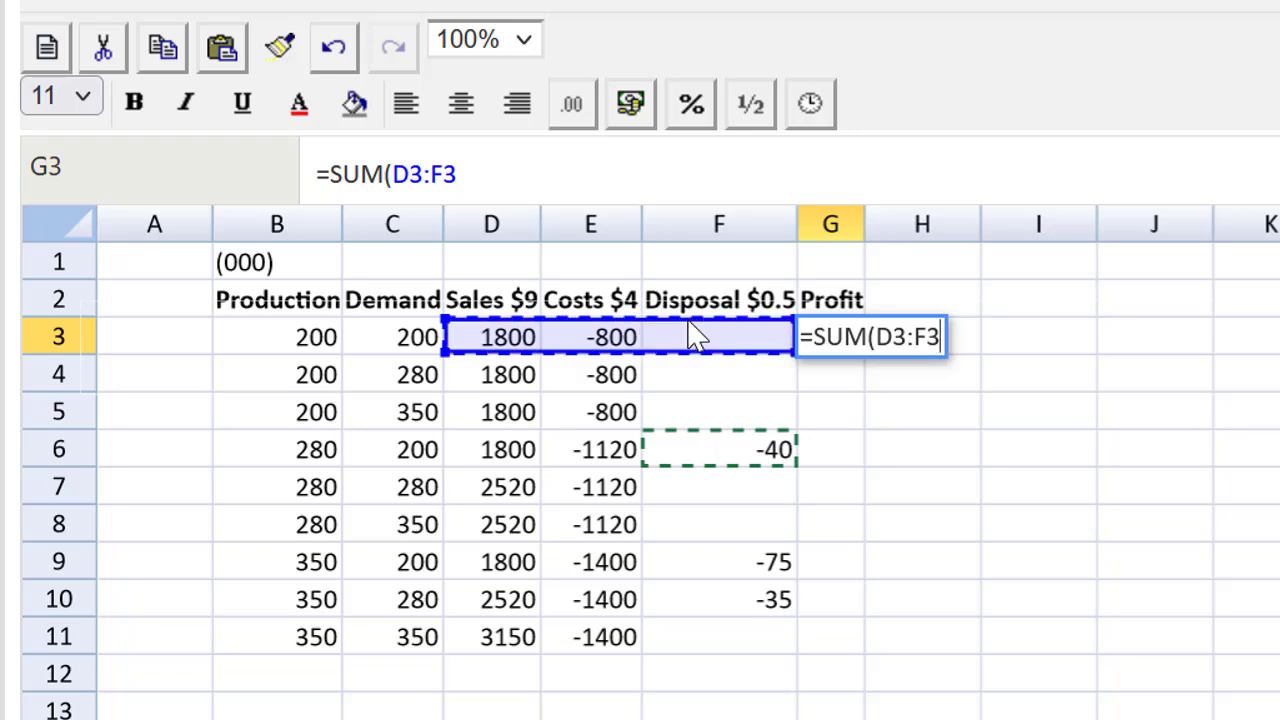
key(Return)
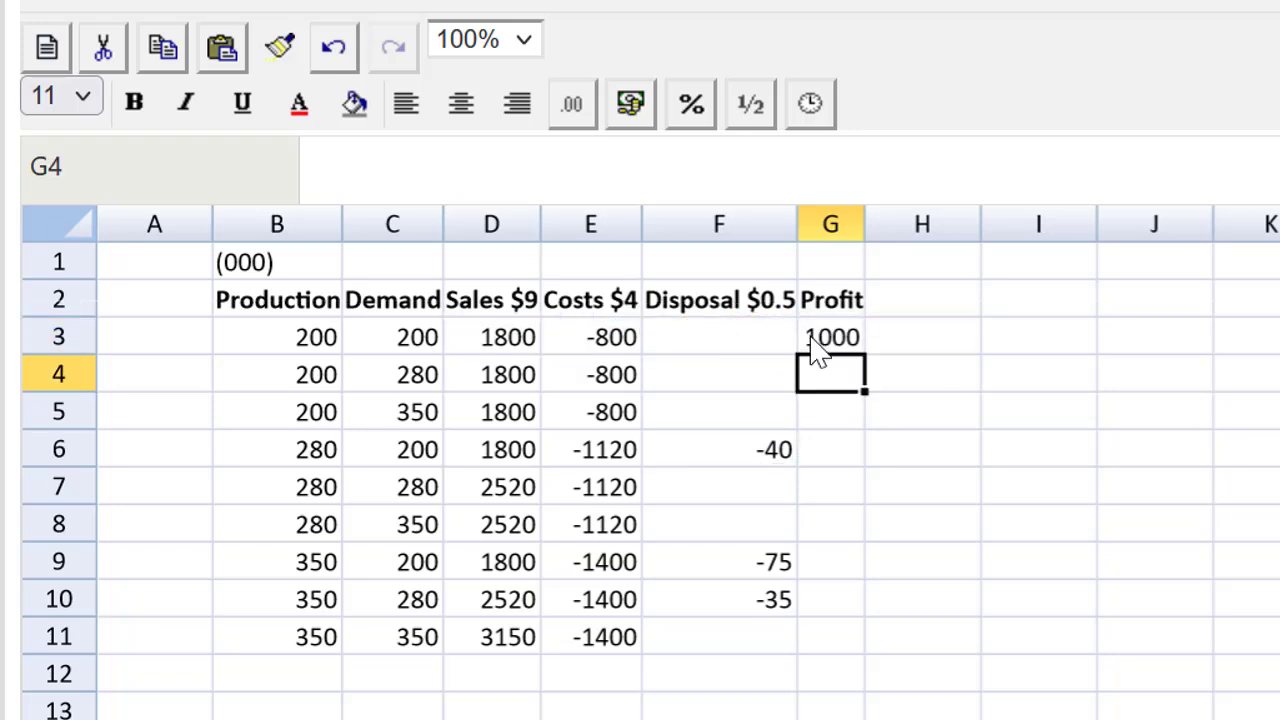
Step: Copy the profit formula down to row 11, giving 640, 1400, 325, 1085 through 1750
click(830, 336)
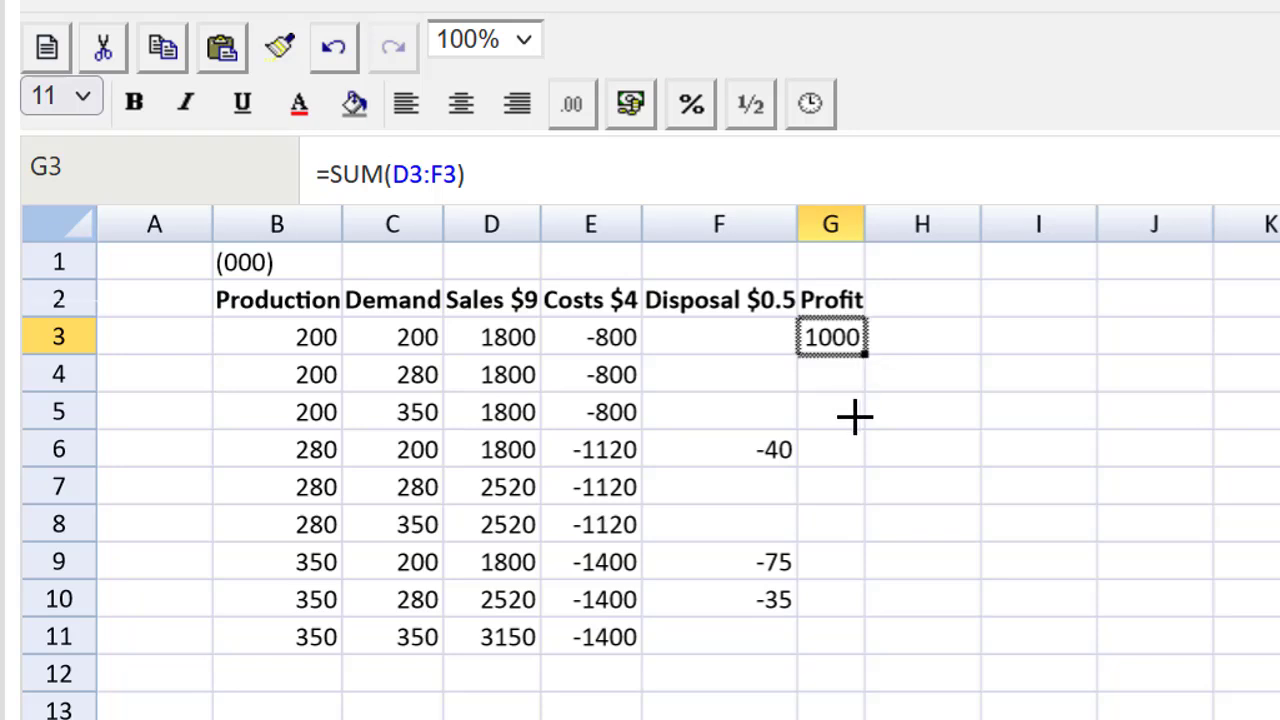
drag(856, 336, 832, 636)
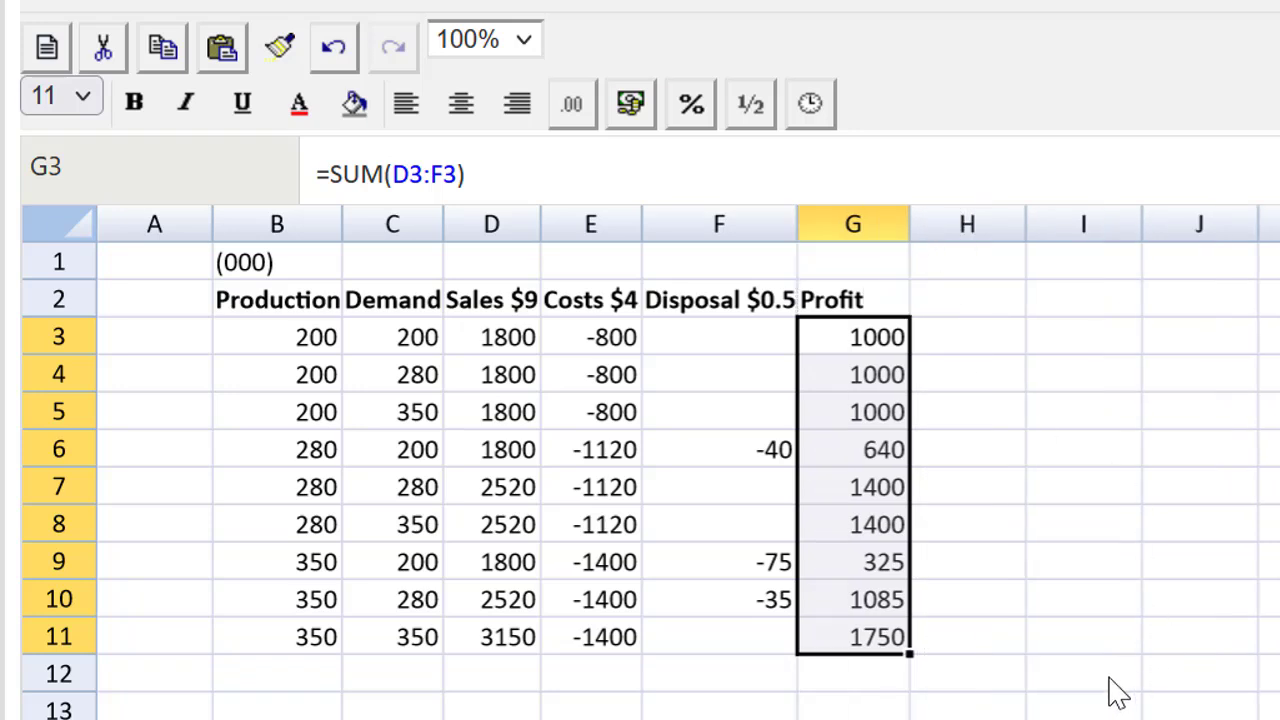
click(1084, 672)
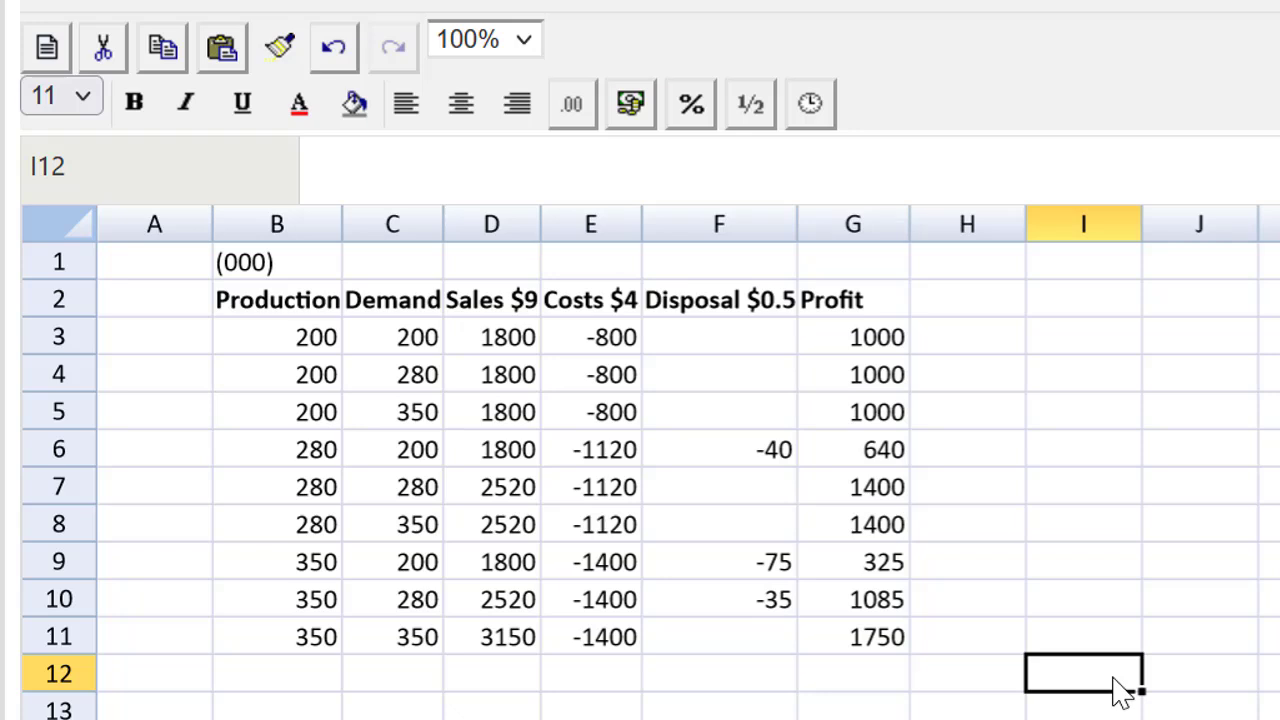
mouse_move(856, 340)
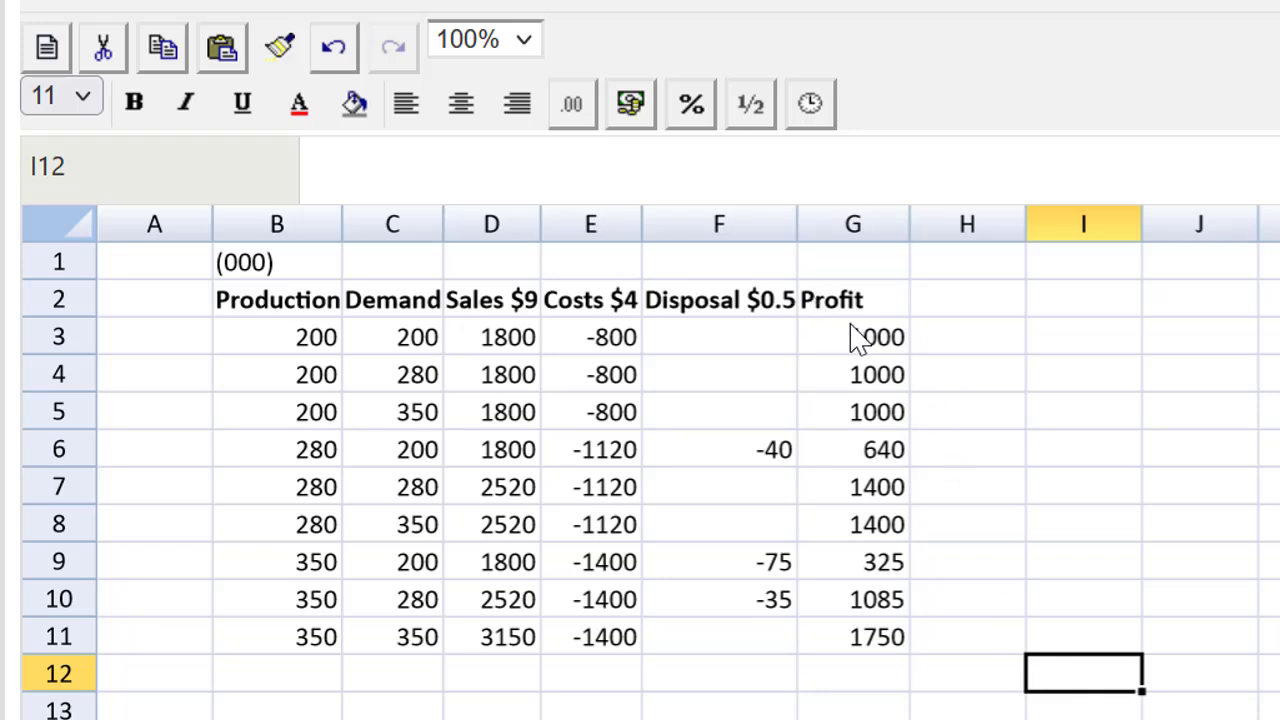
click(852, 636)
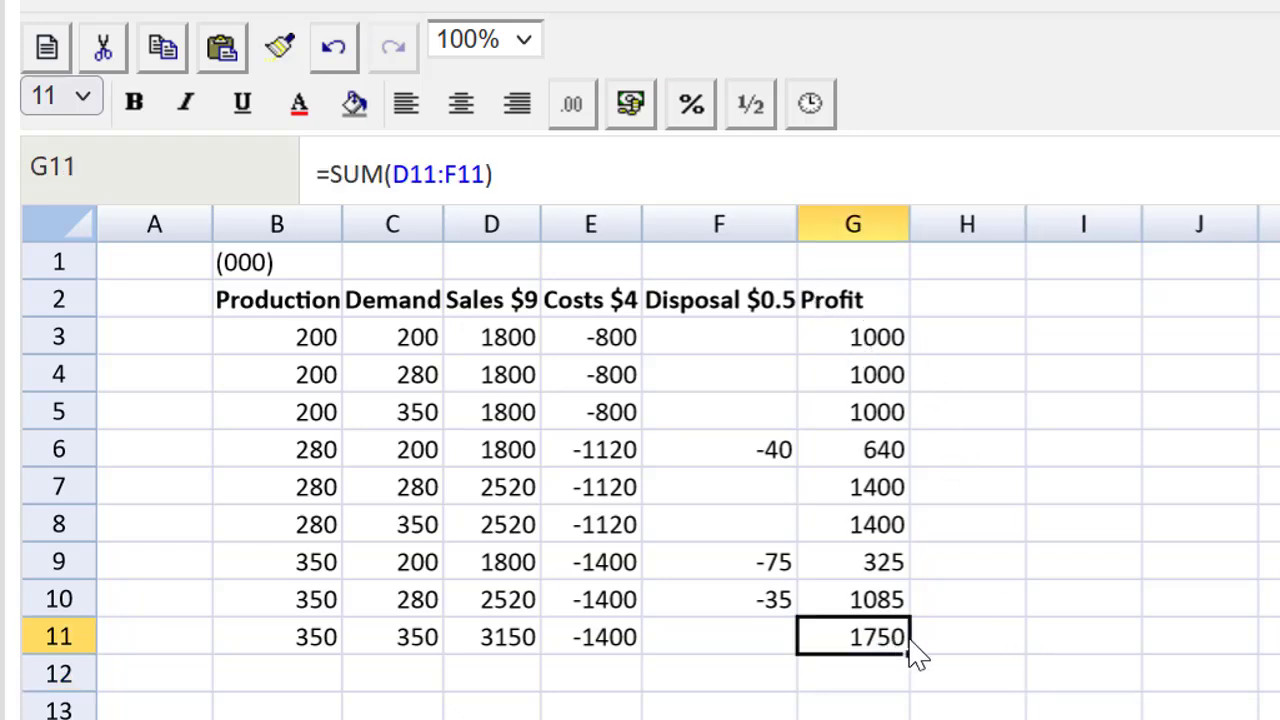
mouse_move(1060, 670)
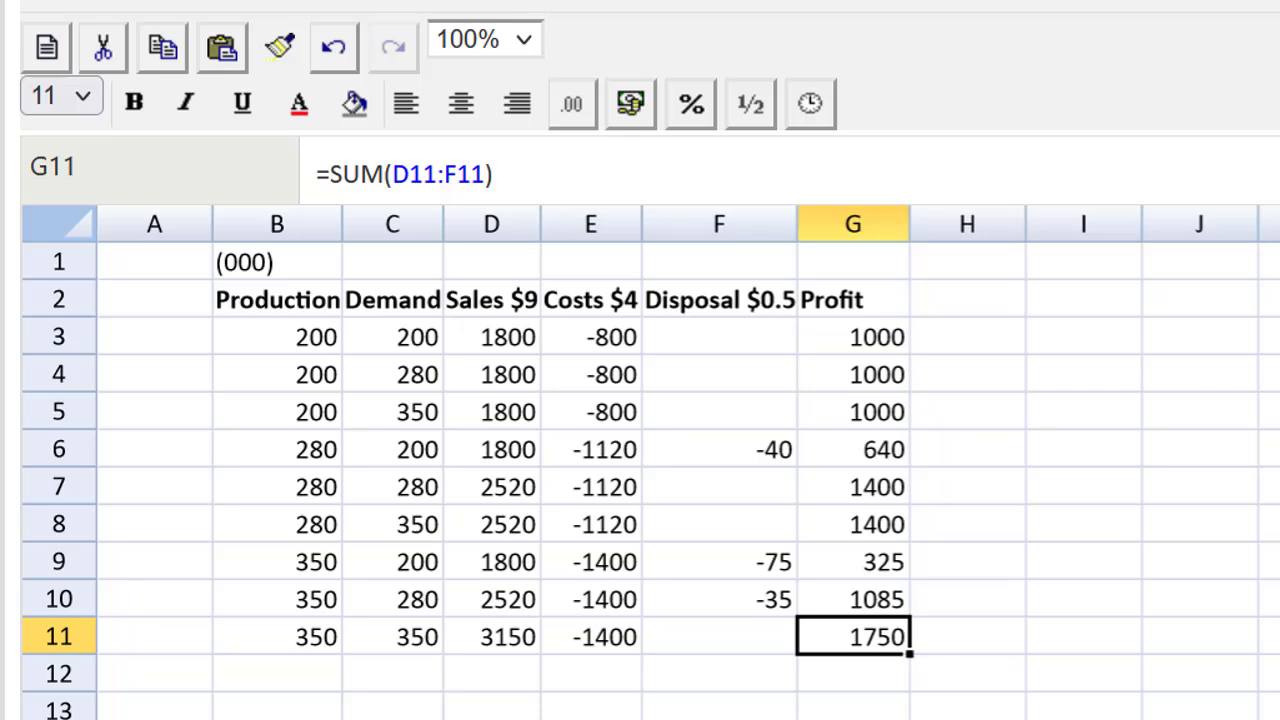
mouse_move(924, 482)
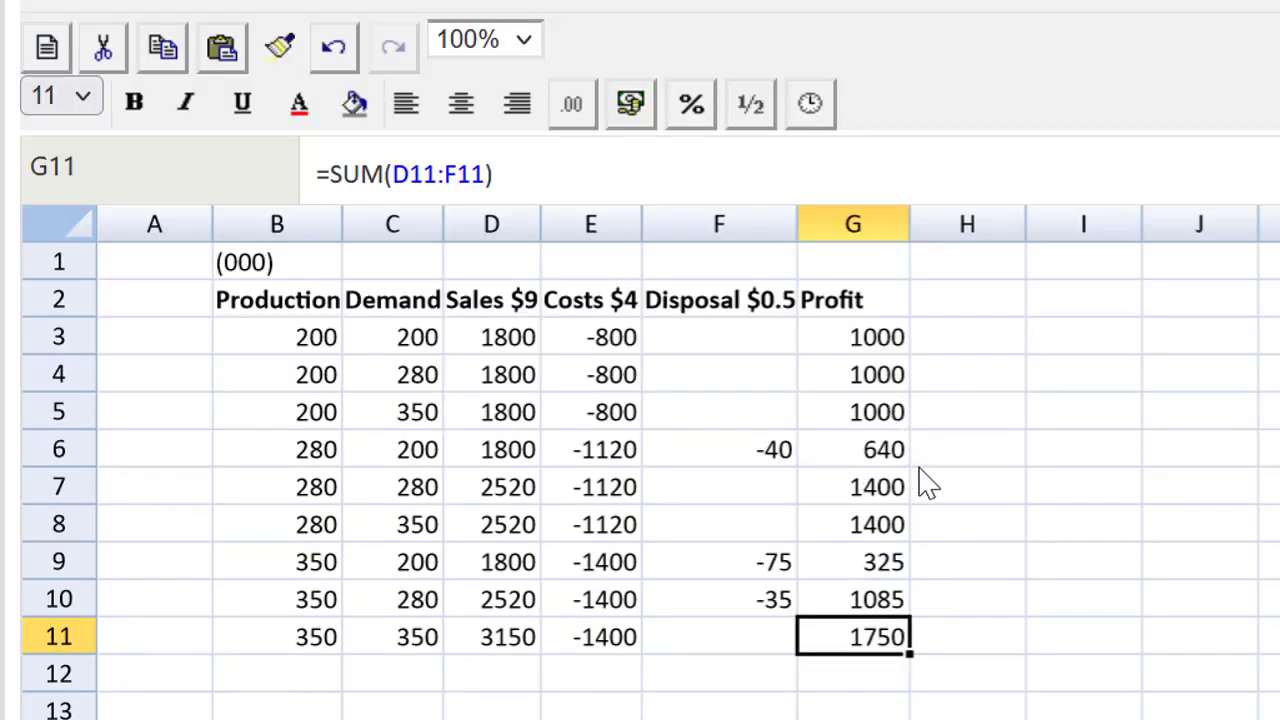
Step: Head column H '% of weather' beside Profit
click(966, 298)
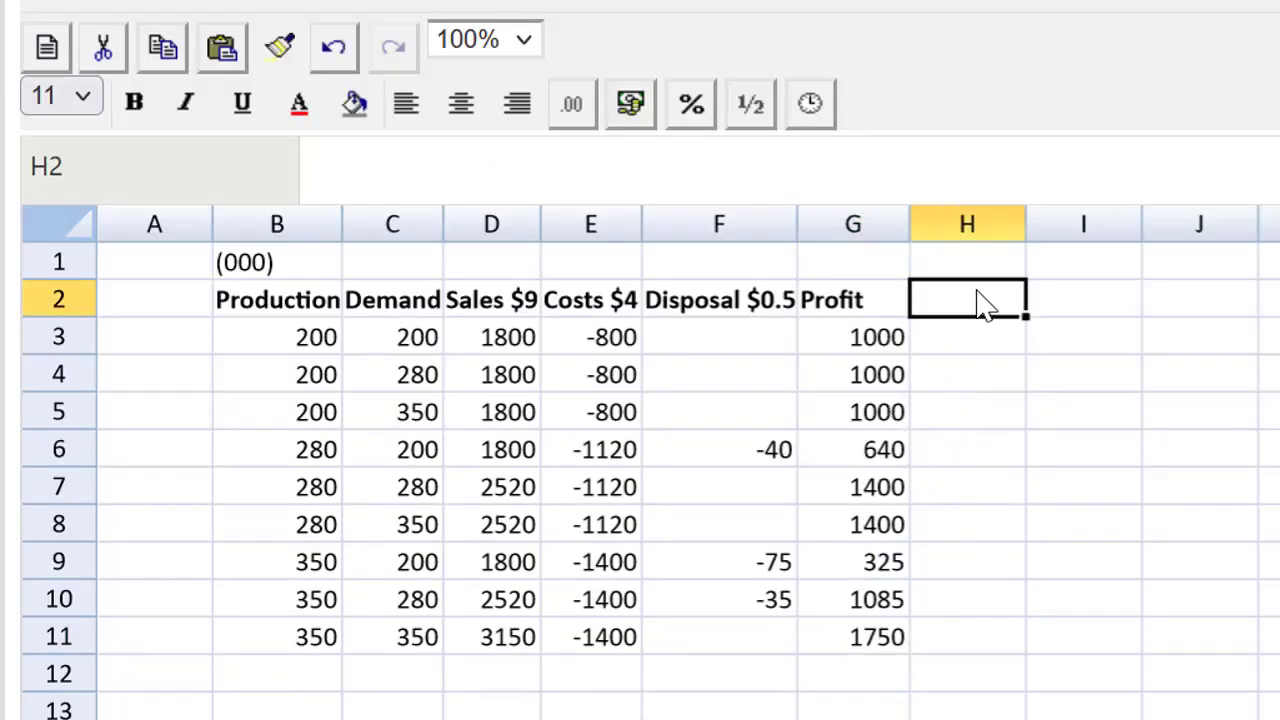
text(% o)
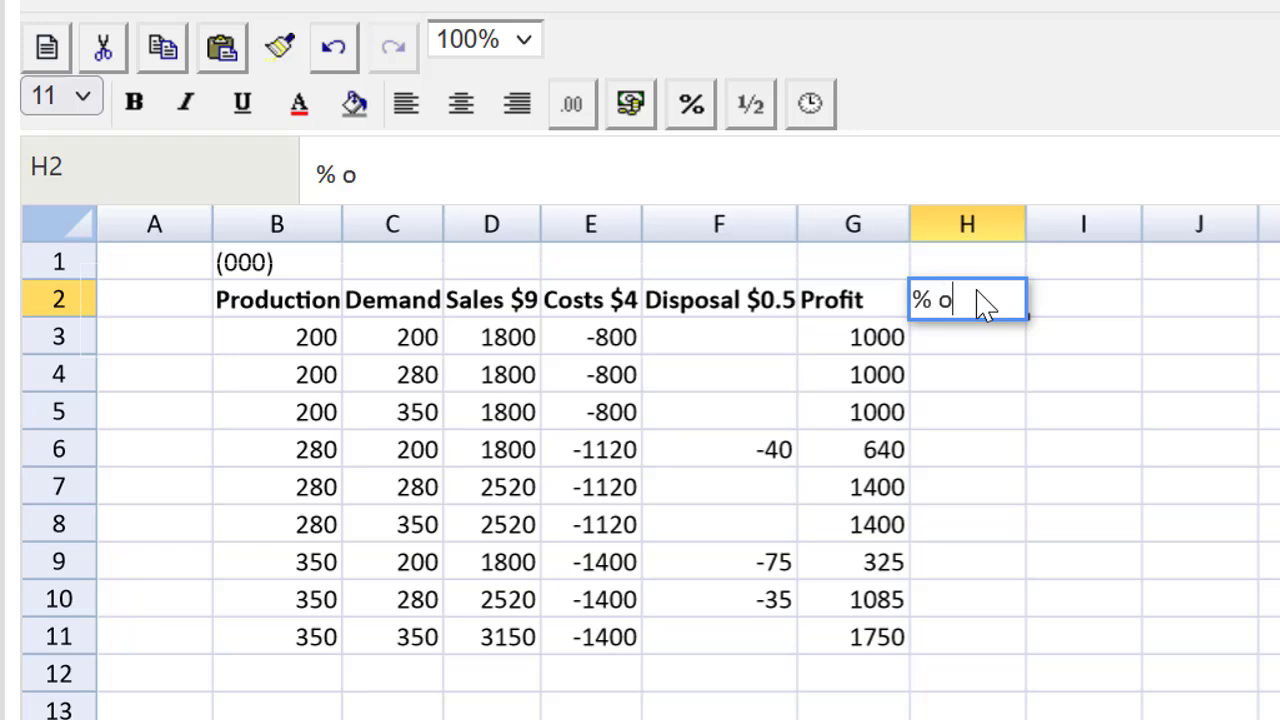
text(f weather)
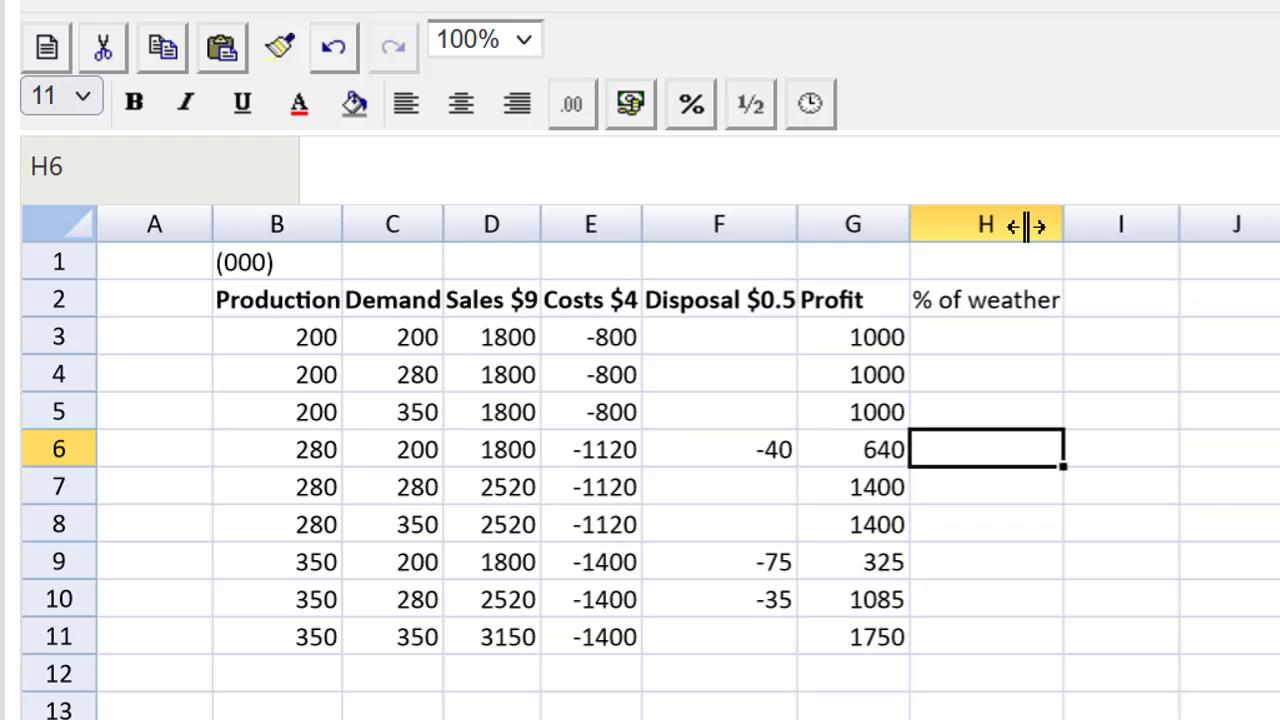
mouse_move(1000, 390)
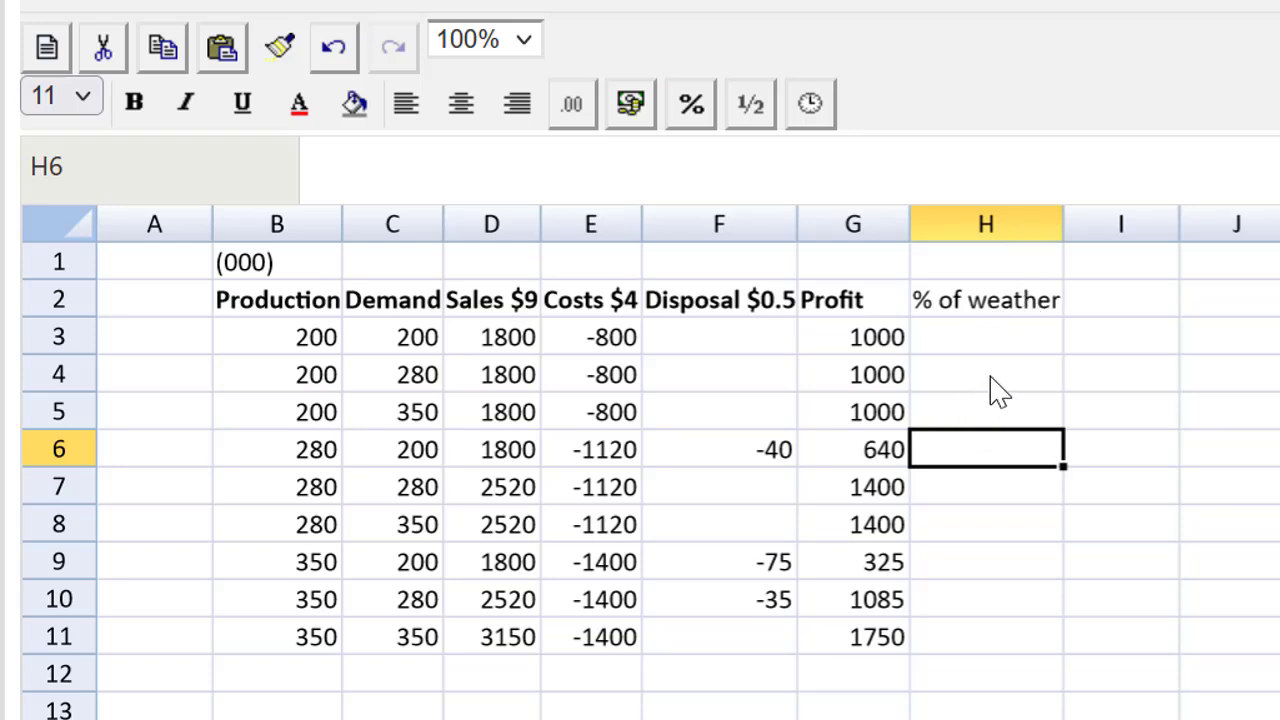
Step: Enter weather probabilities 0.3, 0.45 and 0.25 in H3:H5
click(984, 336)
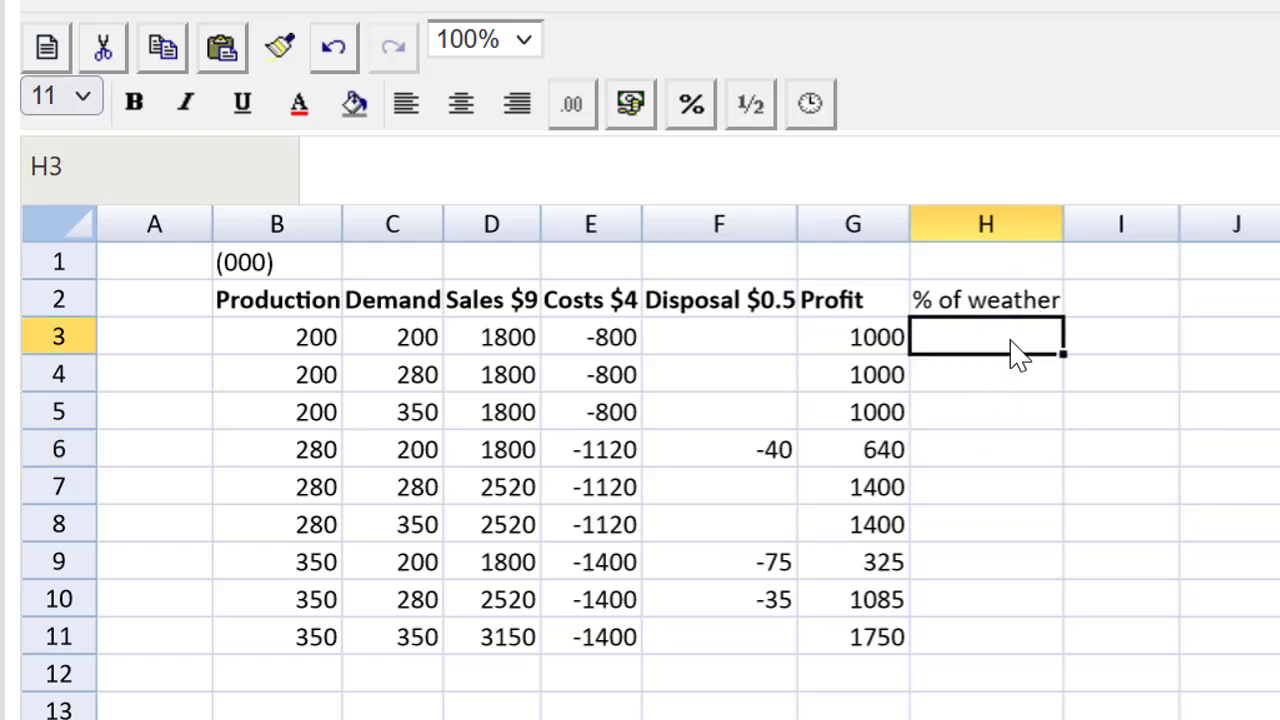
text(.3)
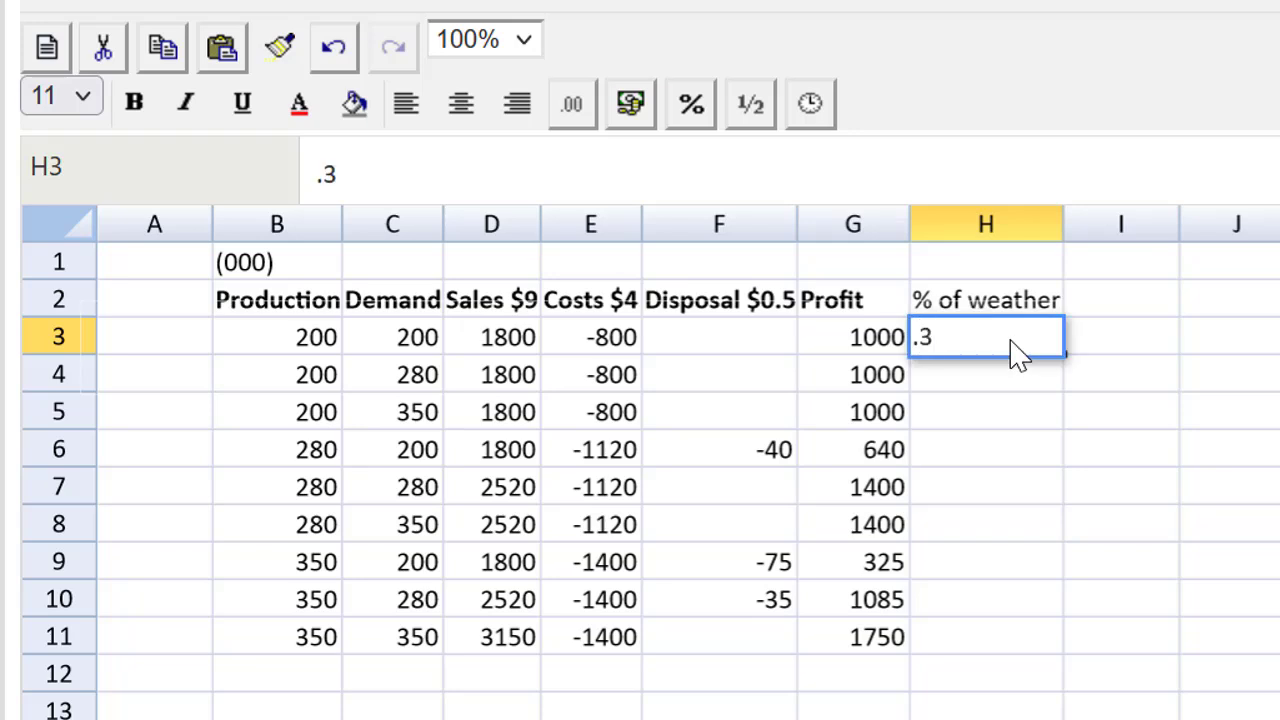
key(Return)
text(0.45)
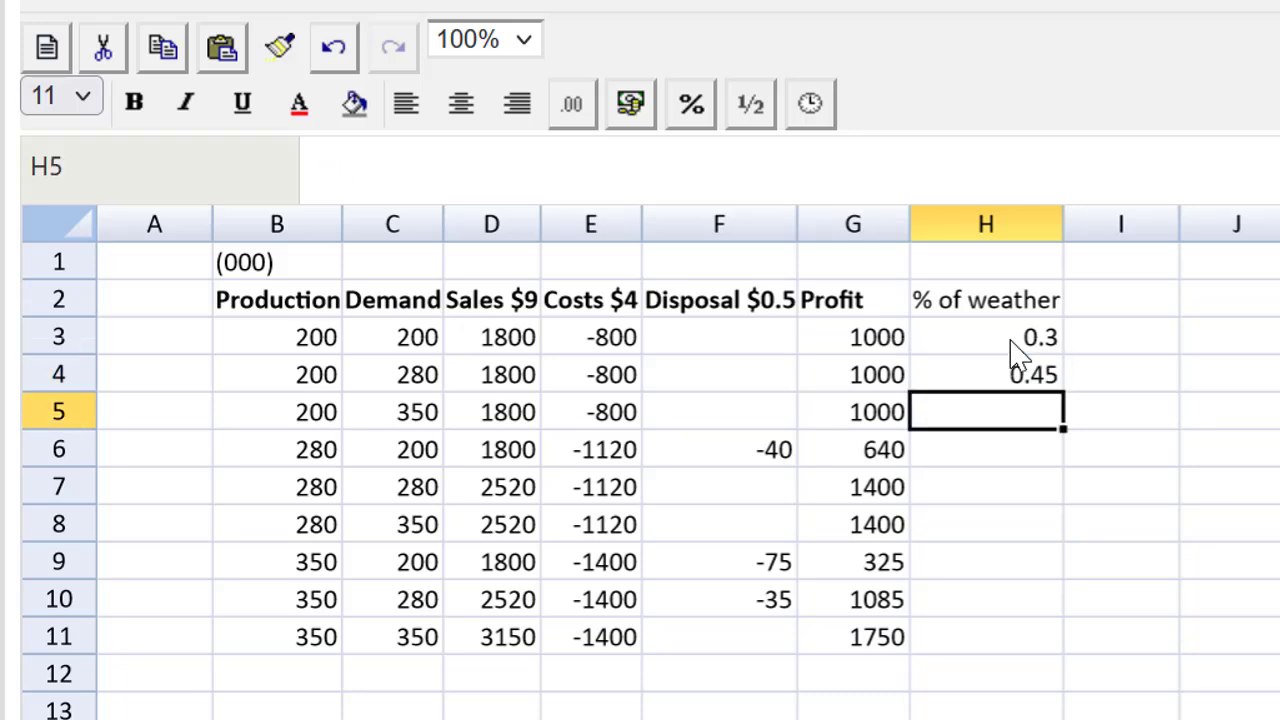
text(.25)
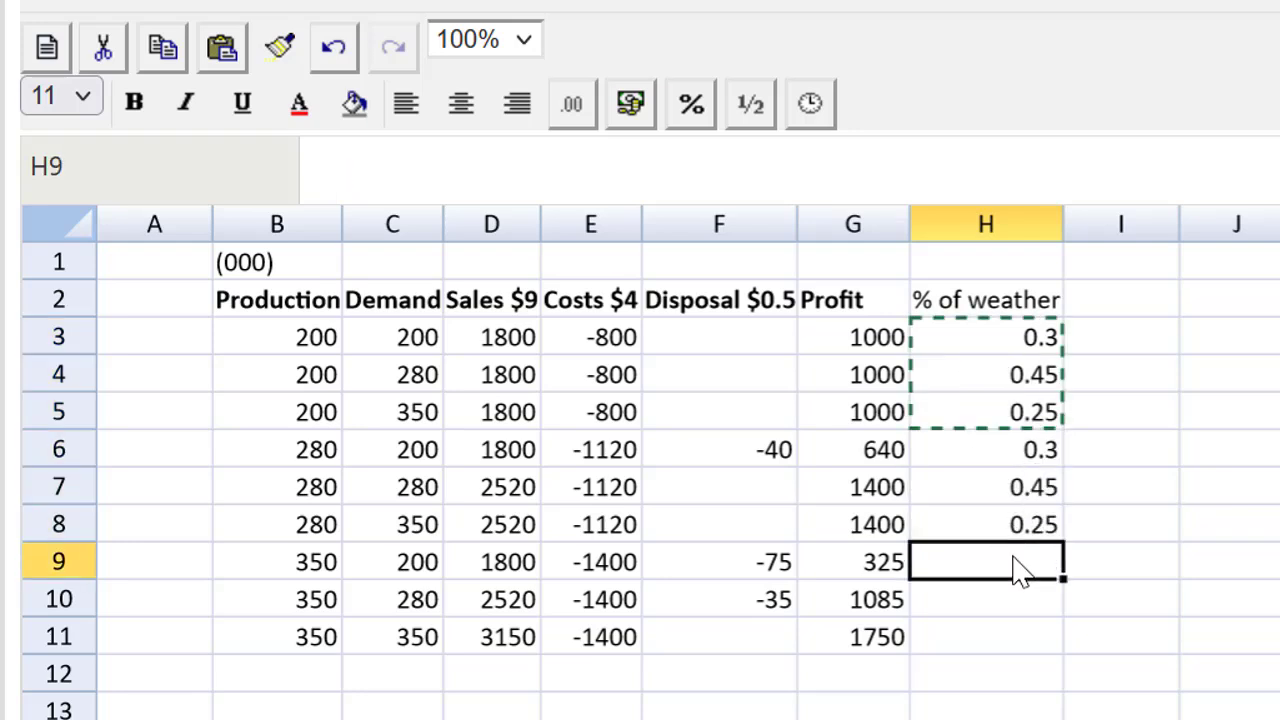
click(1120, 374)
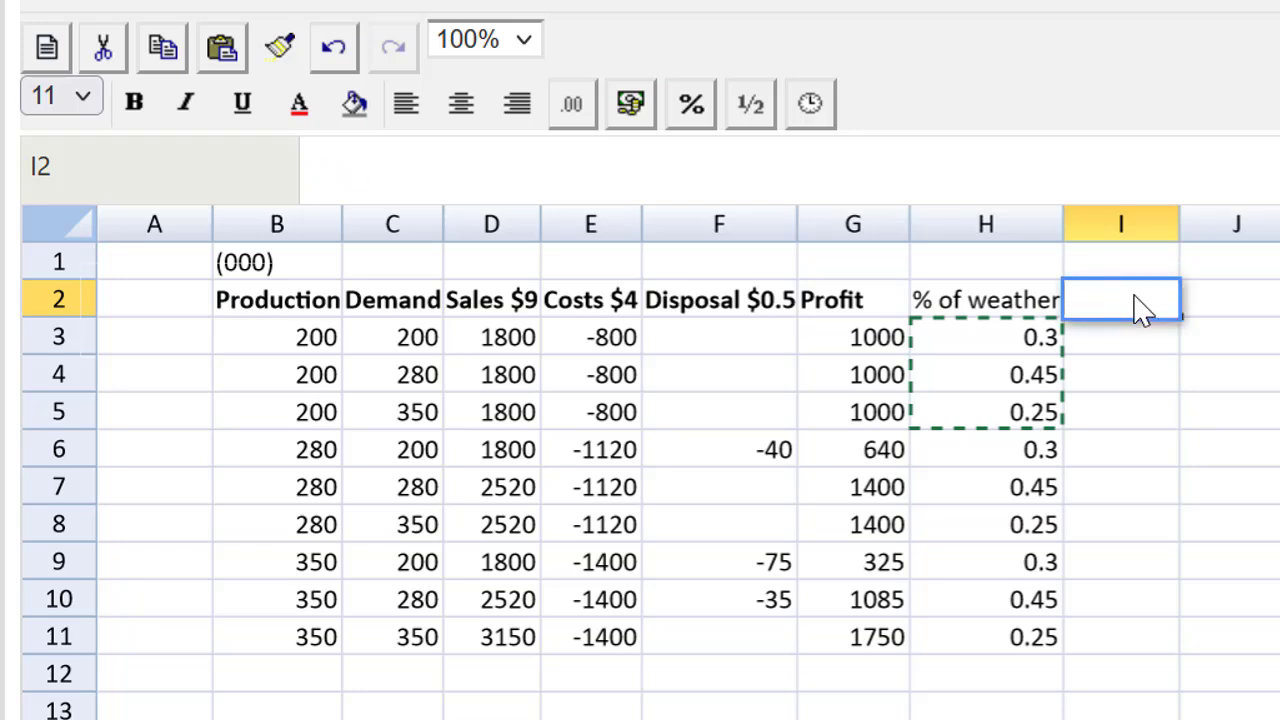
Step: Head column I 'Profit *' and make I3 =G3*H3, profit times probability (300)
text(Profit)
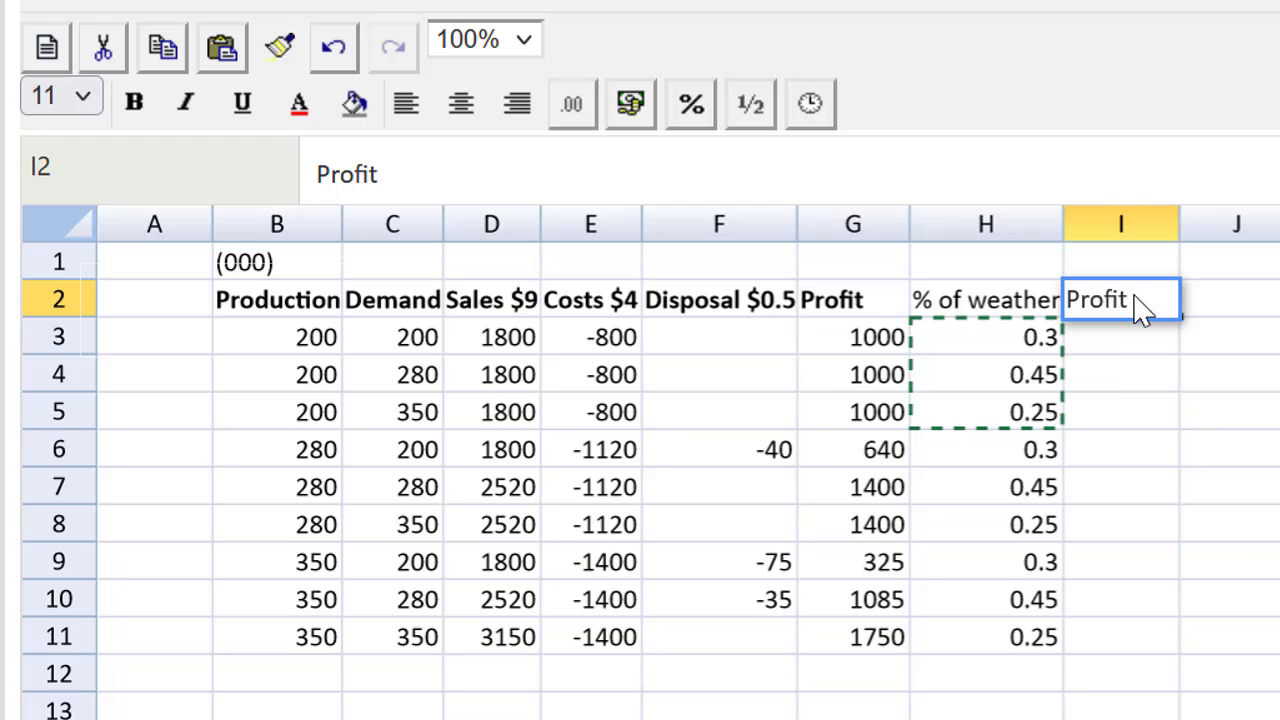
text(*)
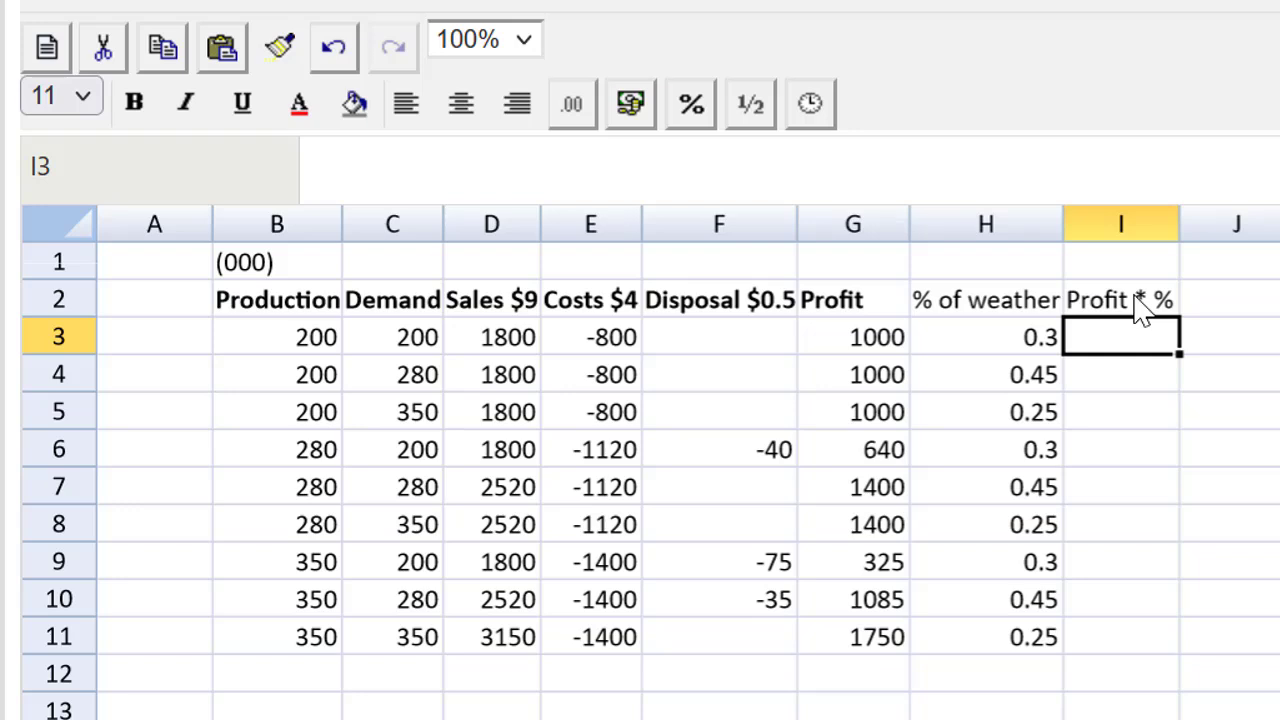
text(=)
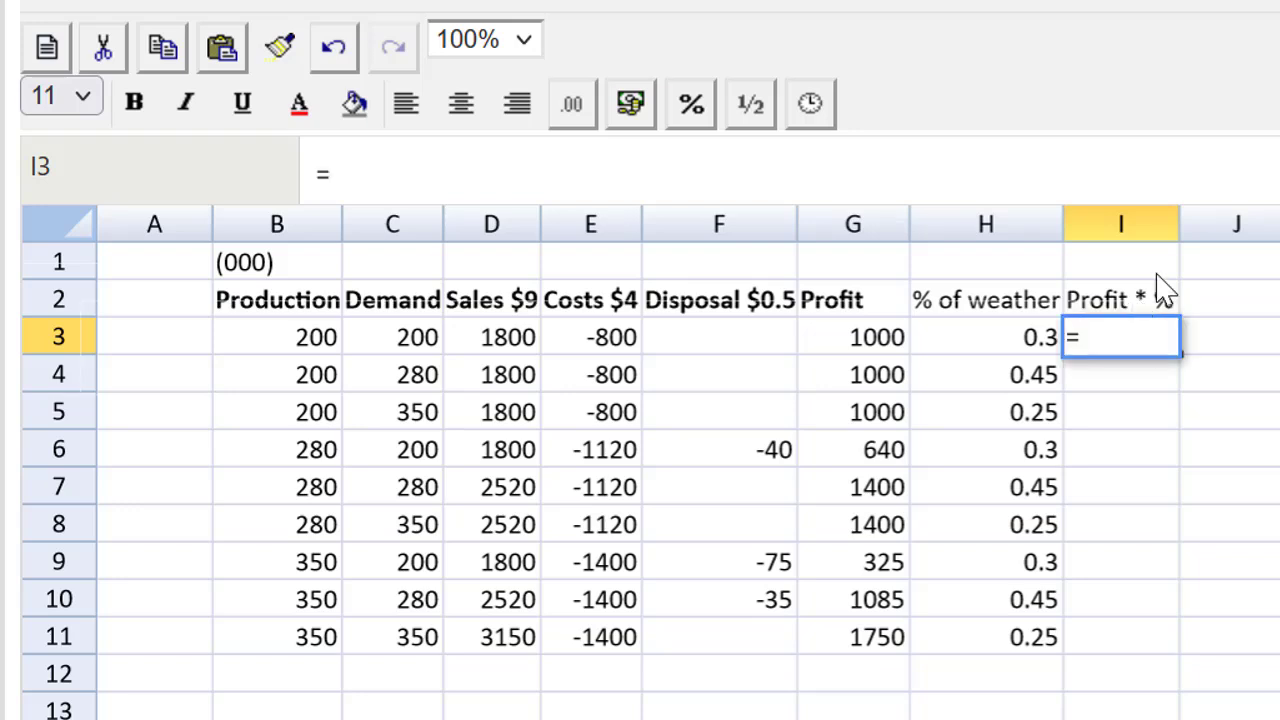
click(852, 336)
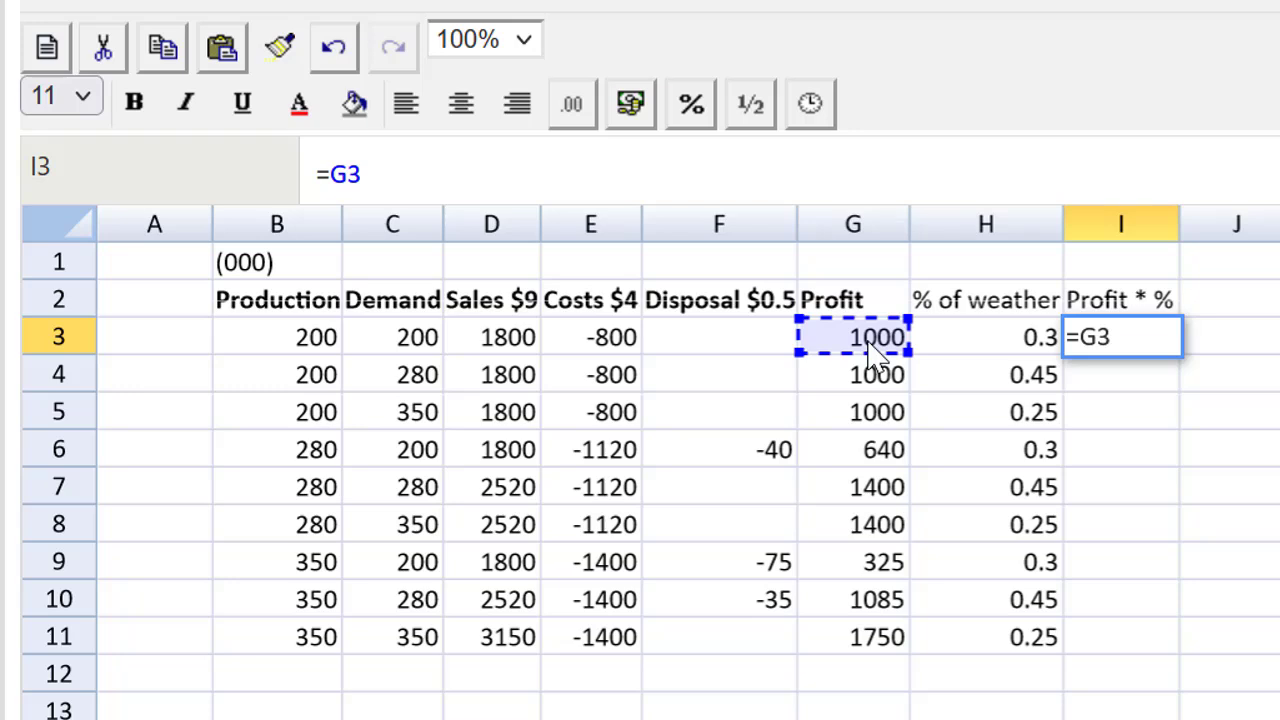
text(*)
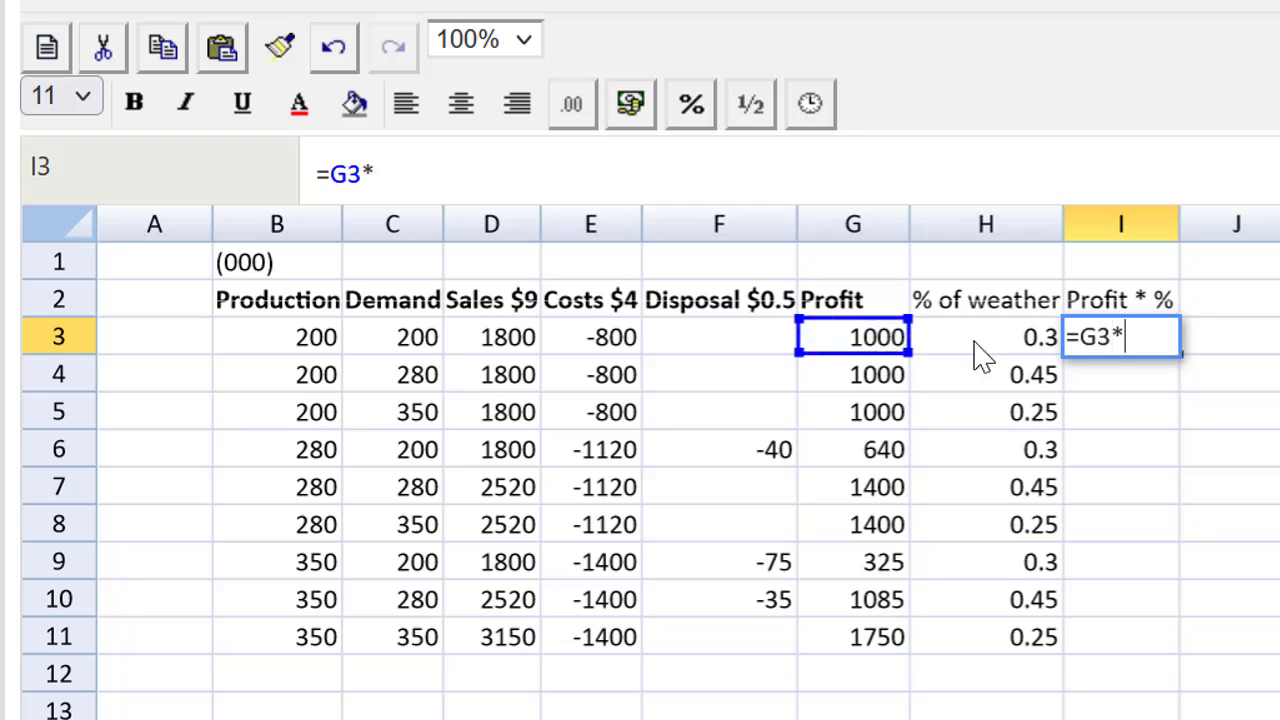
key(Return)
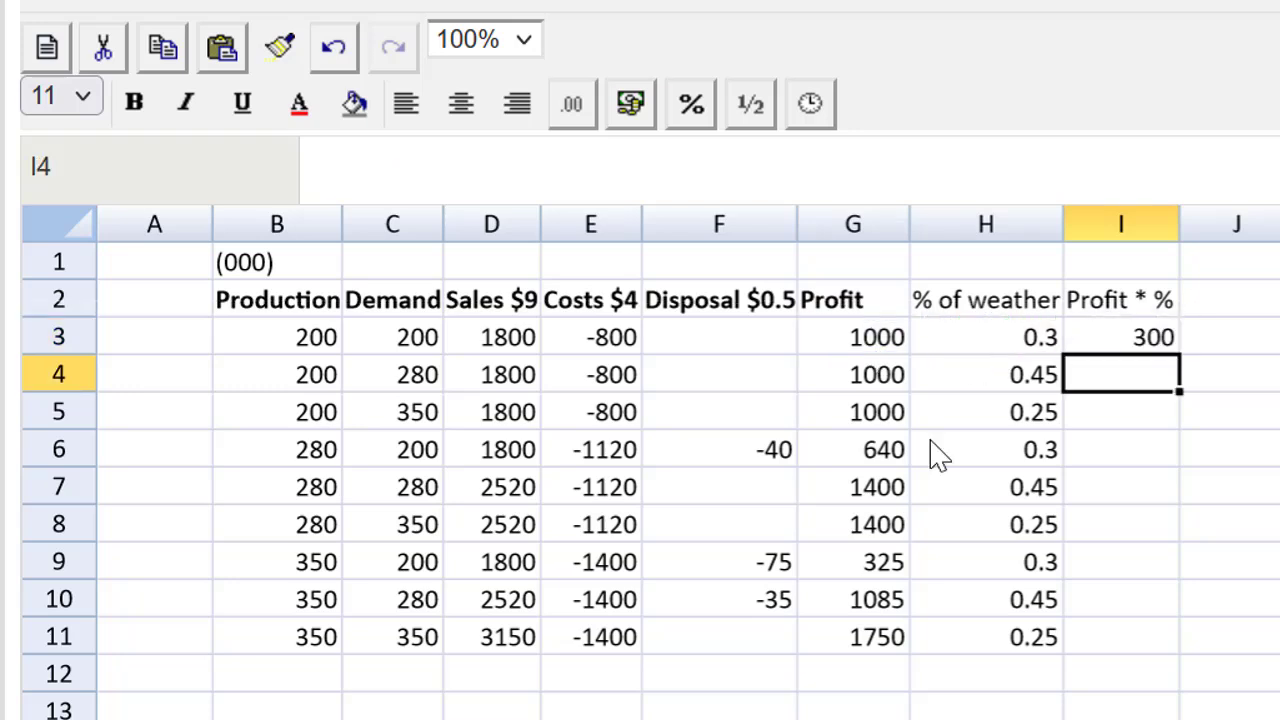
Step: Copy the Profit * % formula down to row 11, giving 450, 250 down to 437.5
click(1120, 336)
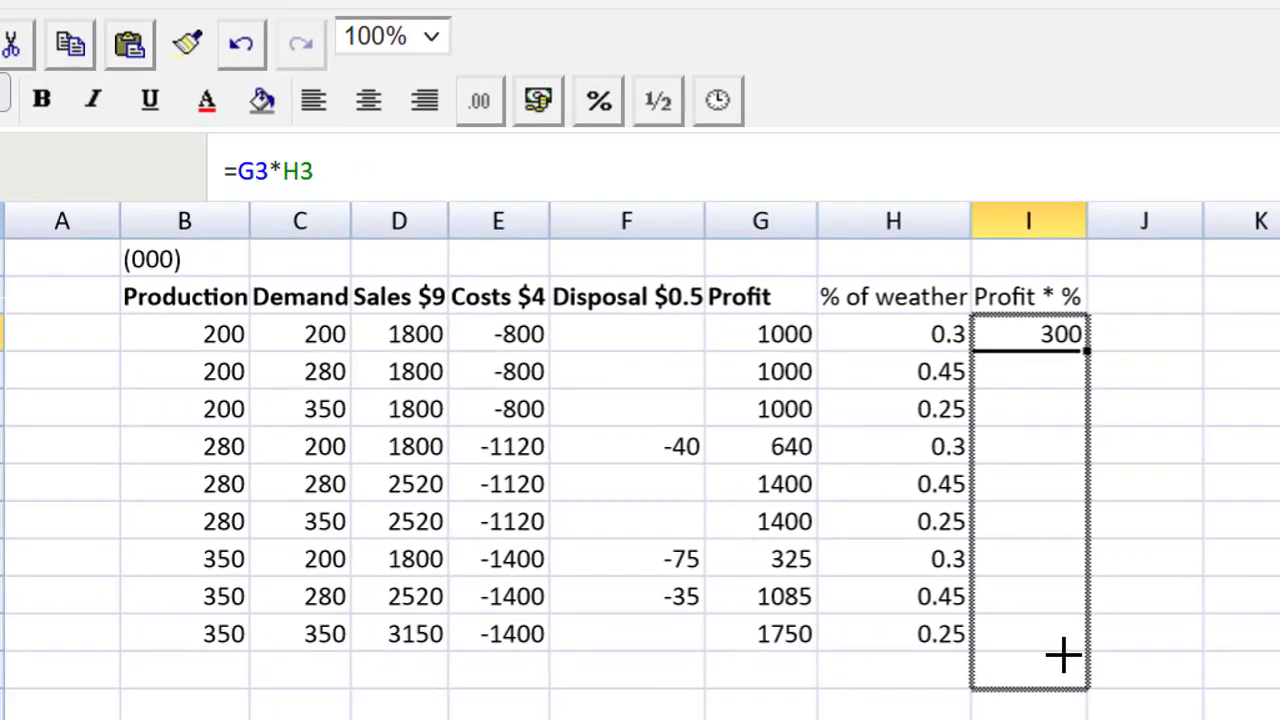
drag(1060, 332, 1000, 632)
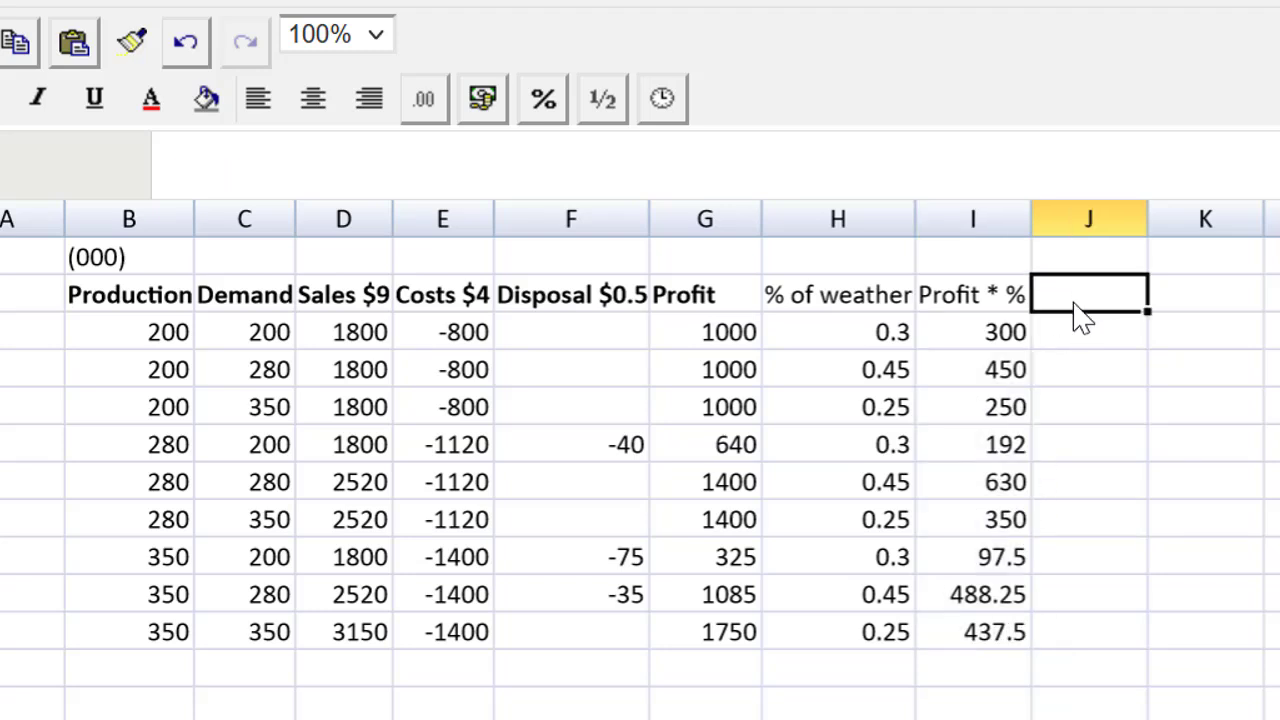
Step: Head column J 'EV' and sum I3:I5 for the first production level's expected value of 1000
text(EV)
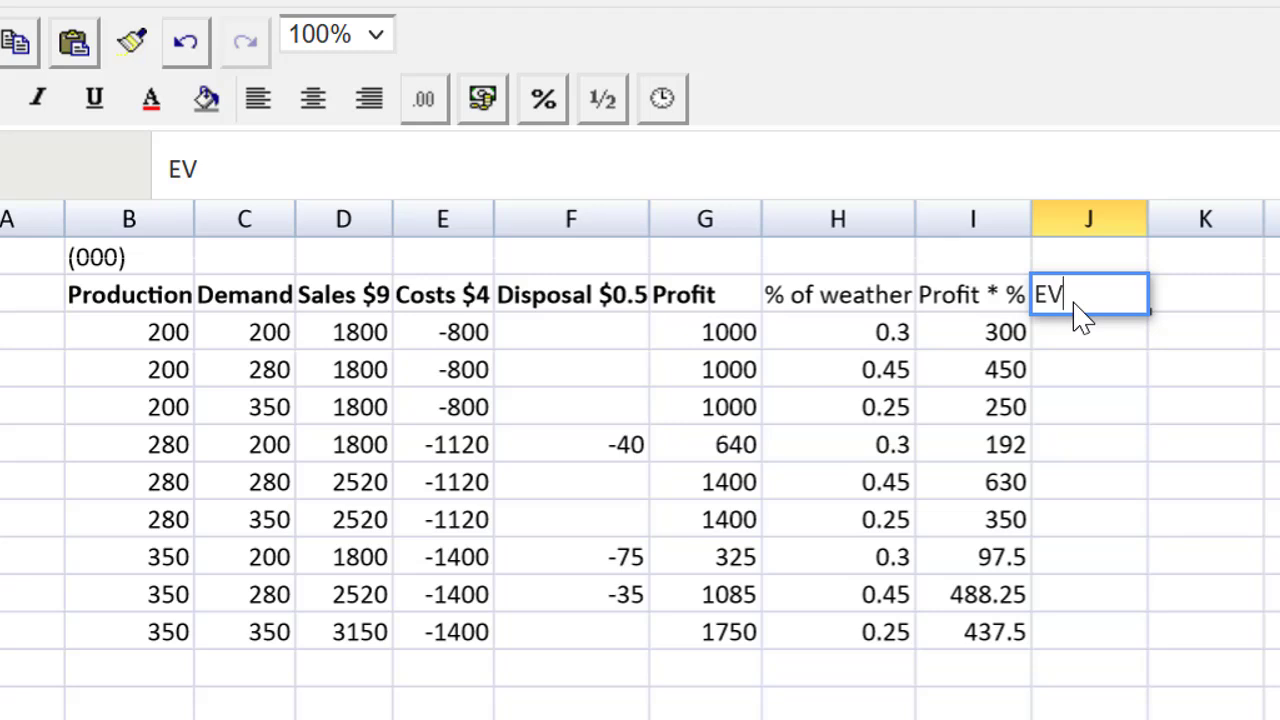
key(Return)
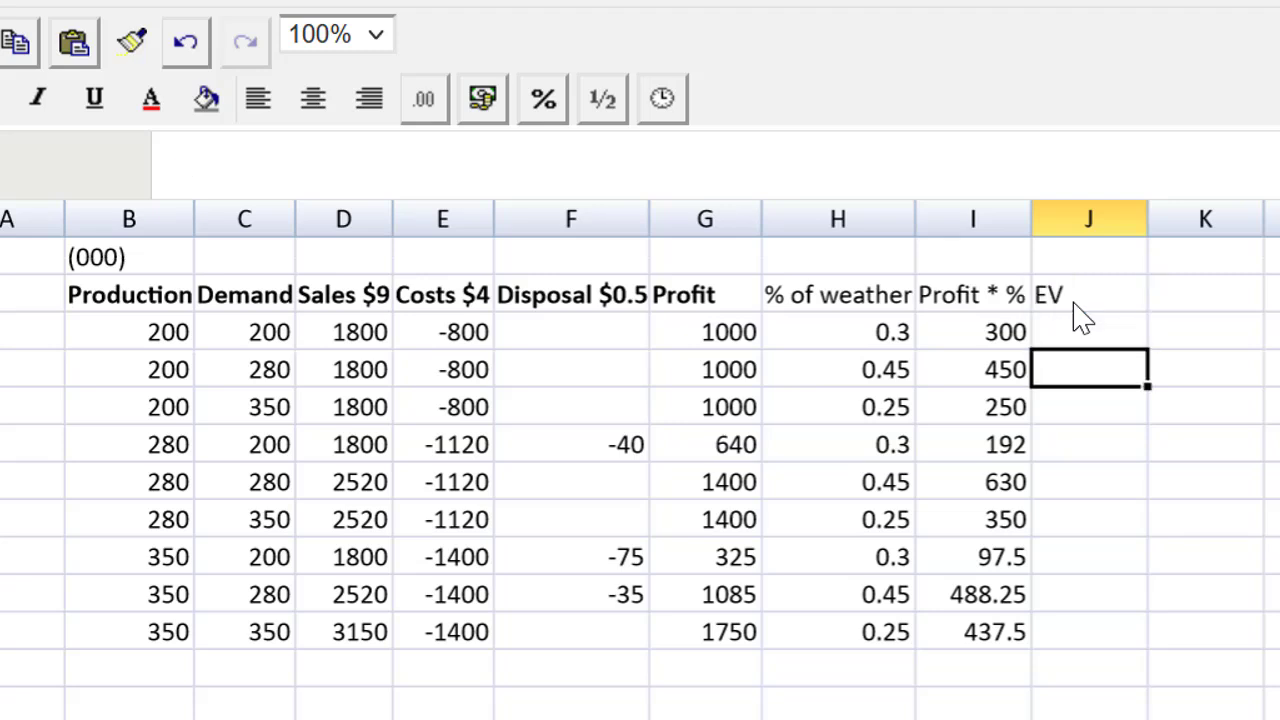
text(=)
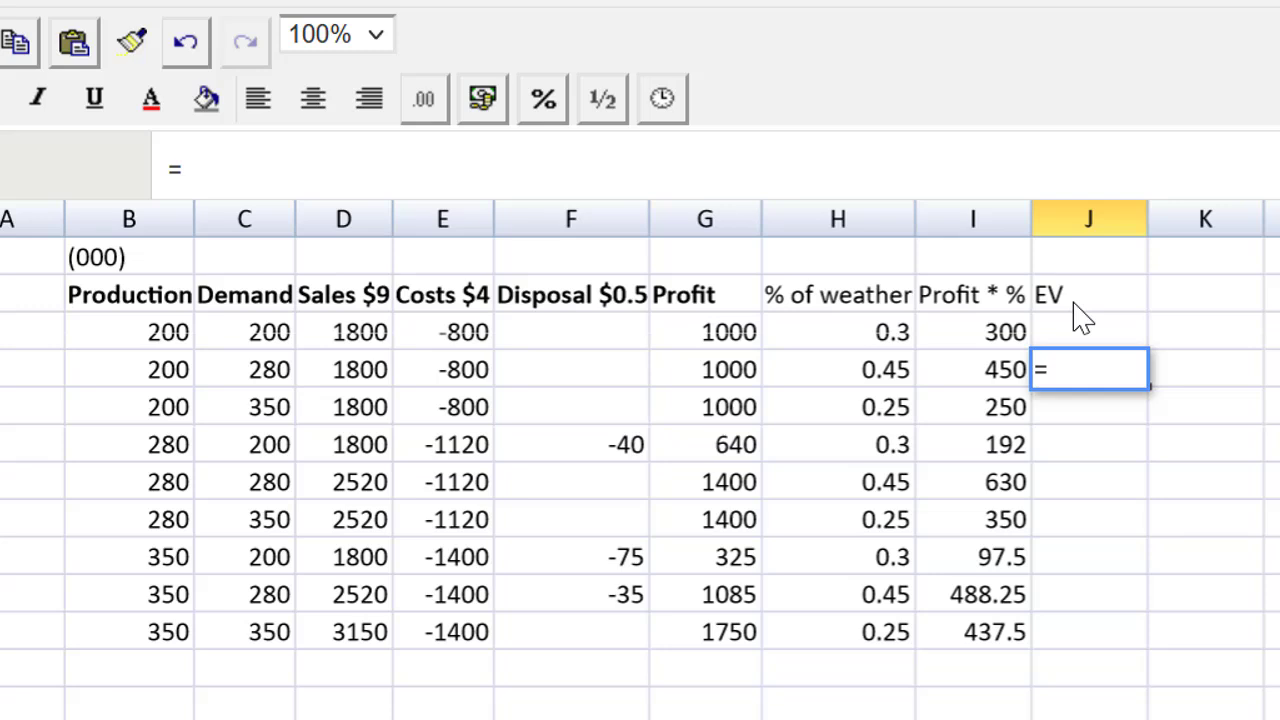
text(sum()
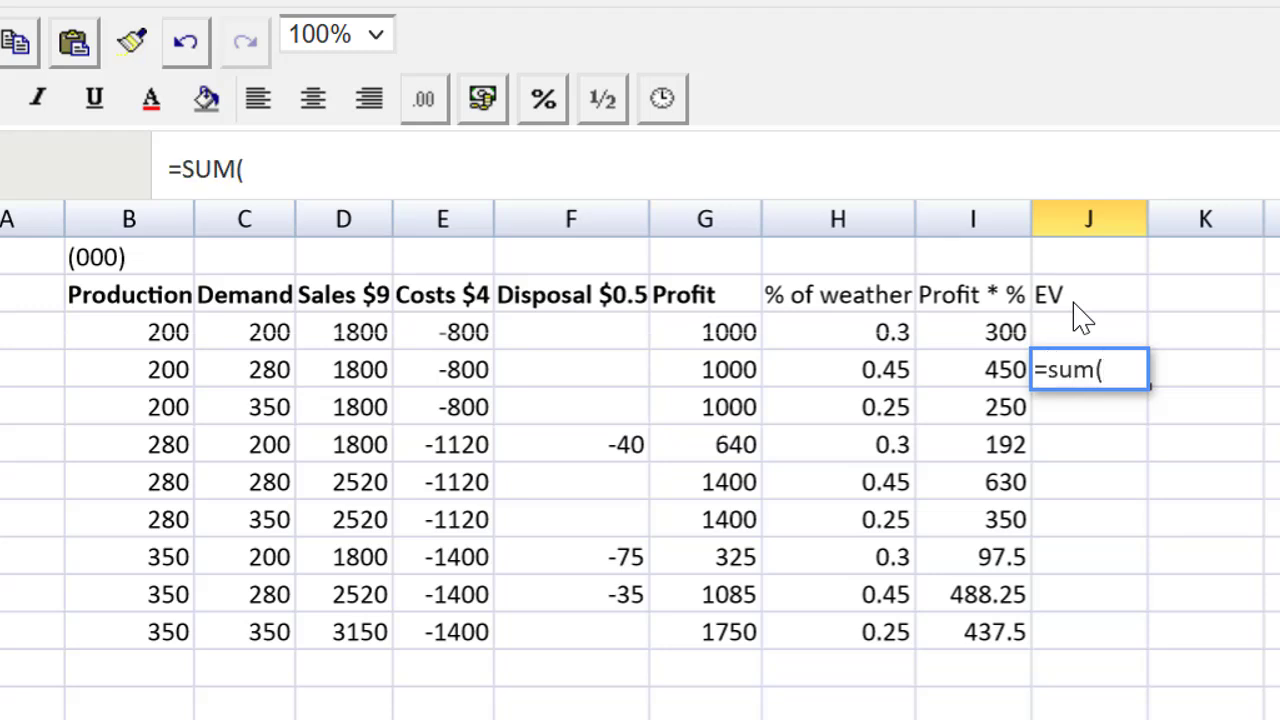
click(972, 332)
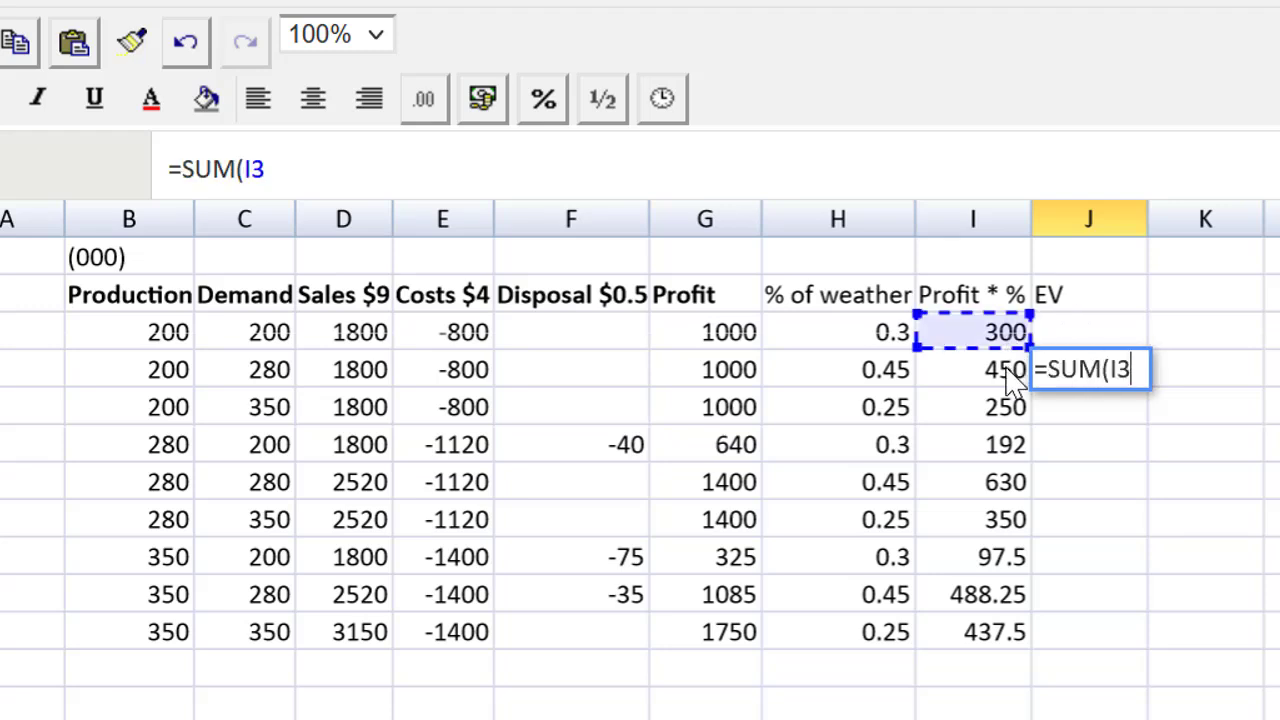
drag(972, 332, 972, 406)
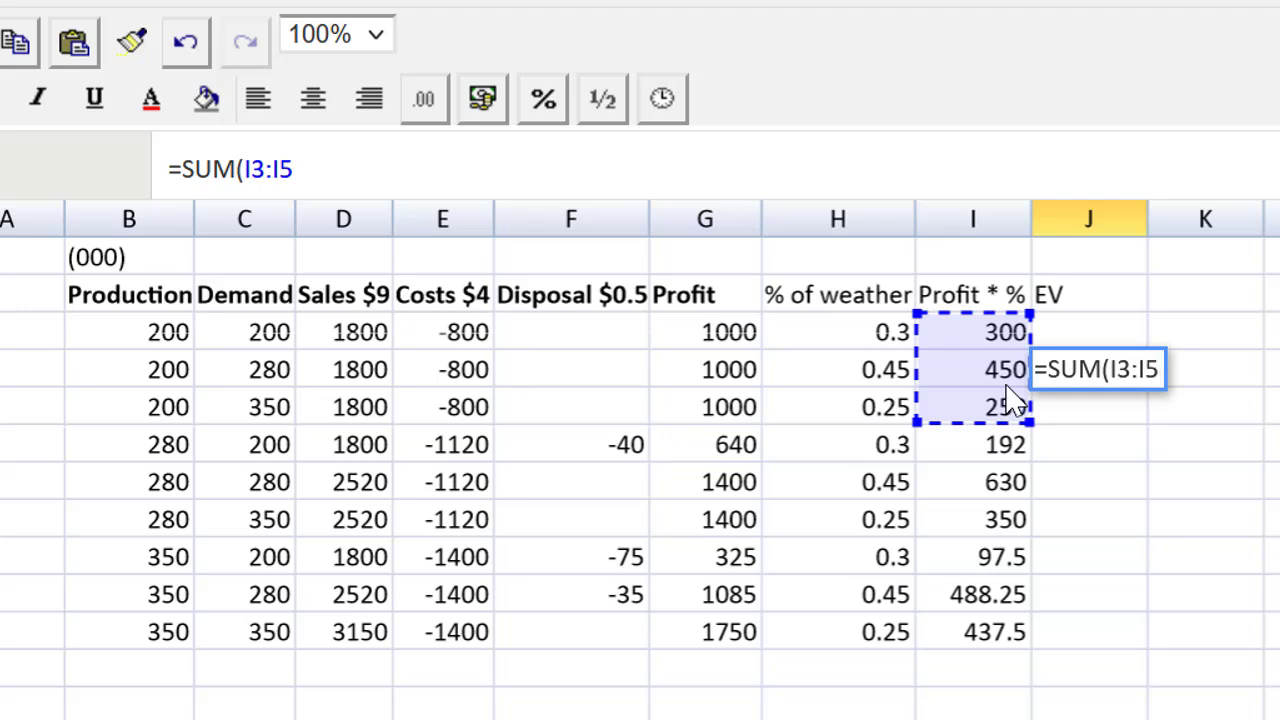
text())
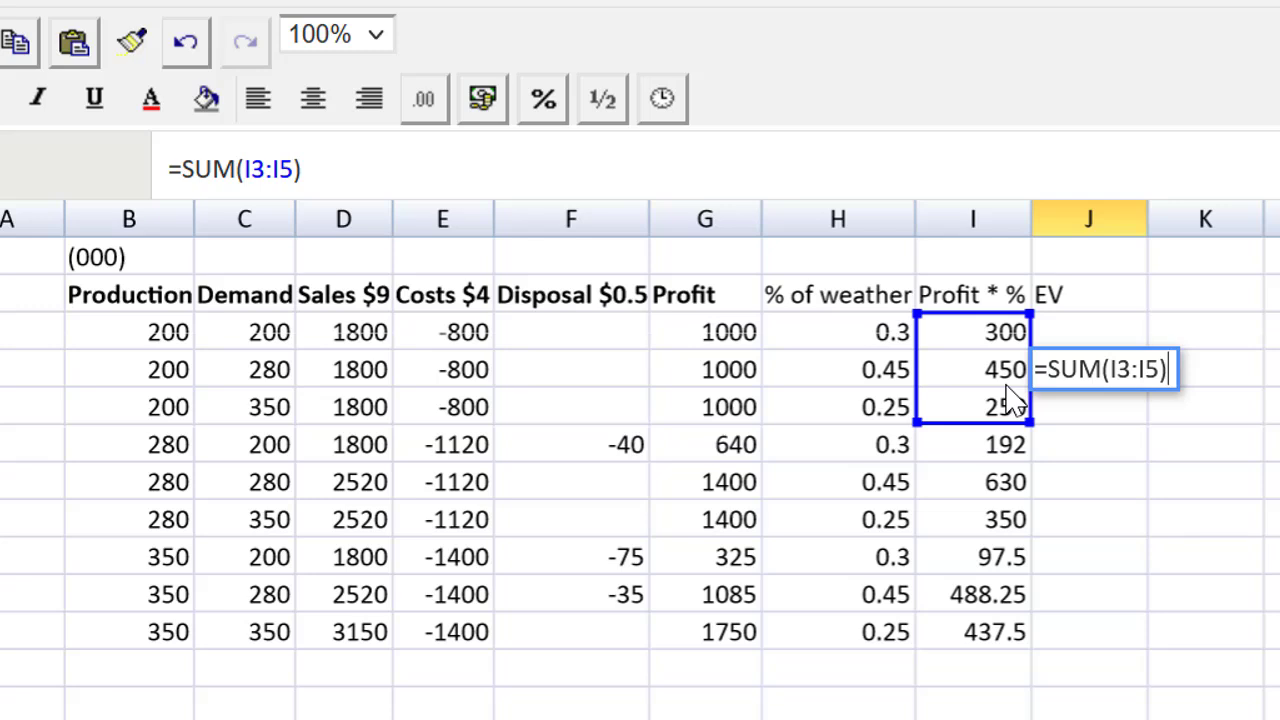
key(Return)
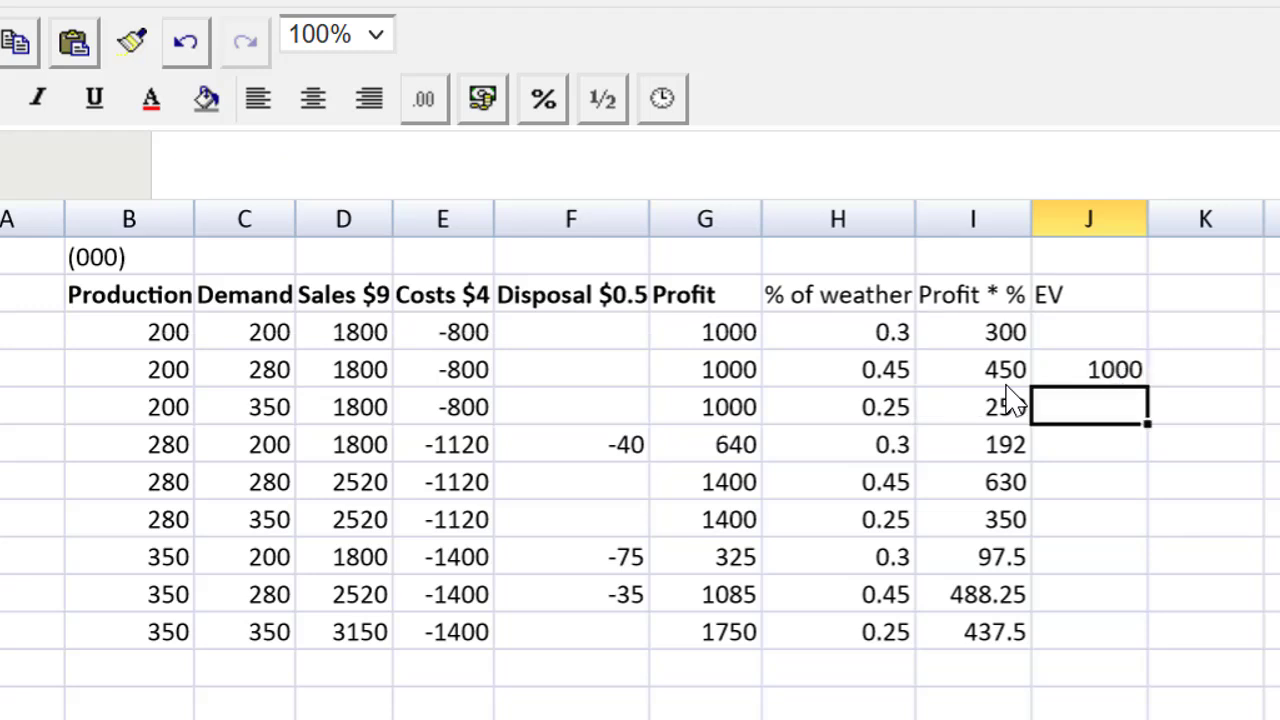
Step: Copy the EV sum to the other production blocks, giving 1172 and 1023.25
click(1088, 368)
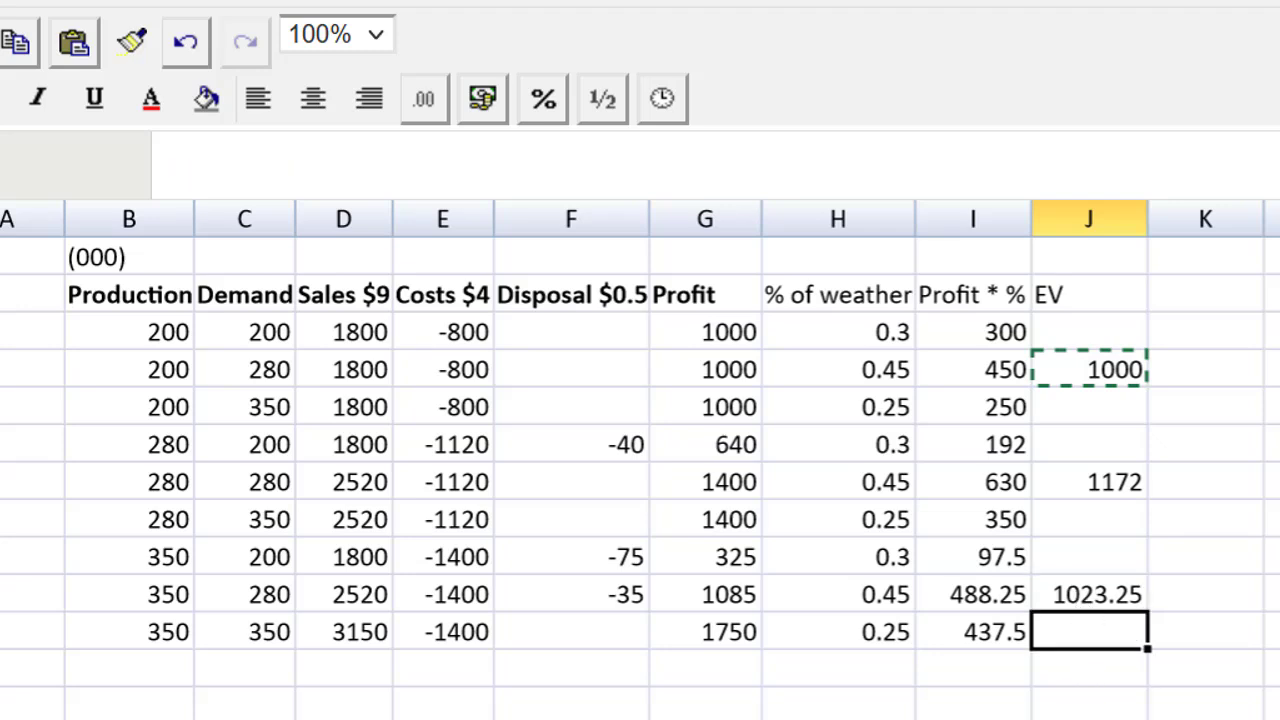
mouse_move(1110, 716)
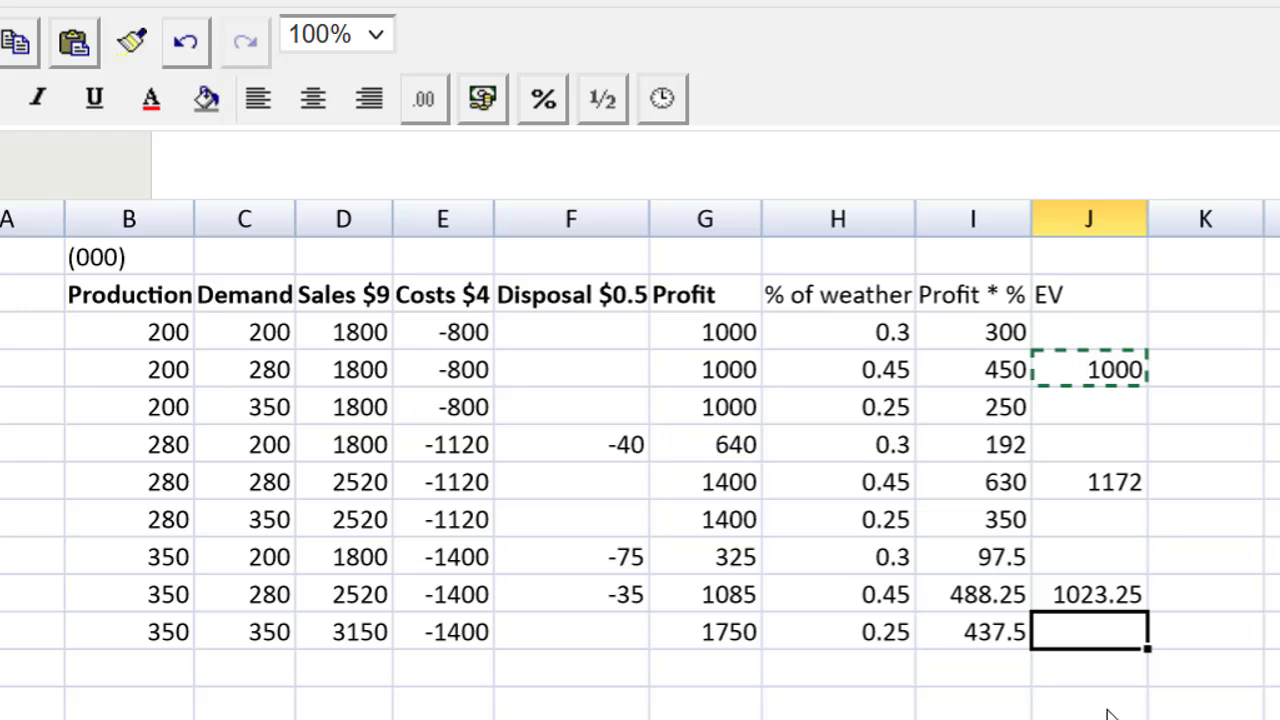
click(1204, 480)
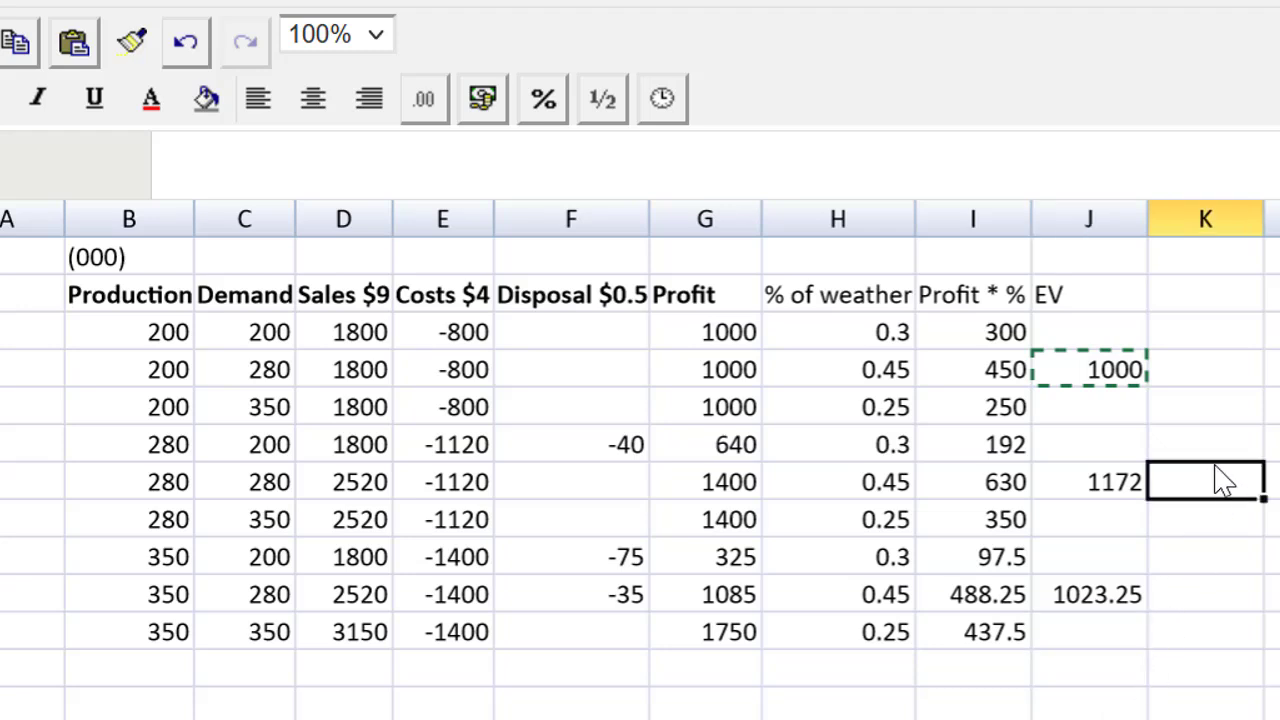
Step: Note beside the 1172 EV: '<--- highest of the EVs, choose 280'
text(<--- hi)
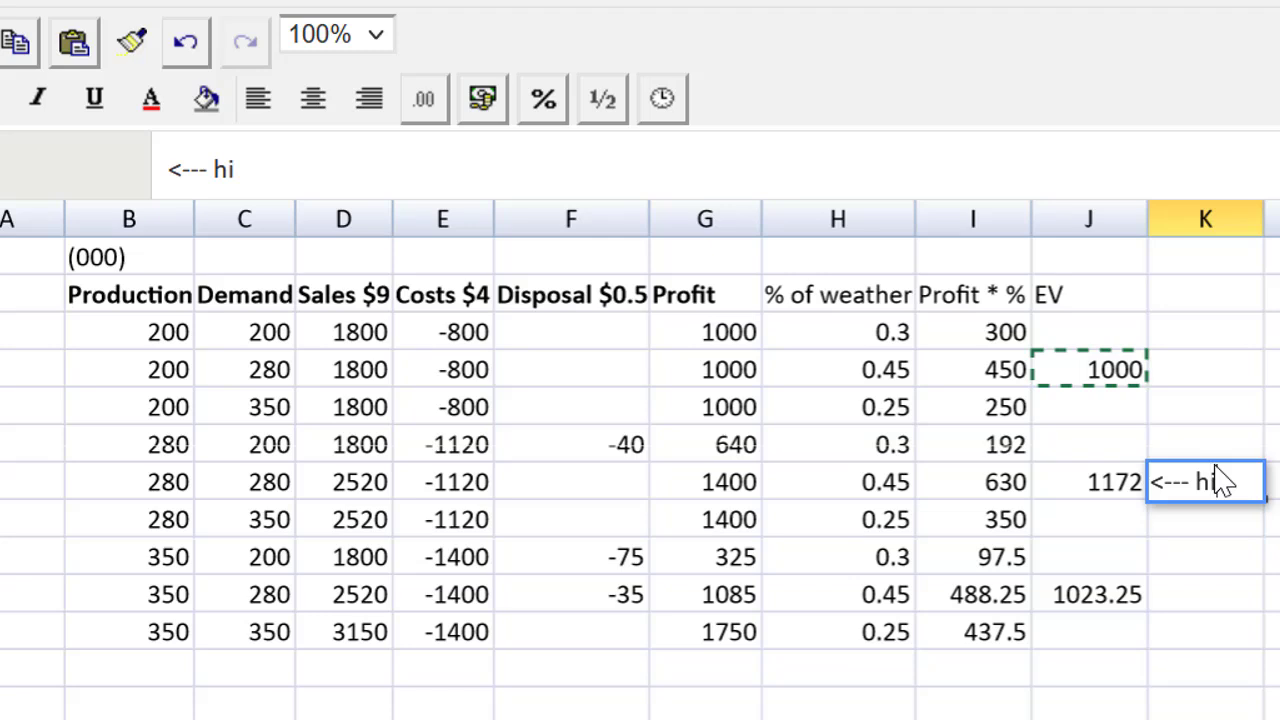
text(ghest of the Ev)
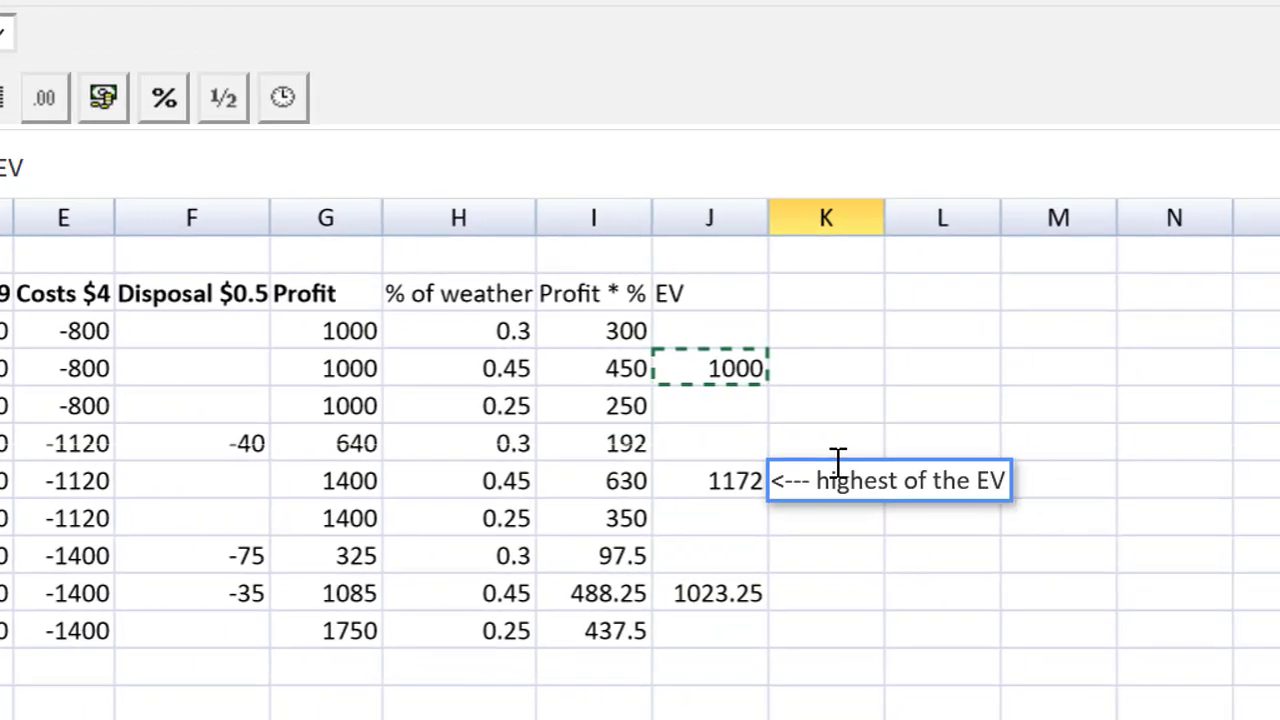
text('s)
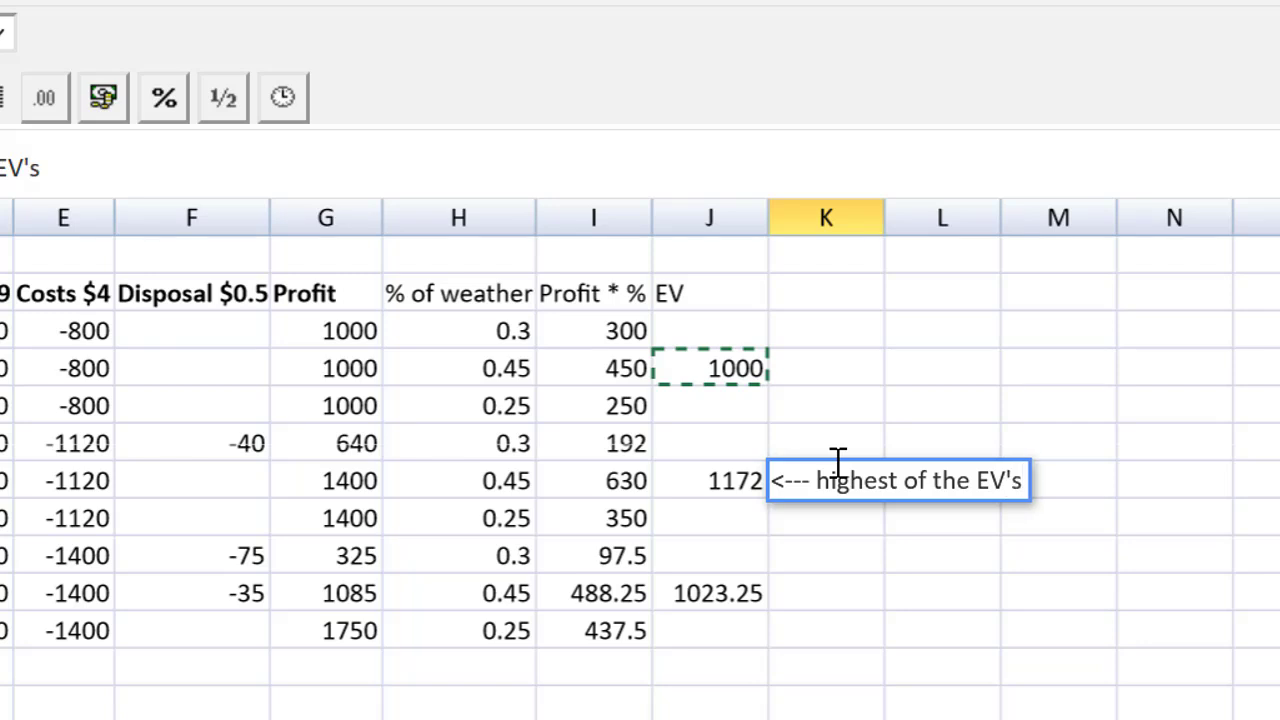
text(, choose)
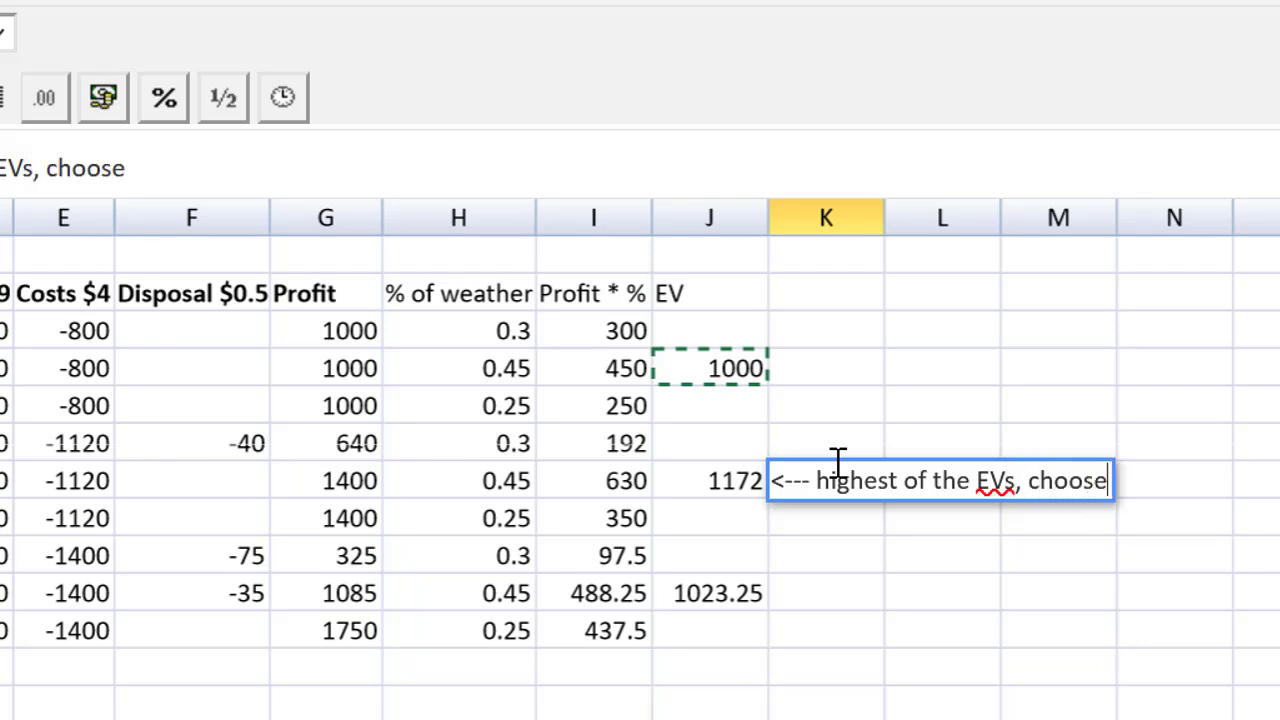
text(280)
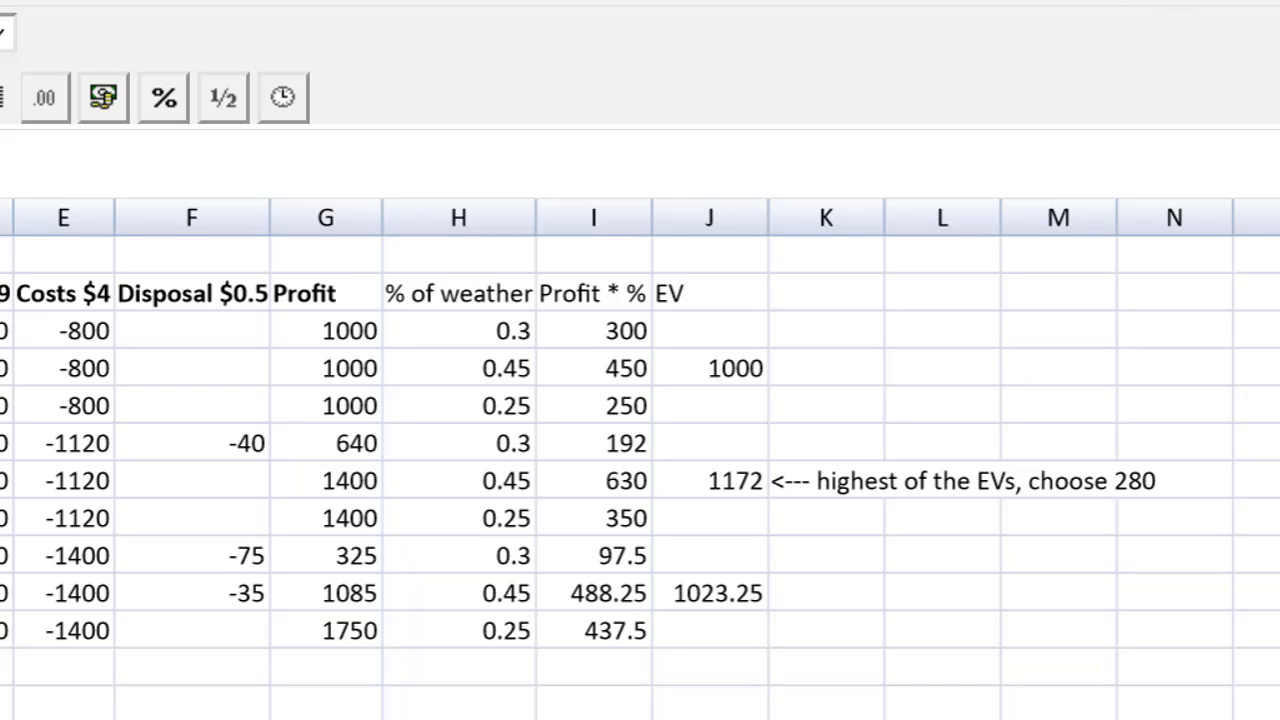
scroll(right, 3)
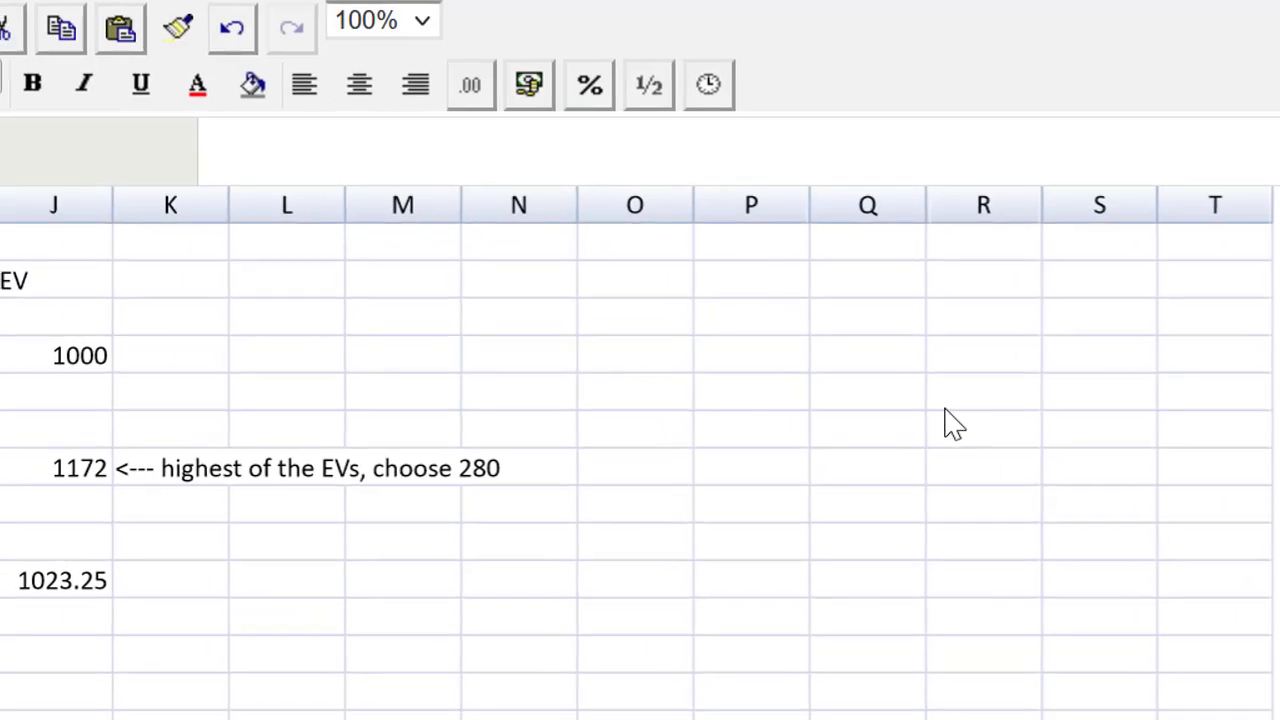
mouse_move(544, 270)
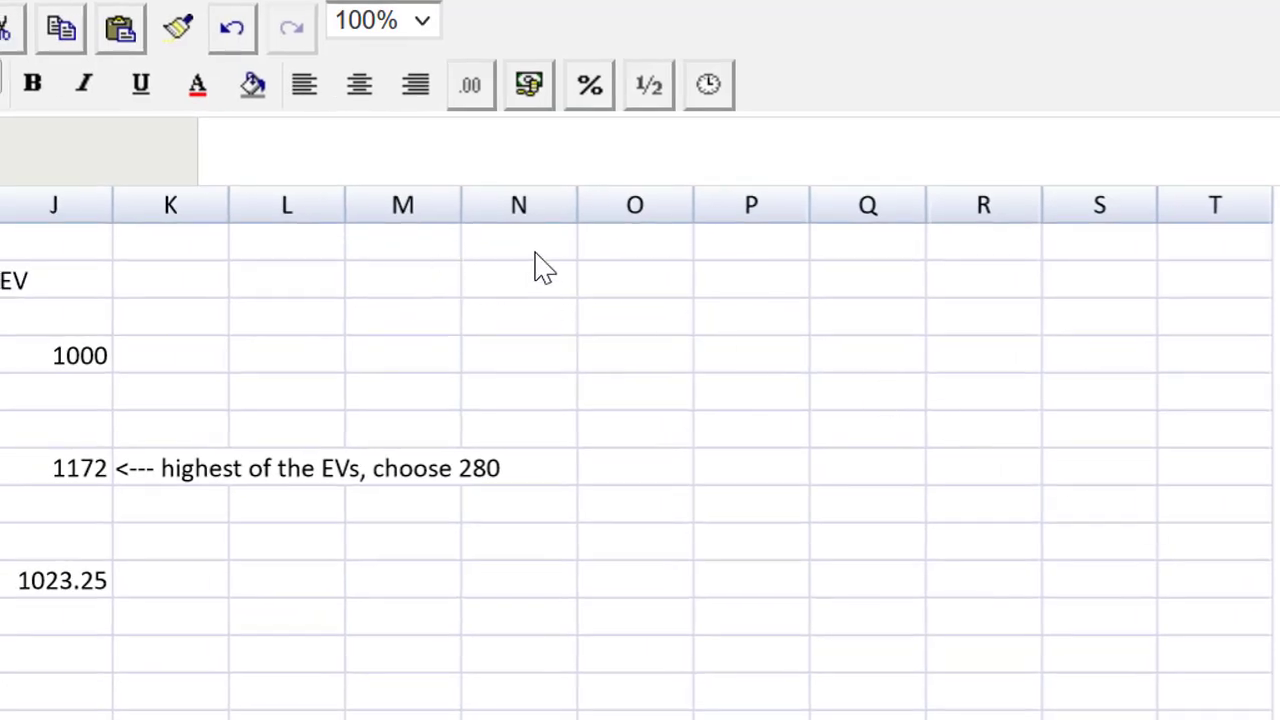
click(516, 244)
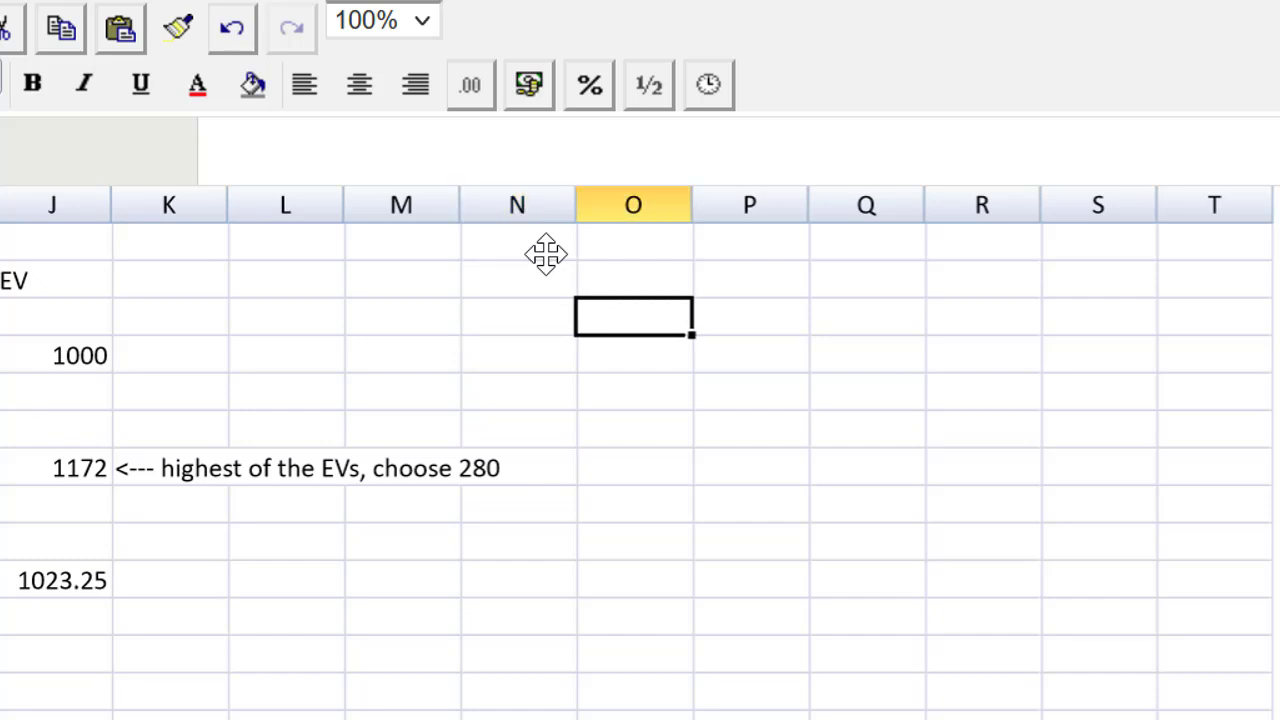
Step: Label column O 'EV with perfect info', 'EV without perfect info' and 'Value of perfect info'
text(E)
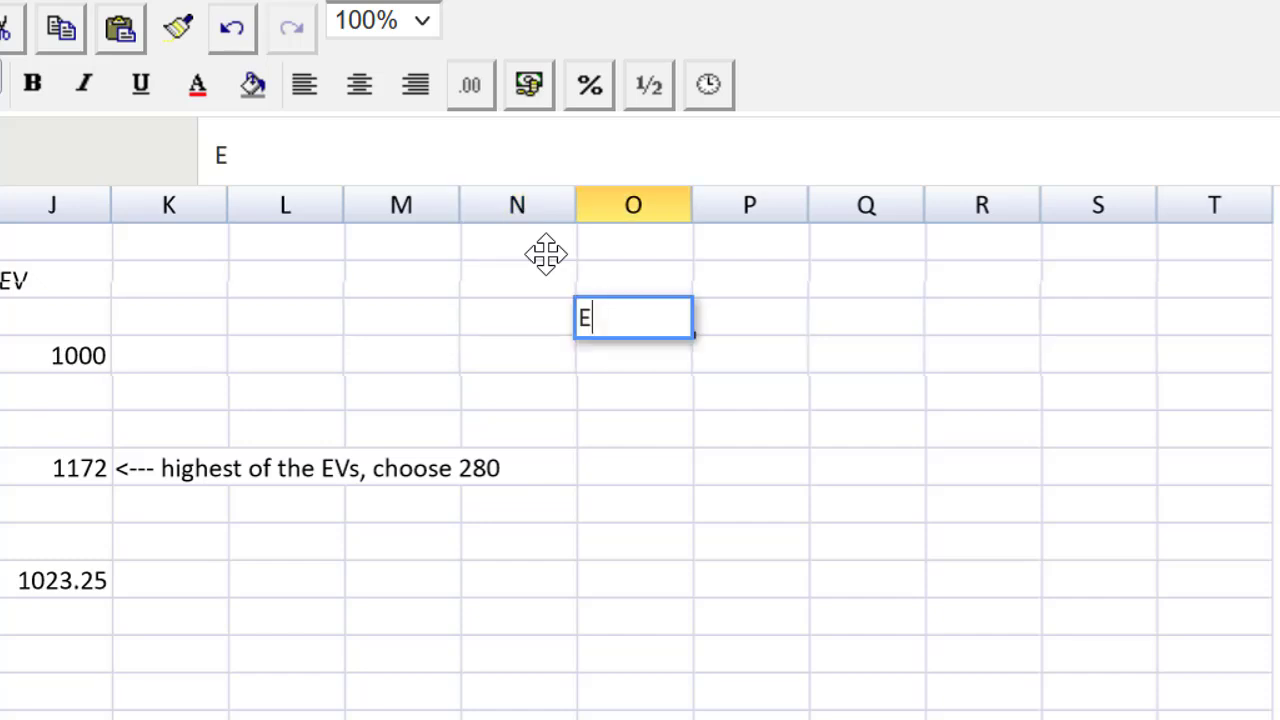
text(V)
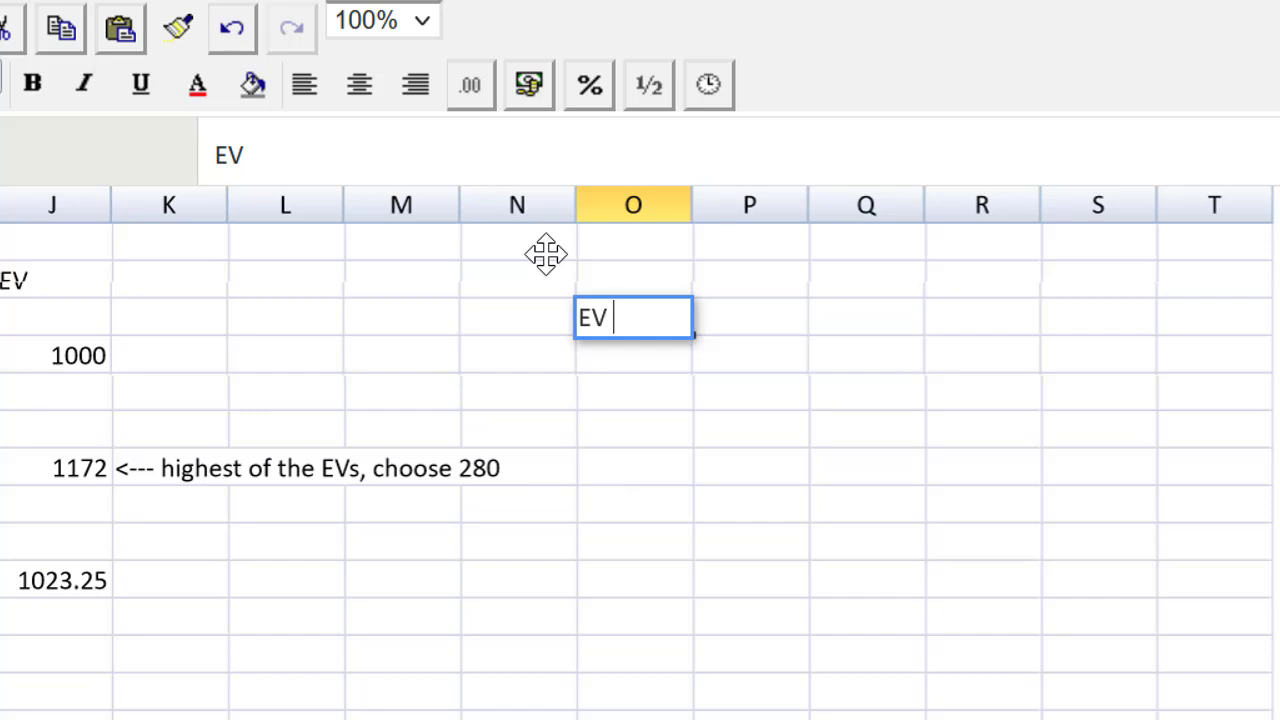
text(with p)
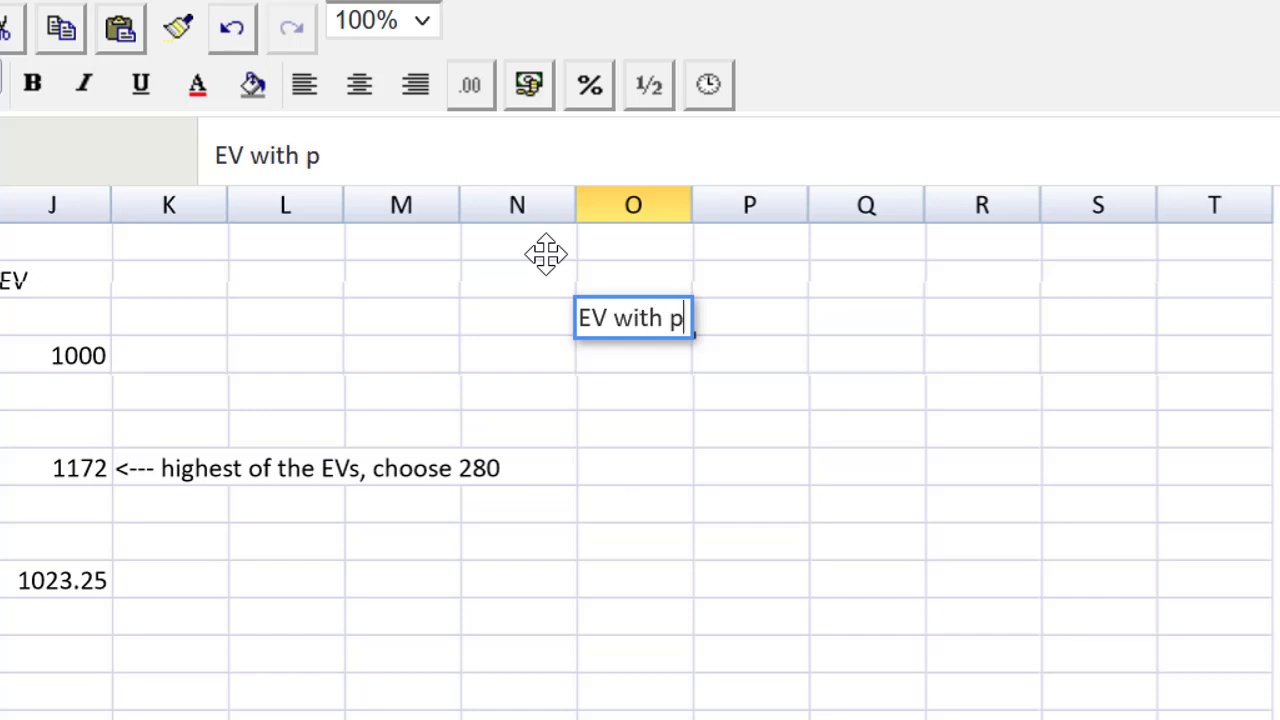
text(erfect info)
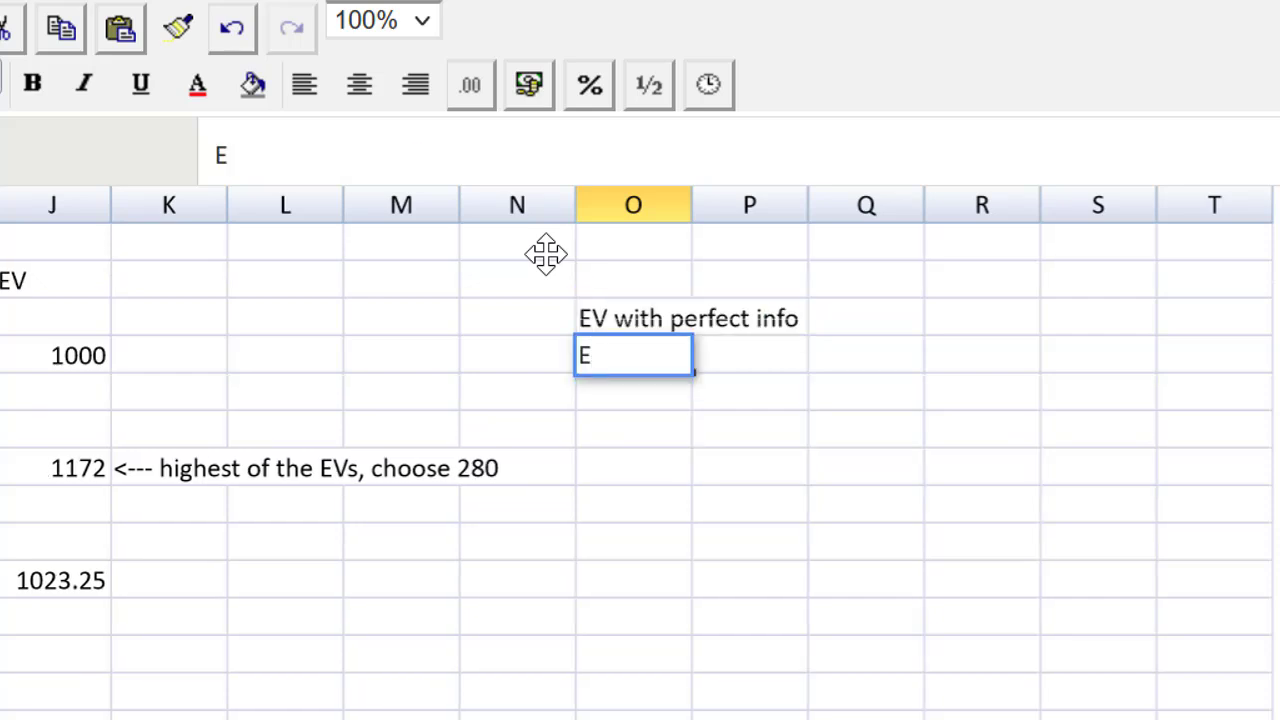
text(V withoutr)
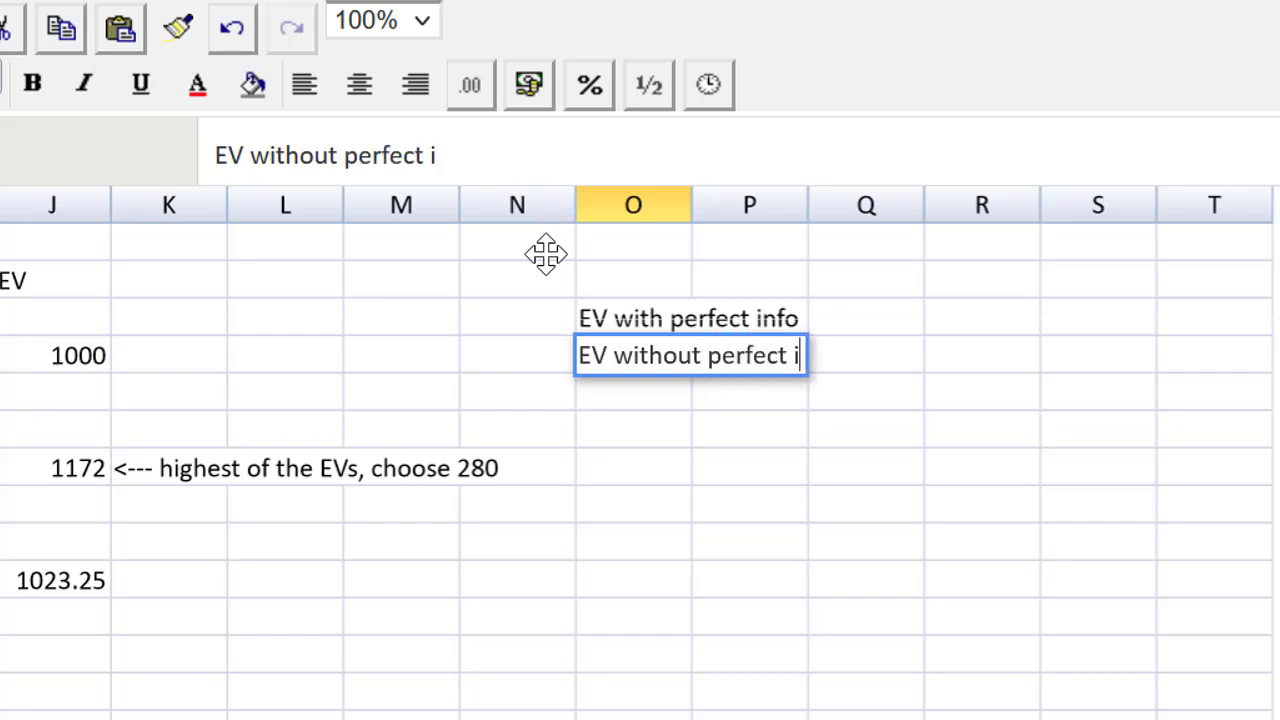
key(Return)
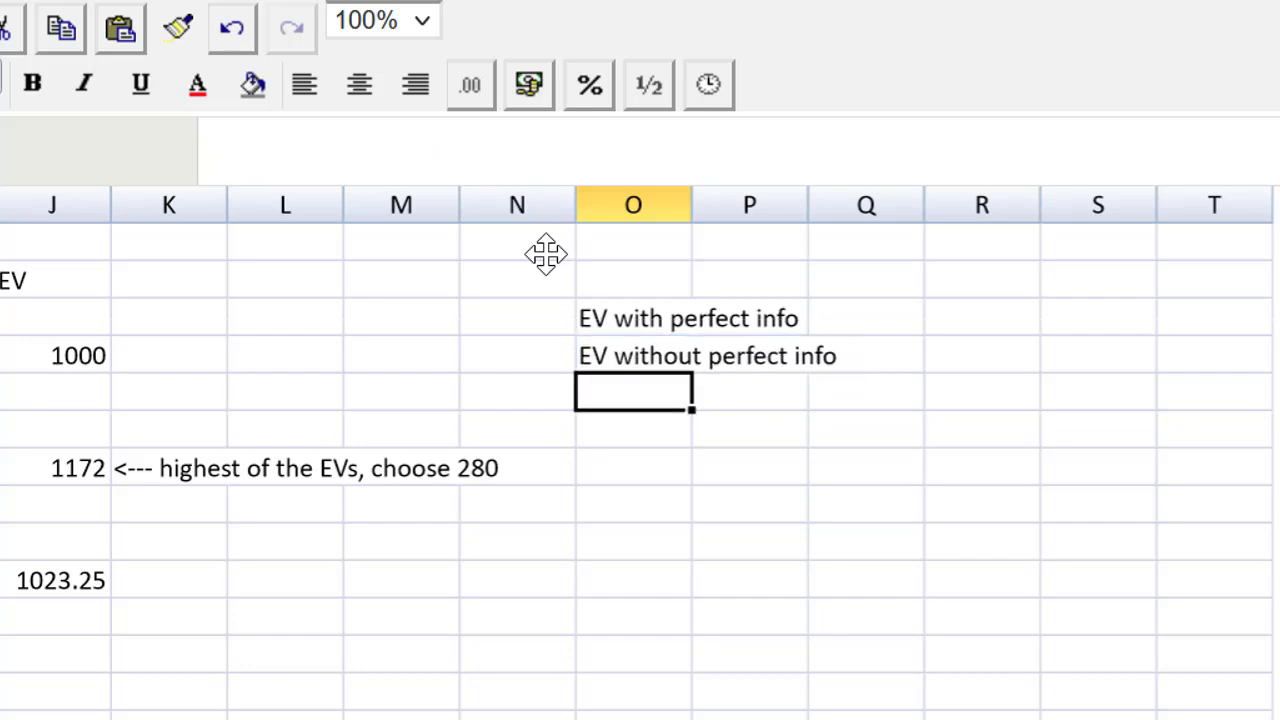
text(Value o)
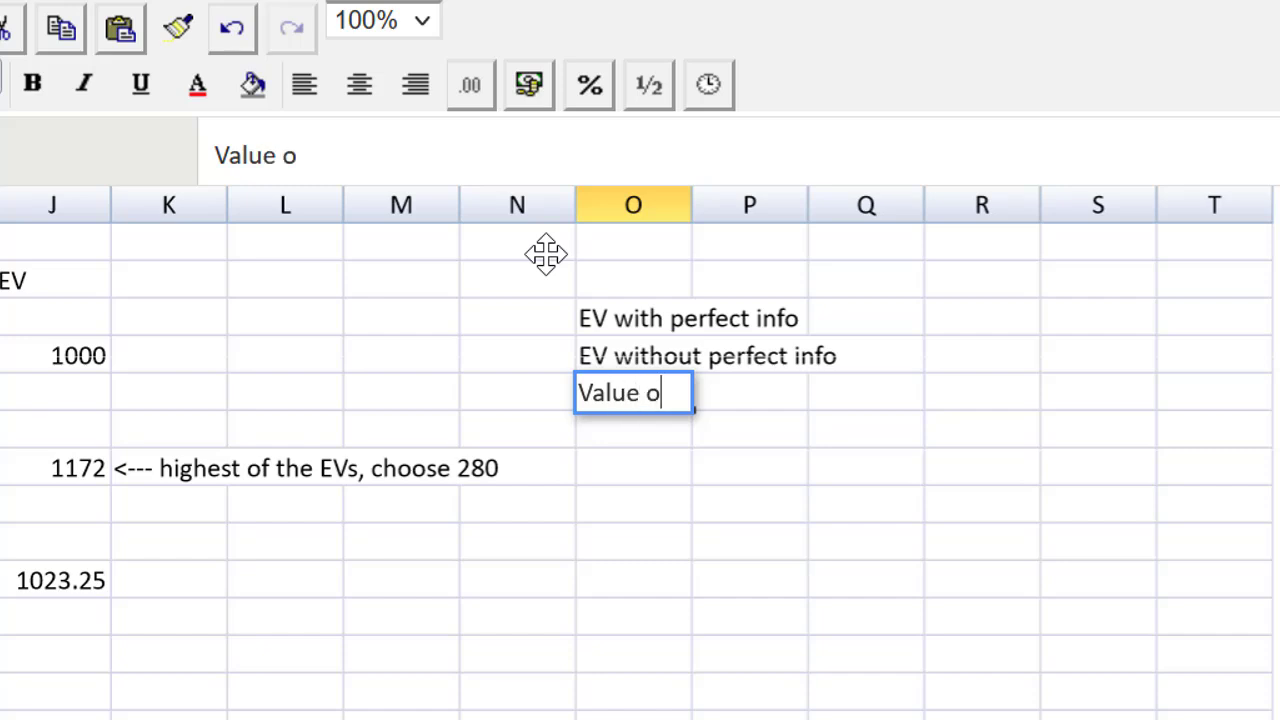
text(f perfect)
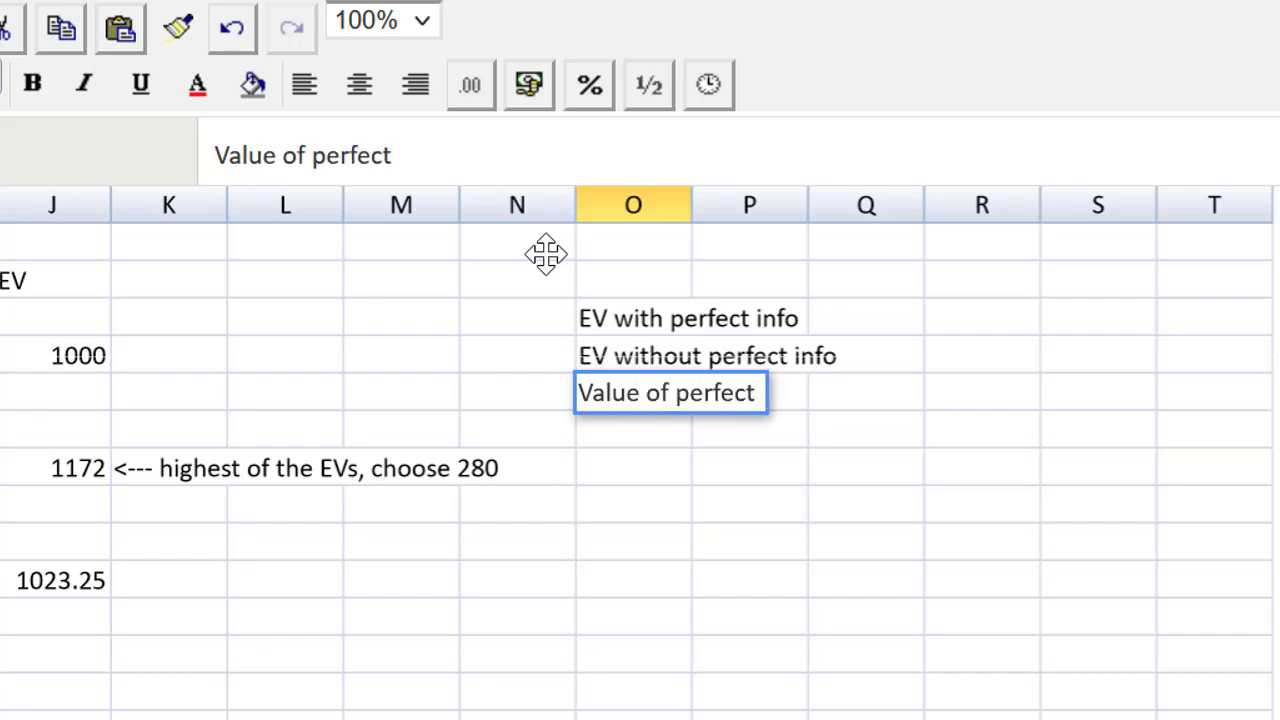
key(Return)
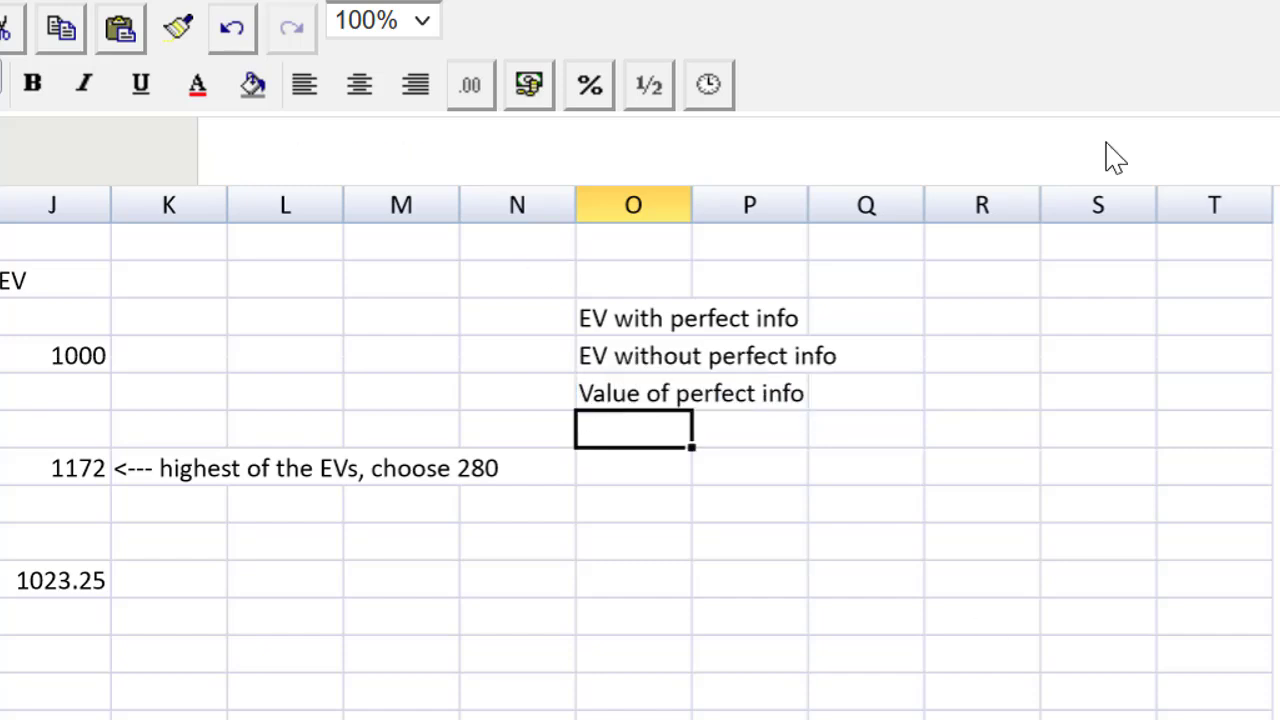
mouse_move(690, 192)
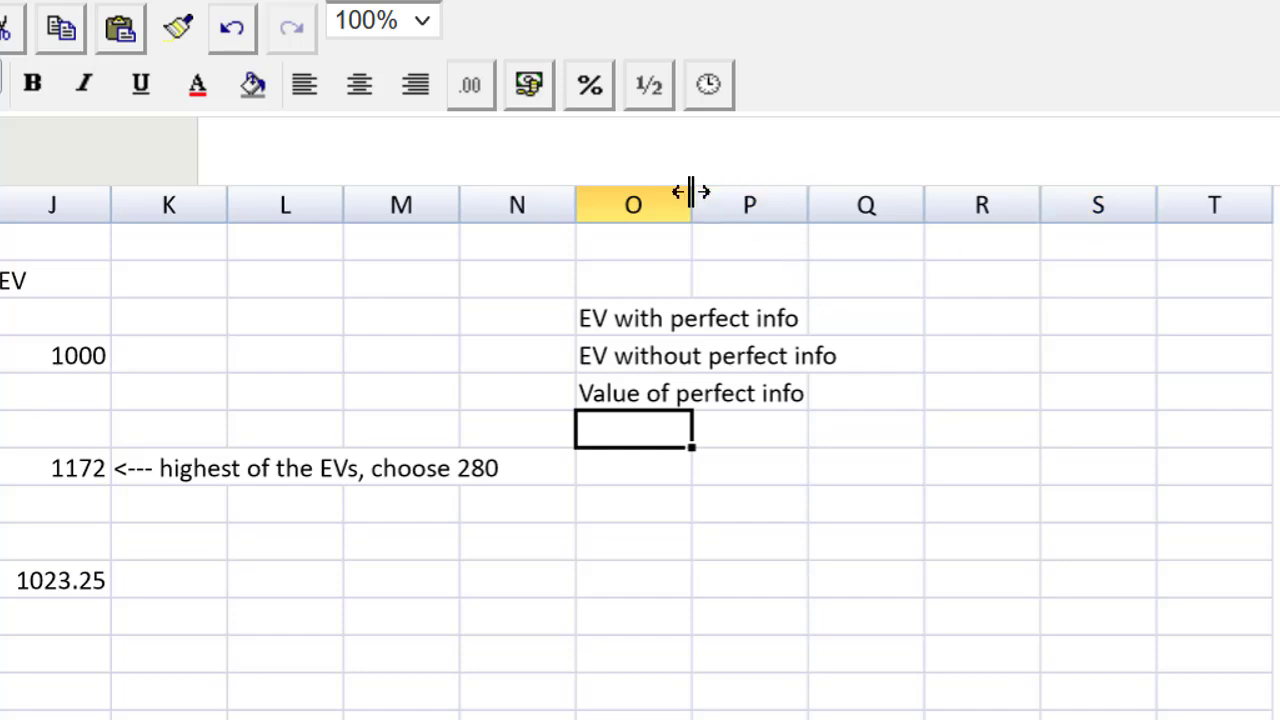
Step: Widen column O to fit the perfect-info labels
drag(690, 190, 840, 190)
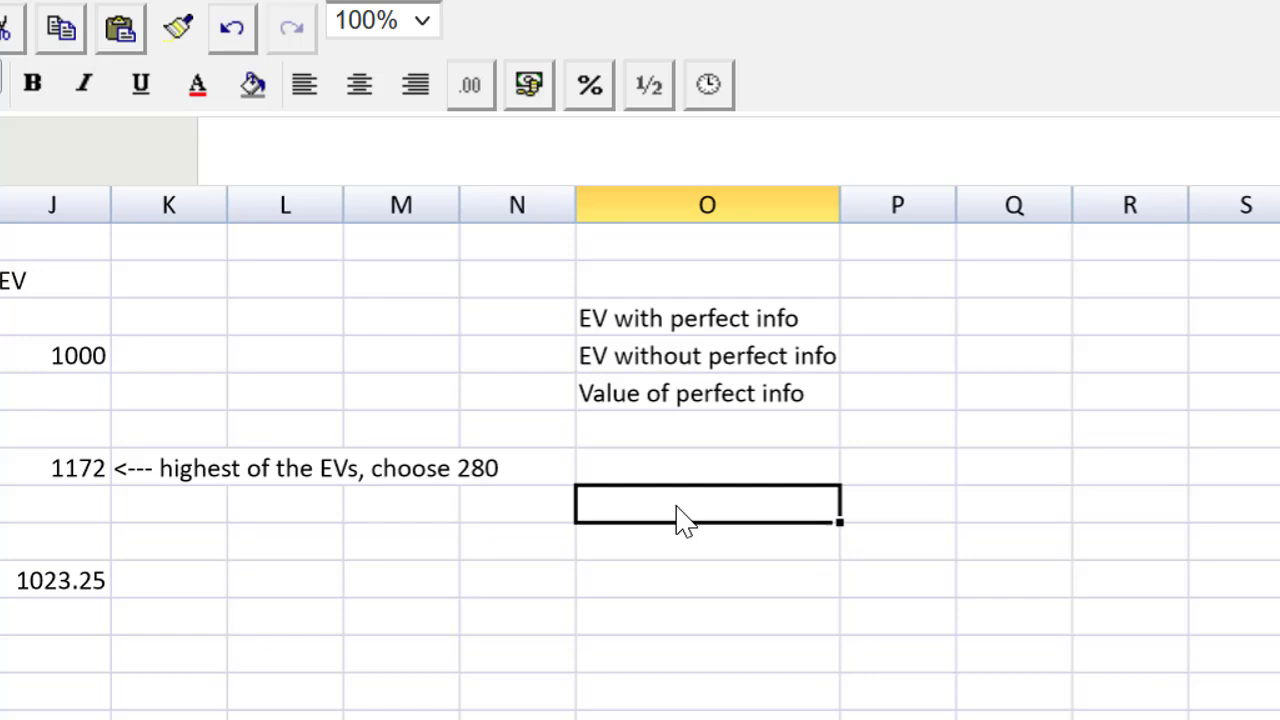
mouse_move(684, 520)
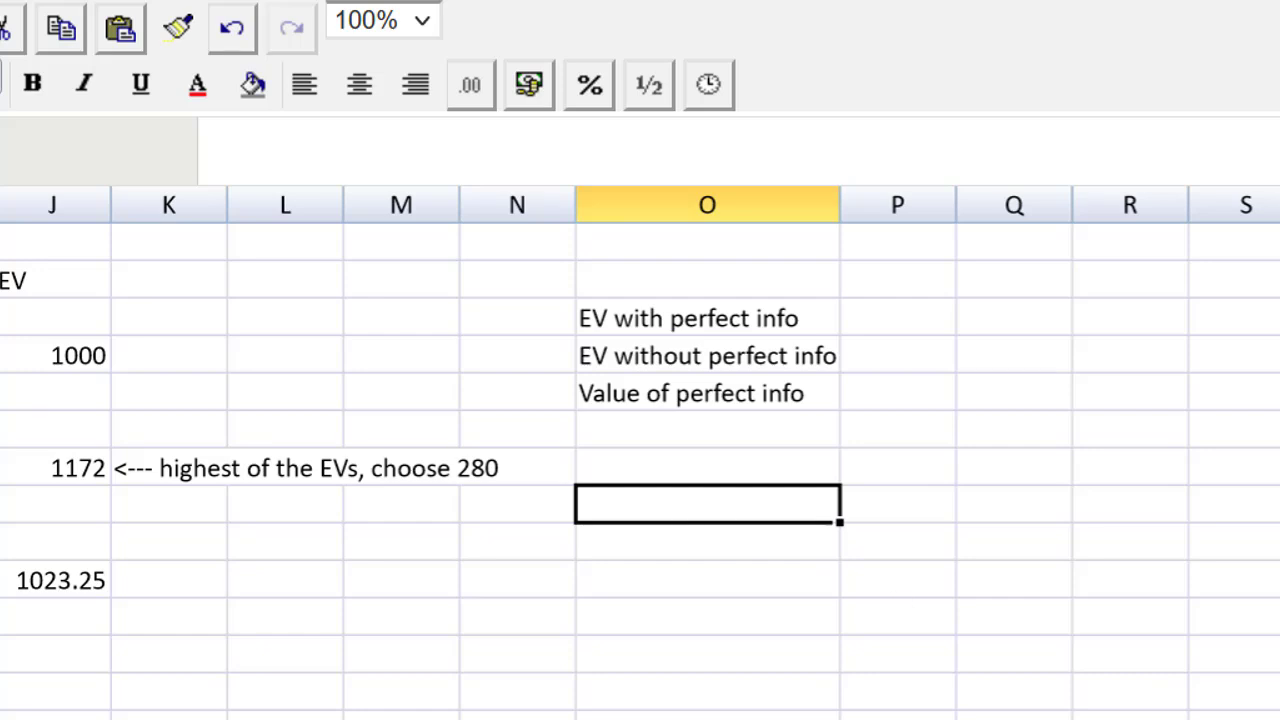
scroll(left, 3)
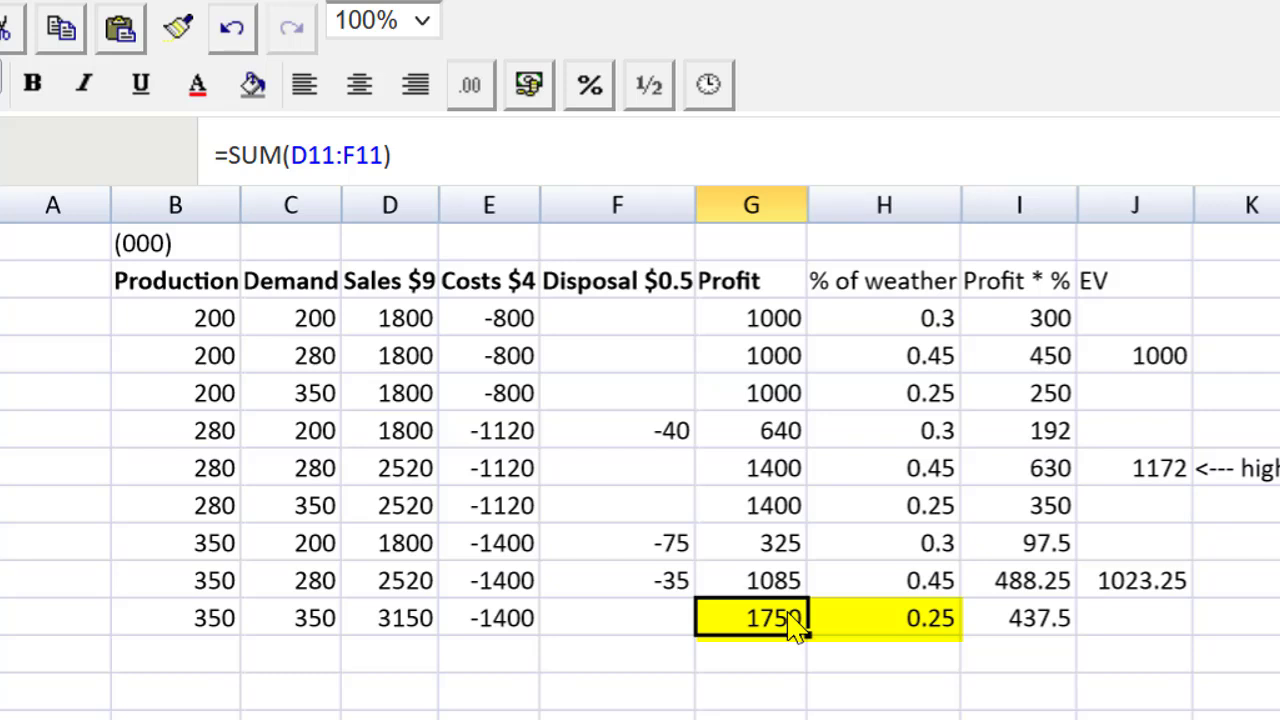
Step: Highlight the best profits 1000, 1400, 1750 and their probabilities in yellow
click(752, 580)
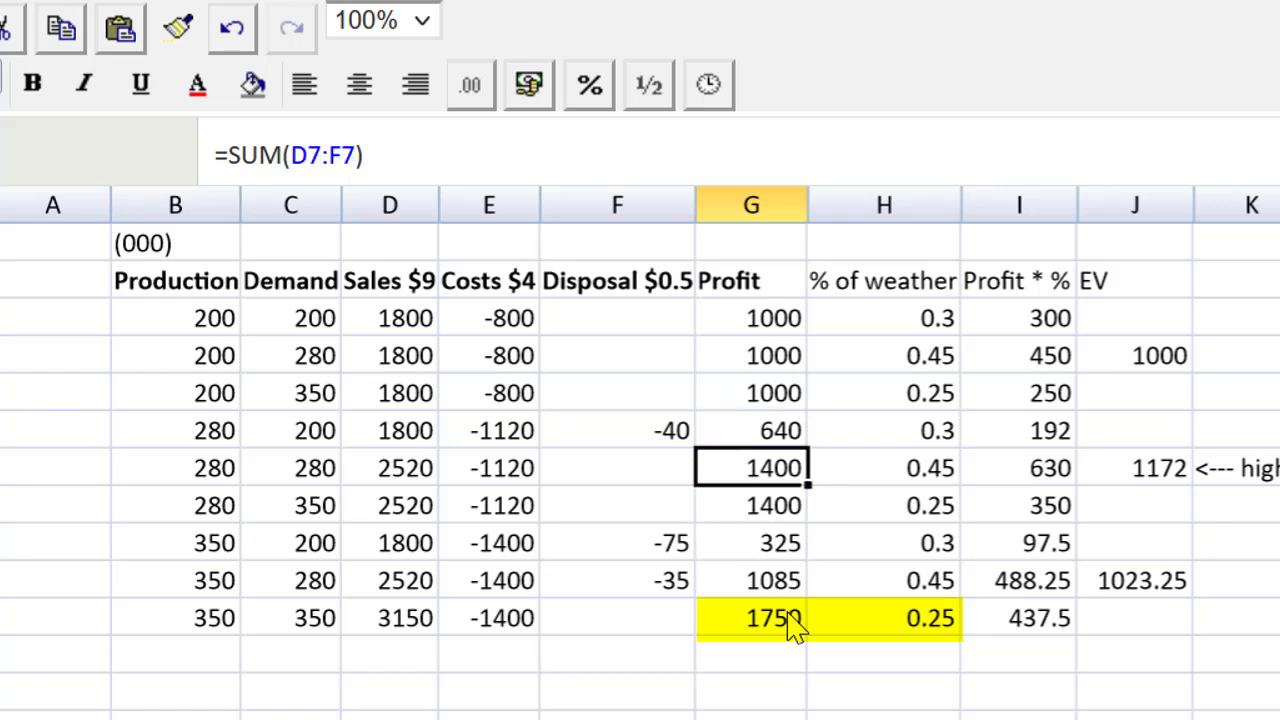
click(752, 468)
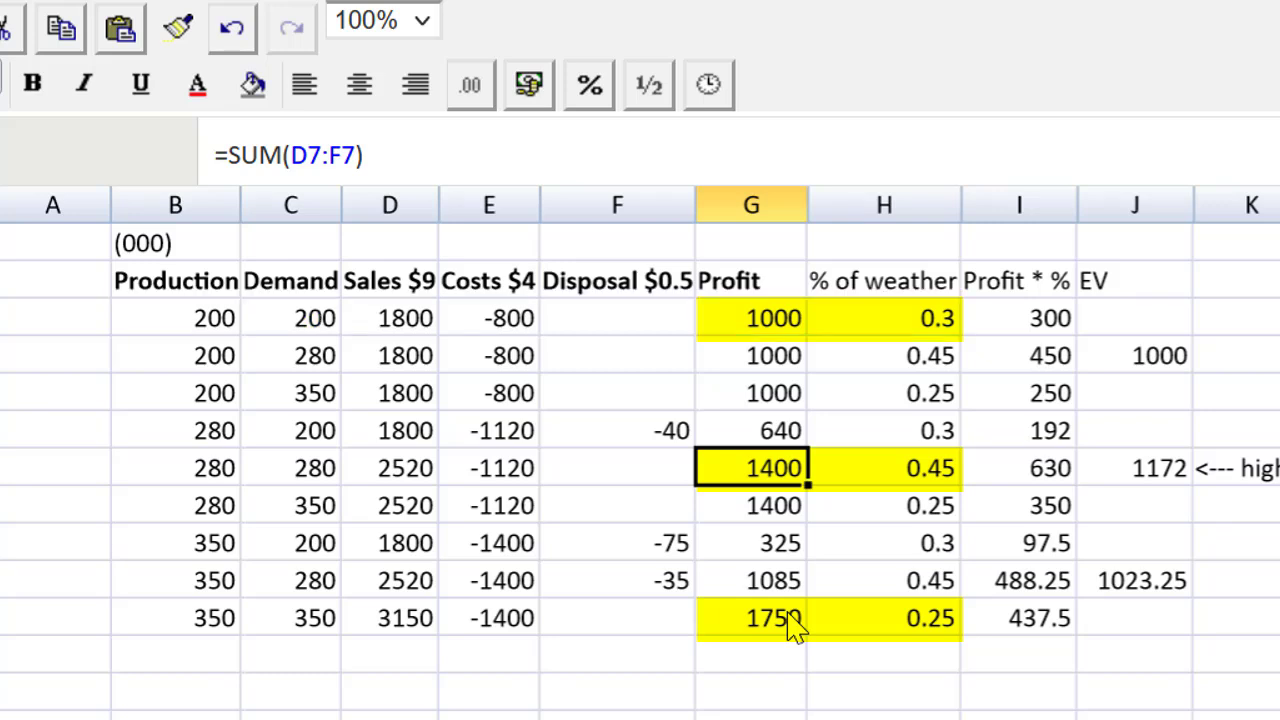
mouse_move(864, 320)
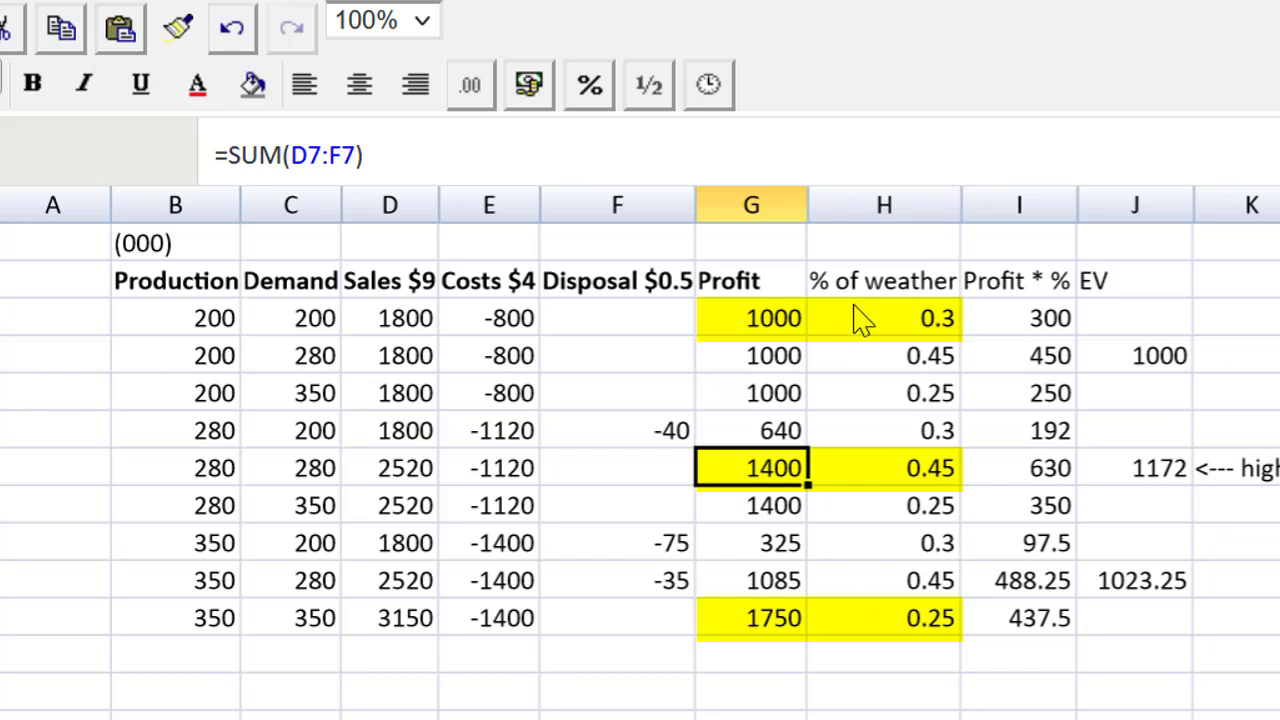
Step: Copy the 0.3/0.45/0.25 probabilities and select their destination in column P
click(884, 318)
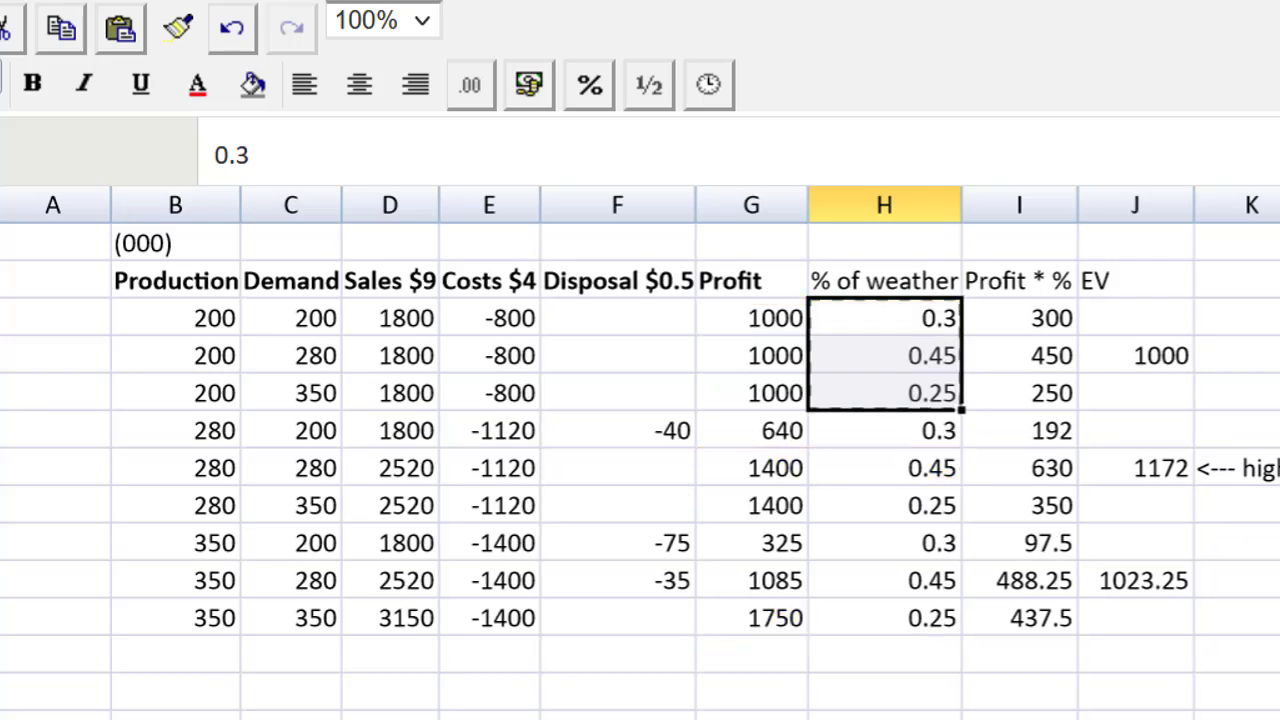
scroll(right, 3)
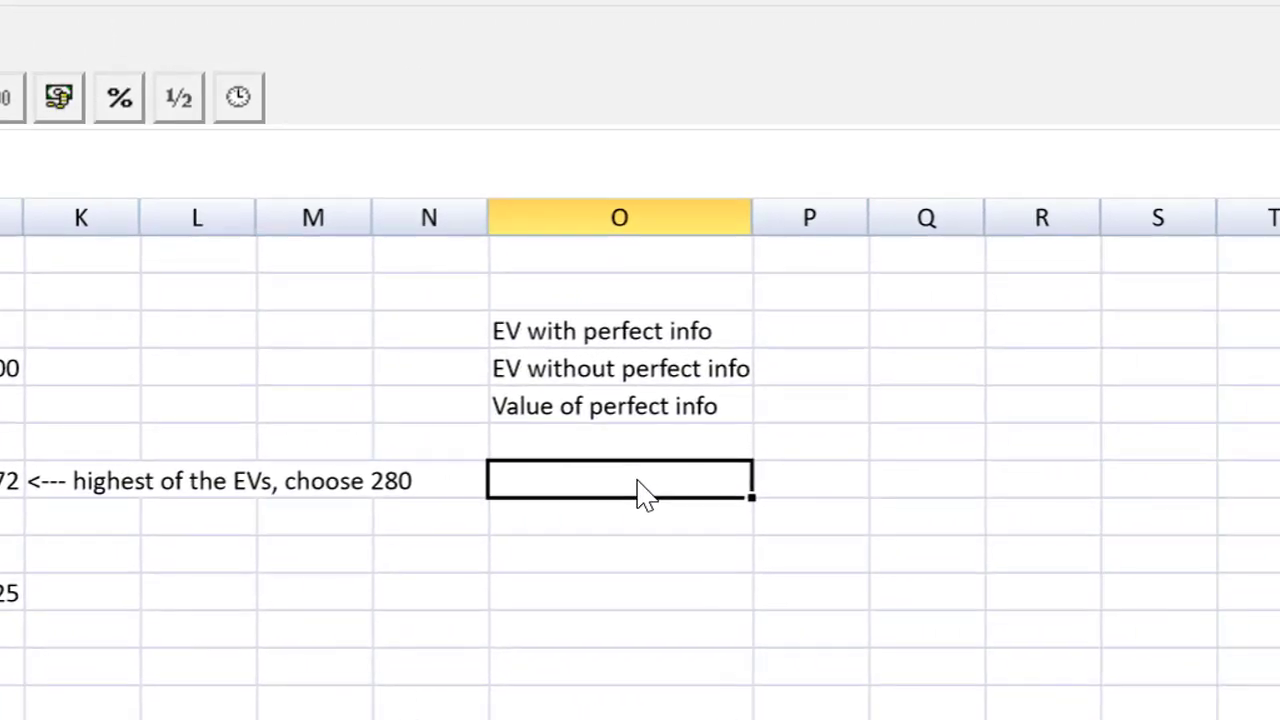
click(808, 480)
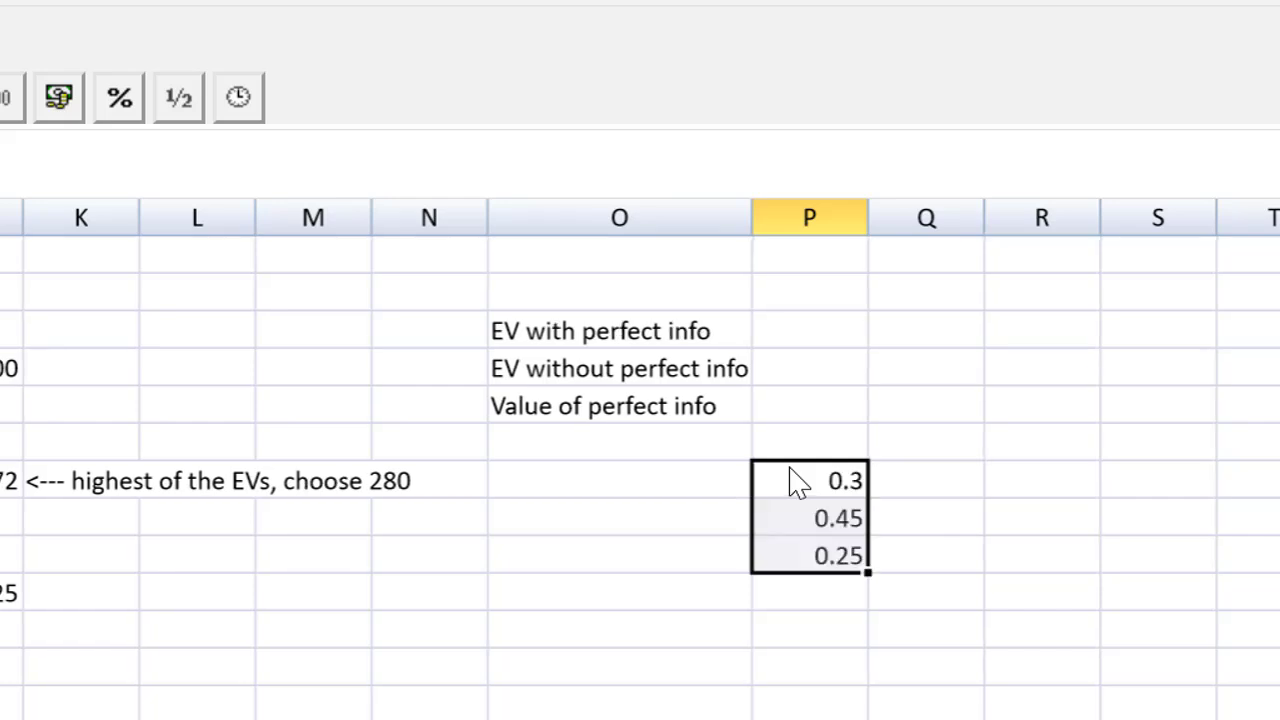
Step: Paste the probabilities into column P, head it 'Profit at this weather state', and start labelling 'poor'
click(808, 480)
text(%)
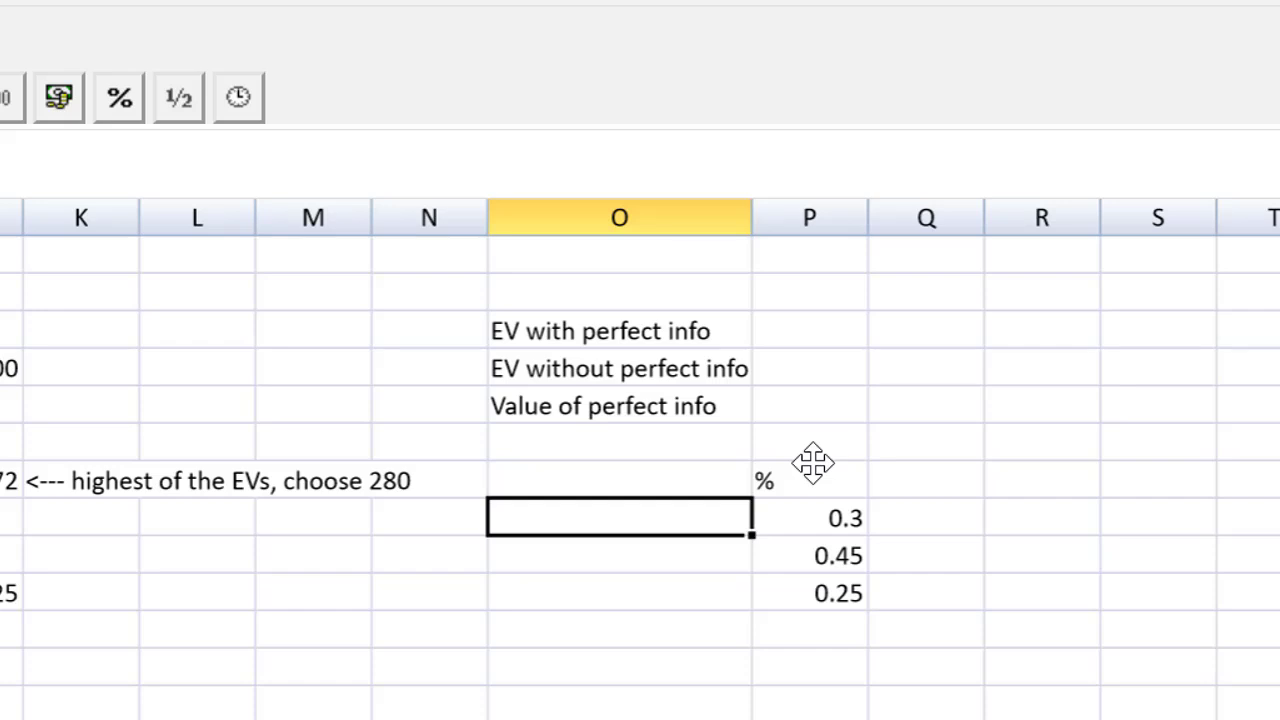
text(Prof)
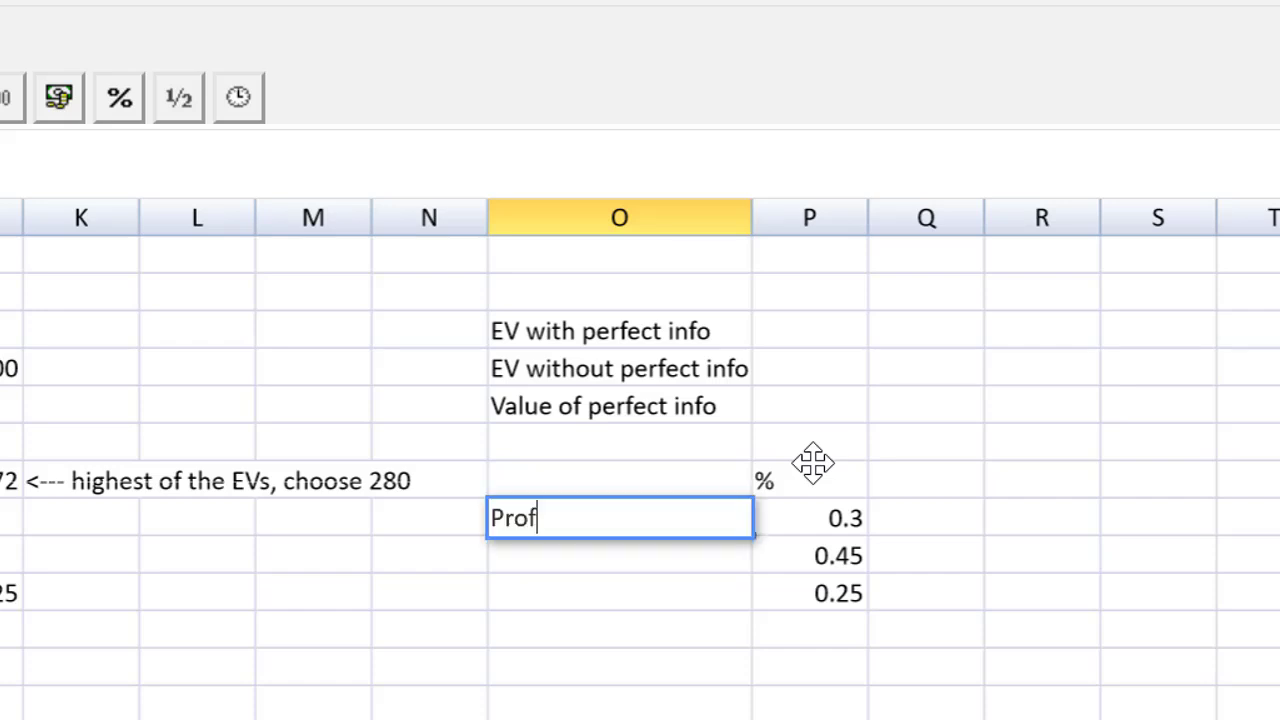
text(it at this w)
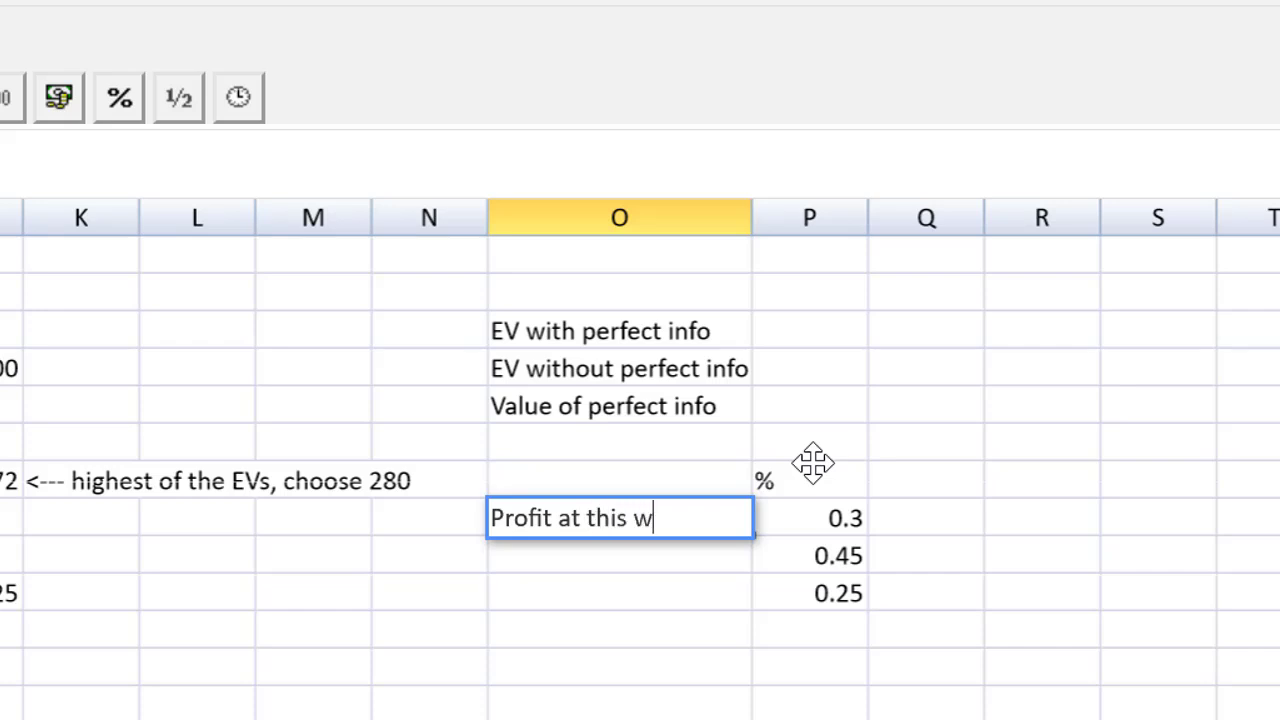
text(eather state)
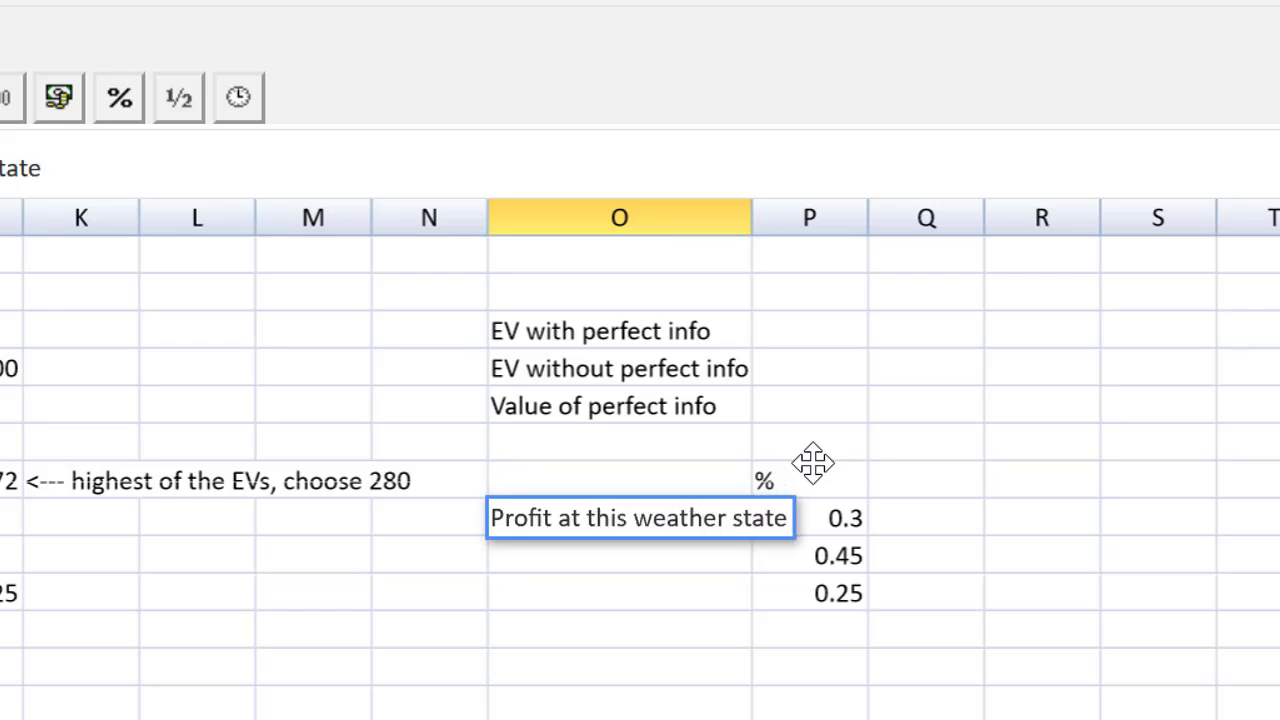
mouse_move(752, 212)
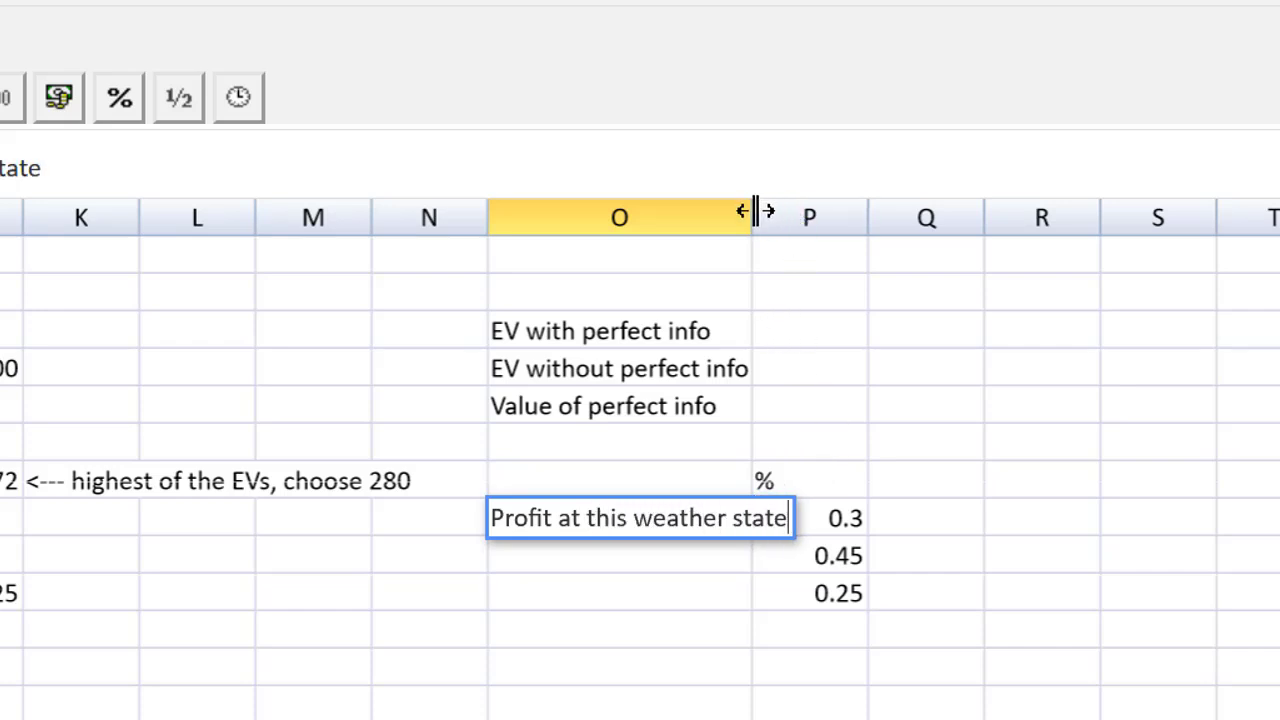
drag(750, 210, 790, 210)
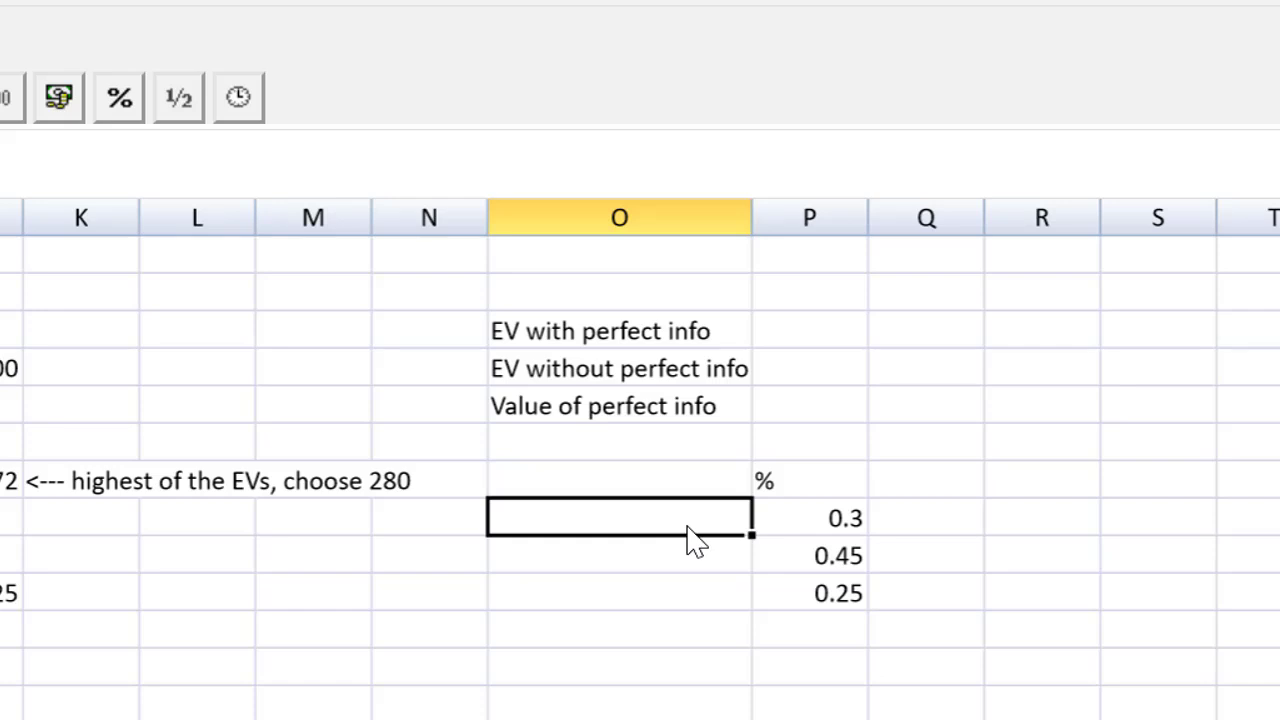
text(poor)
click(620, 554)
text(Med)
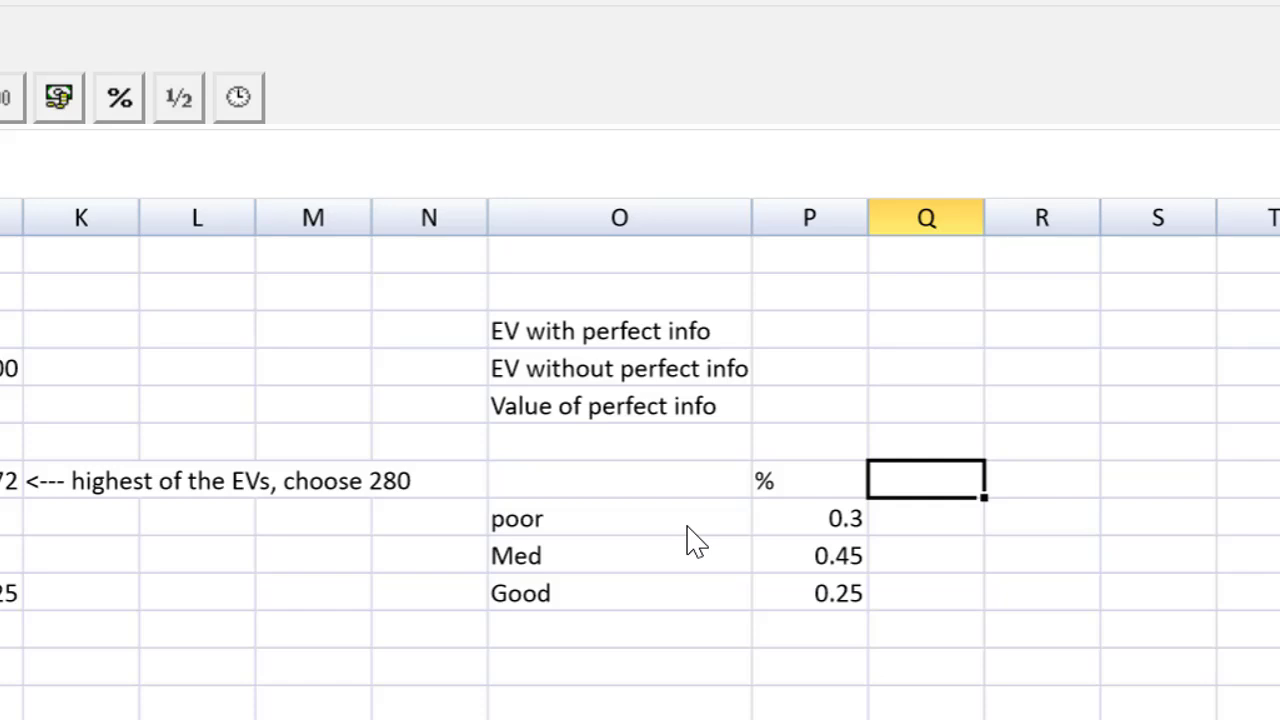
Step: Finish the weather-state labels and head column Q 'Profit'
text($)
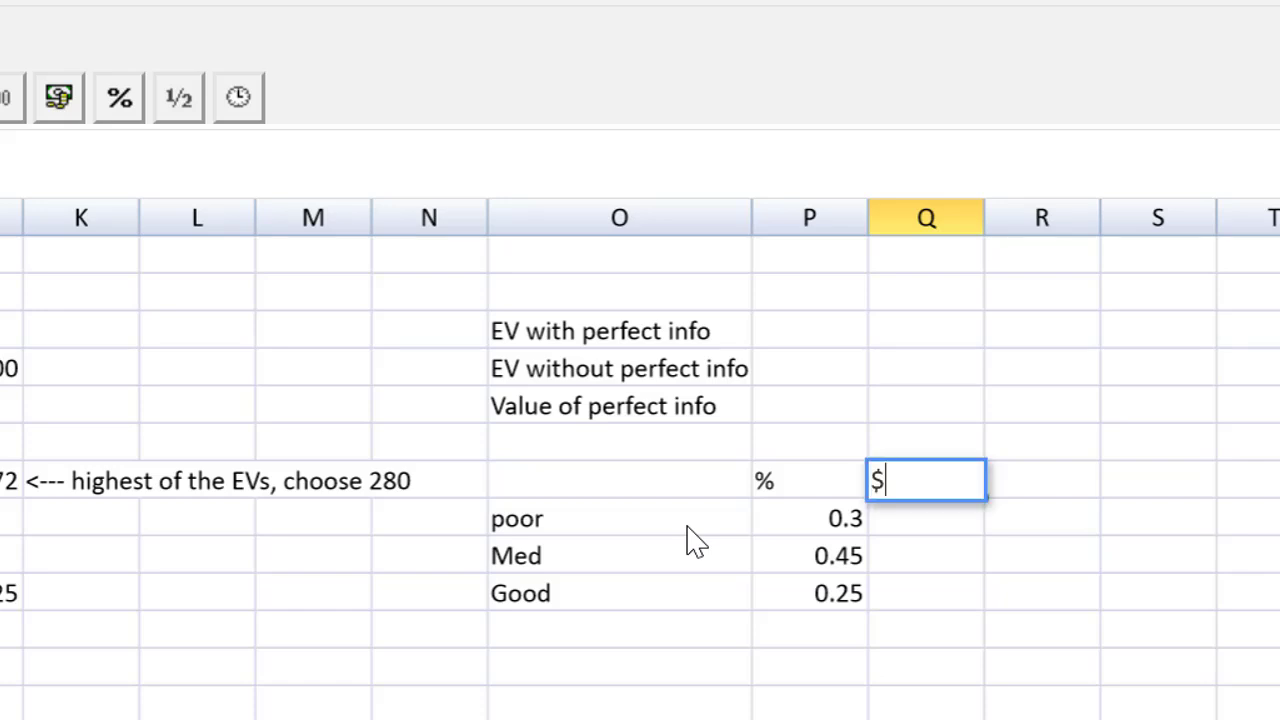
text(Peo)
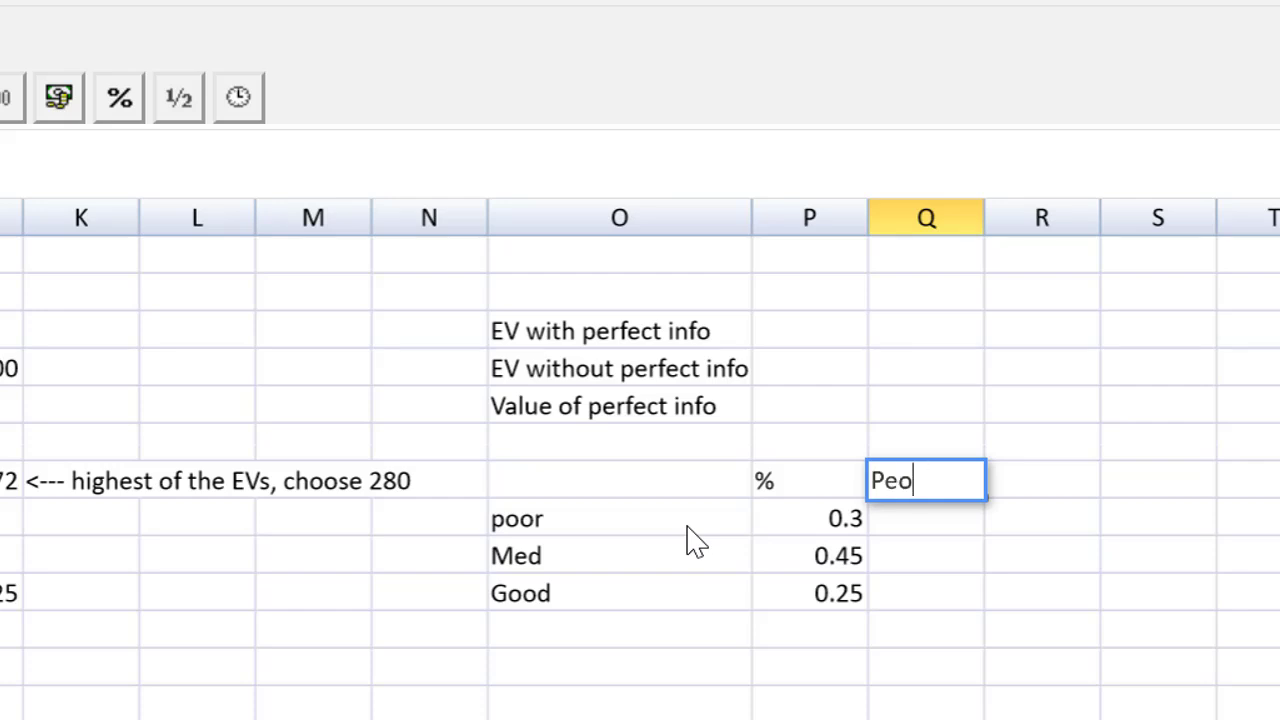
text(Profit)
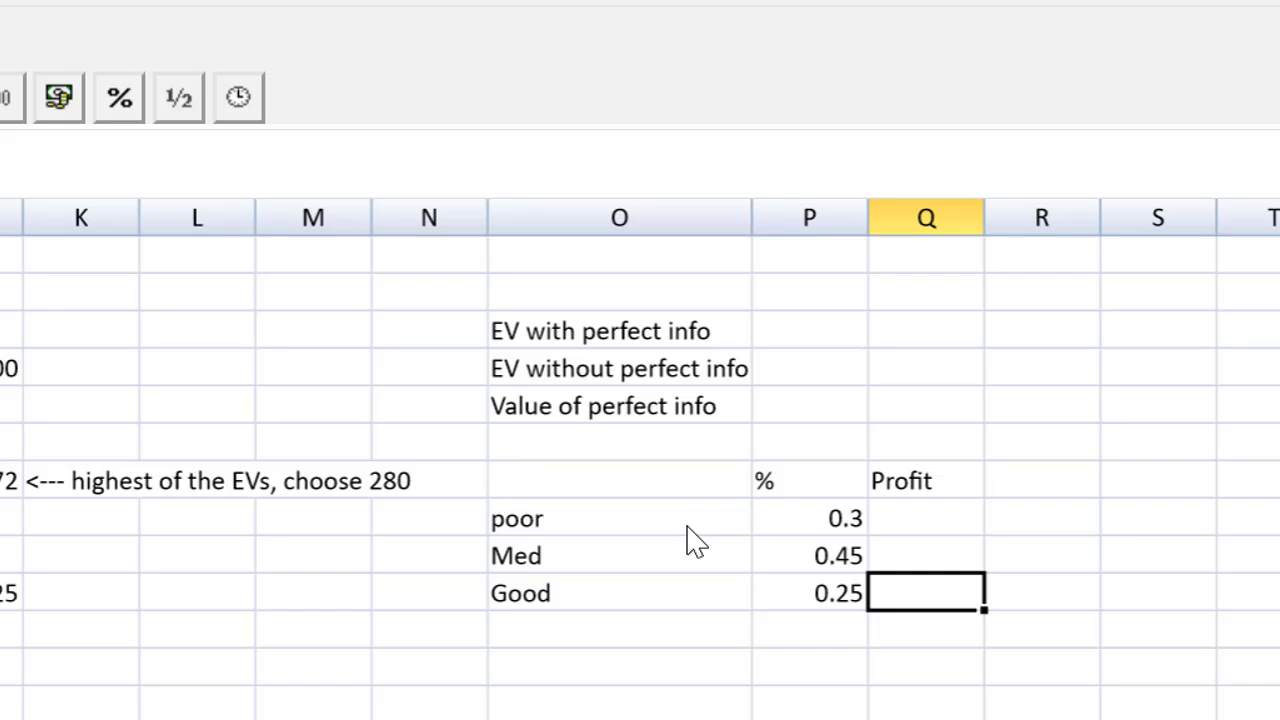
Step: Enter best profits 1750, 1000 and 1400 in column Q and start a second 'Profit' heading
text(=1750)
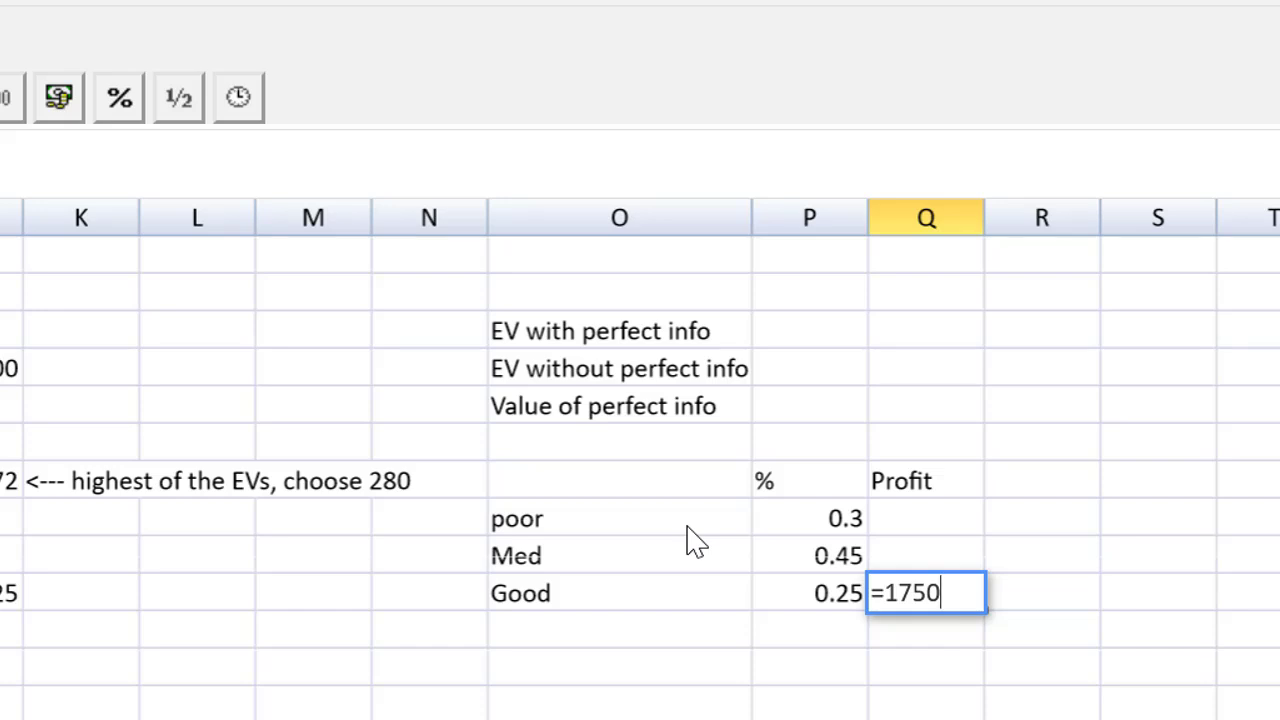
key(Return)
text(1400)
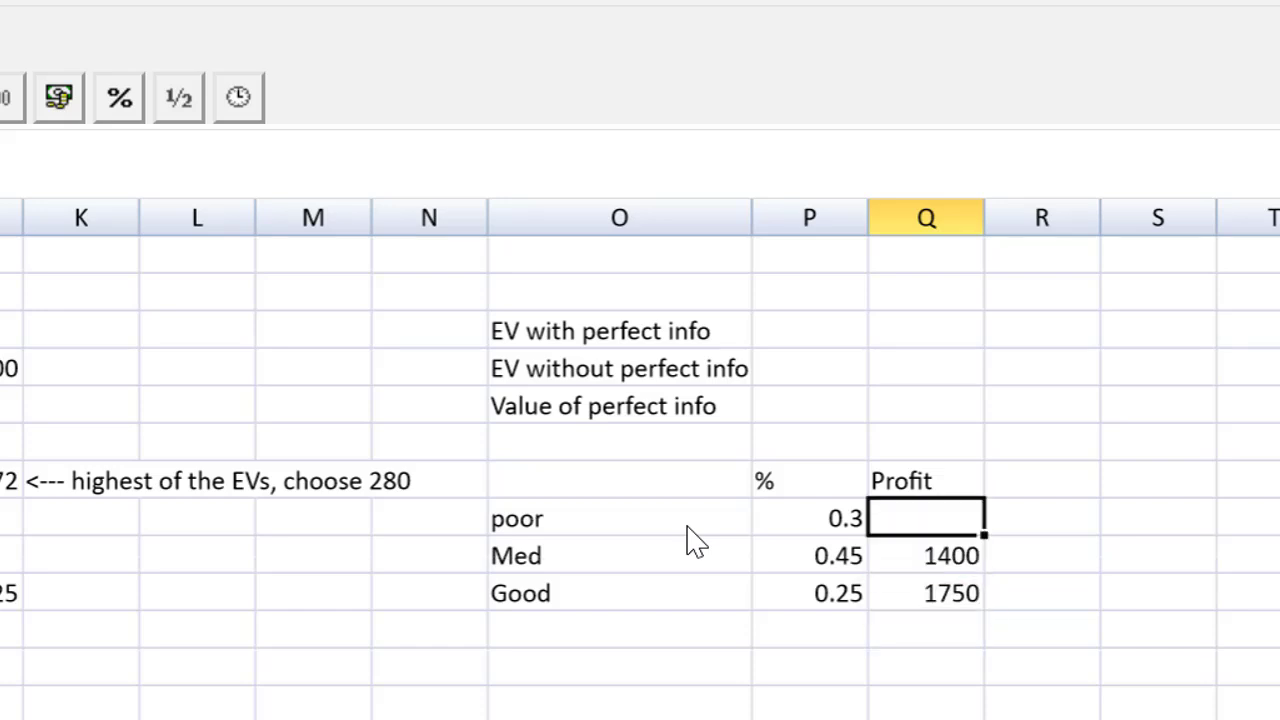
text(1000)
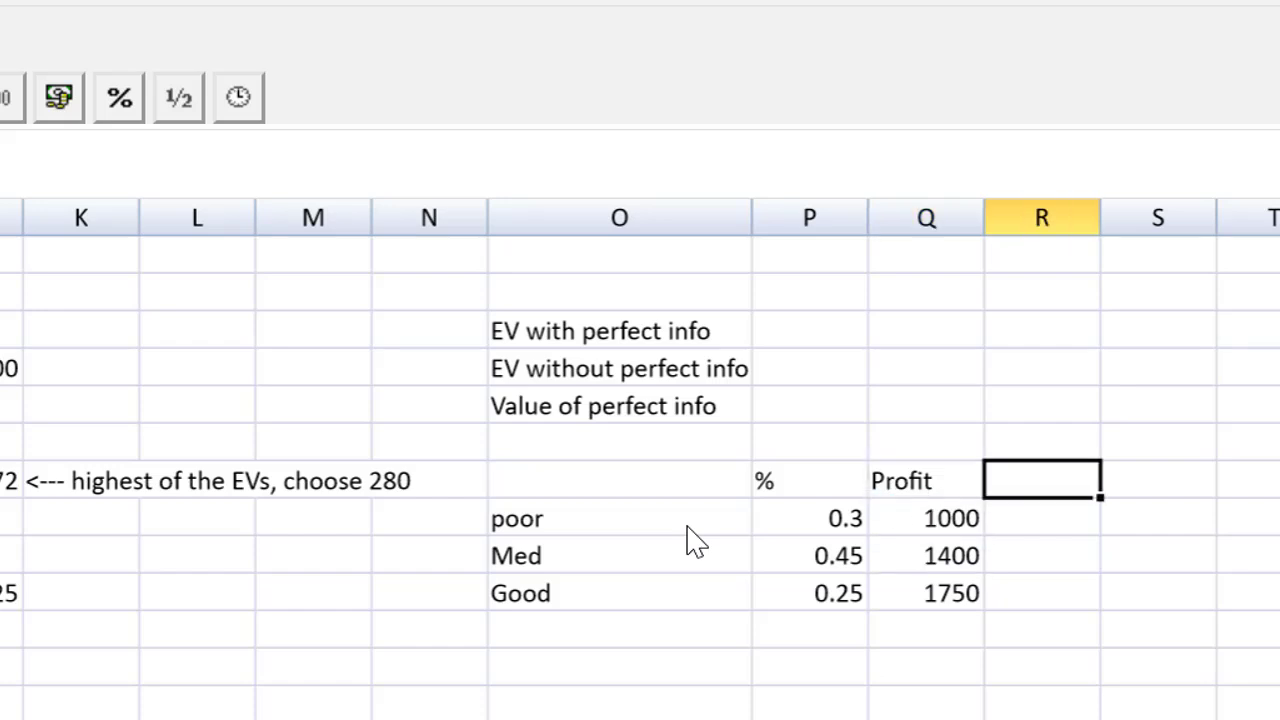
text(Profit)
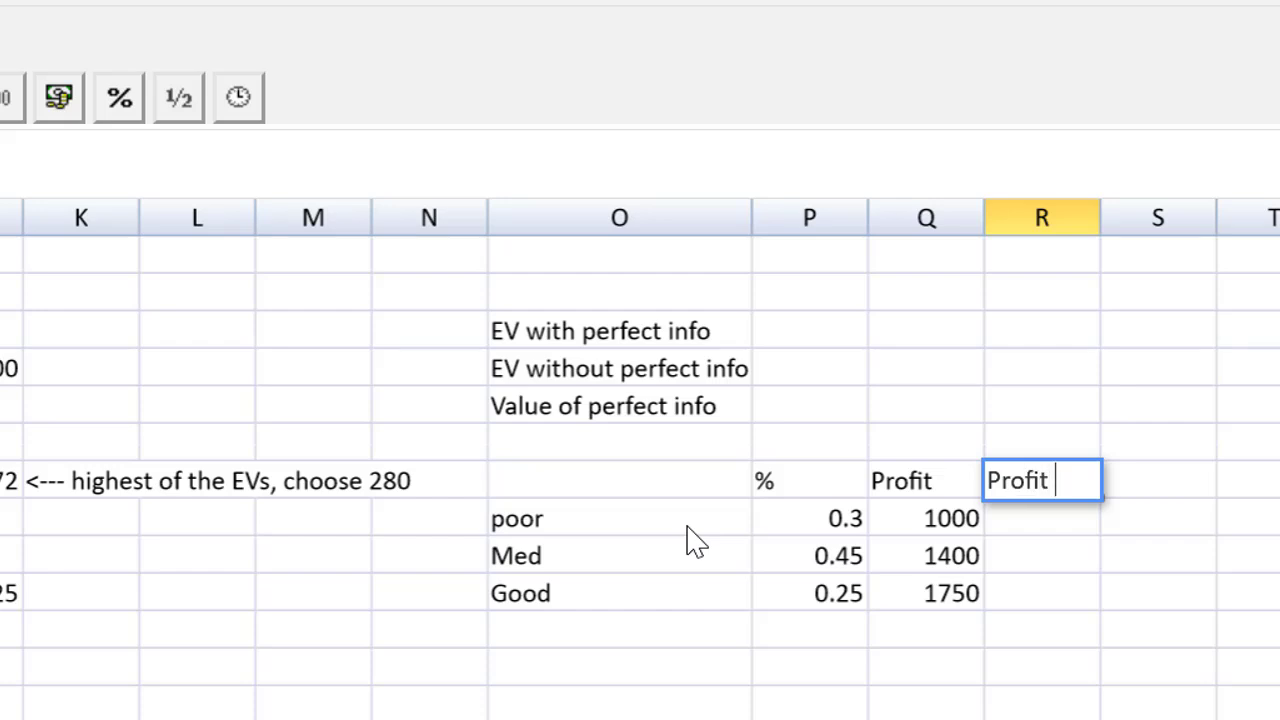
Step: Fill 'Profit * %' with =P8*Q8 down to the Good row, giving 300, 630 and 437.5
text(*)
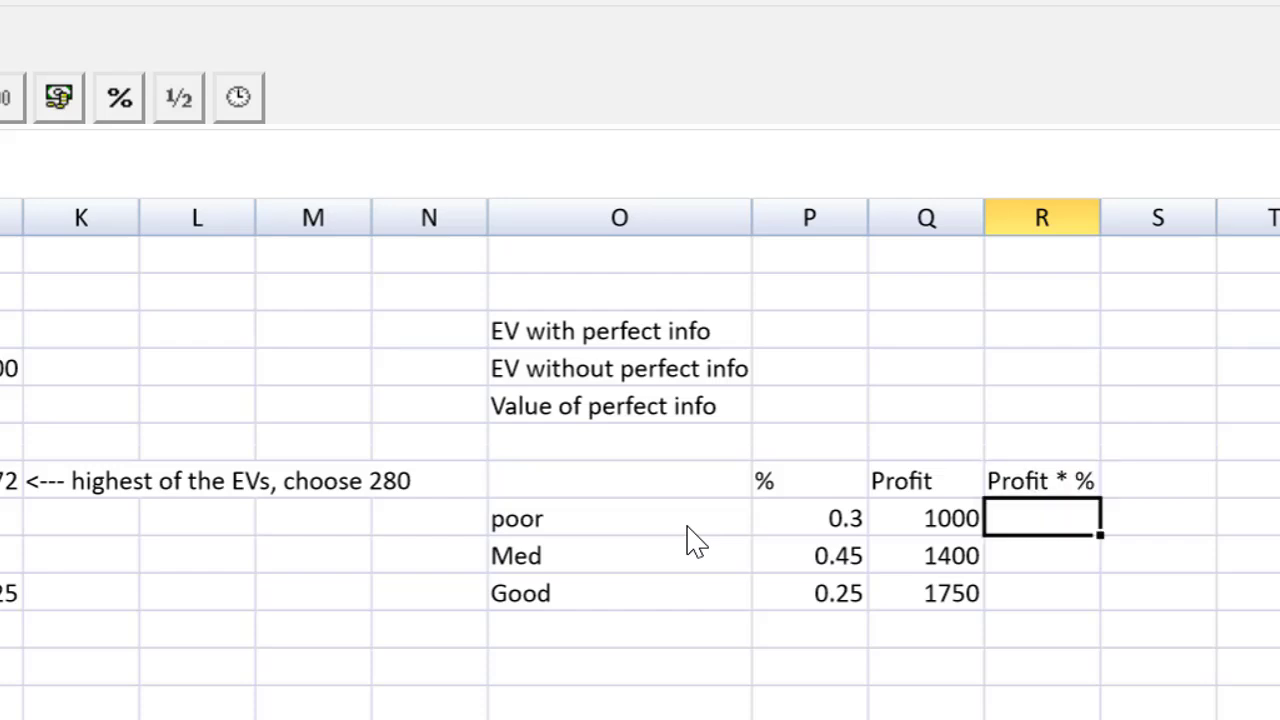
click(808, 516)
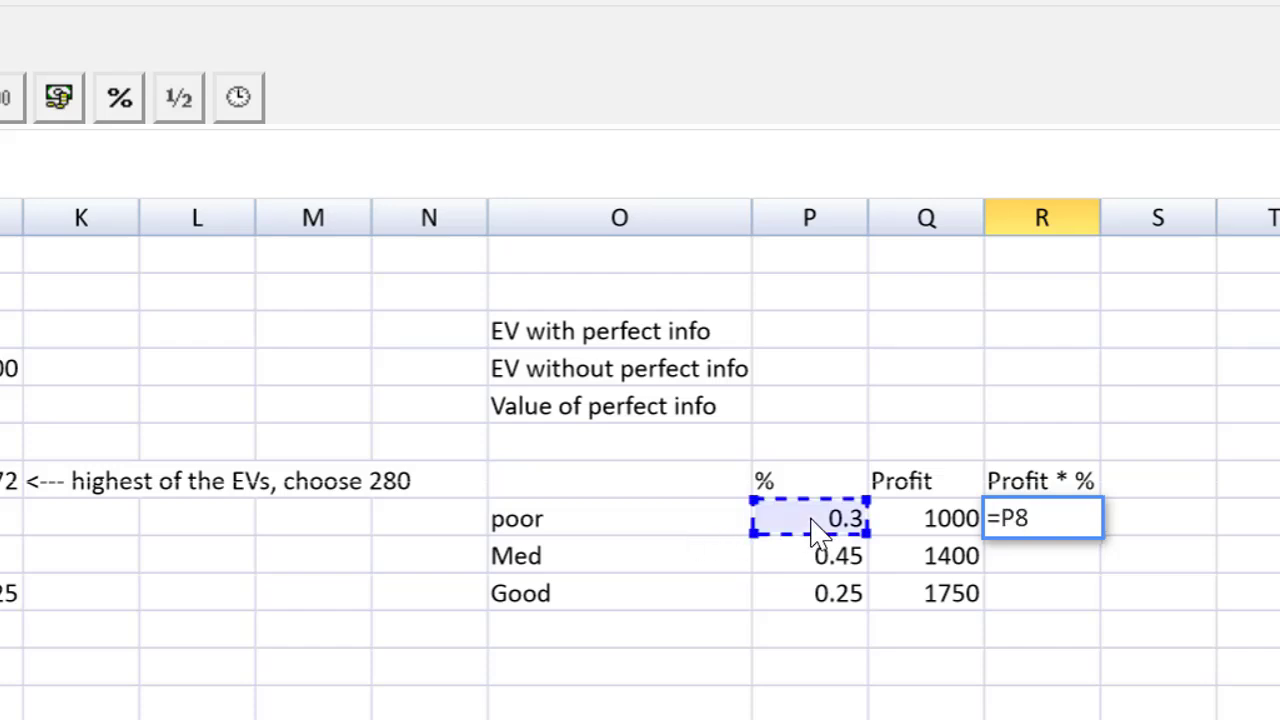
text(*)
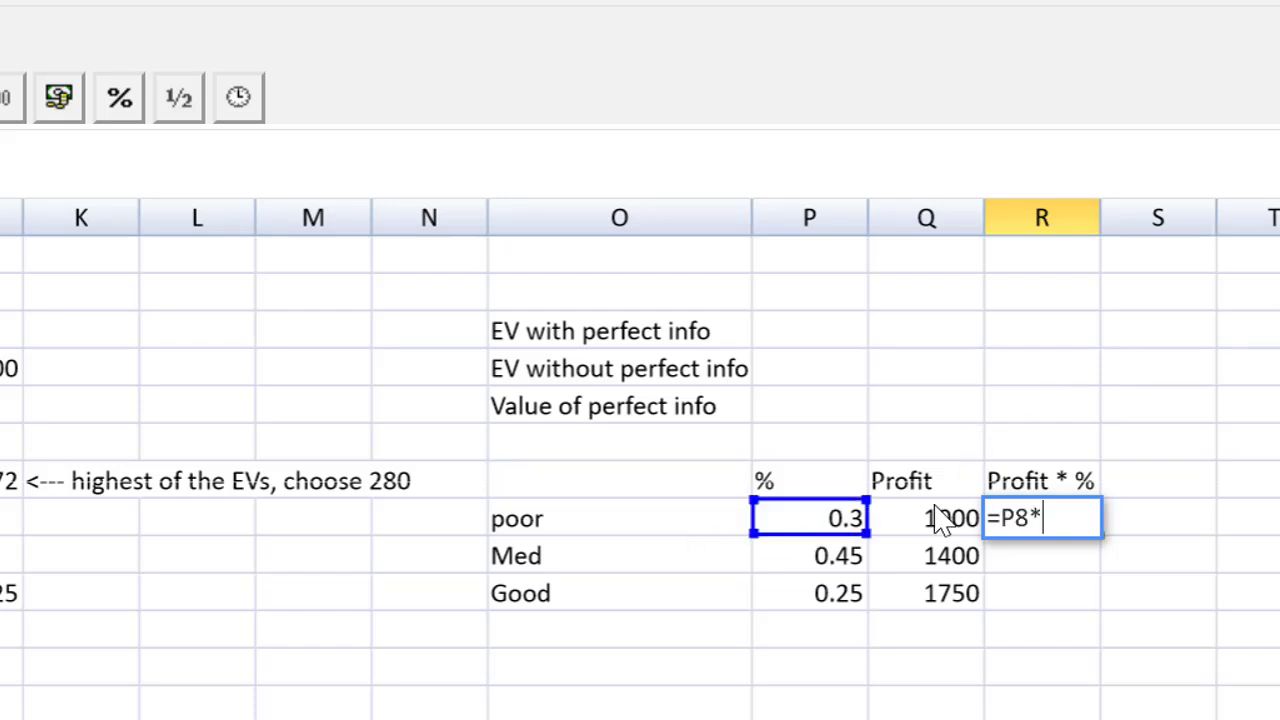
key(Return)
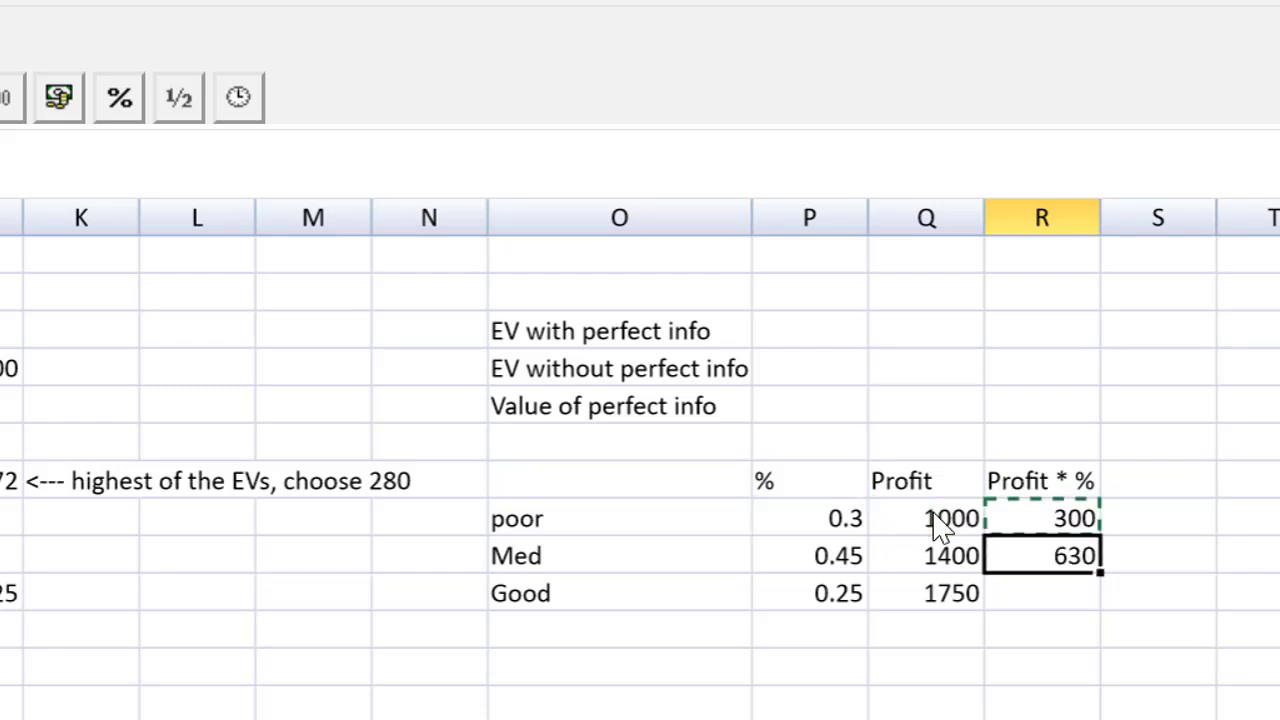
key(Return)
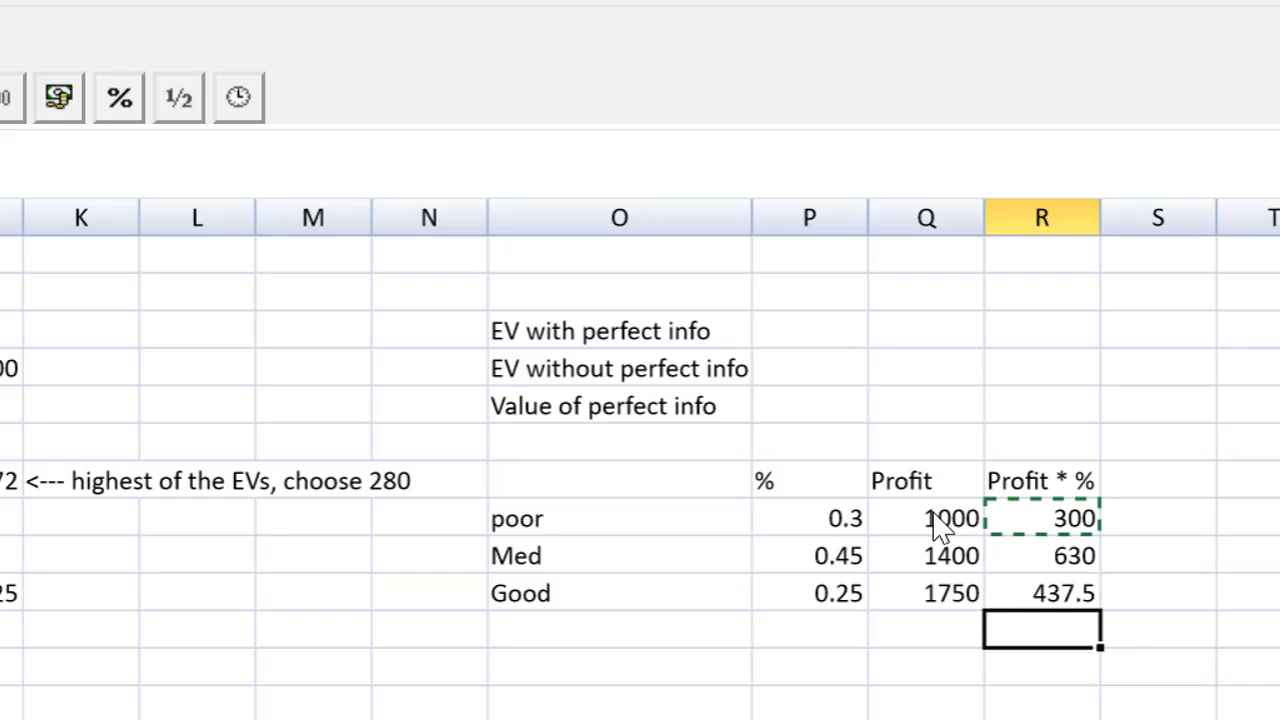
Step: Total the Profit * % column as 1367.5 with =SUM(R8:R10) and underline 437.5
text(=sum()
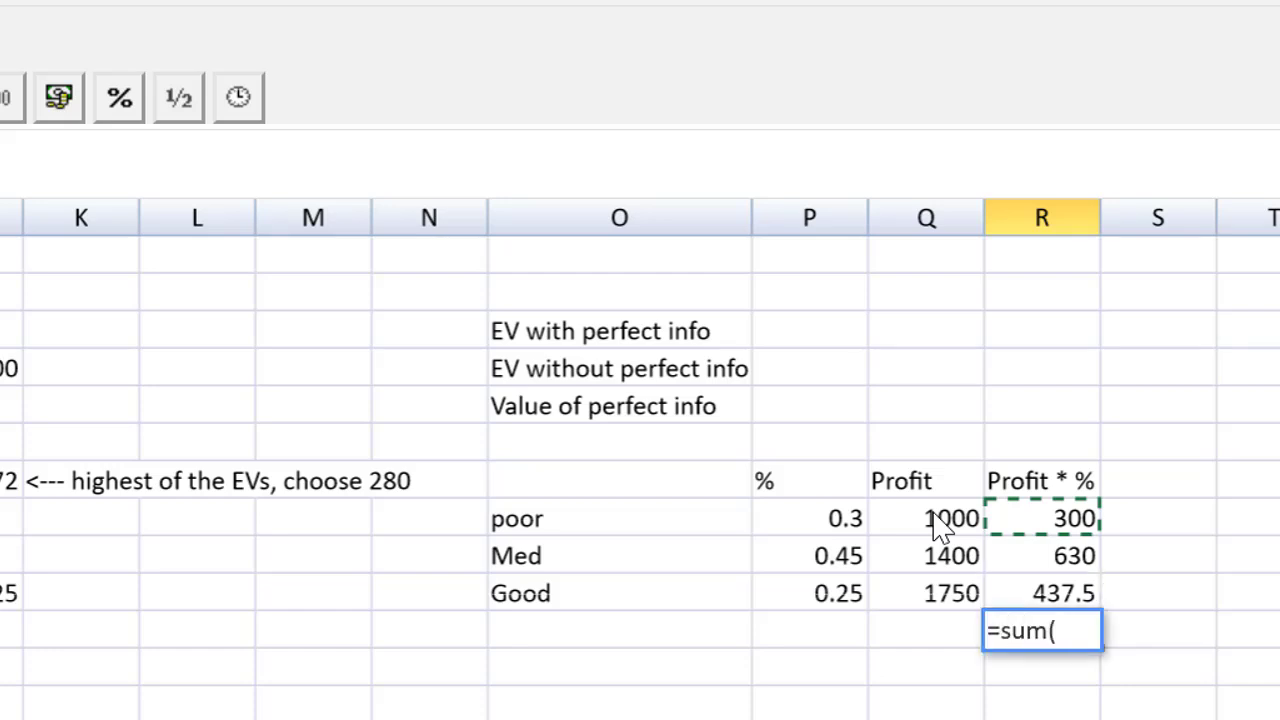
mouse_move(1044, 530)
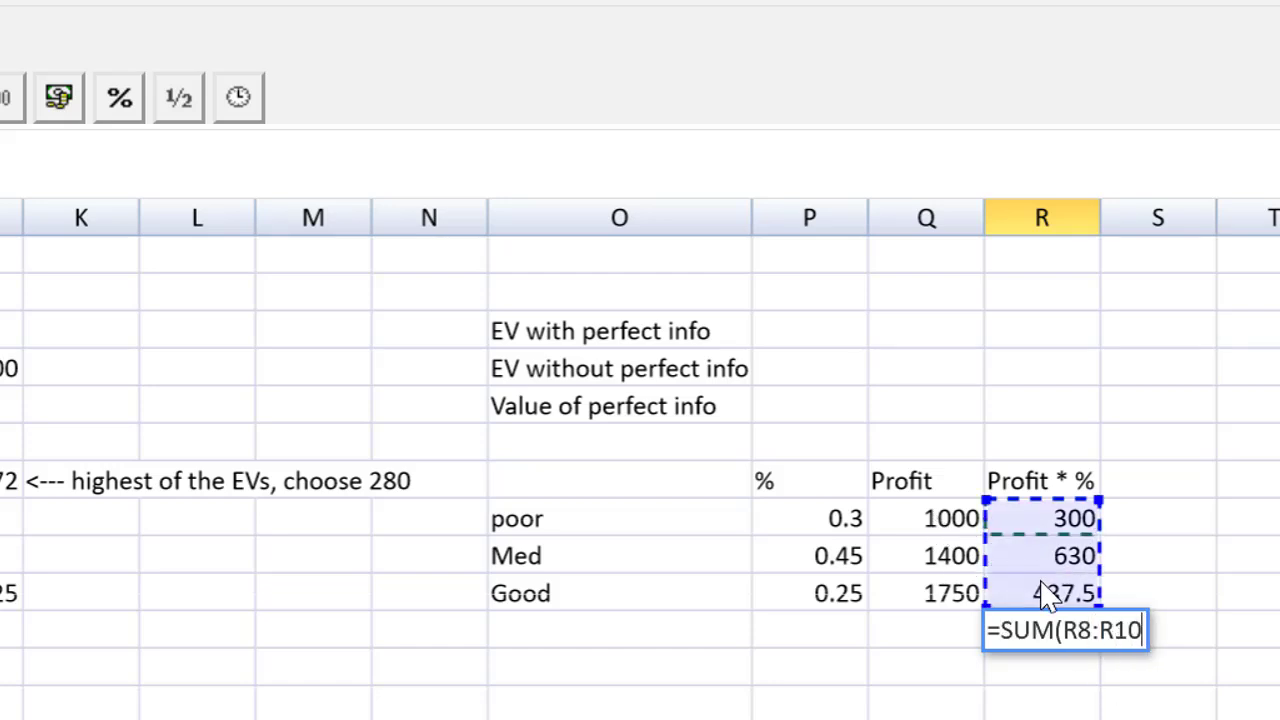
key(Return)
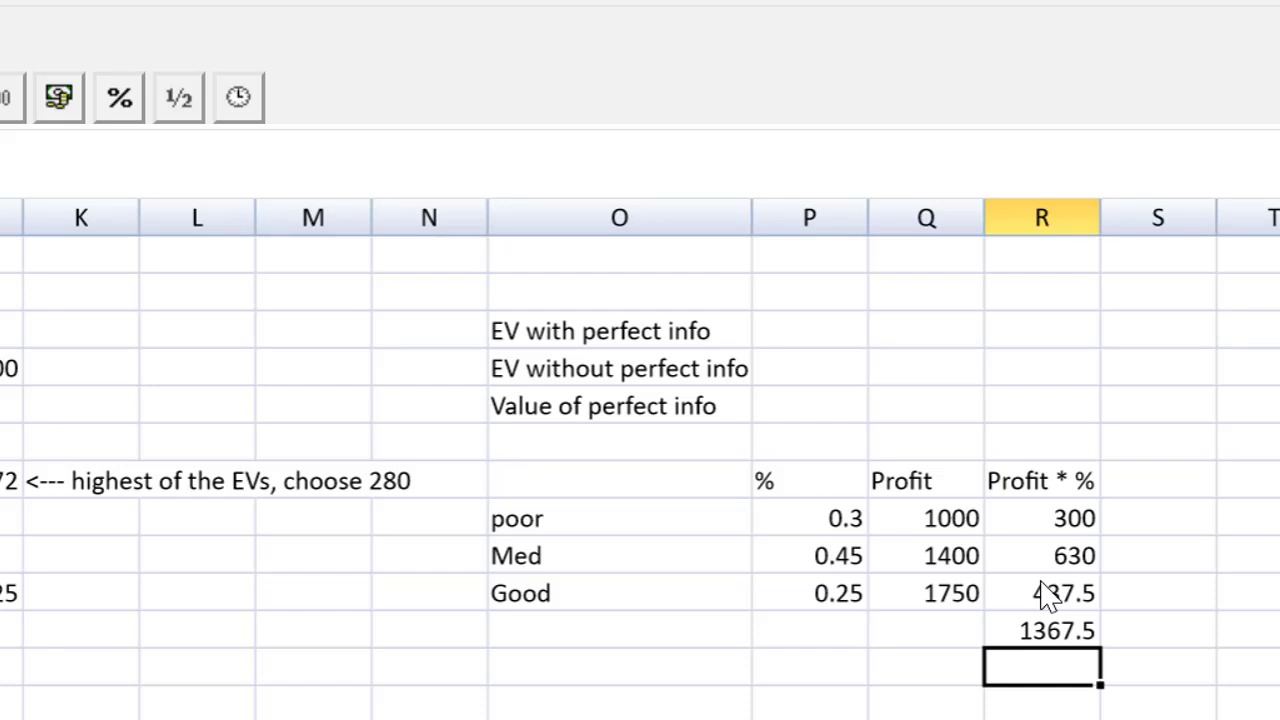
mouse_move(1080, 638)
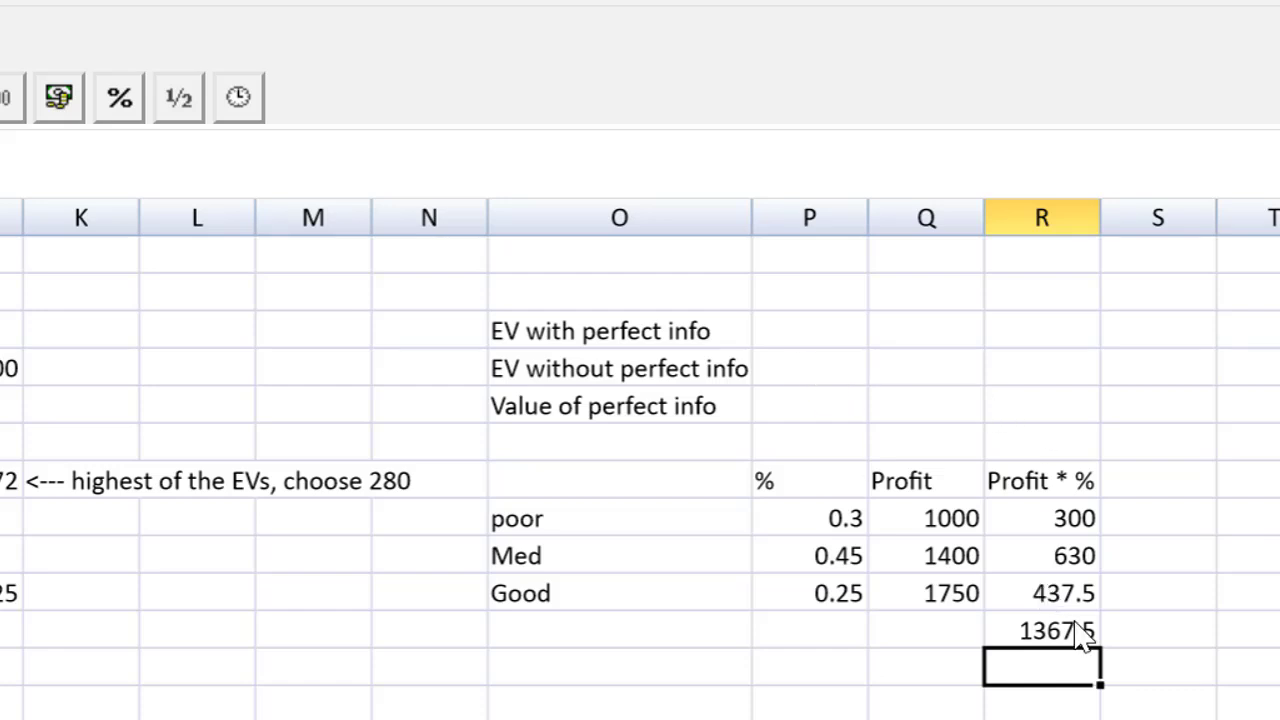
click(1040, 592)
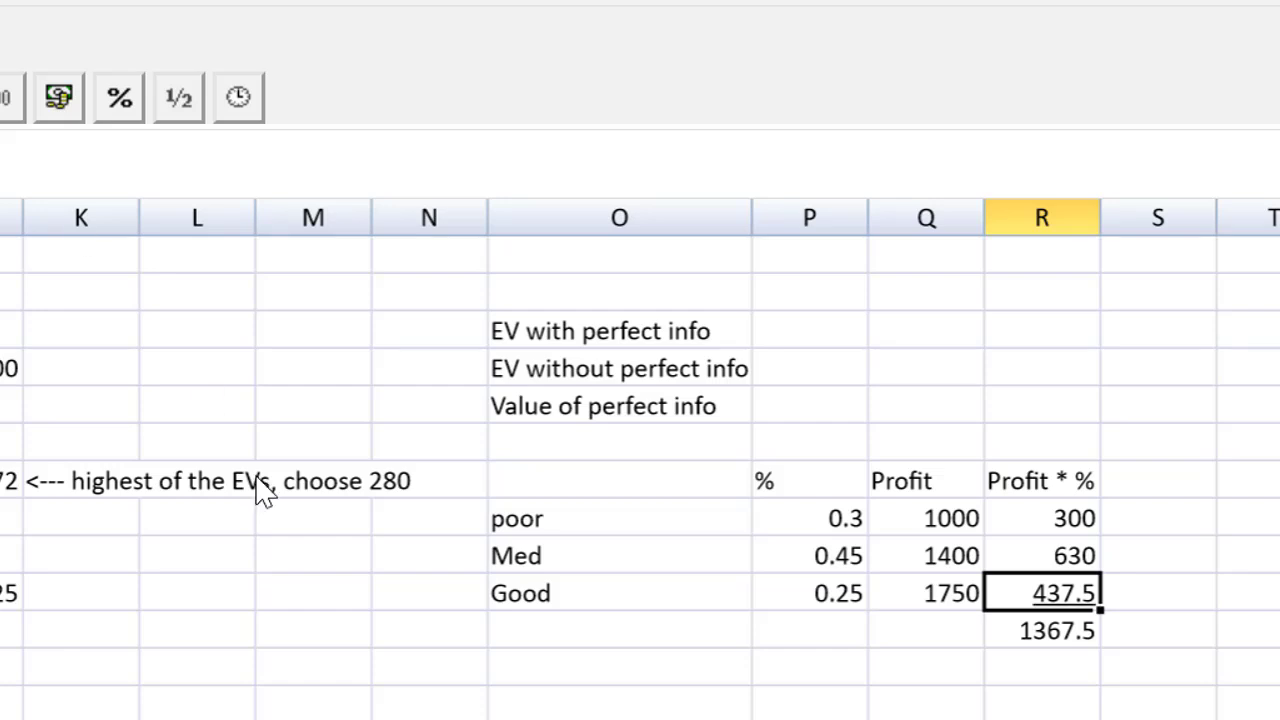
Step: Set EV with perfect info to 1367.5 (=R11) and EV without perfect info to 1172 (=J7)
click(808, 330)
text(=R11)
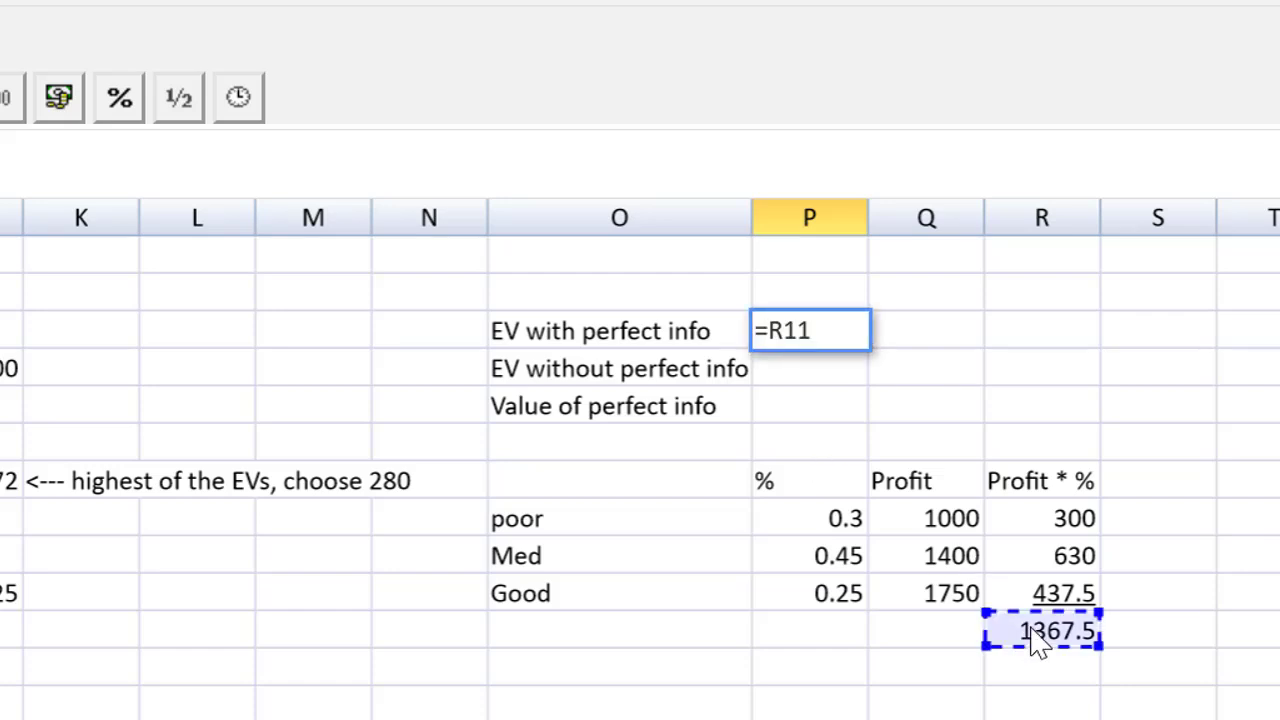
key(Return)
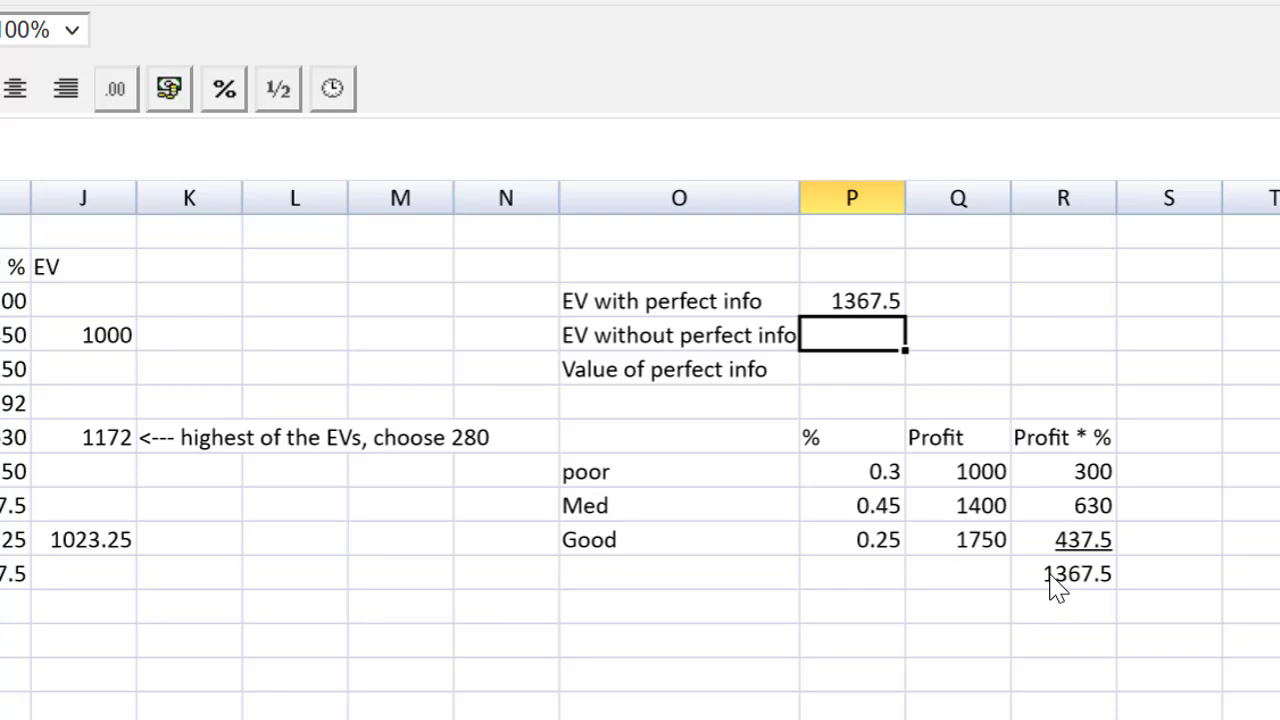
text(=)
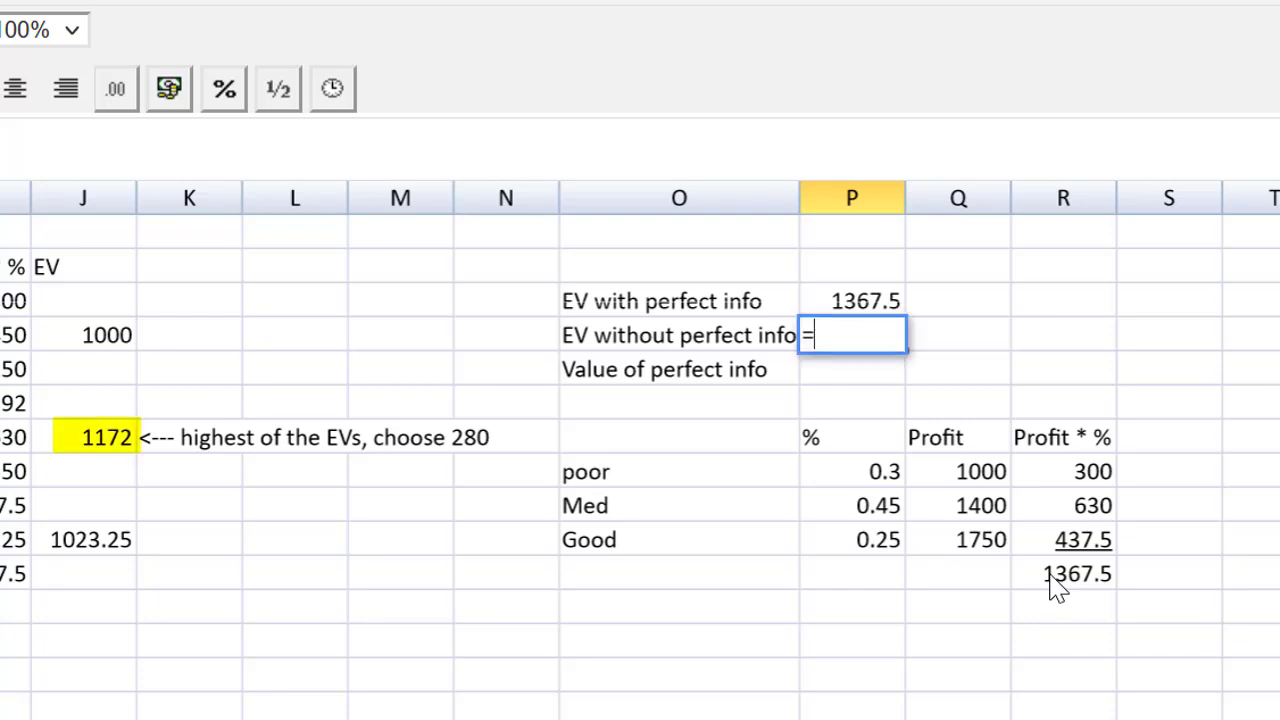
click(104, 436)
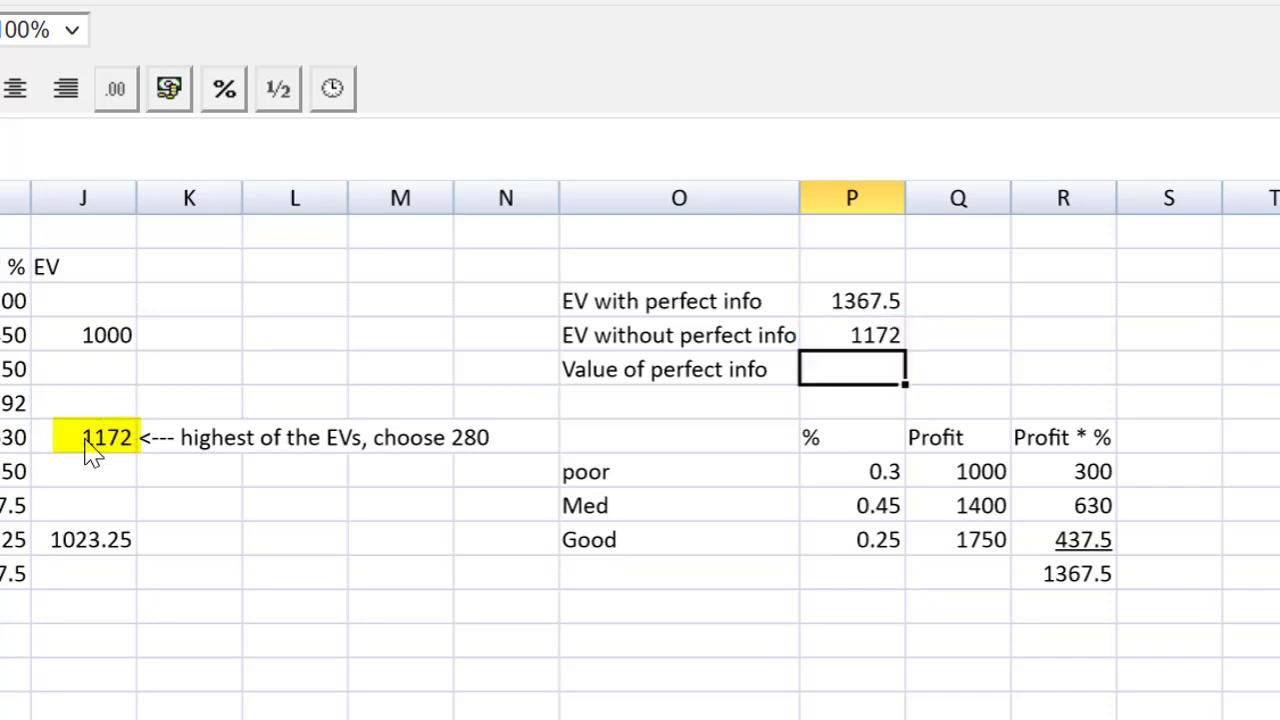
Step: Start the value of perfect info subtraction =P3-P4 in P5
text(=)
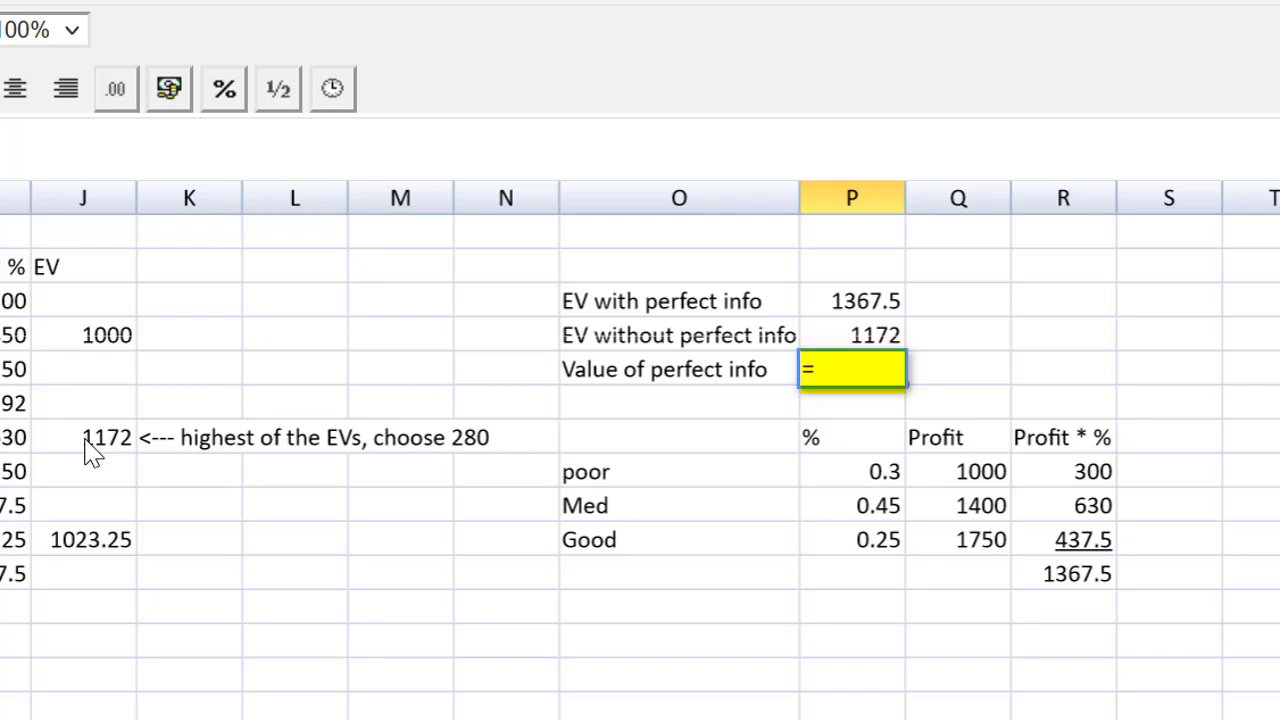
text(=)
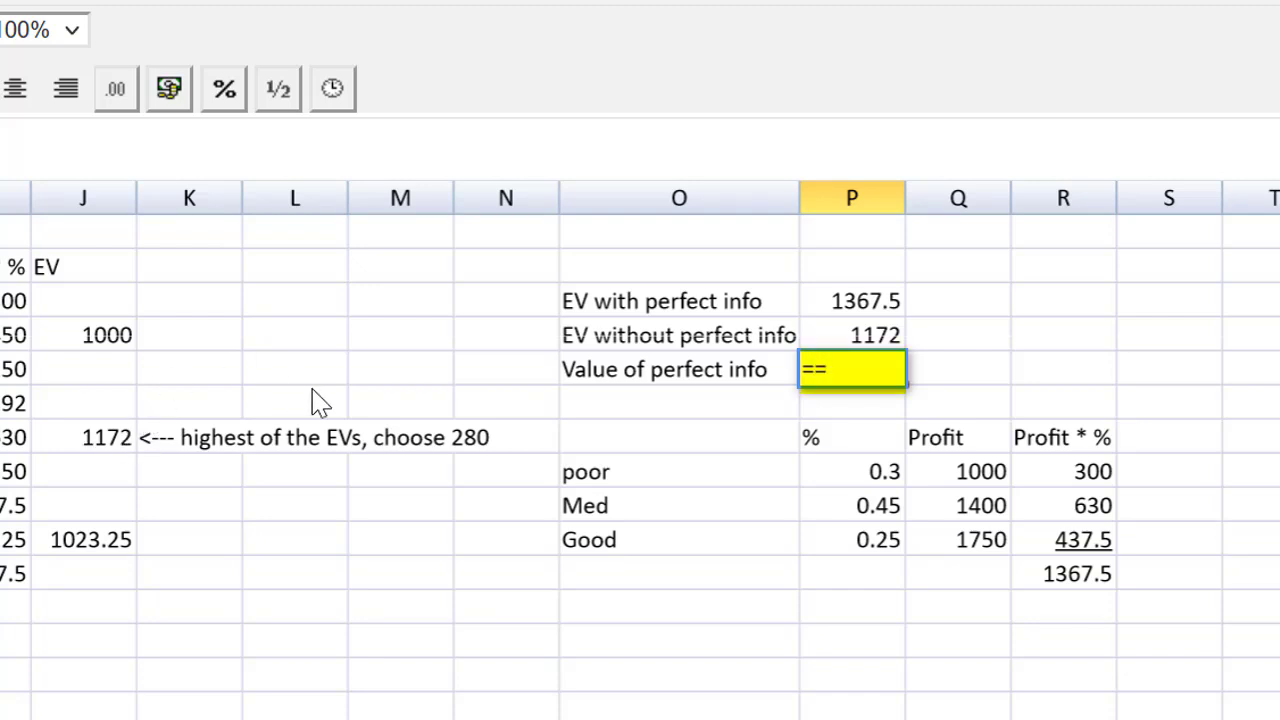
click(852, 300)
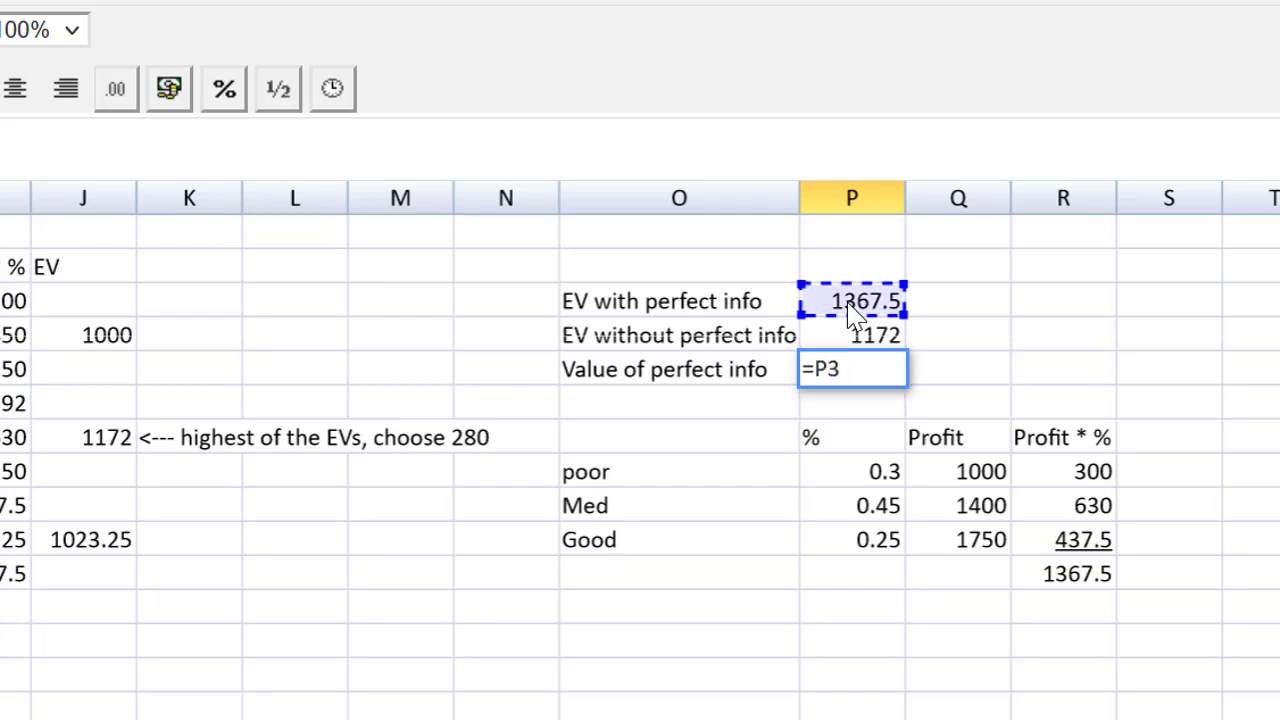
click(852, 336)
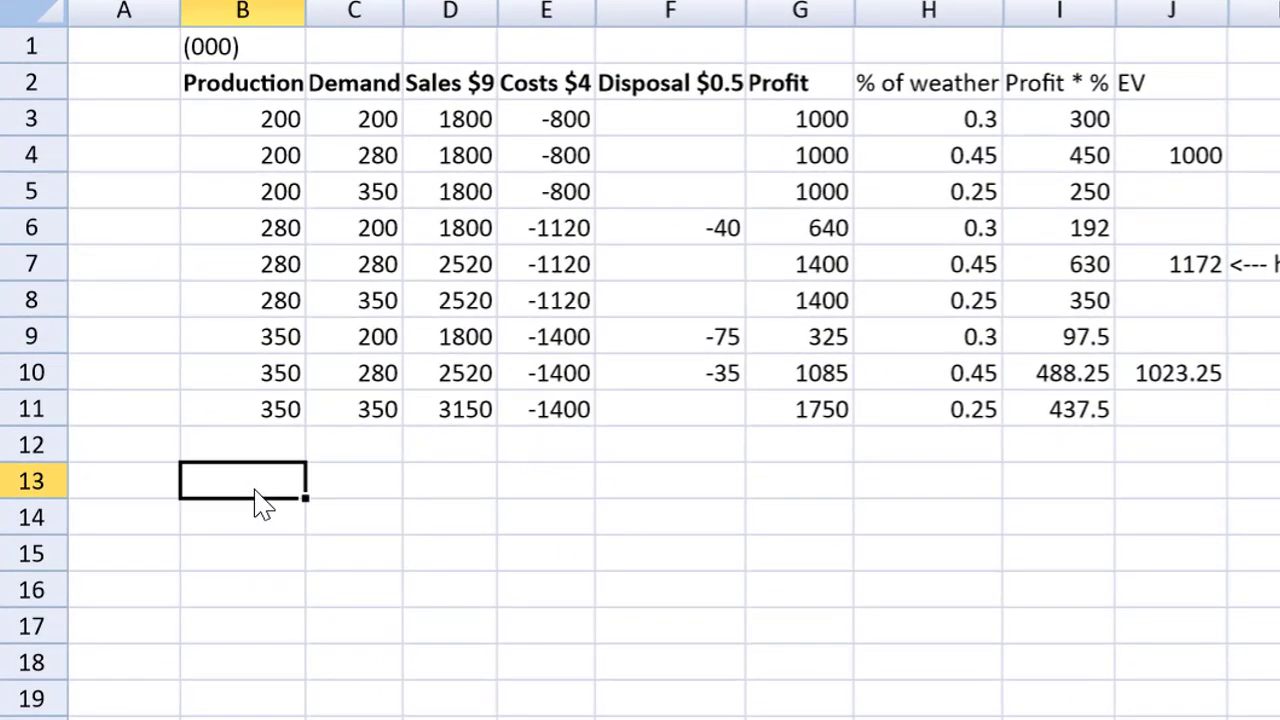
Step: Head the Payout table with Weather and poor, avg, good columns
text(Payo)
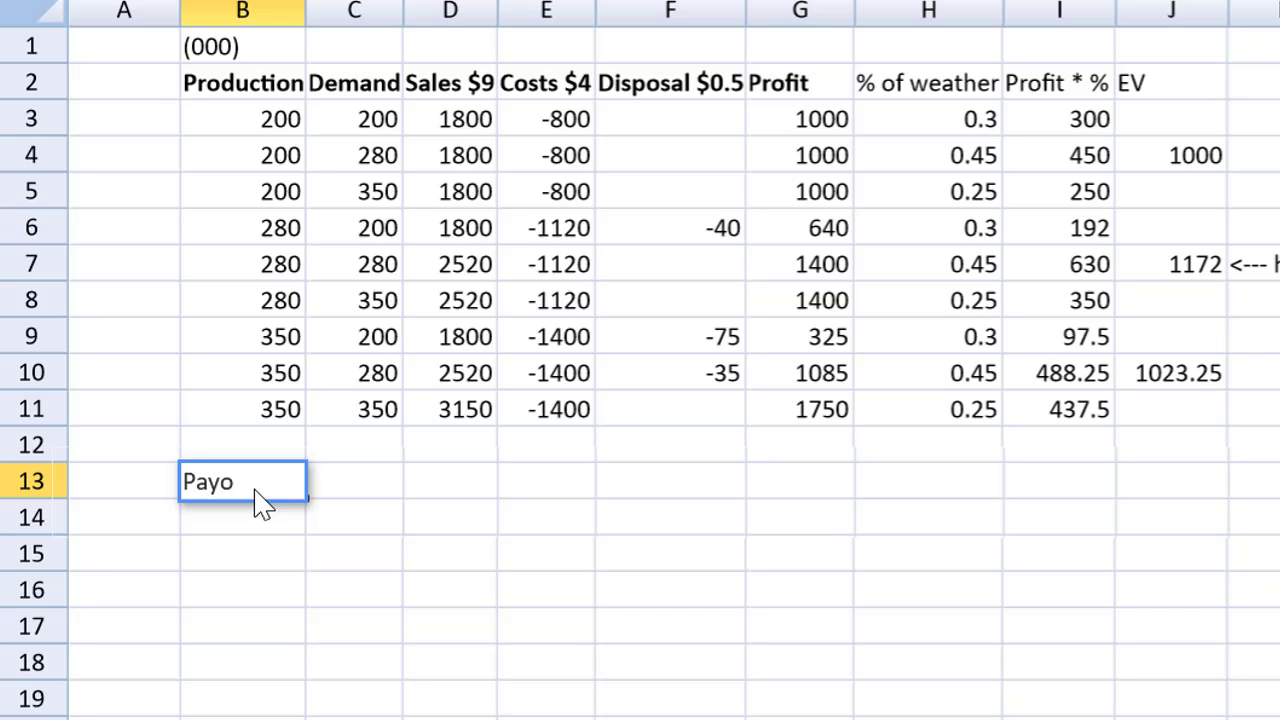
text(ut)
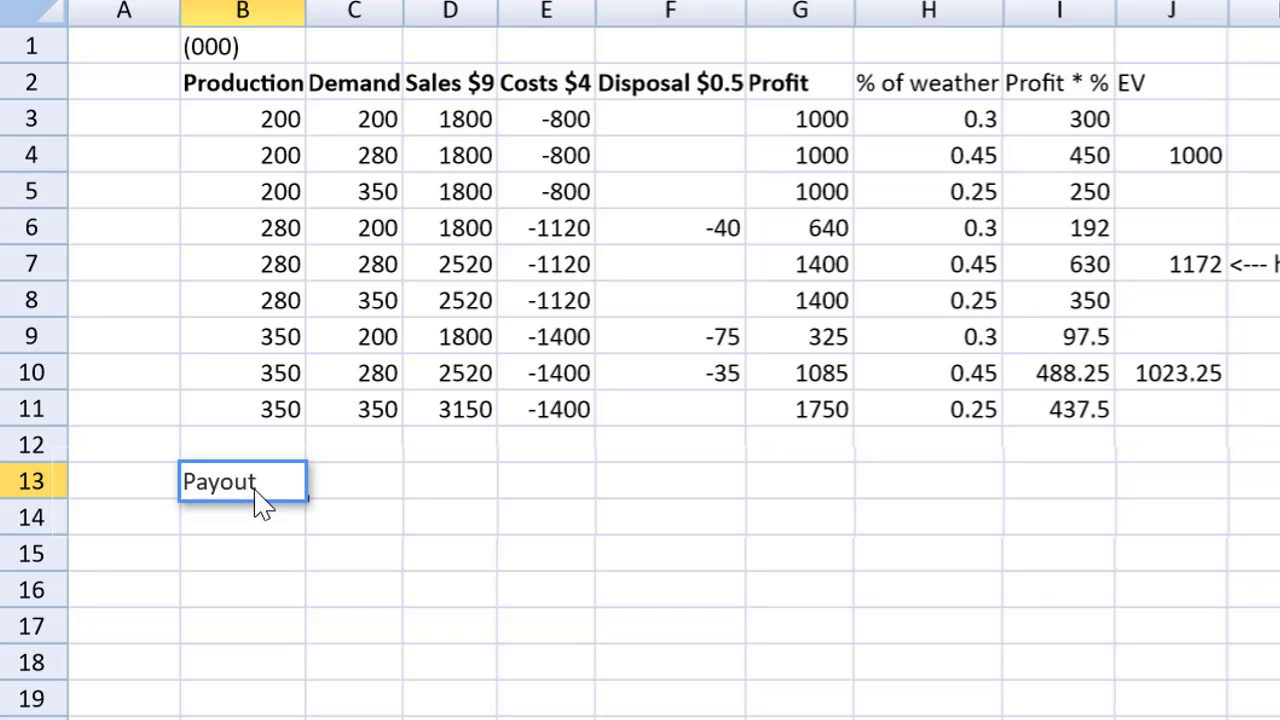
text(tabl)
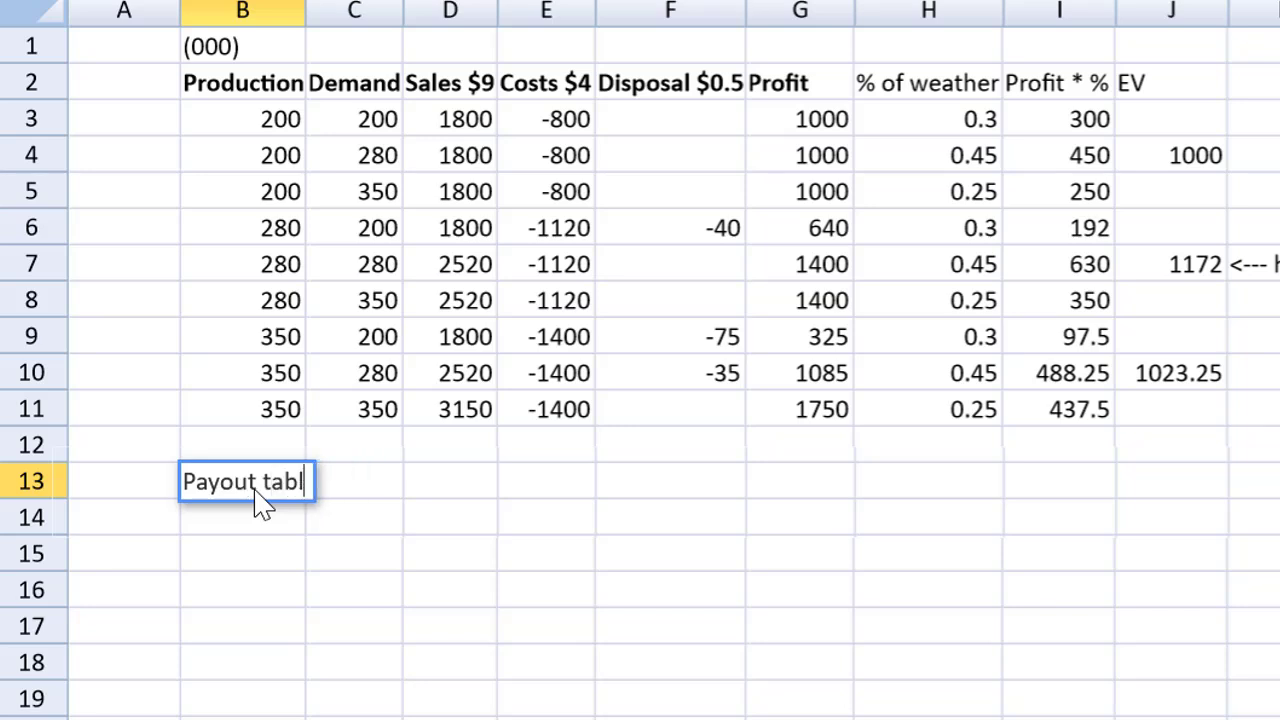
key(Return)
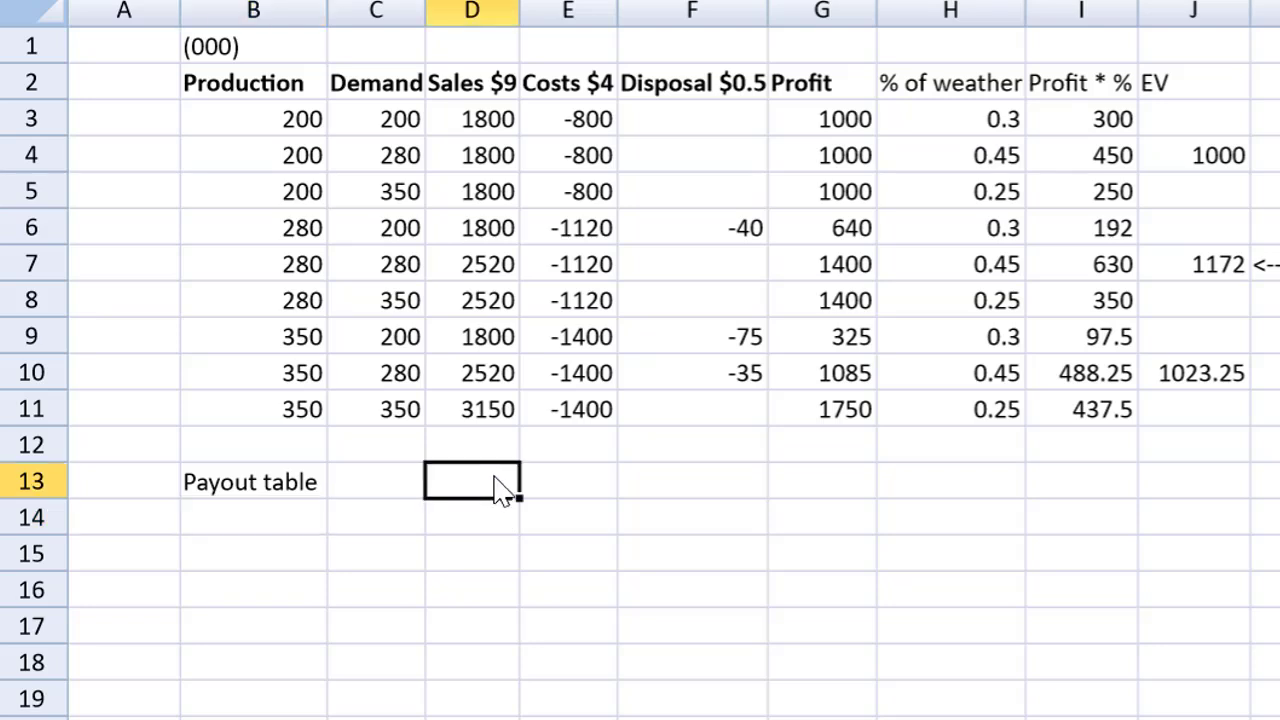
text(Weather)
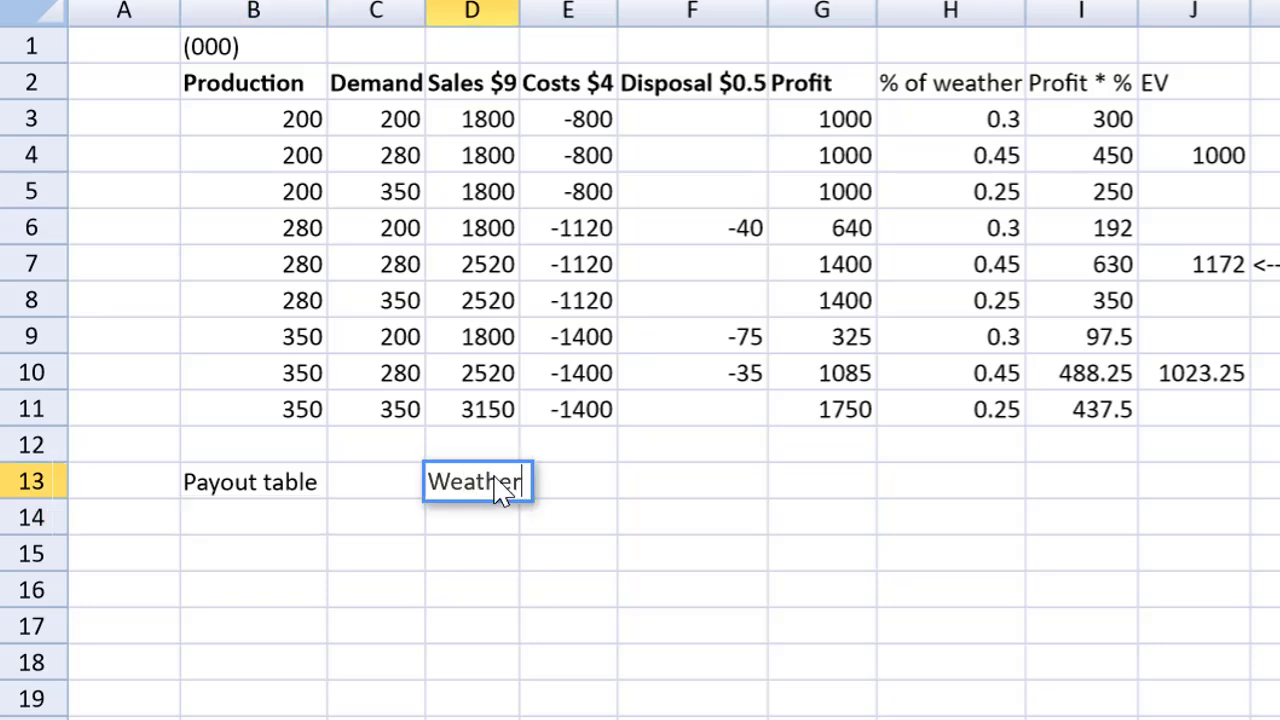
text(poor)
click(568, 518)
text(good)
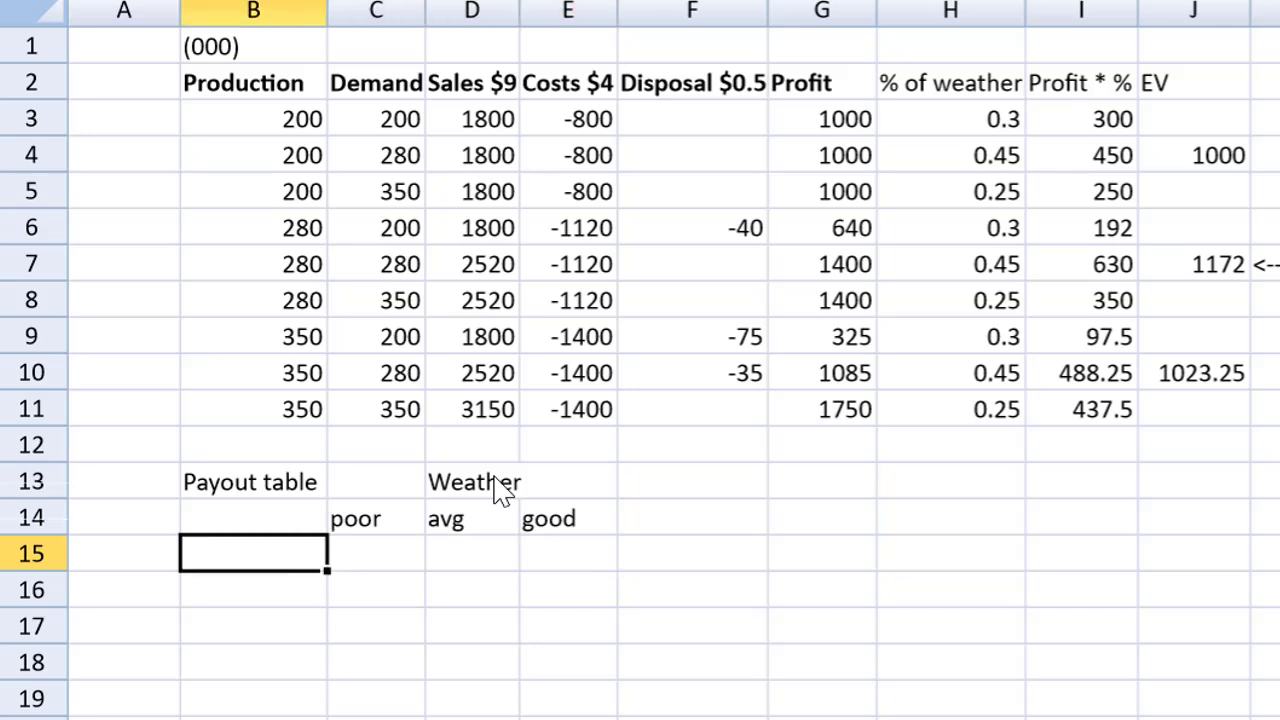
Step: Add production level rows 200, 280 and 350 to the payout table
text(200)
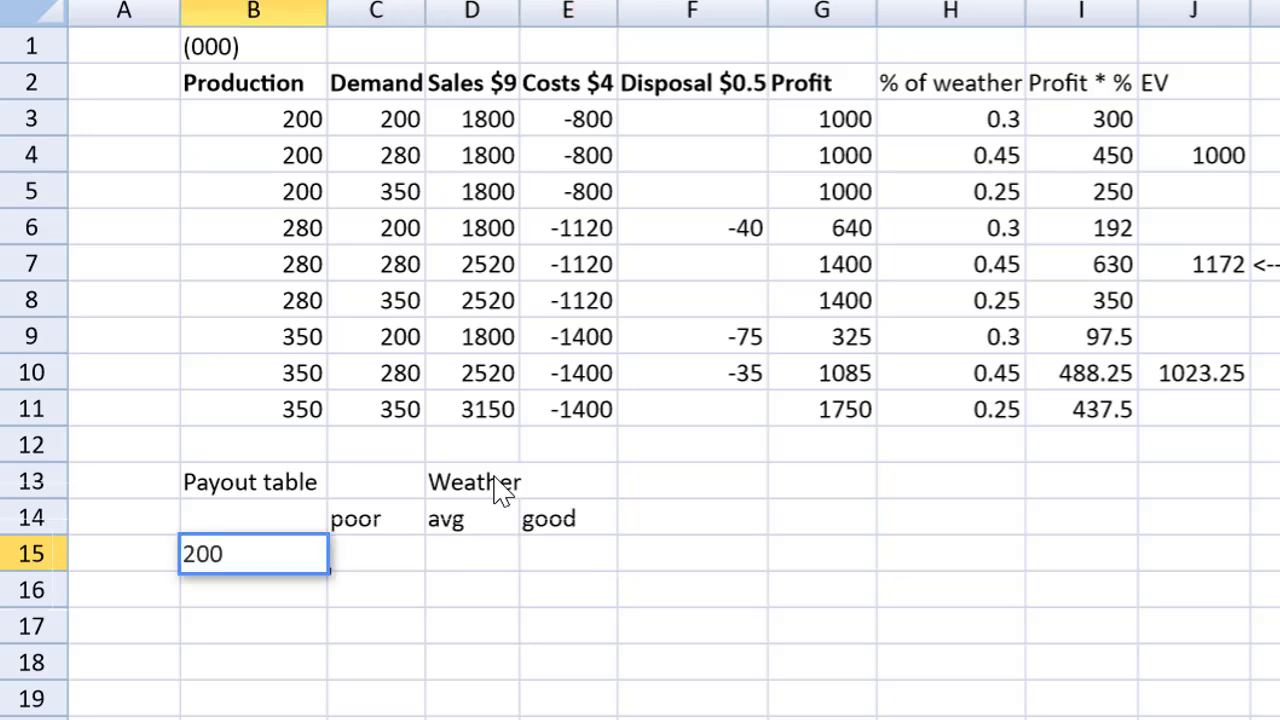
key(Return)
text(280)
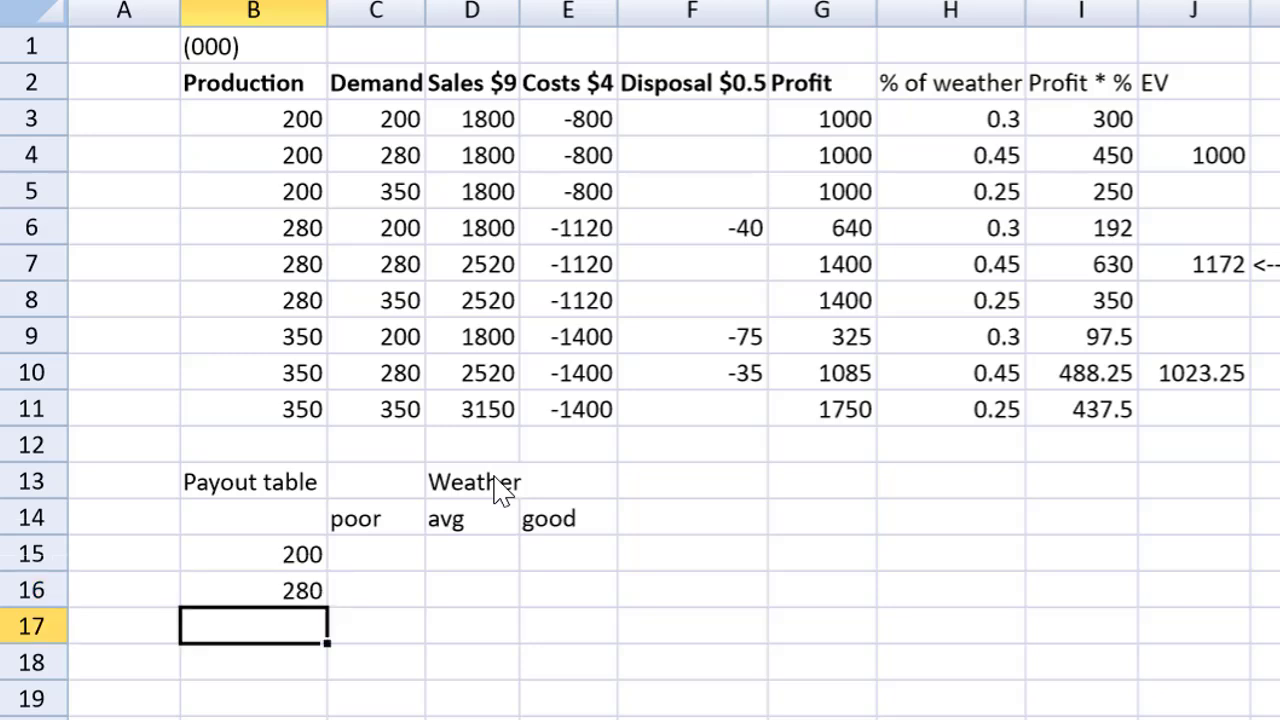
text(35)
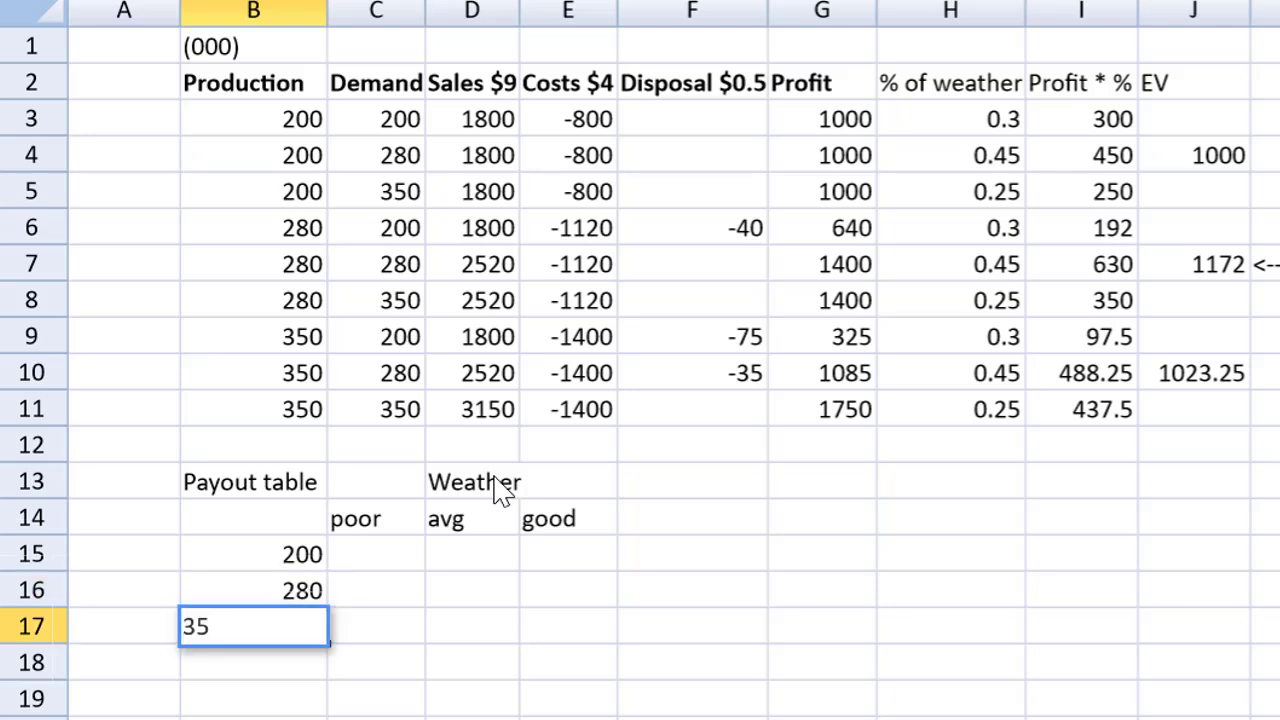
key(Return)
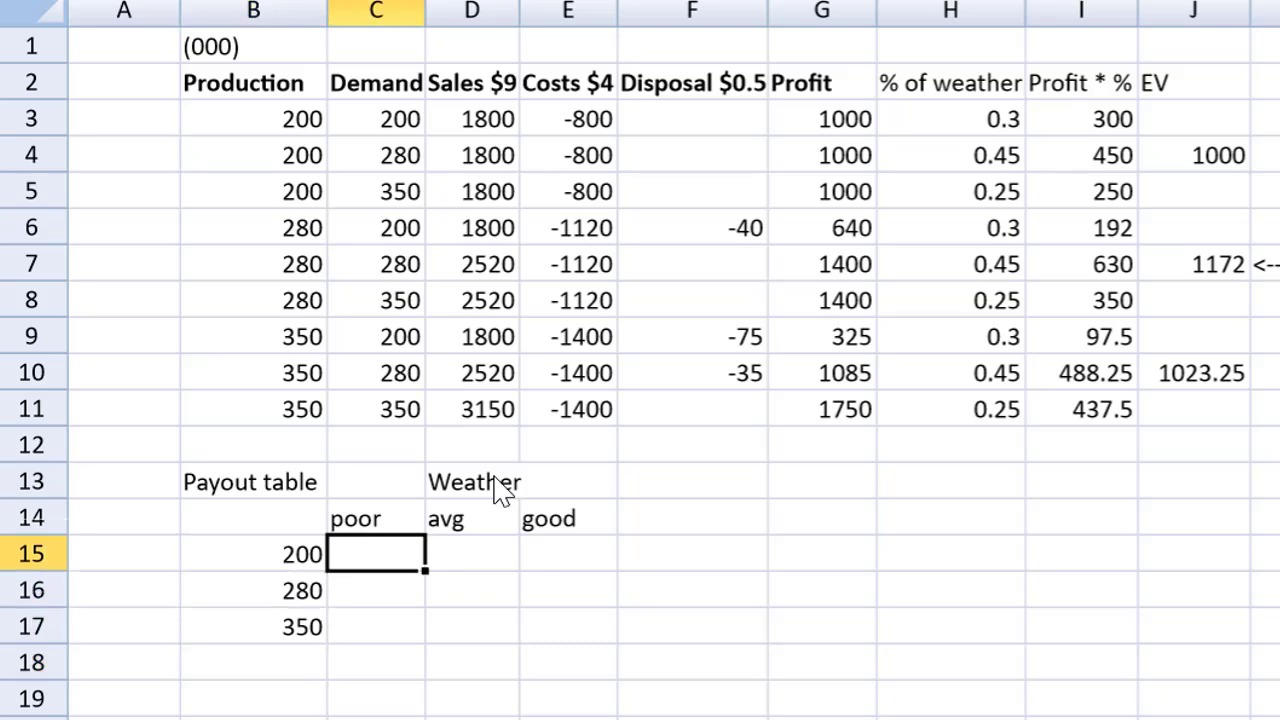
Step: Enter payouts 1000/1000/1000, 640/1400/1400 and 325/1085/1750 for production 200, 280, 350
text(1000)
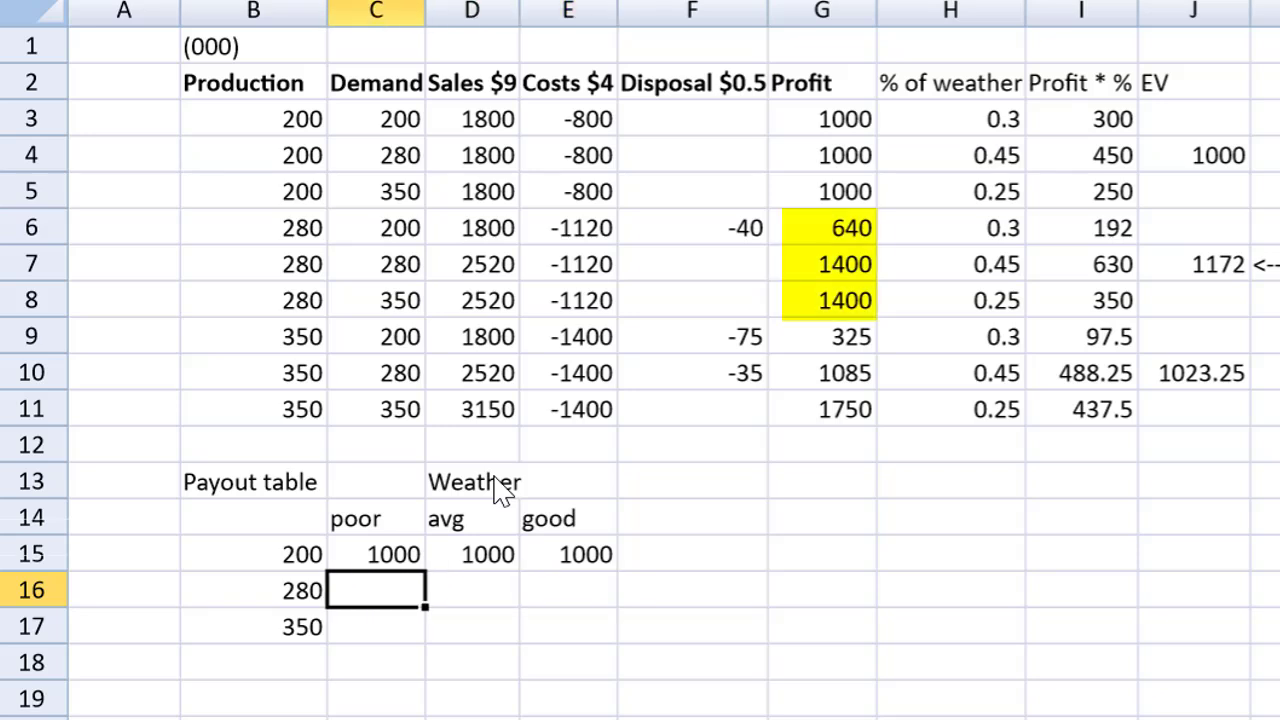
text(6)
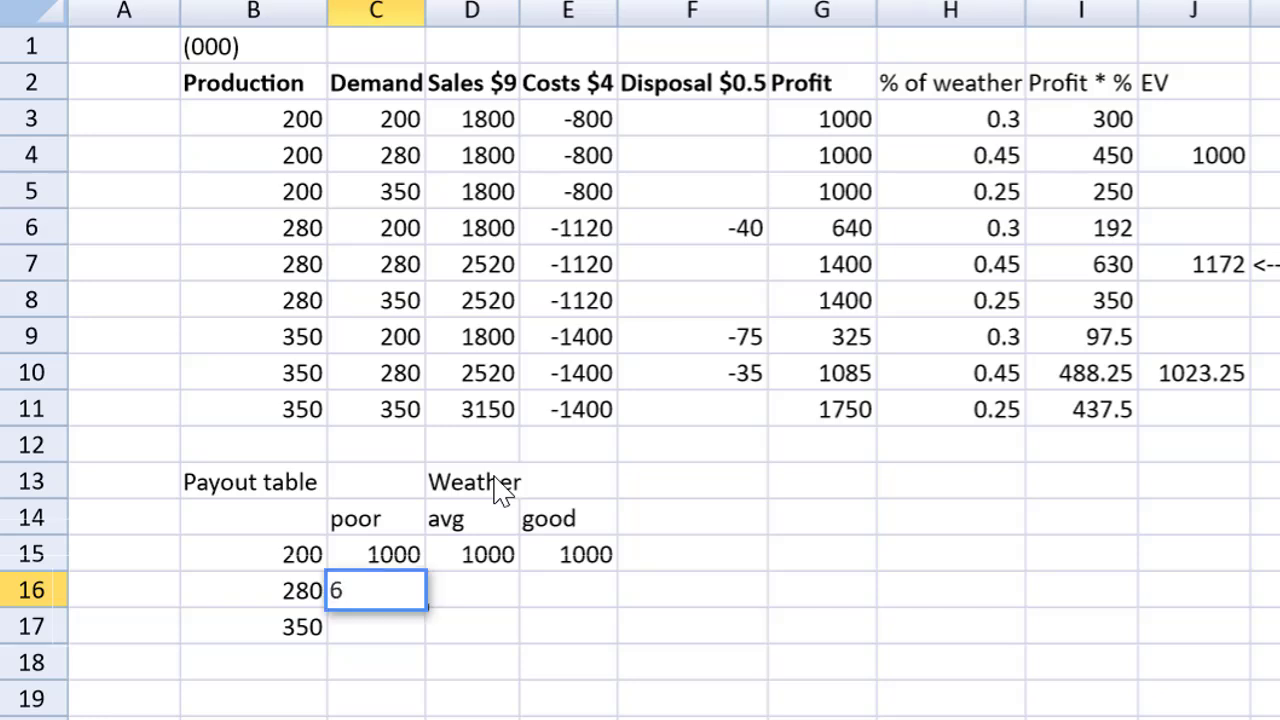
text(40)
click(474, 590)
text(1400)
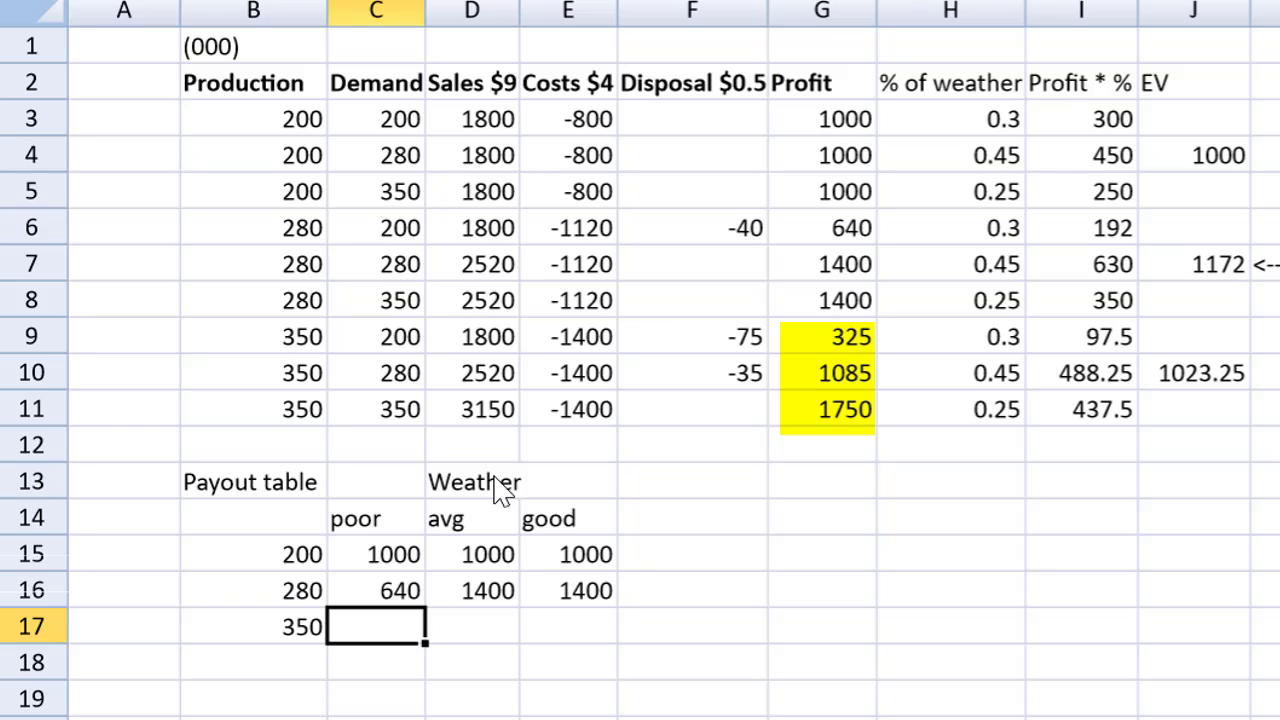
text(325)
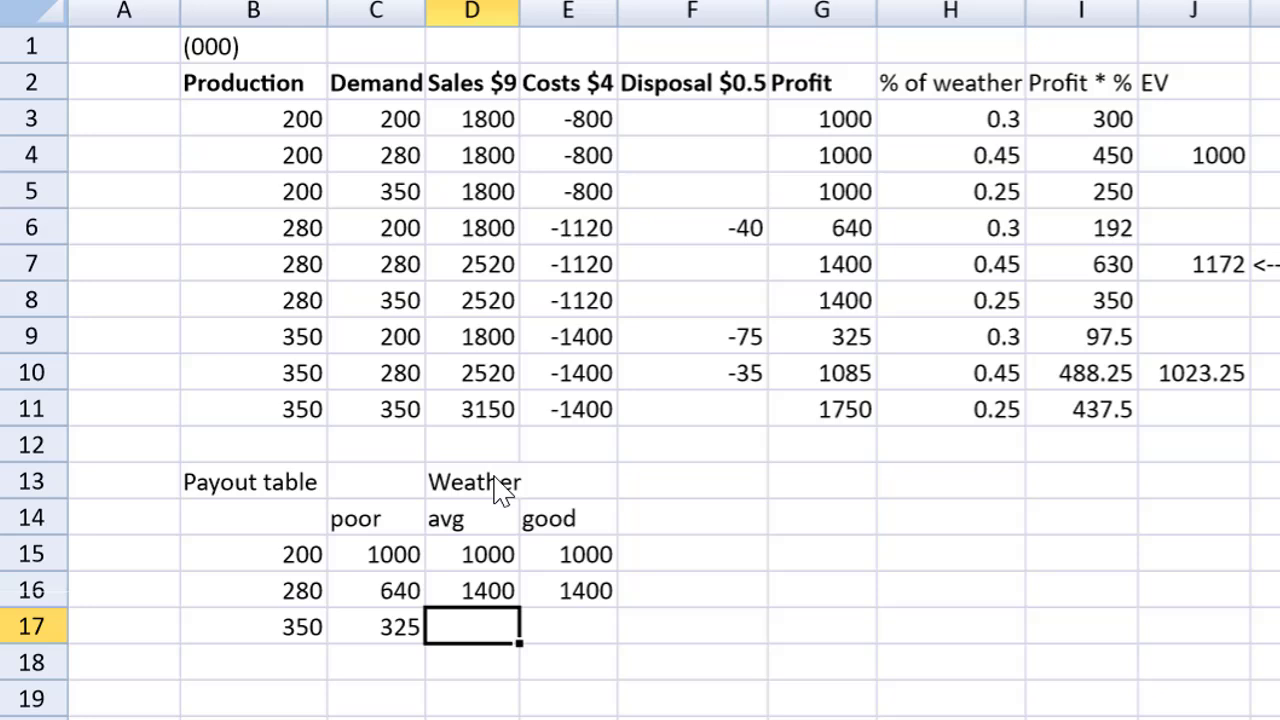
text(1085)
click(568, 626)
text(1750)
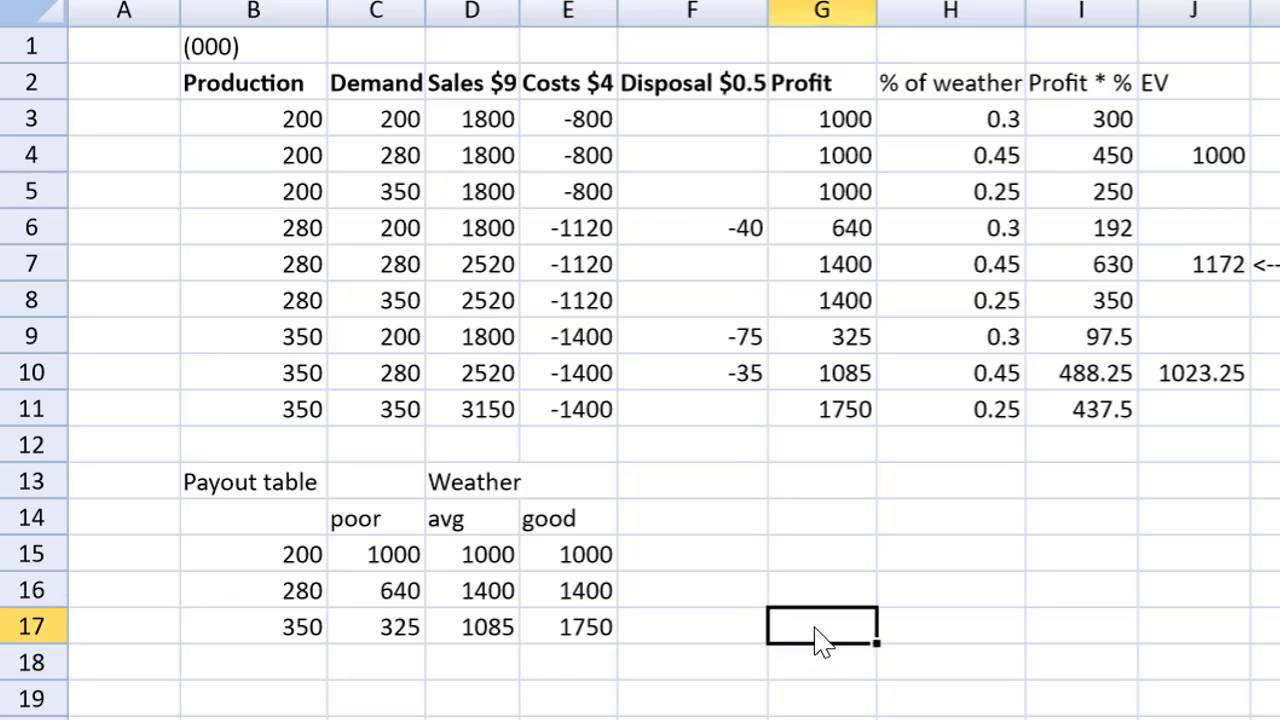
Step: Write the 'Risk seeker: maximax' note in G17
text(Risk see)
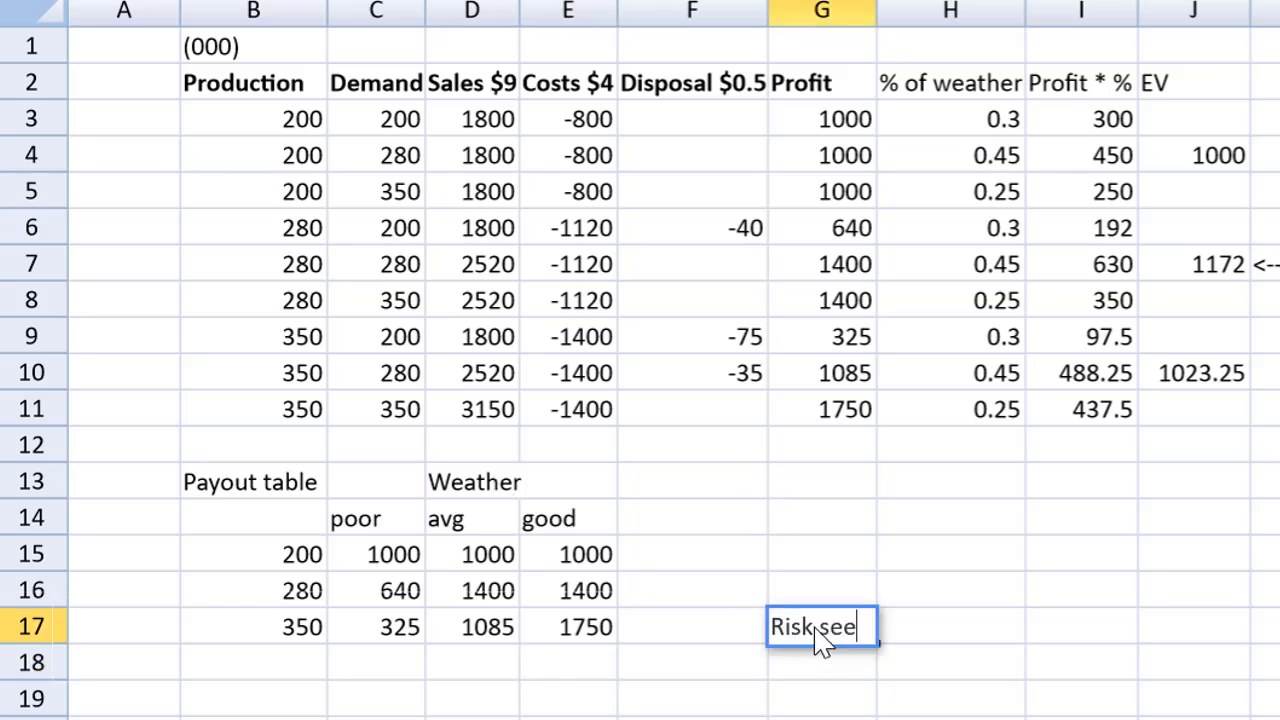
text(ker:)
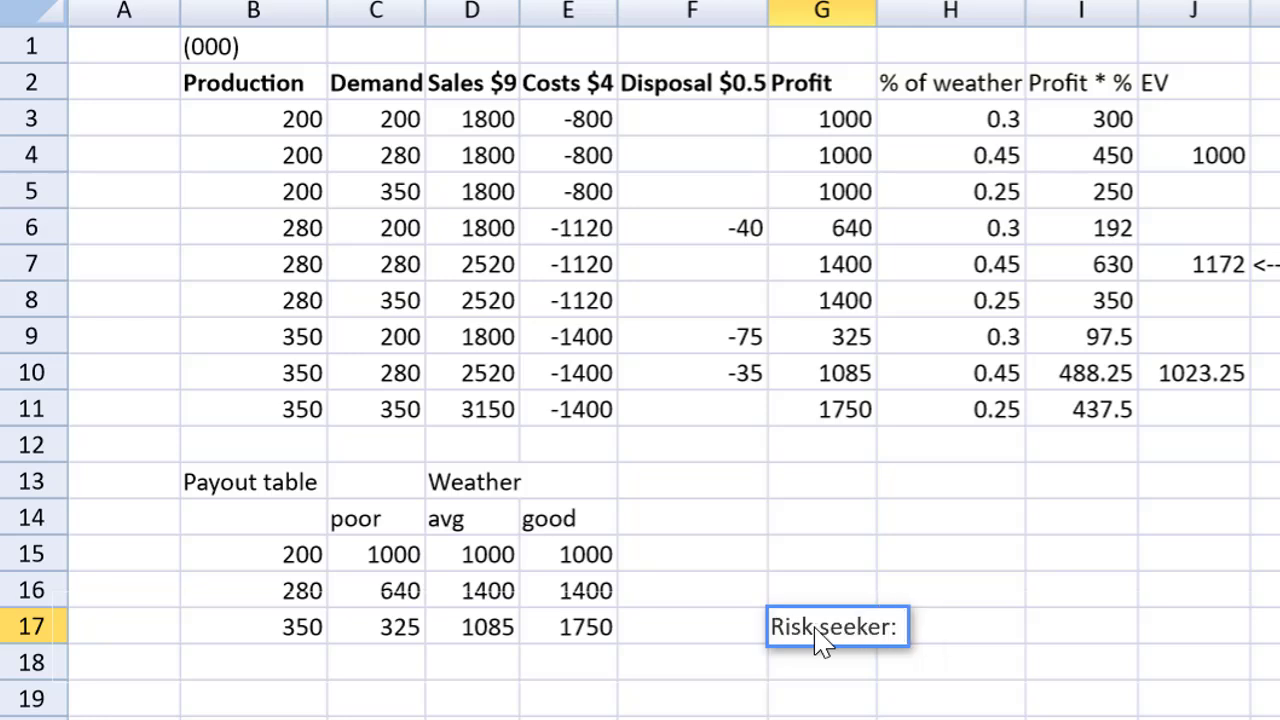
text(maxim)
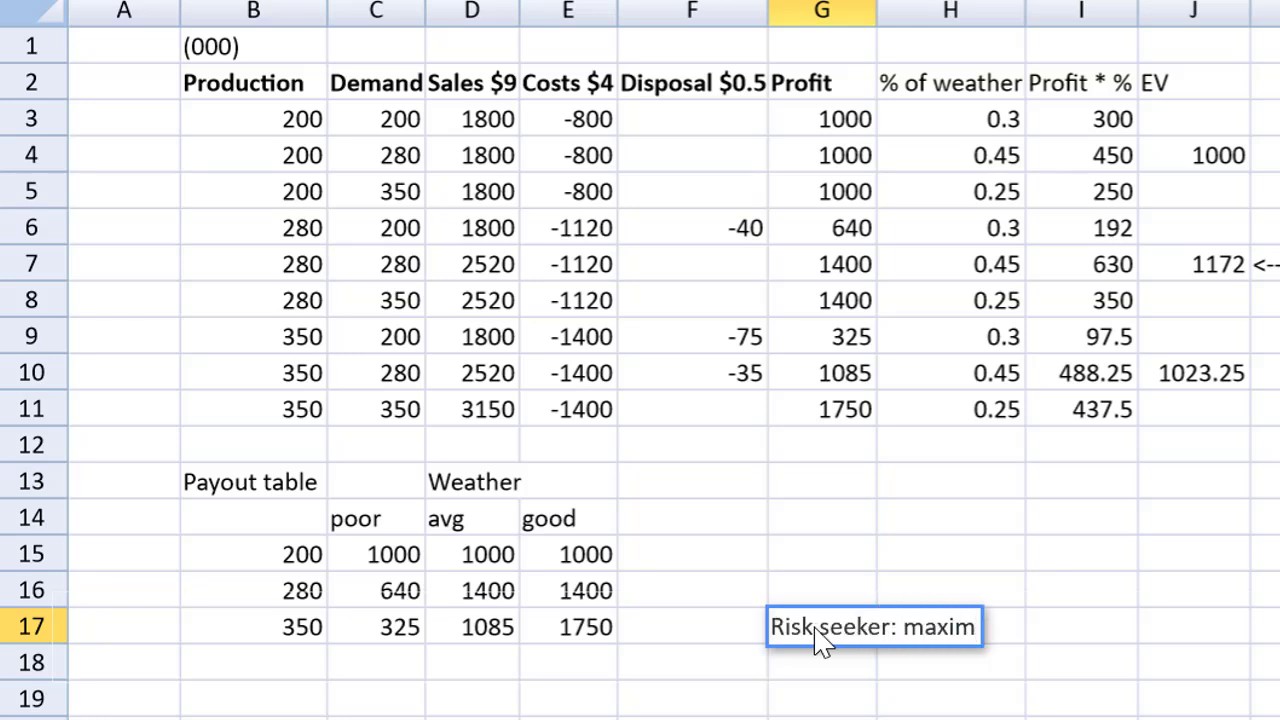
text(ax)
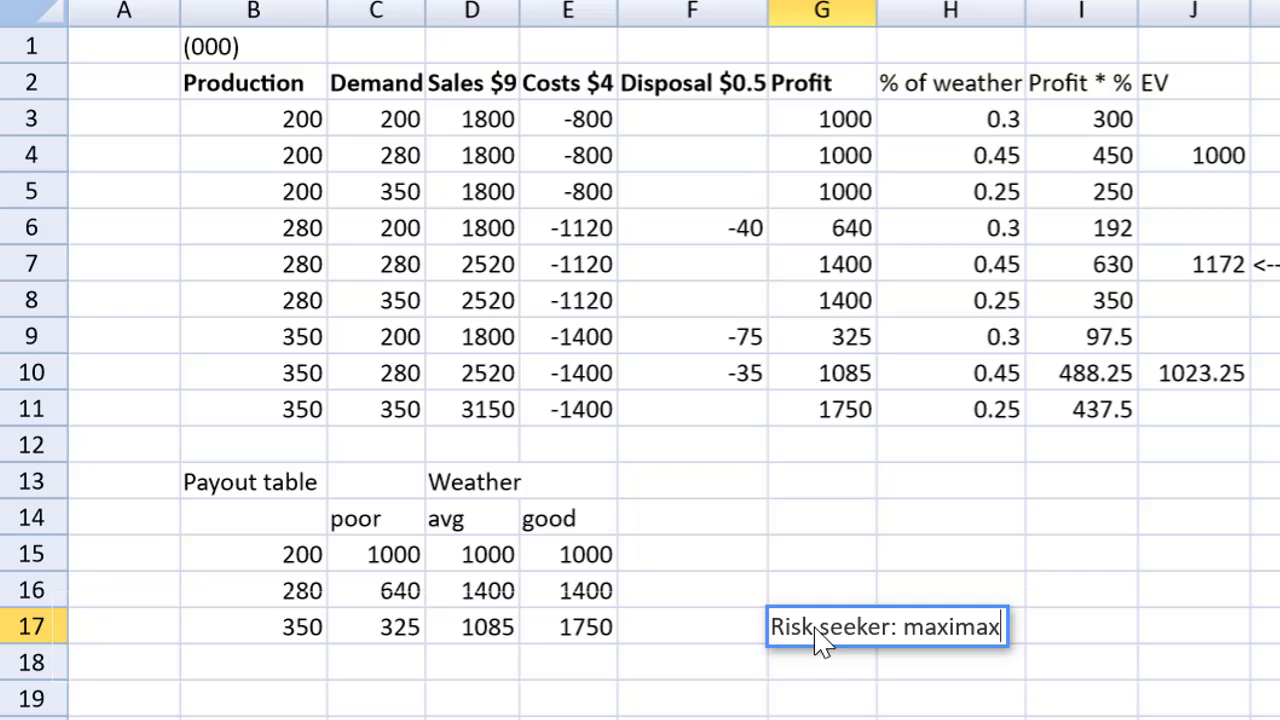
key(Return)
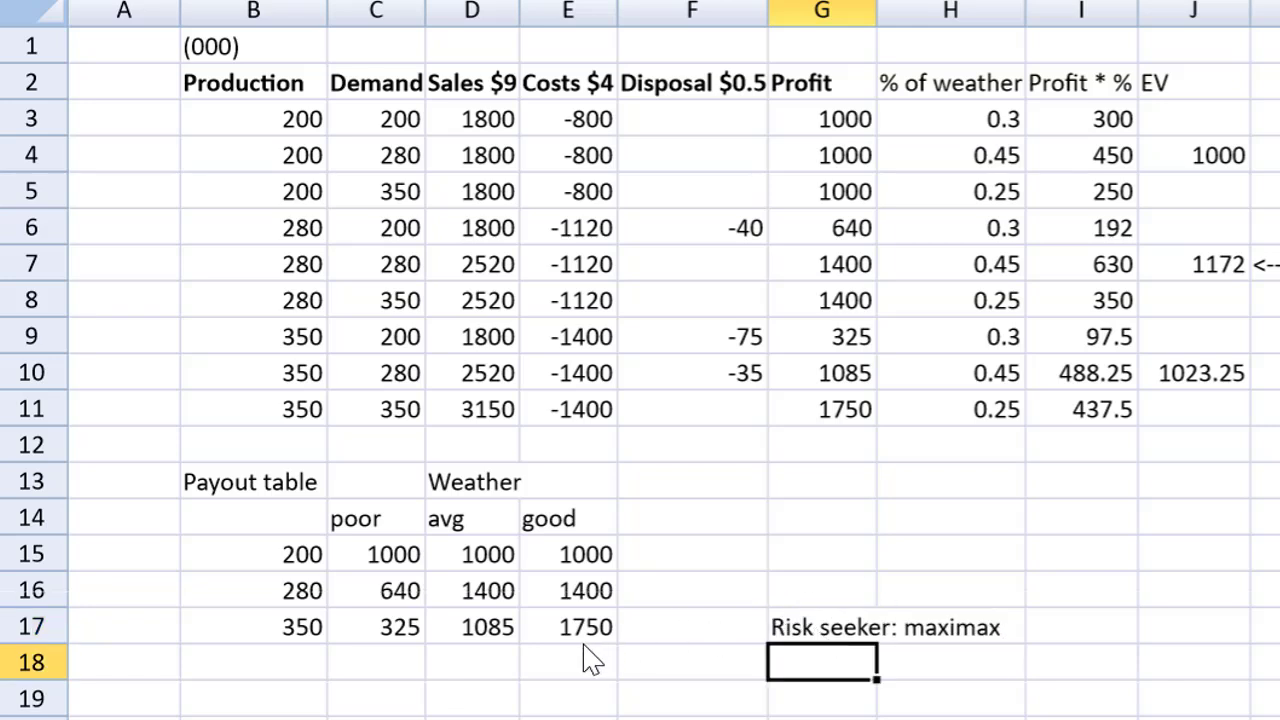
Step: Highlight 350 and 1750 in yellow and append 350 to the risk seeker note
click(568, 626)
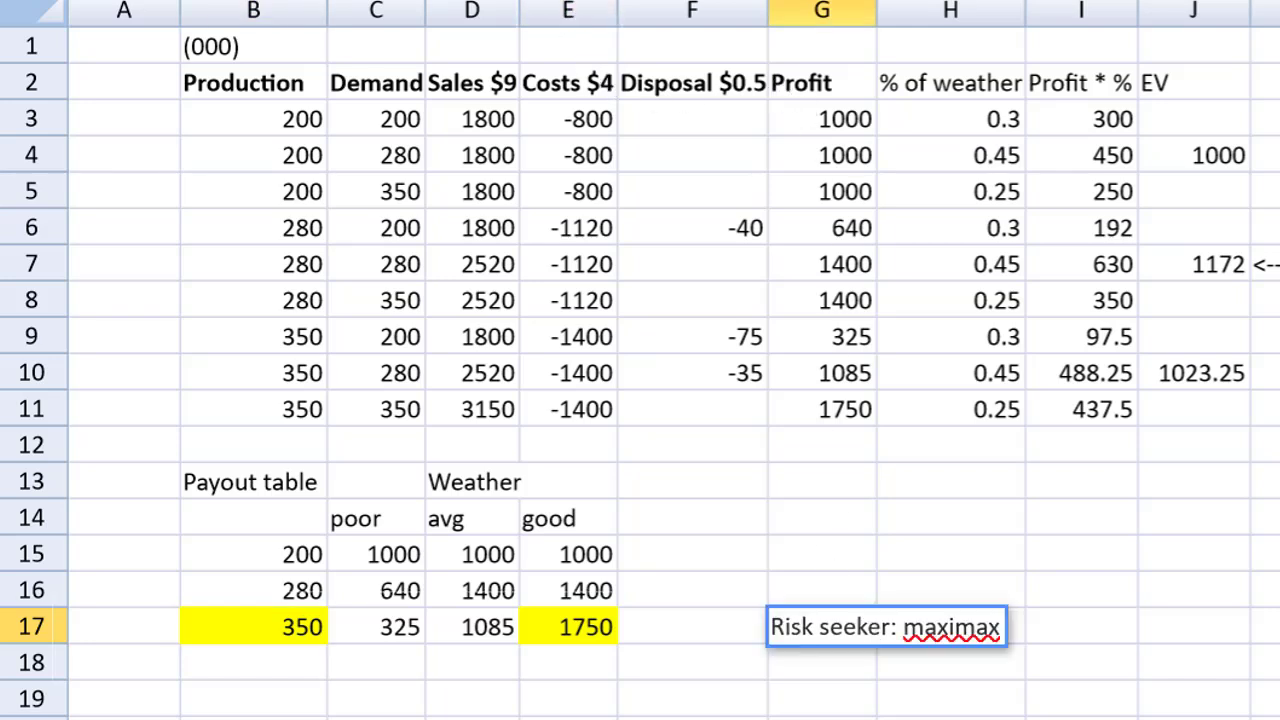
text(350)
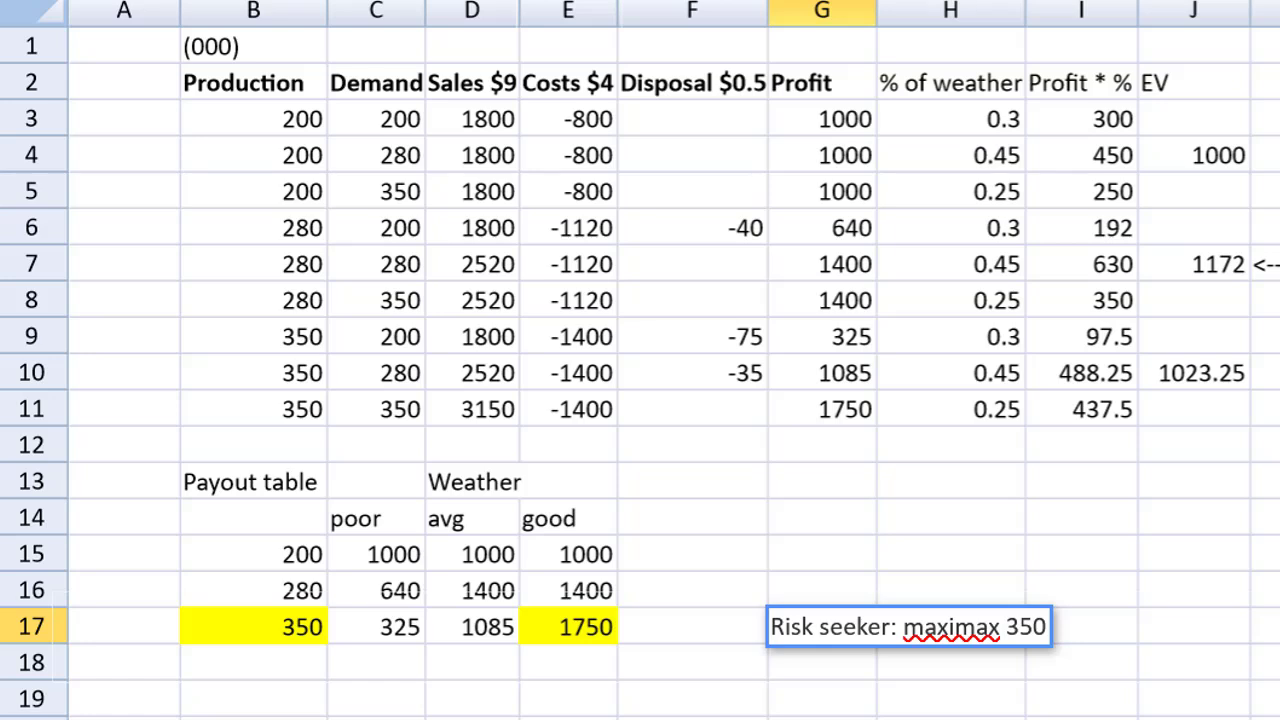
click(820, 552)
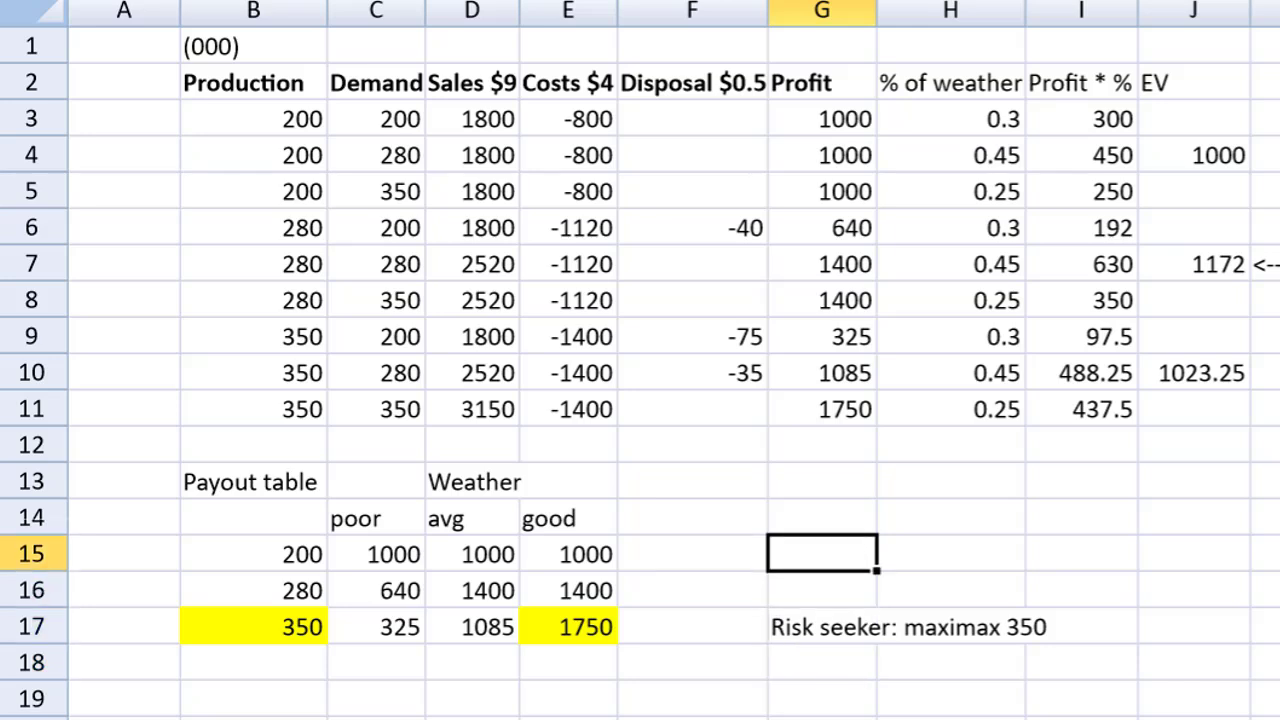
Step: Write 'Risk averse: maximin 200' in G15 with 200 and 1000 highlighted cyan
text(Risk ave)
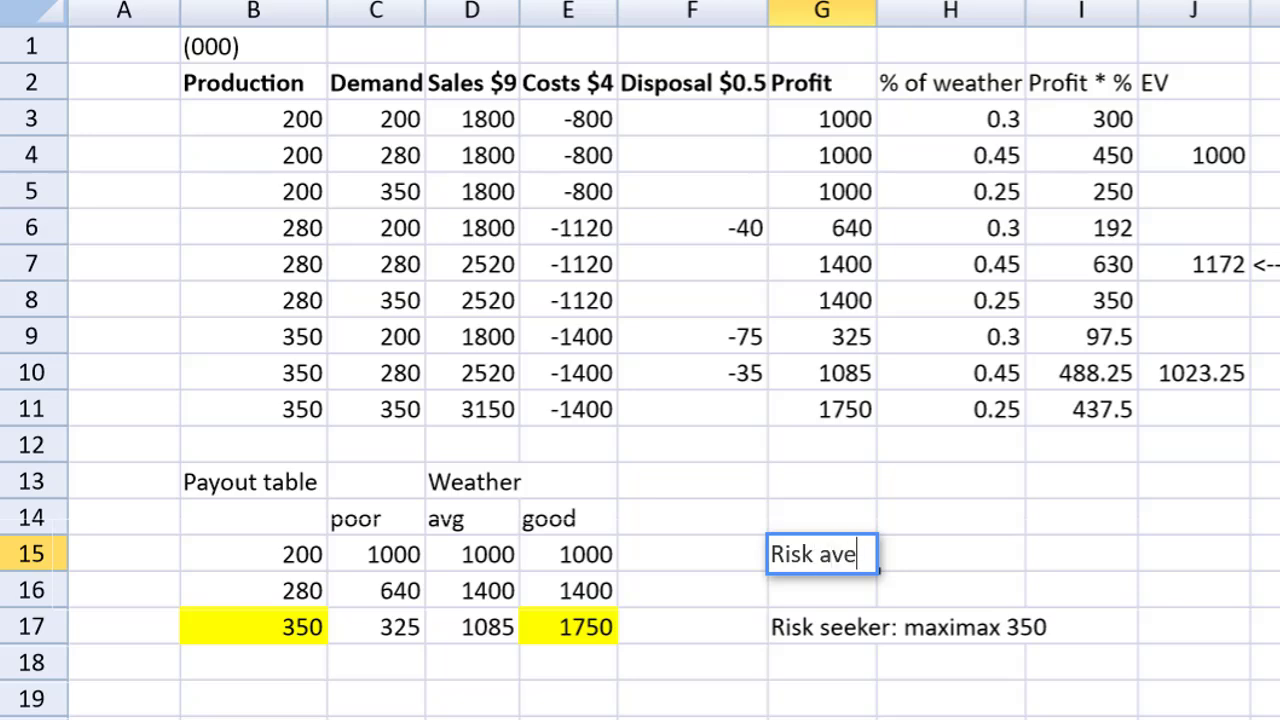
text(rse)
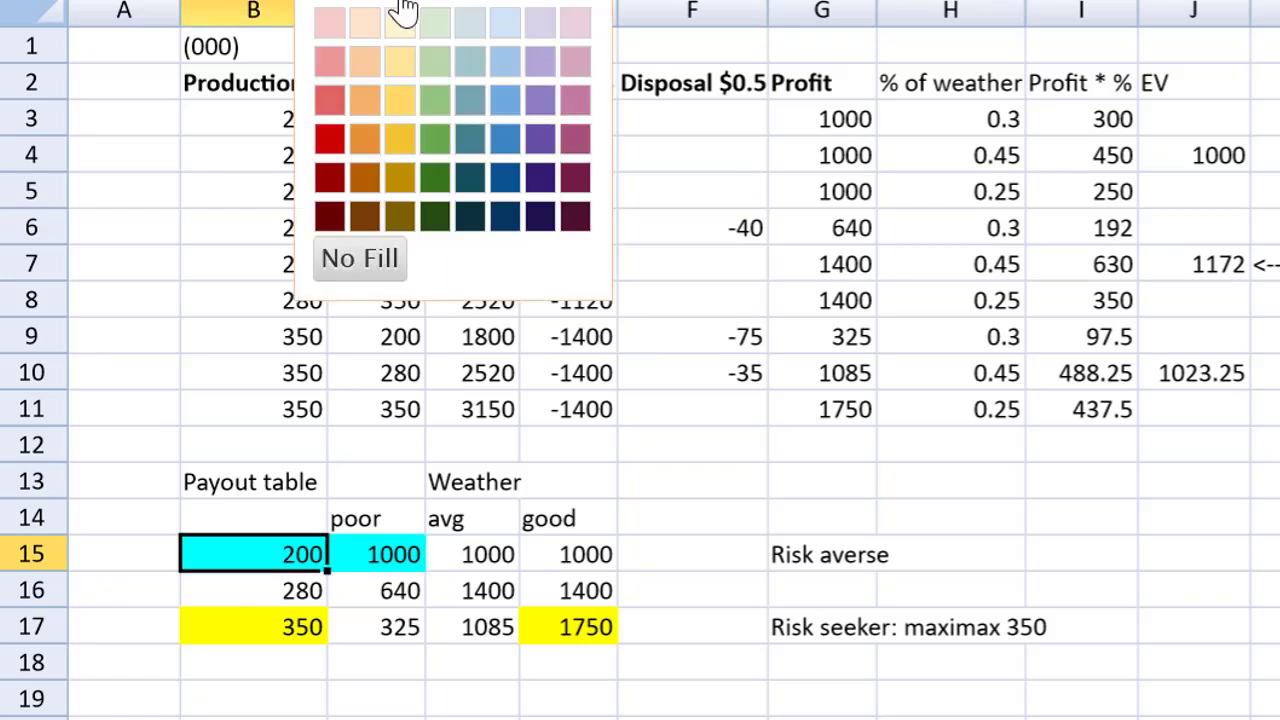
mouse_move(816, 562)
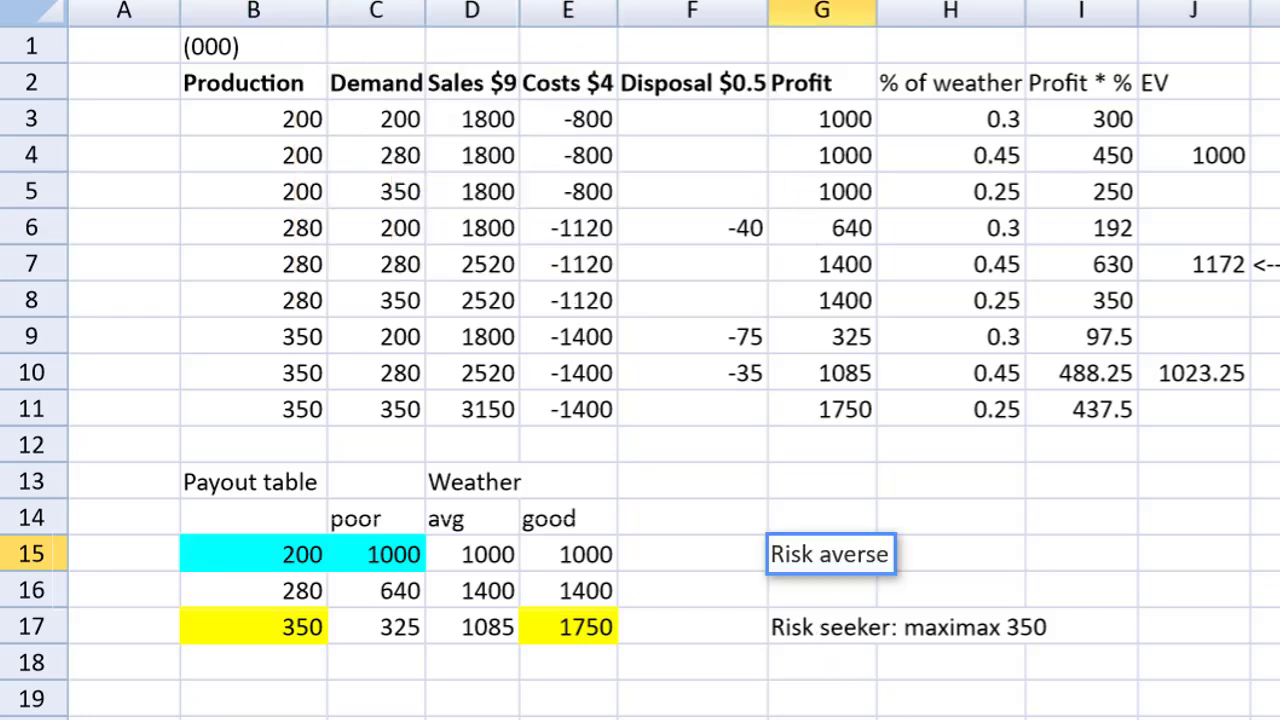
text(:)
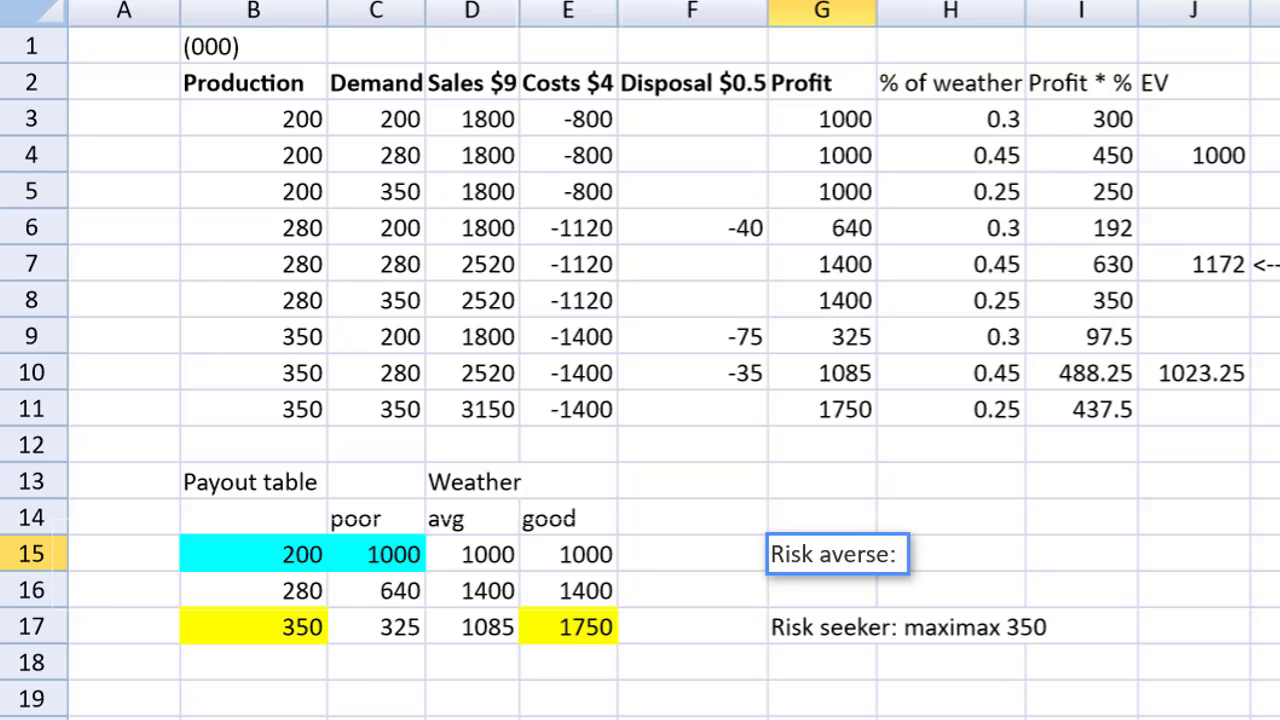
text(maxim)
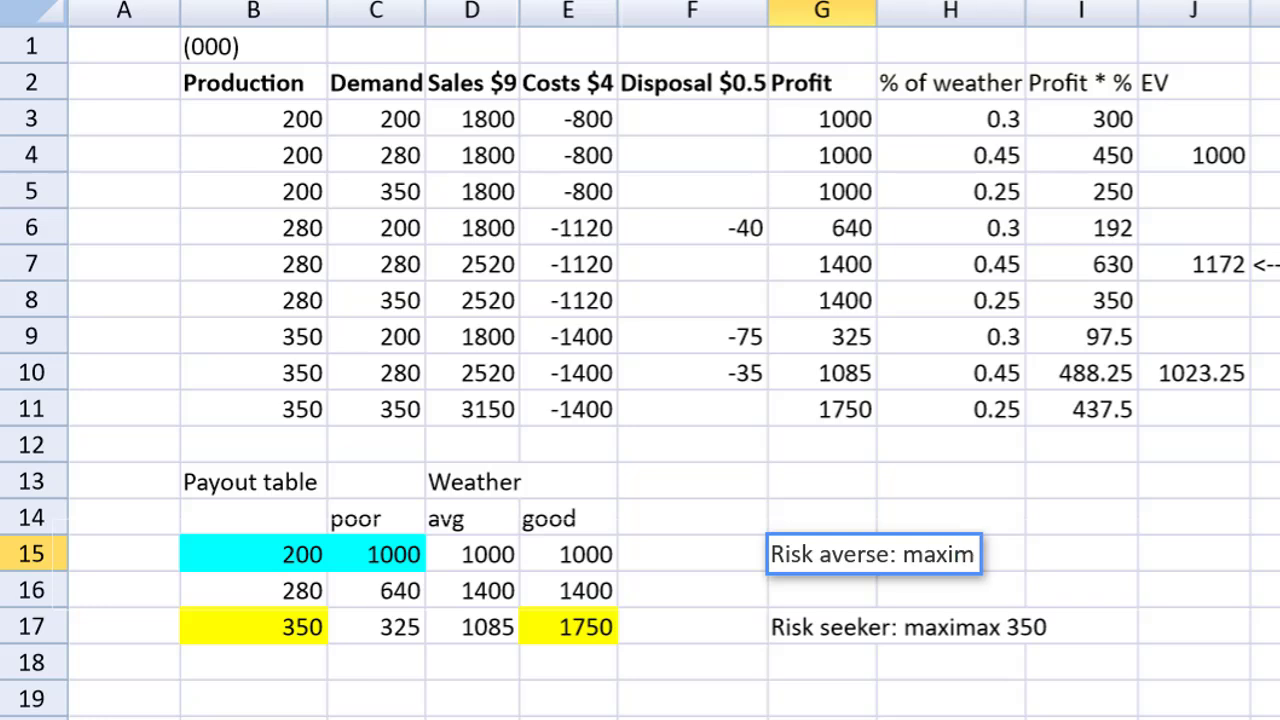
text(in 200)
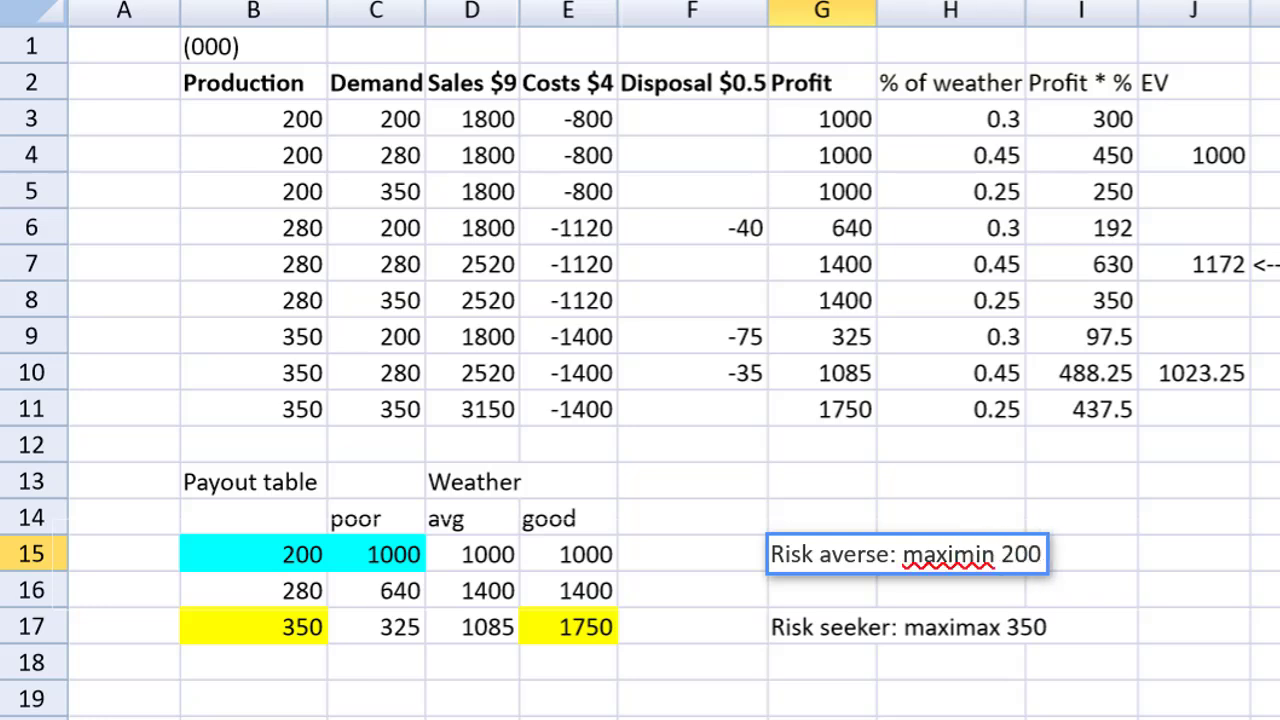
click(822, 590)
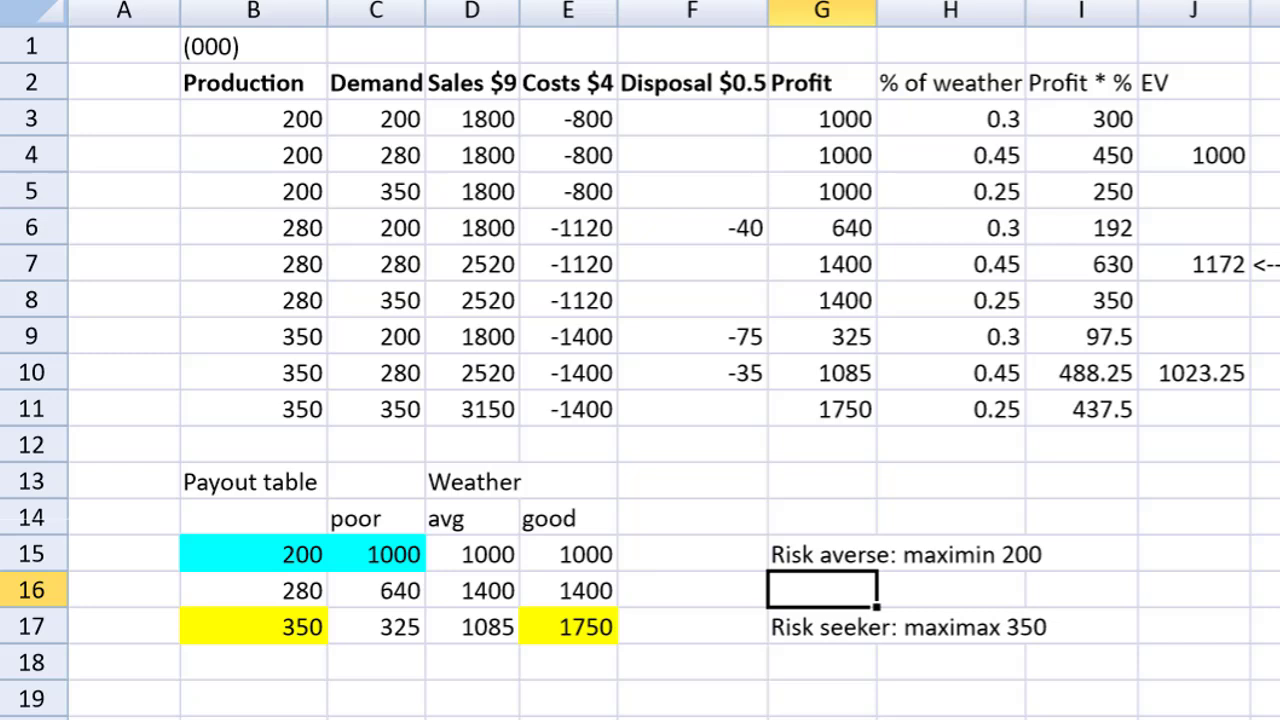
click(252, 698)
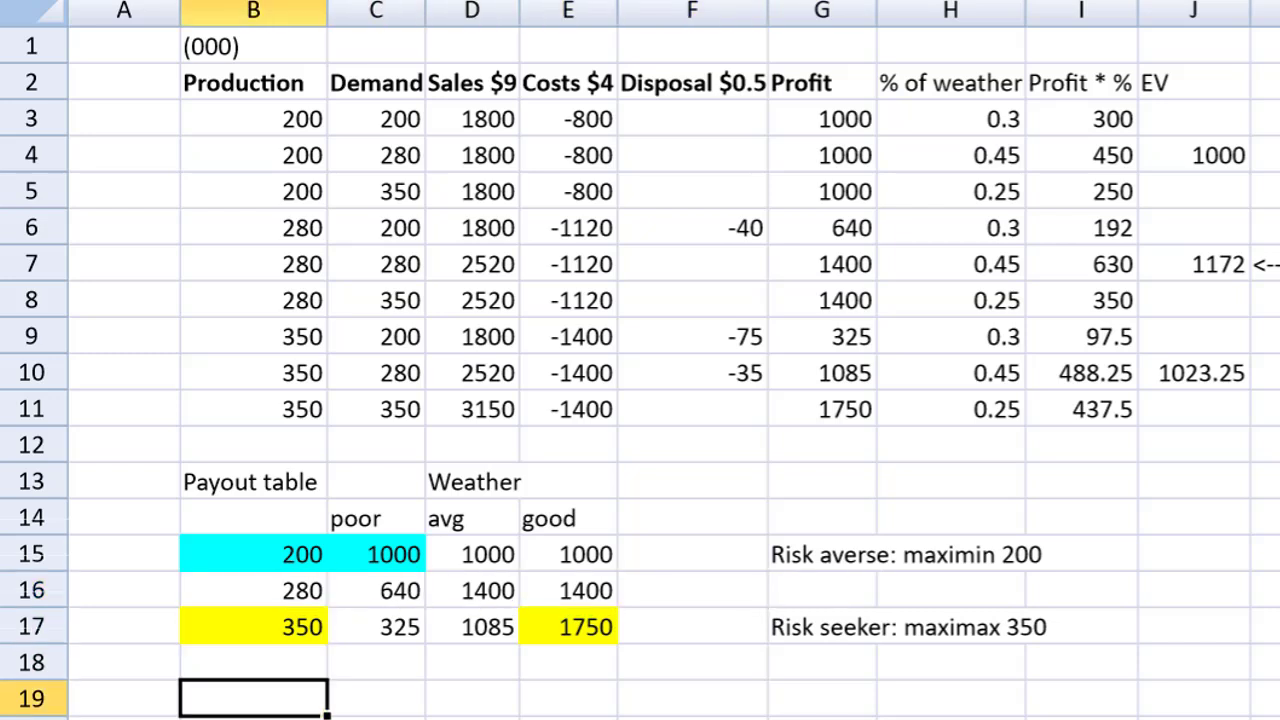
Step: Copy the payout layout below as 'Regret table' with rows 200, 280, 350 and cleared values
scroll(down, 3)
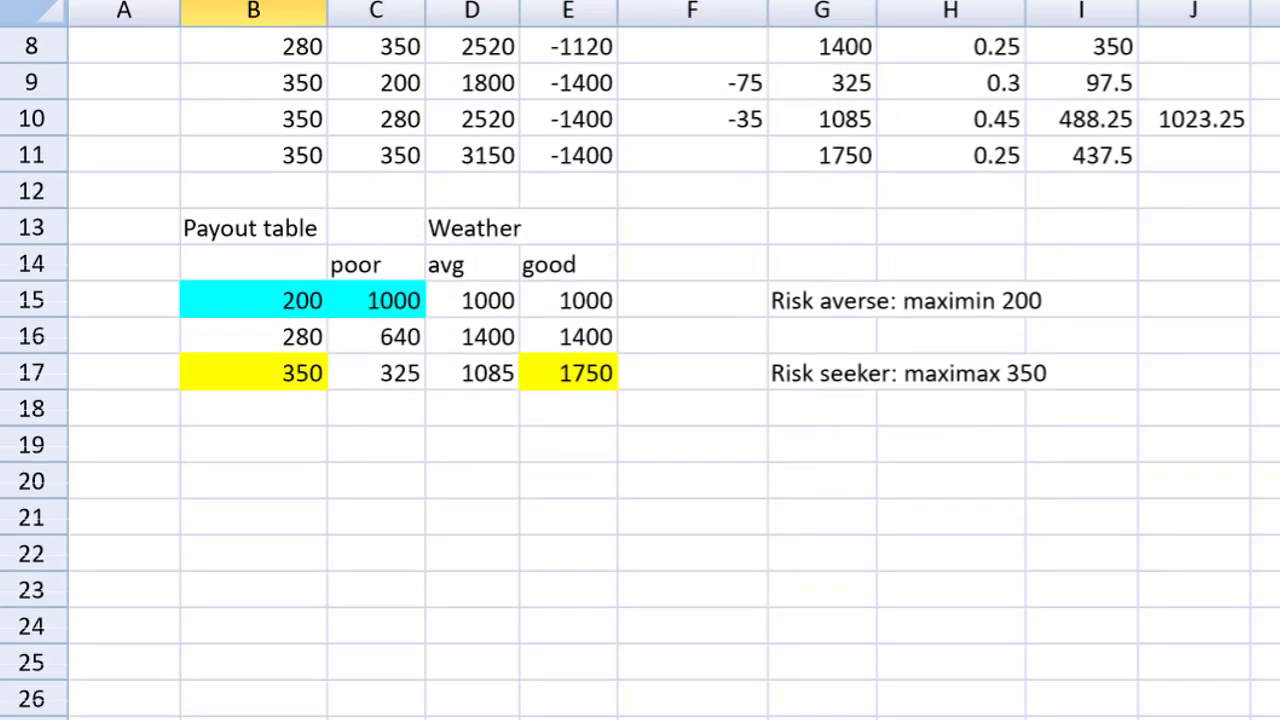
scroll(down, 3)
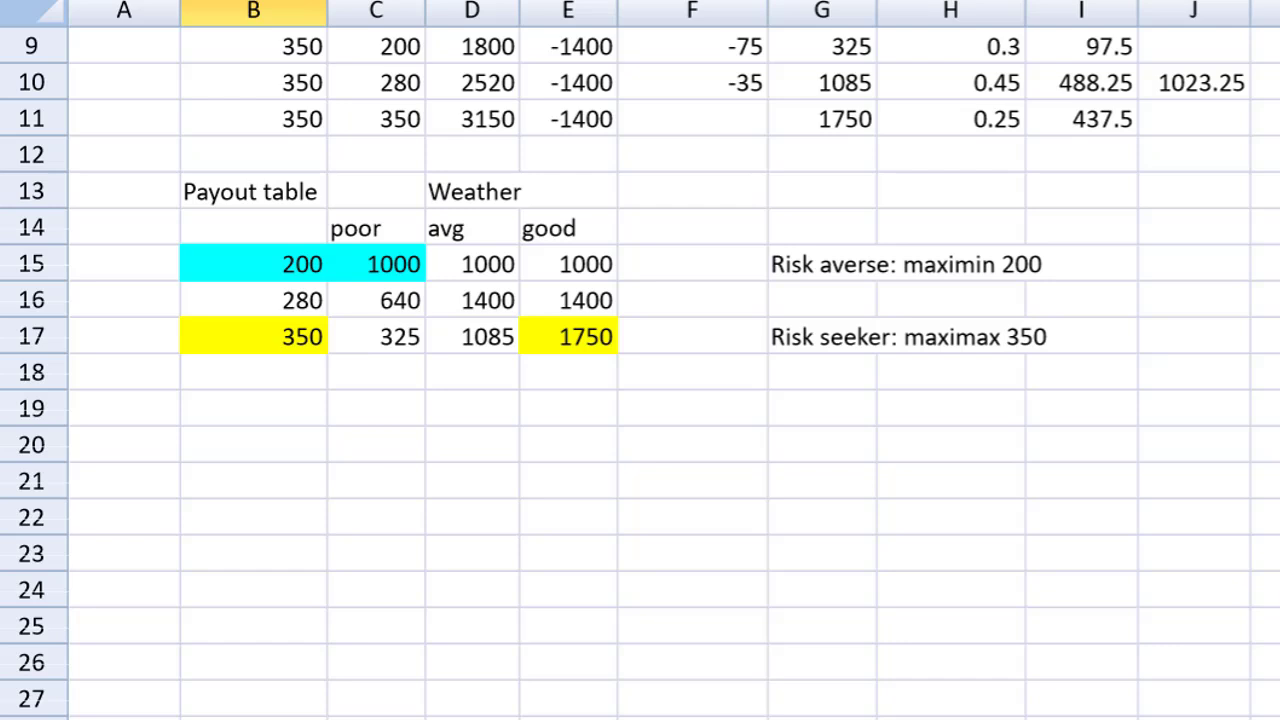
mouse_move(292, 212)
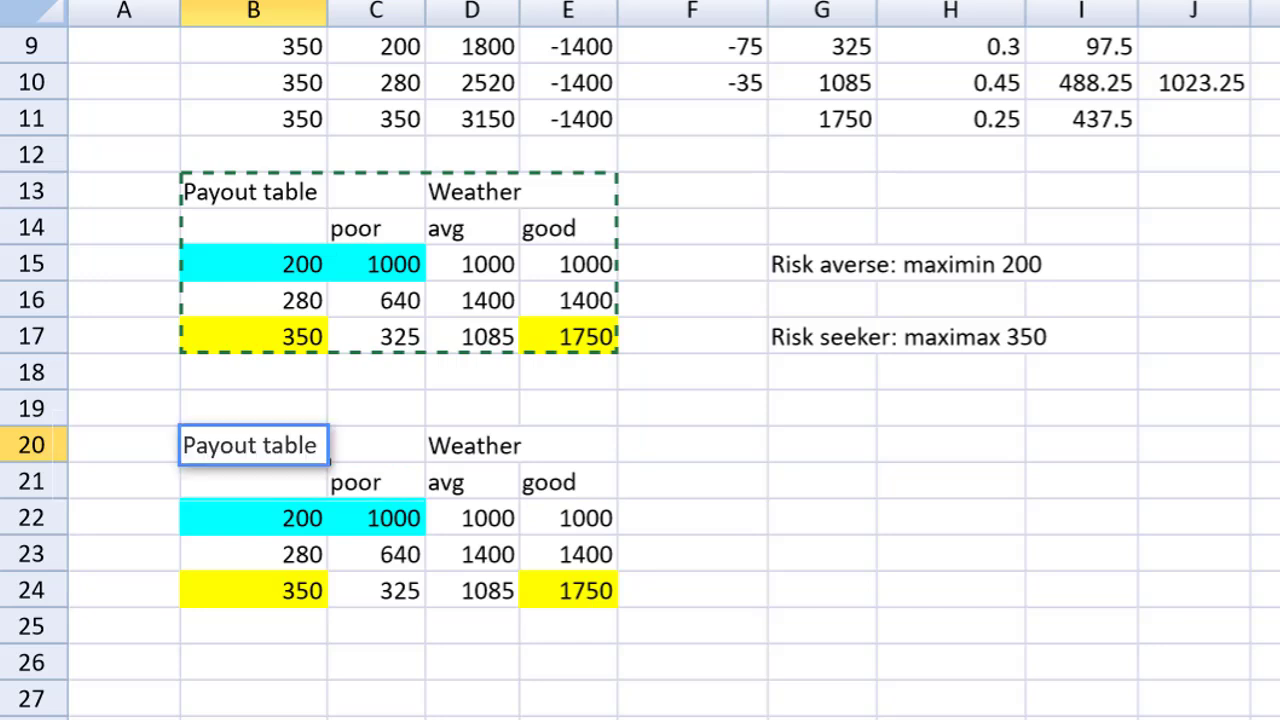
text(Regret)
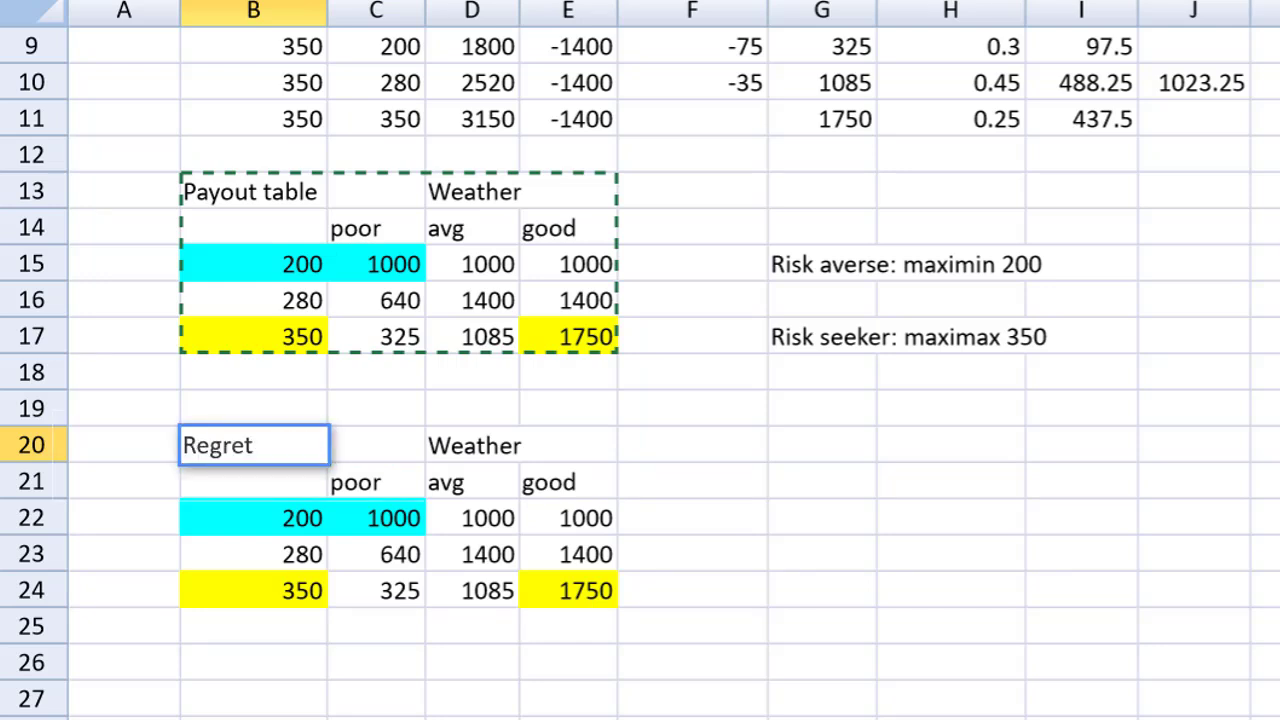
text(table)
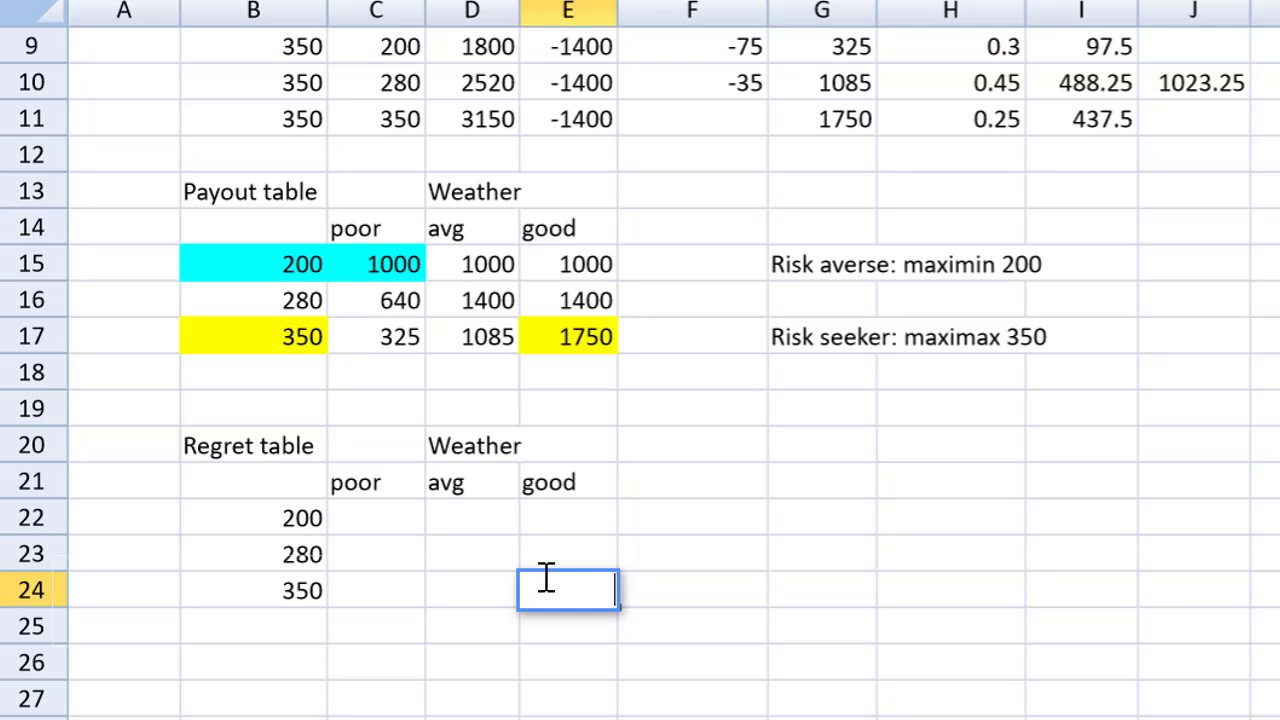
Step: Select the poor-weather regret column C21:C24 for yellow highlighting
click(376, 516)
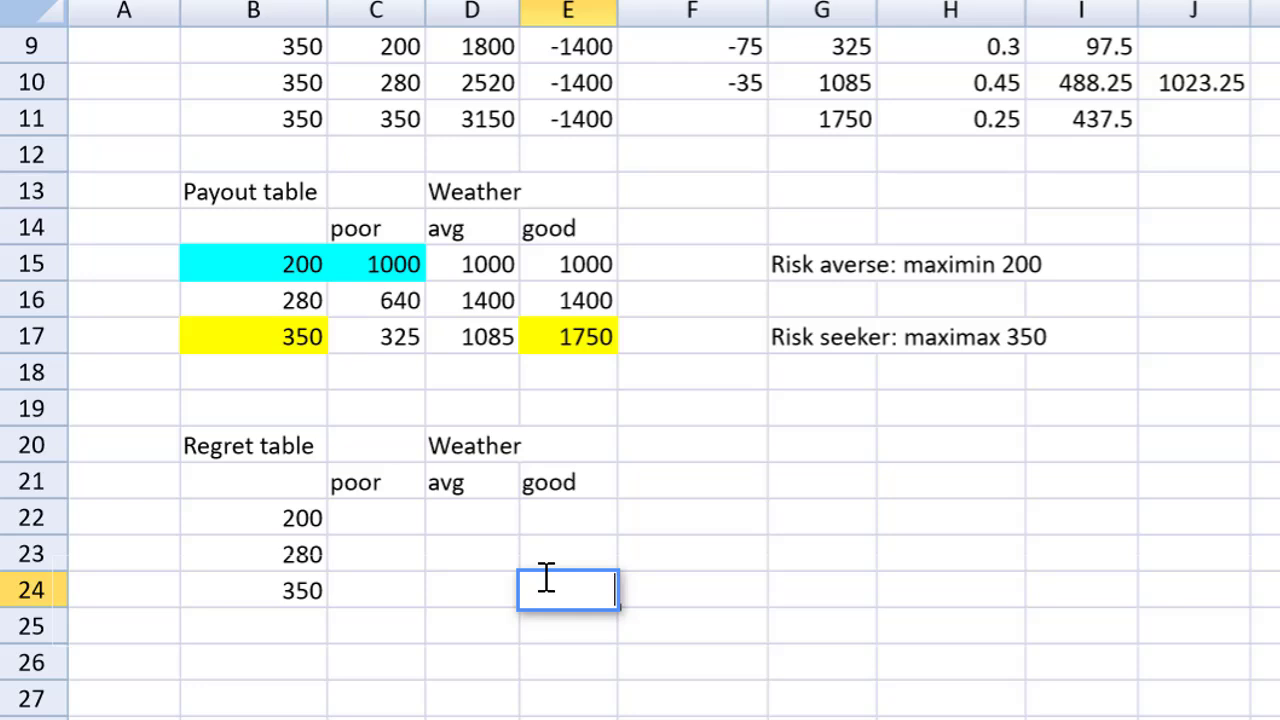
mouse_move(410, 504)
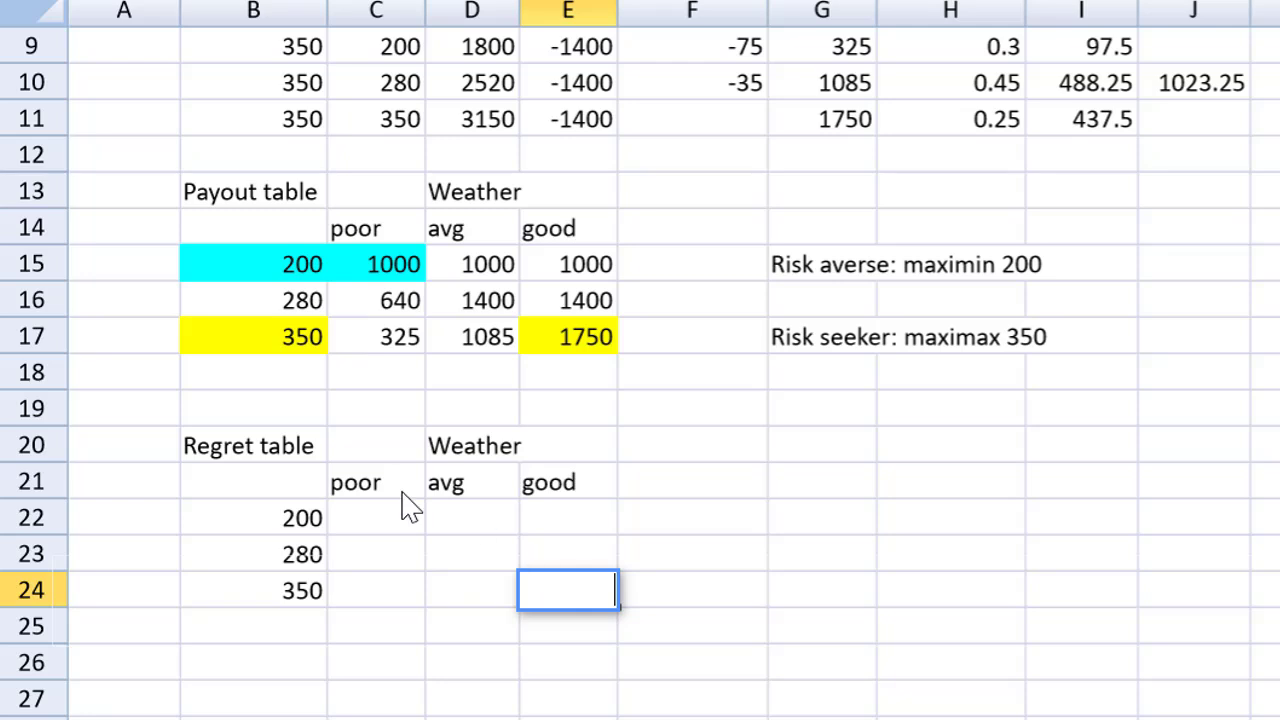
mouse_move(364, 316)
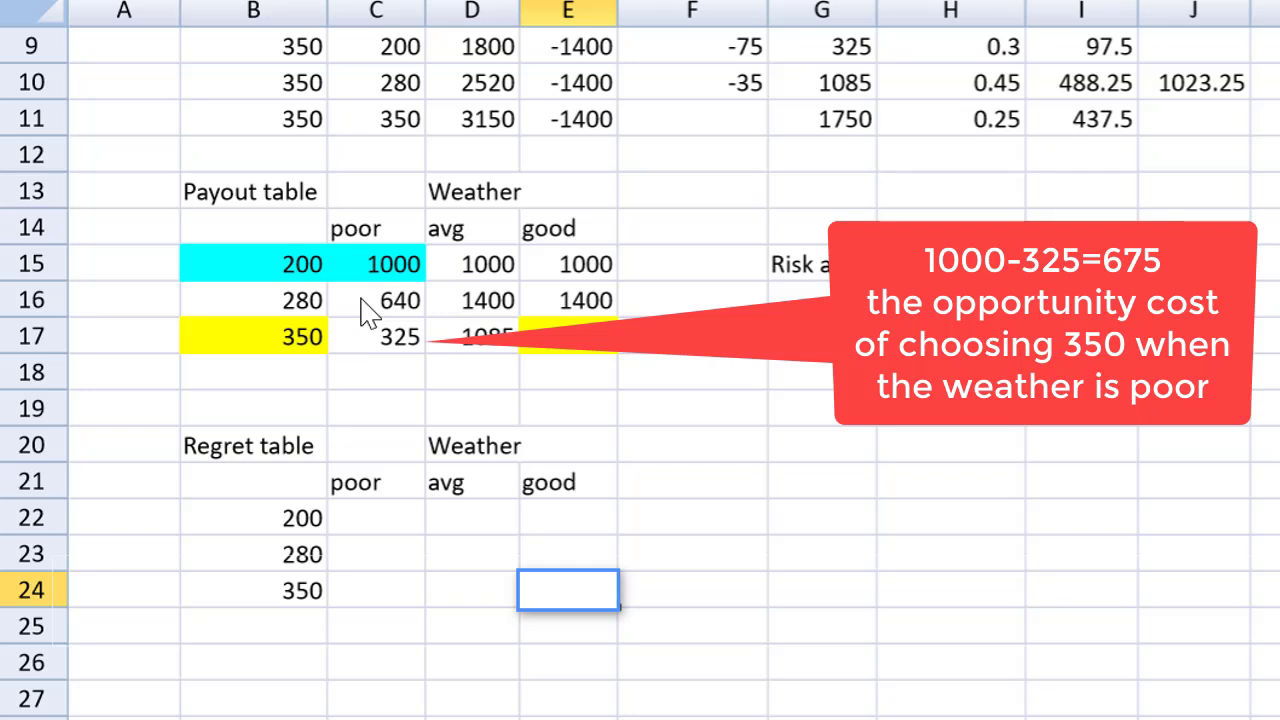
mouse_move(360, 544)
text(0)
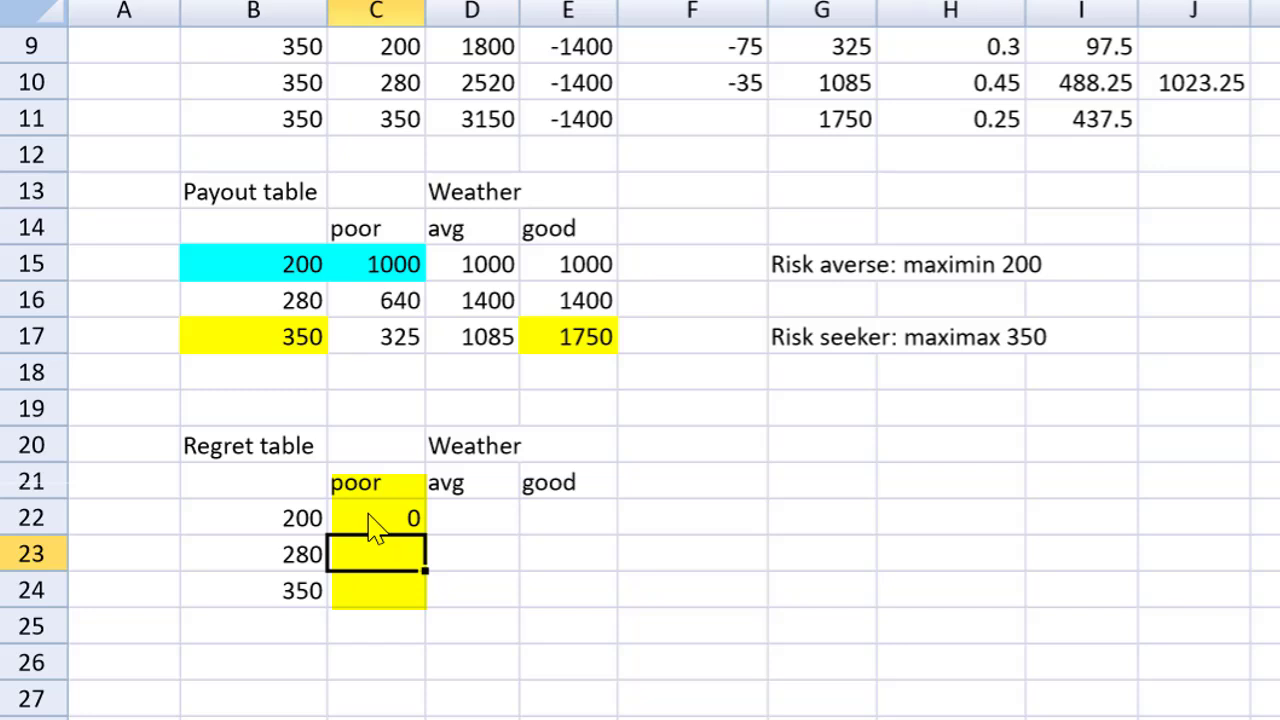
Step: Enter poor-weather regrets =C15-C16 (360) for 280 units and =C15-C17 (675) for 350 units
click(376, 264)
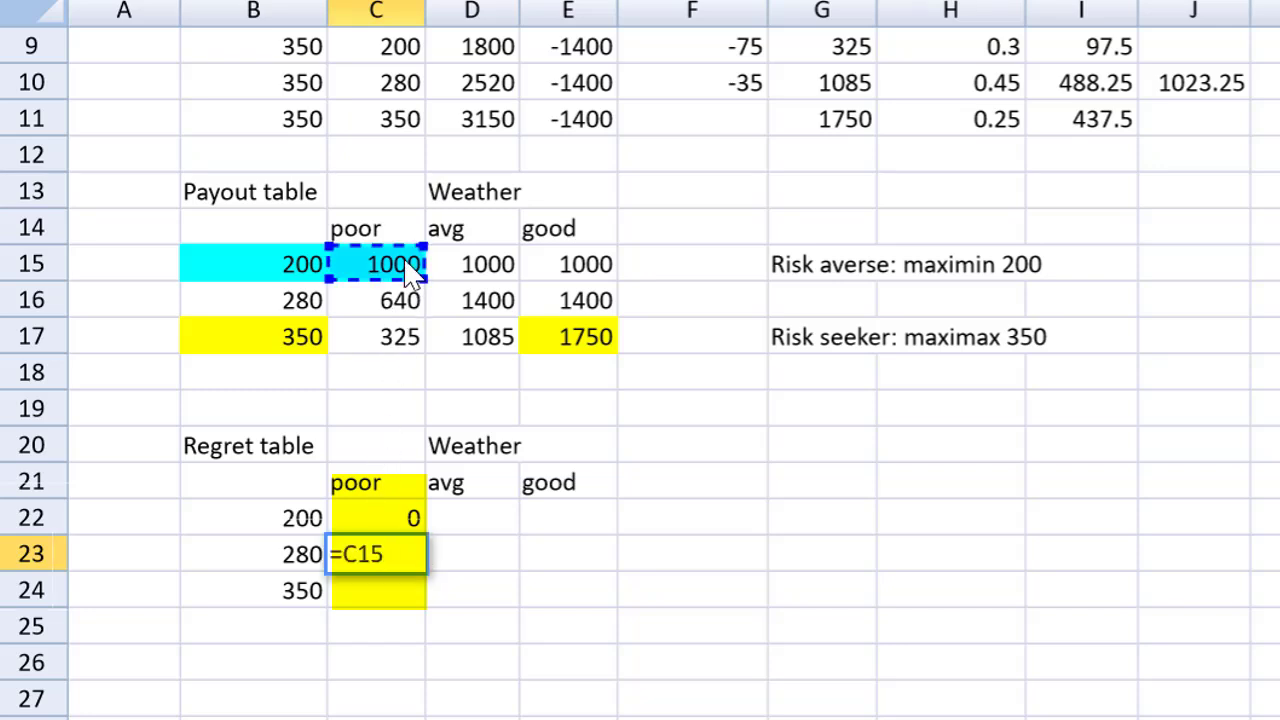
click(376, 300)
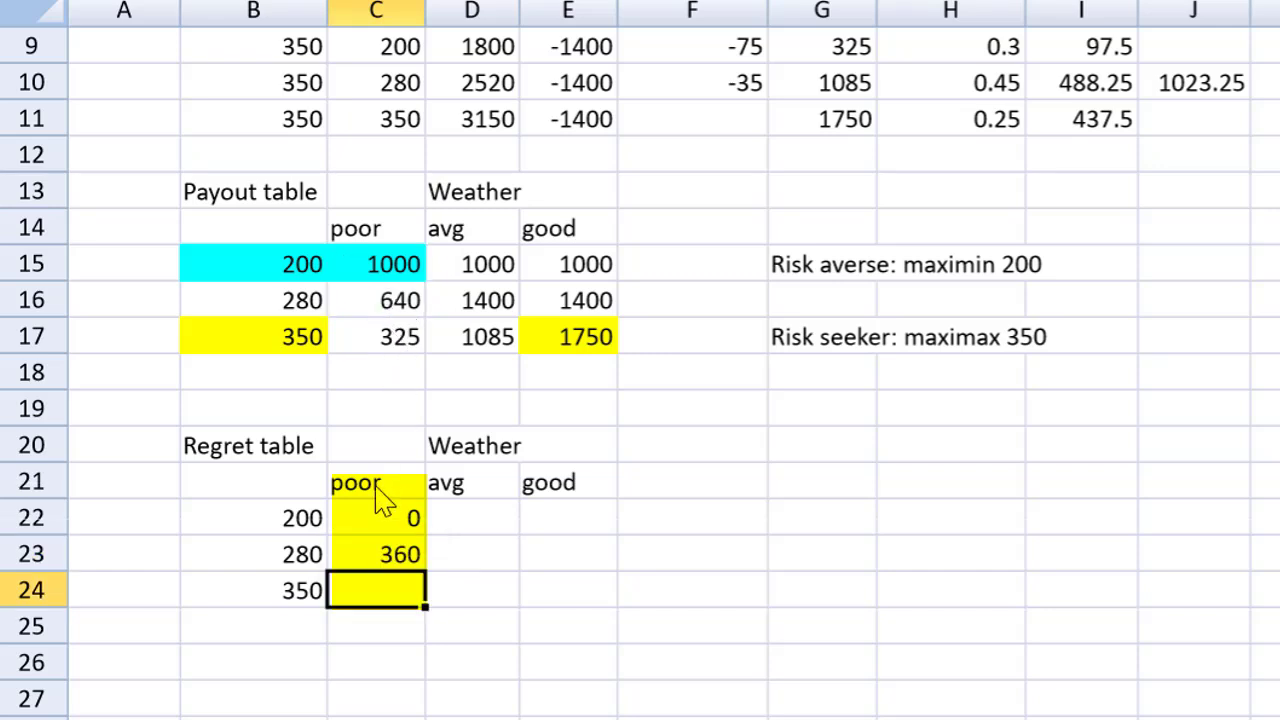
text(=C15-C17)
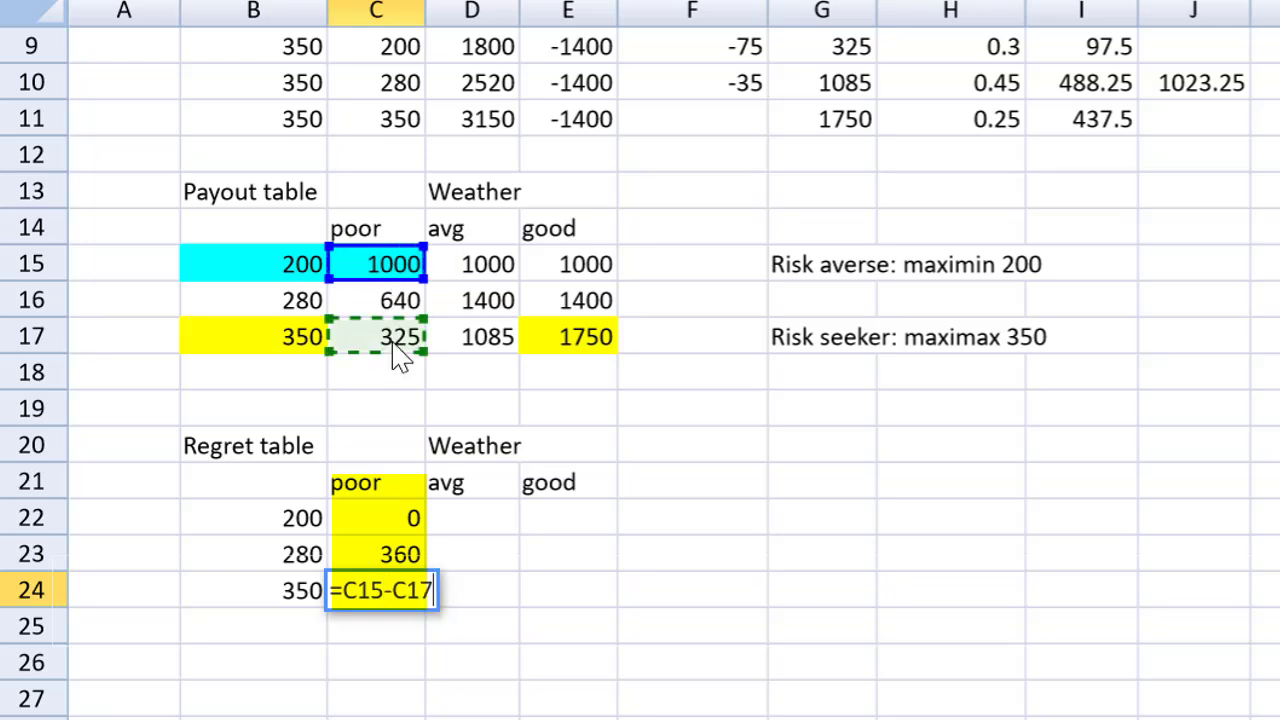
key(Return)
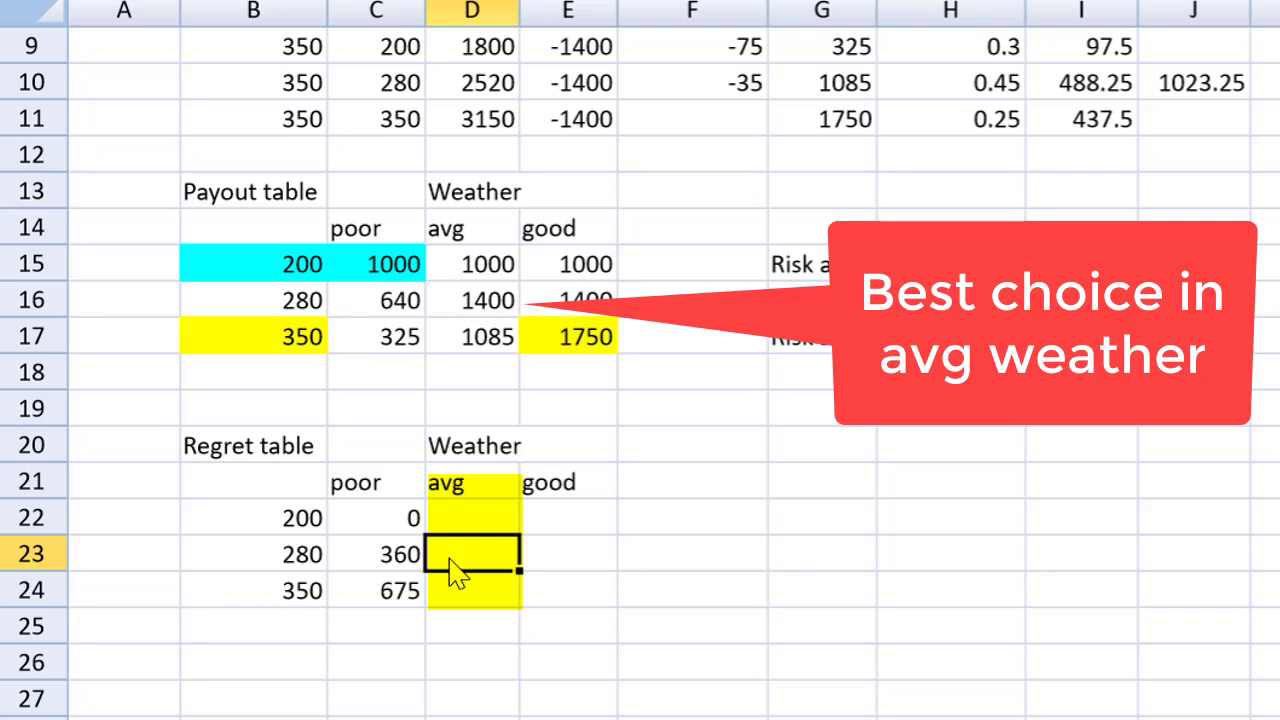
Step: Fill average-weather regrets 400, 0 and 315 (=D16-D17), and 0 good-weather regret for 350 units
text(0)
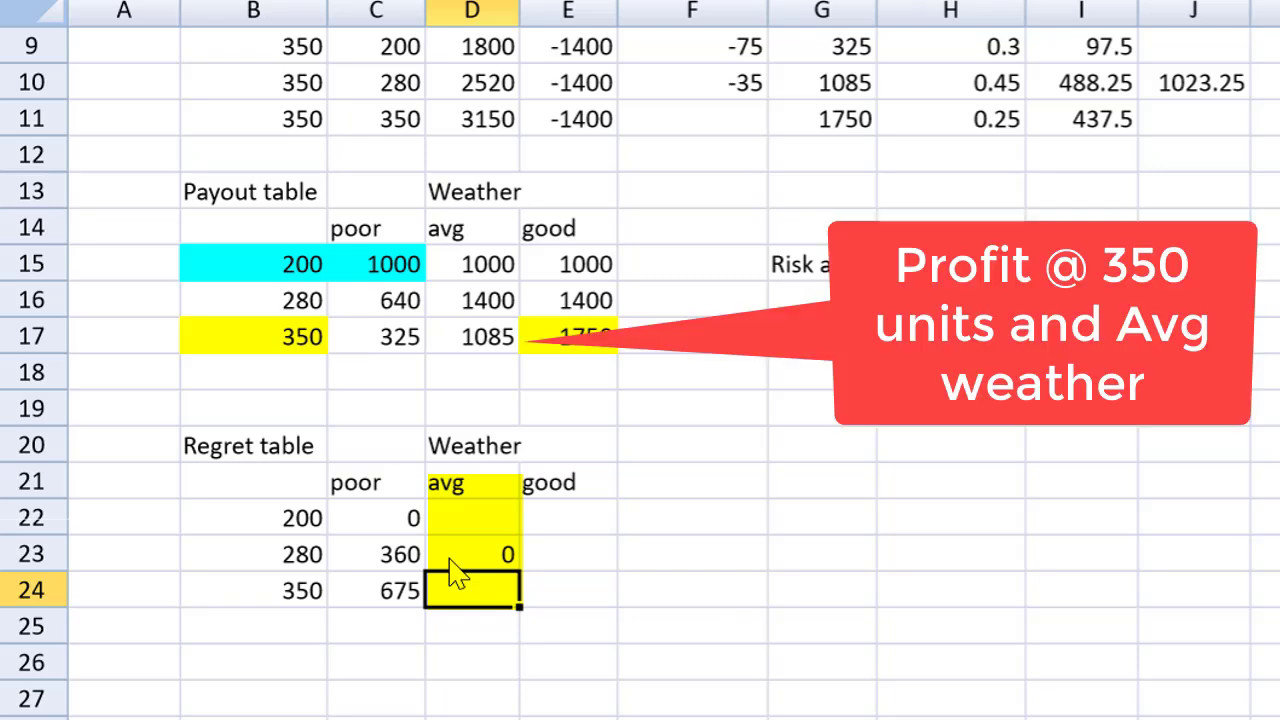
text(=)
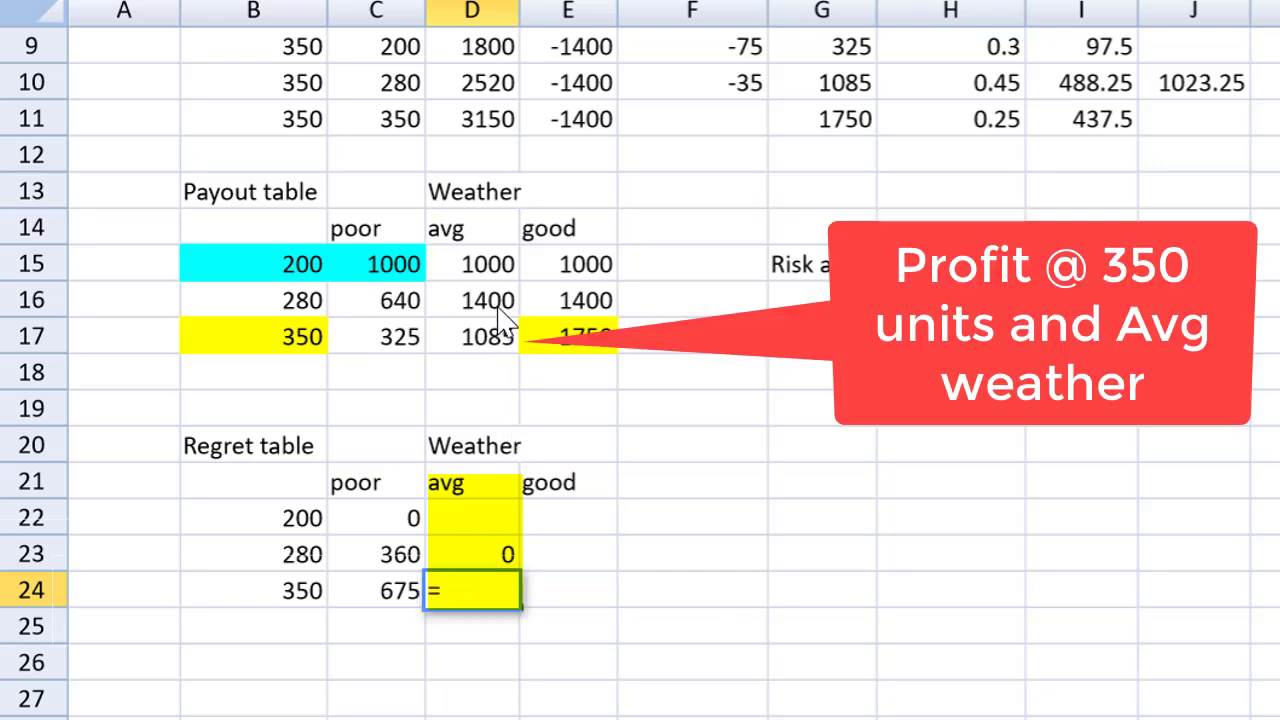
click(472, 300)
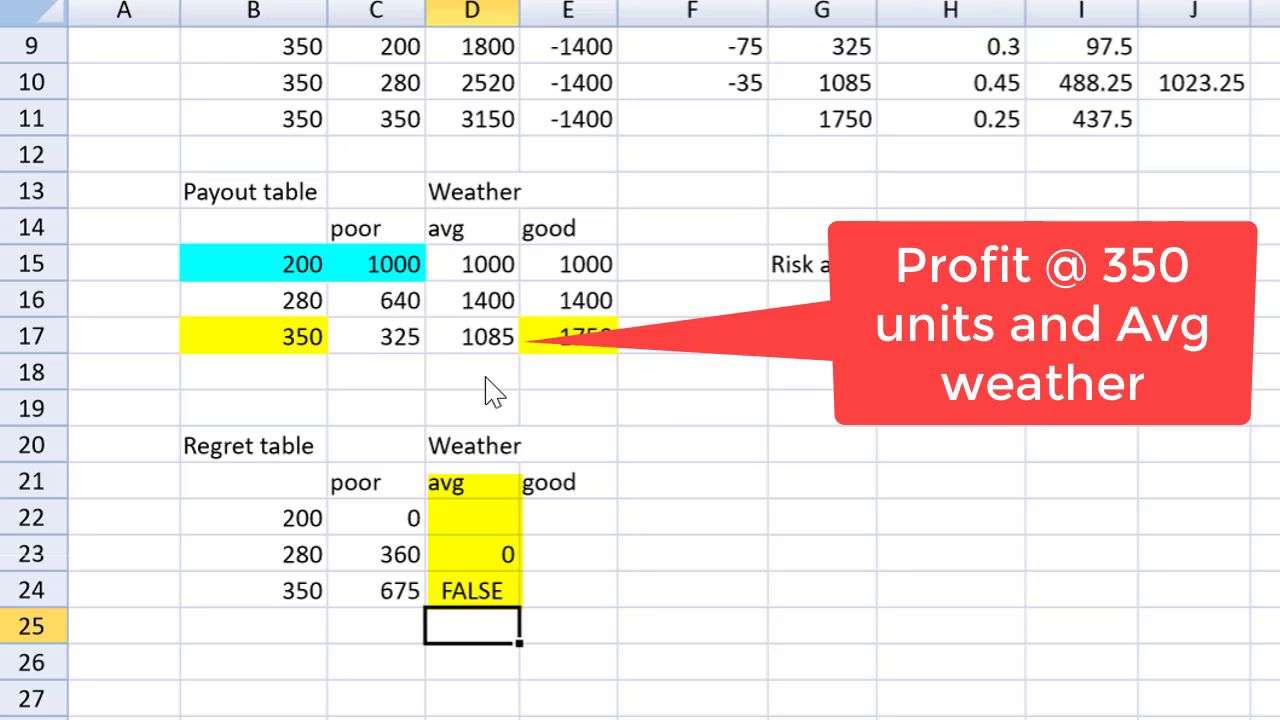
click(472, 590)
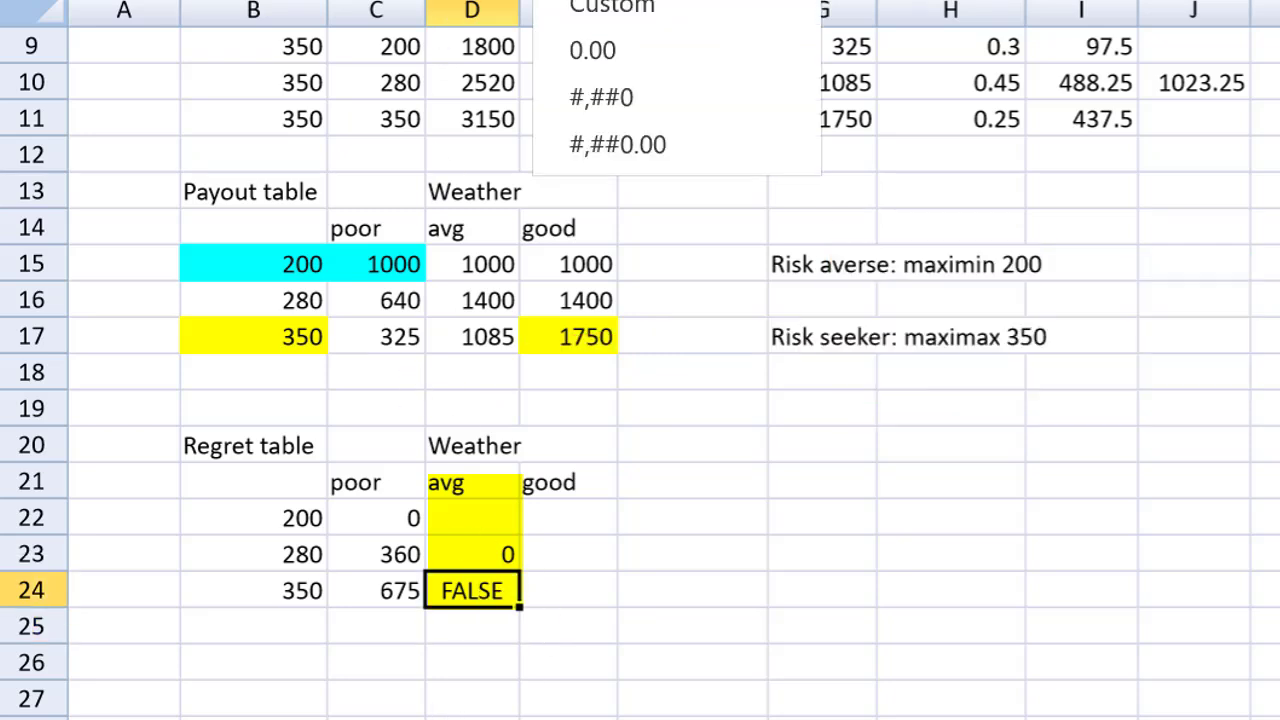
click(692, 552)
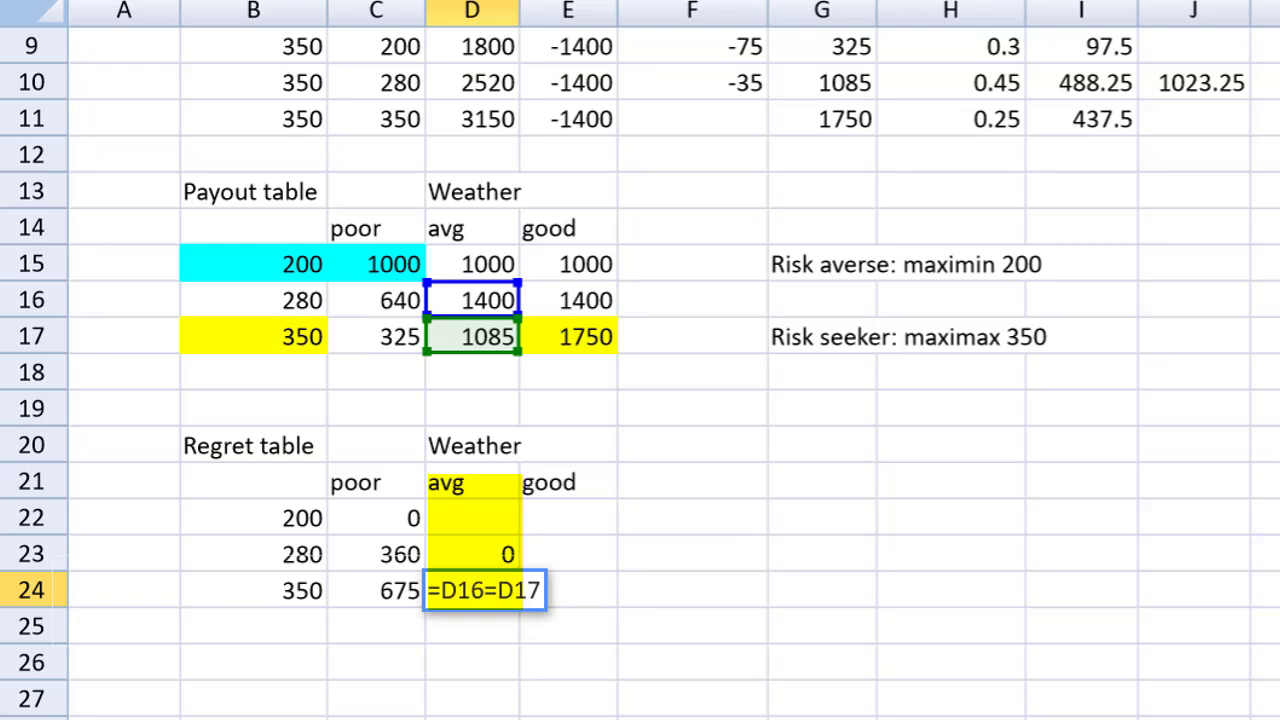
key(Return)
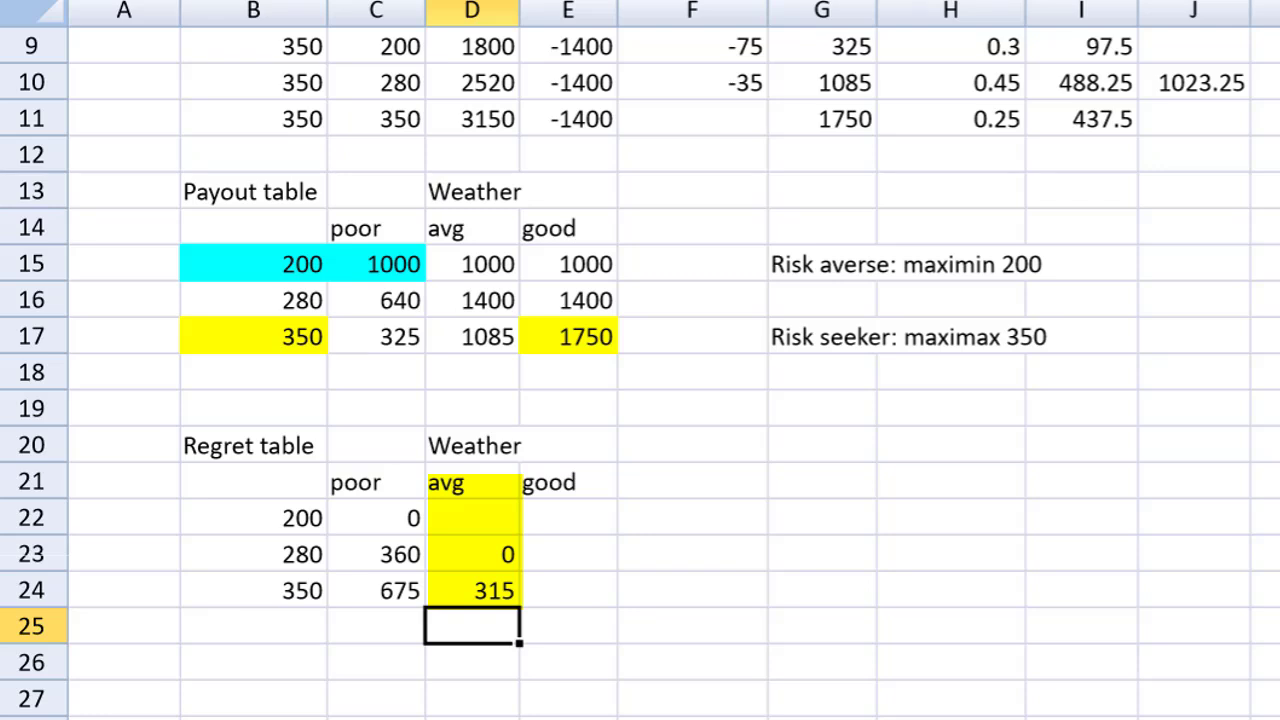
click(472, 516)
text(400)
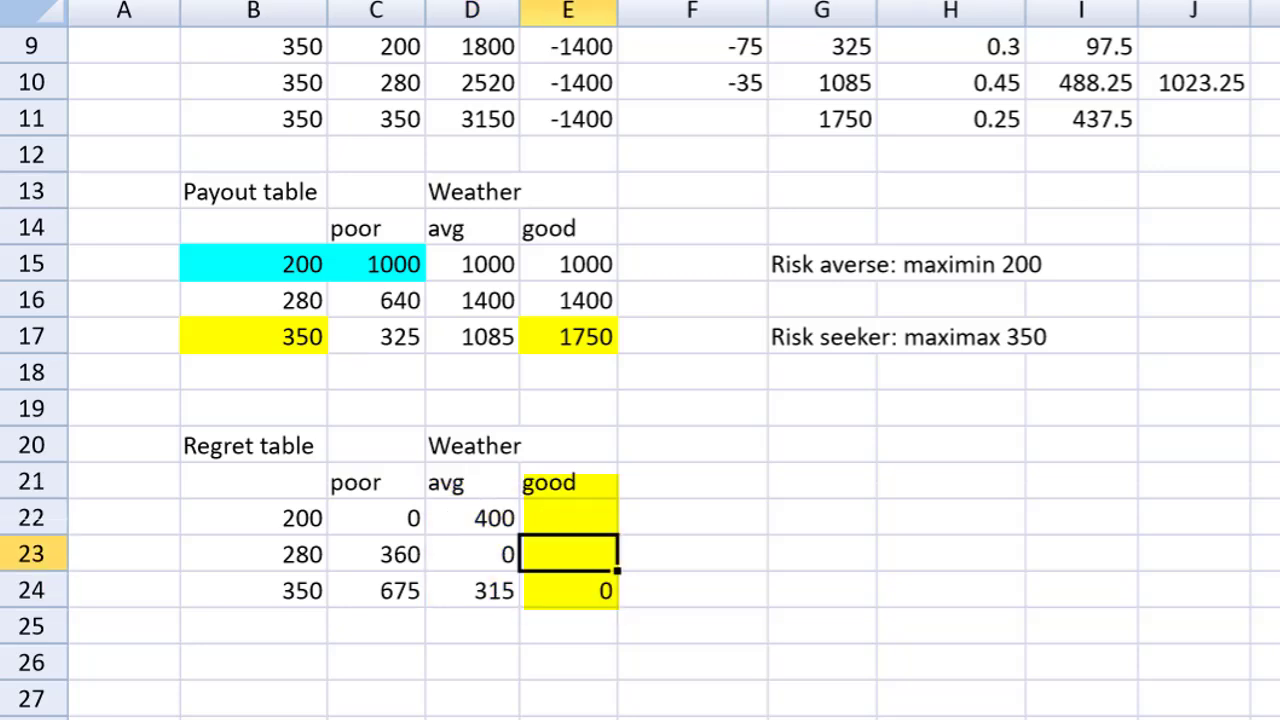
Step: Enter good-weather regret 350 for 280 units and start the Max regret column in F21
text(350)
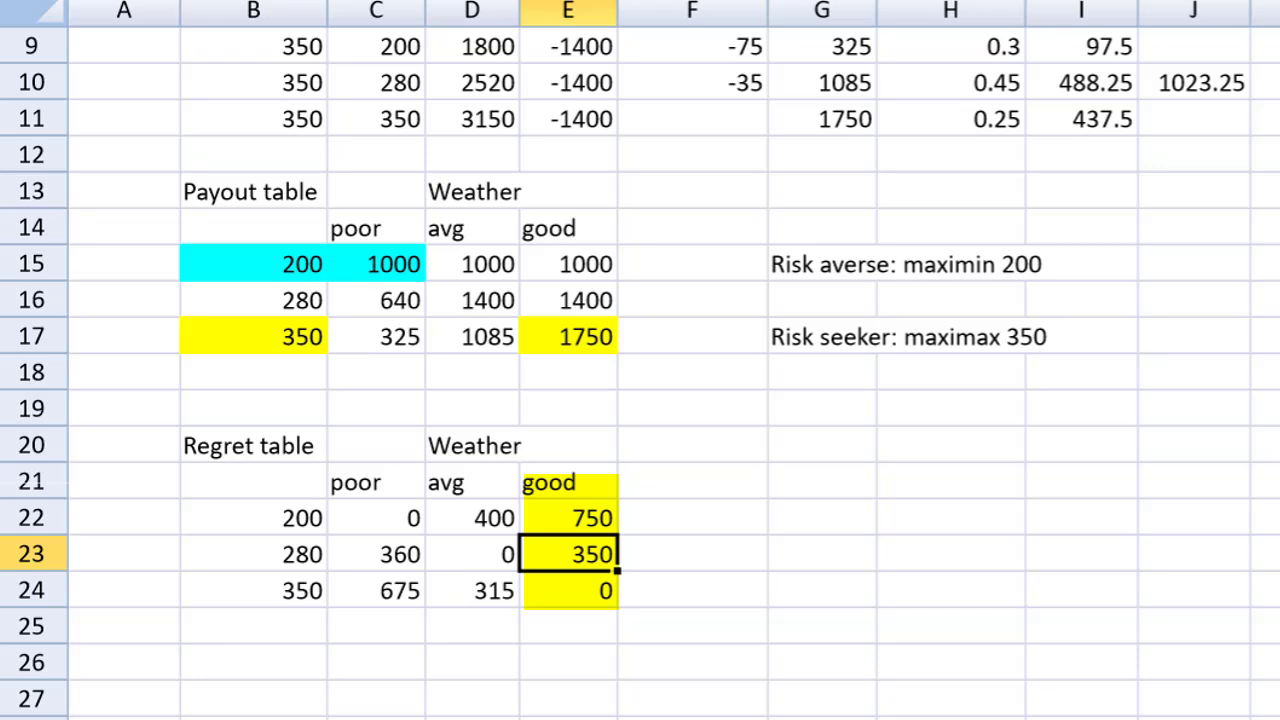
click(692, 480)
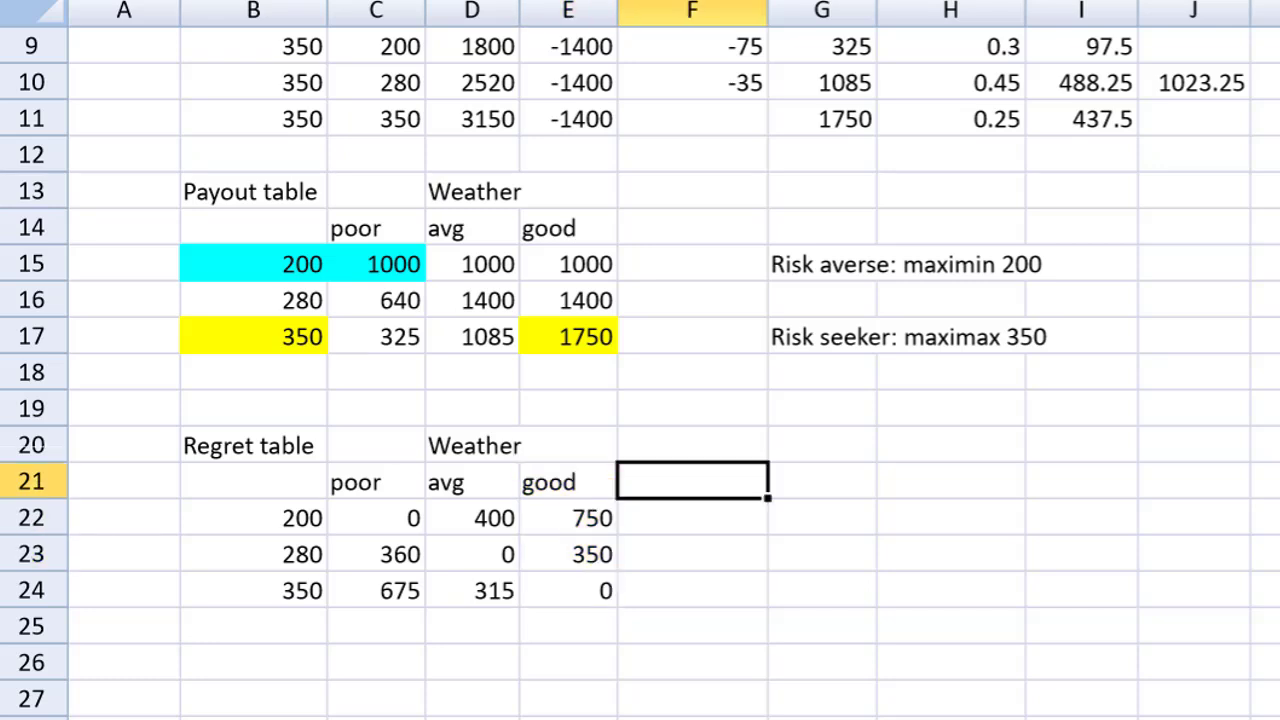
text(Max regret)
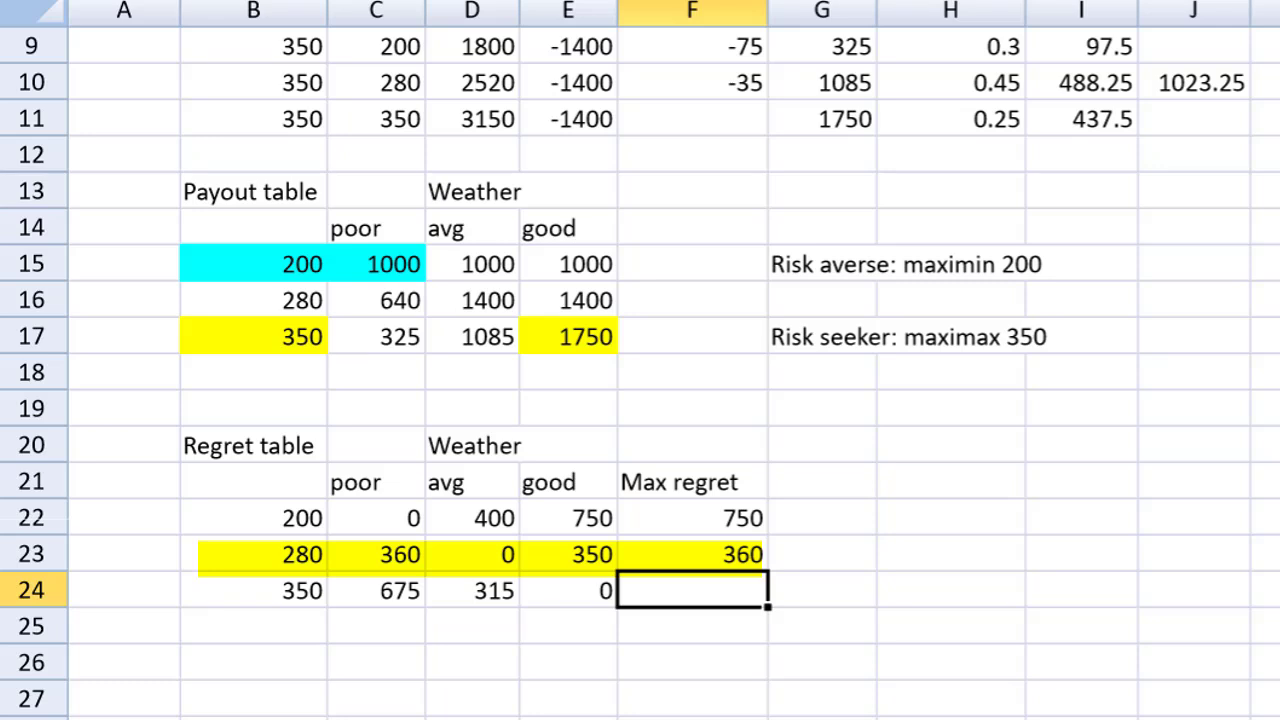
Step: Enter 675 as the 350-unit max regret and note beside 280's row: '<--- sore loser, minimax regret, choose 280'
text(675)
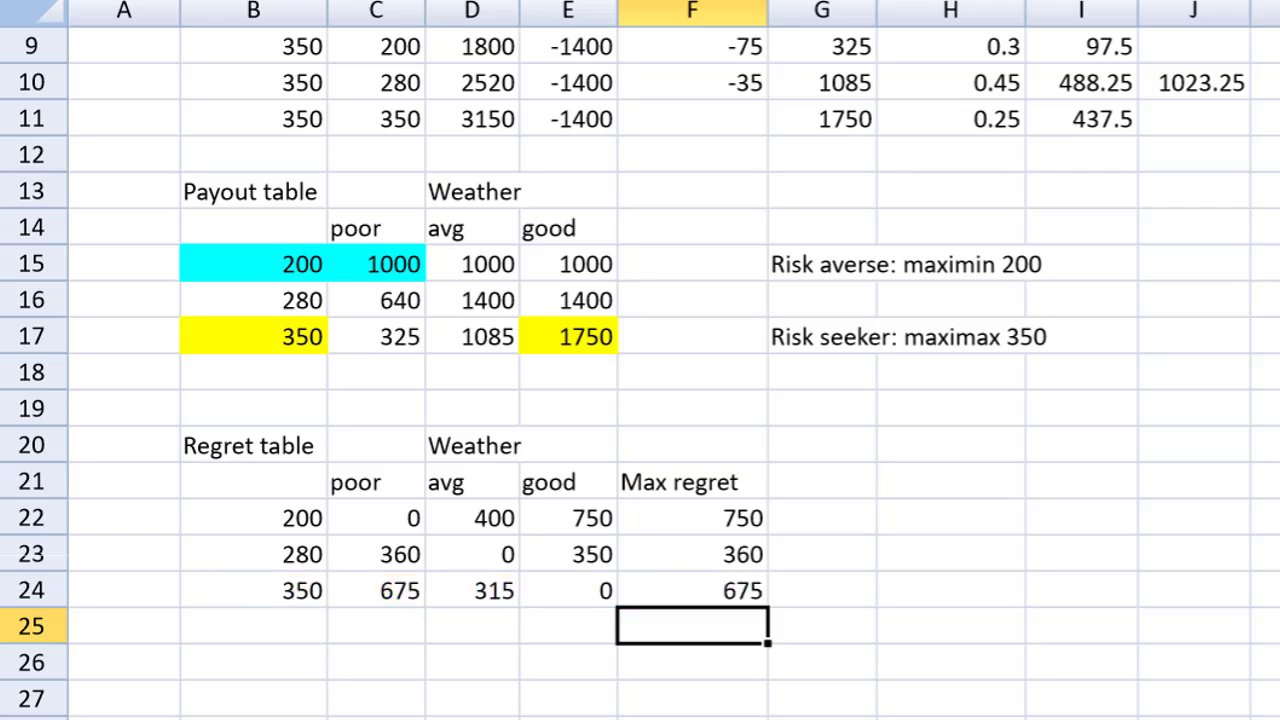
click(820, 554)
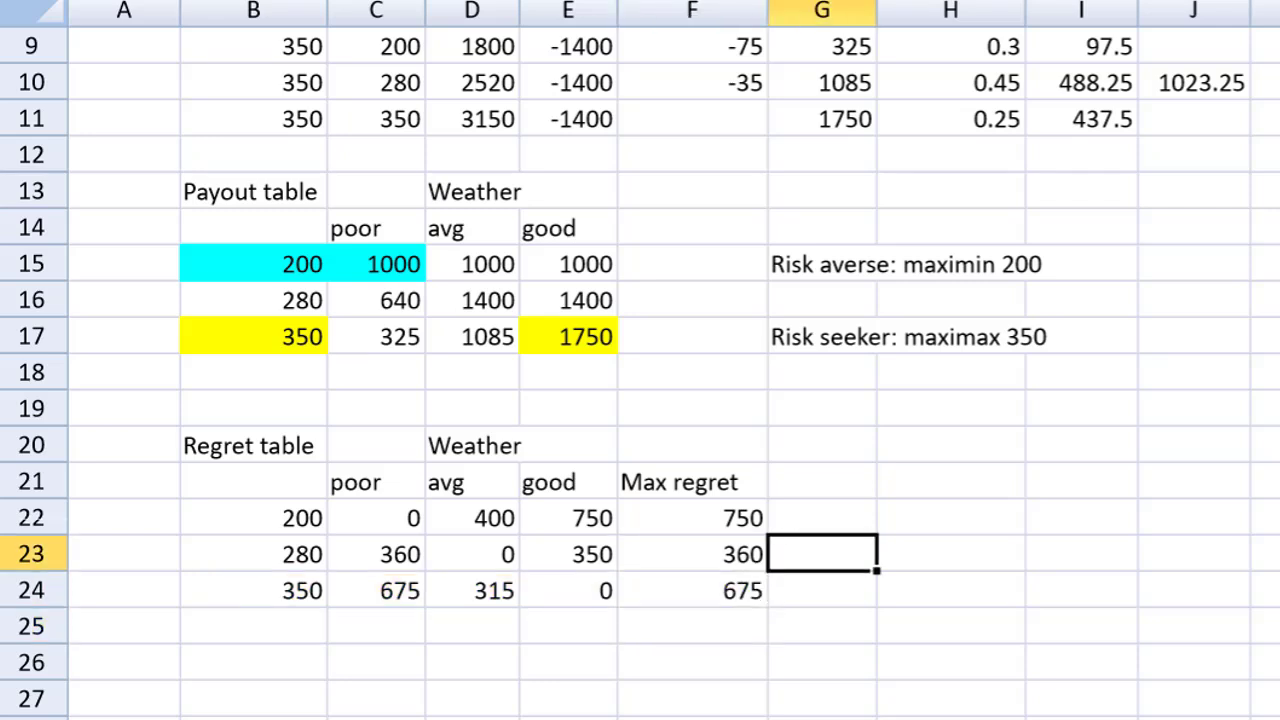
text(<---)
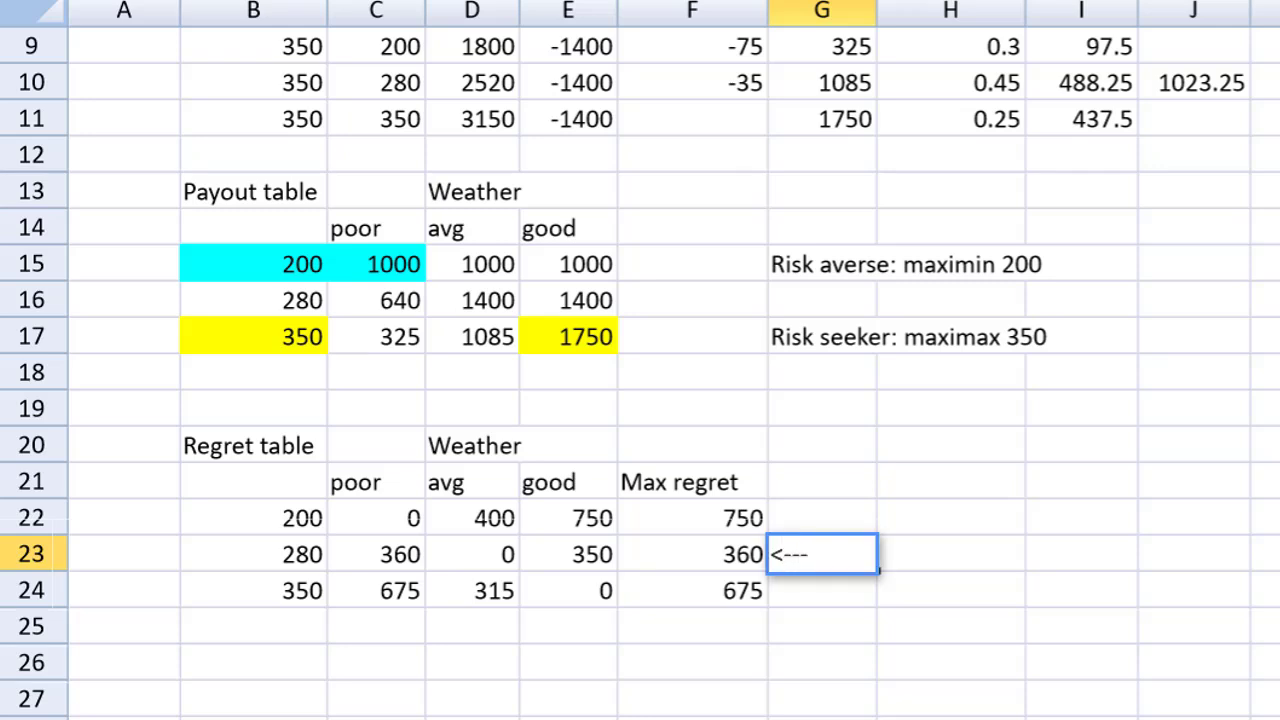
text(mi)
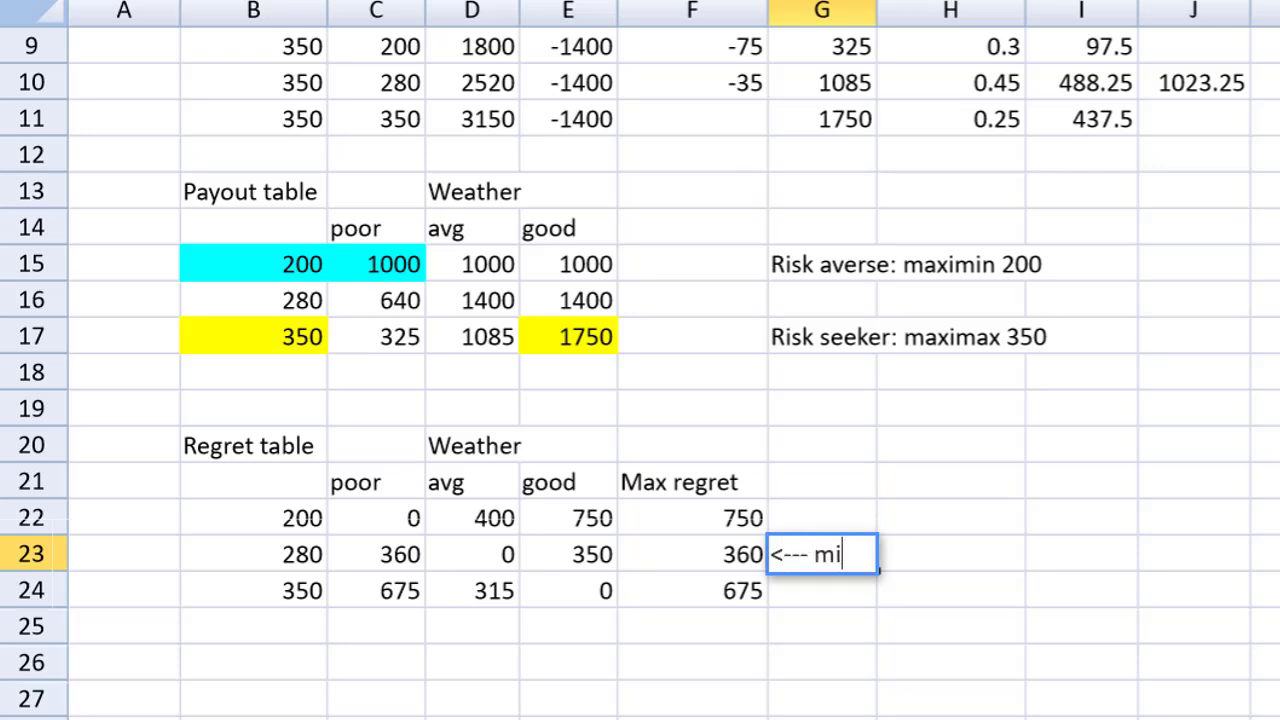
text(nimax r)
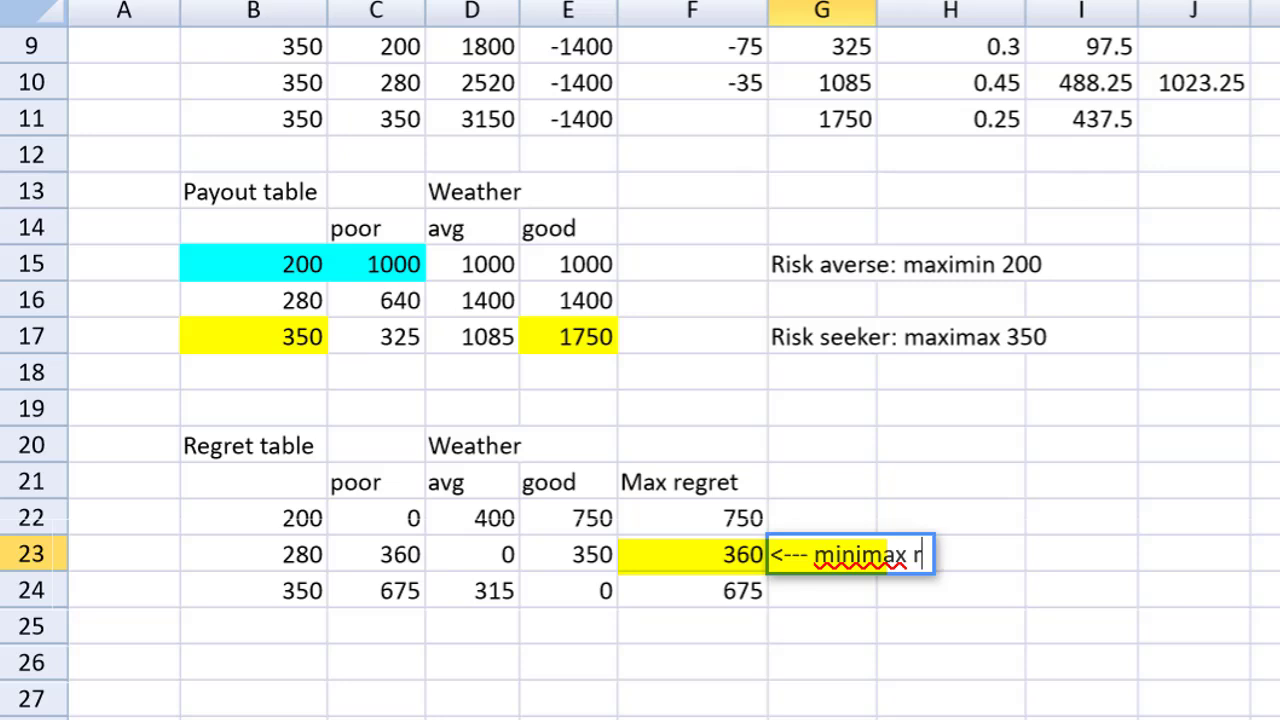
key(BackSpace)
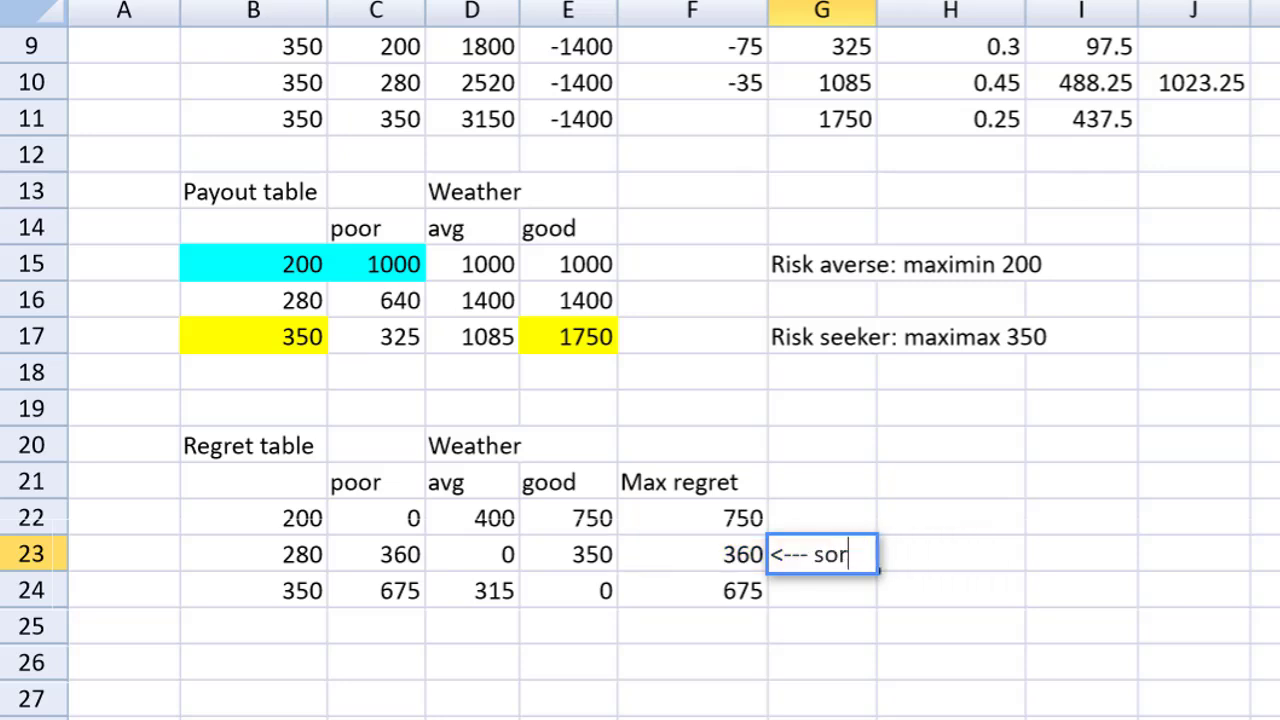
text(e loser, minimax)
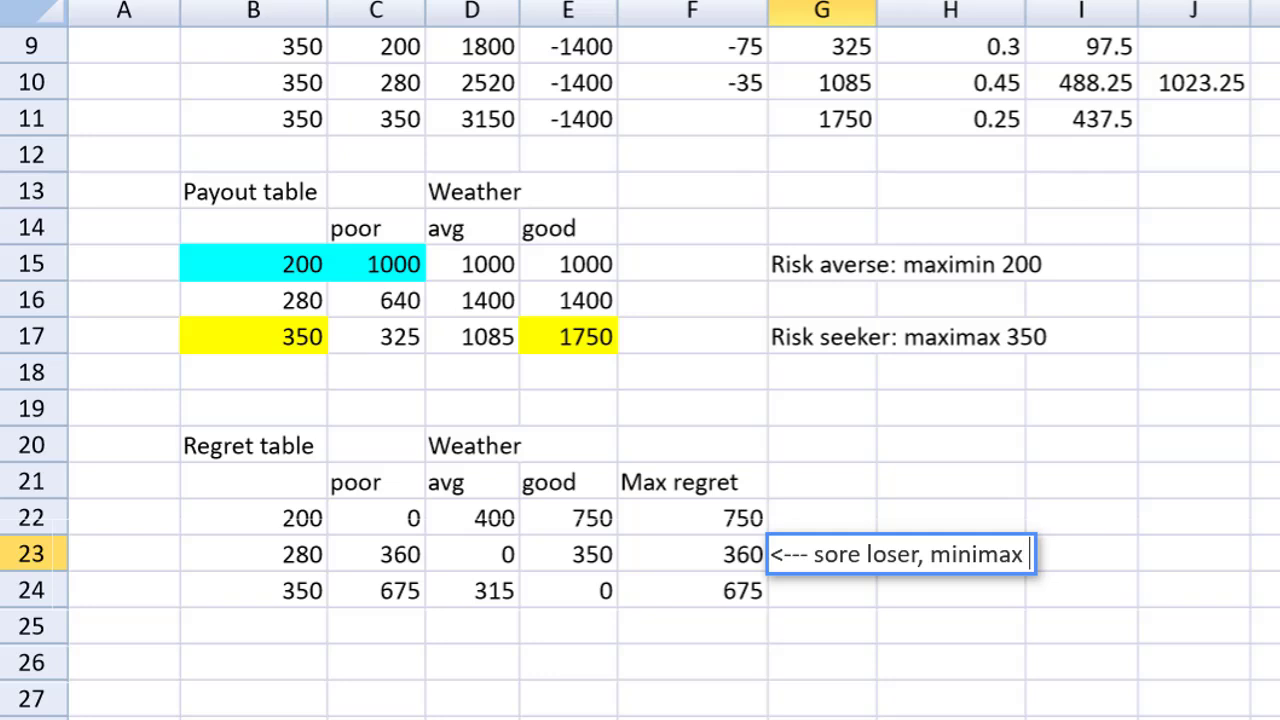
text(regret,)
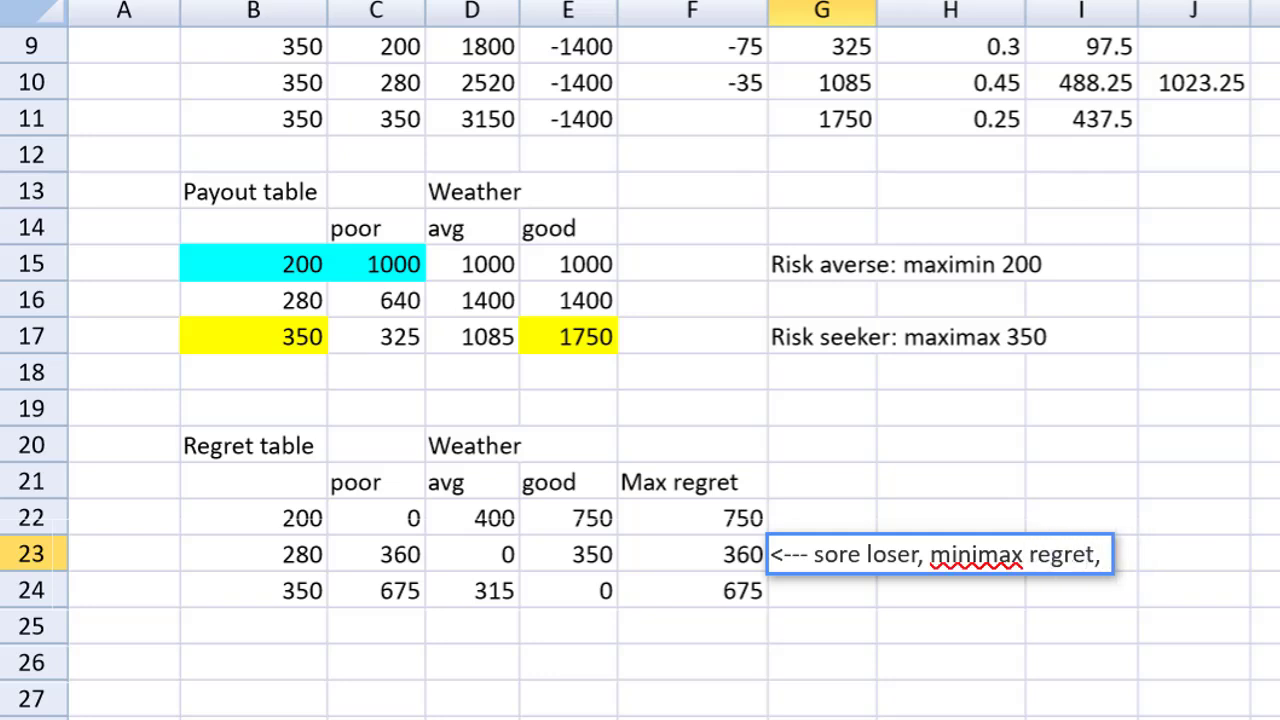
text(choose)
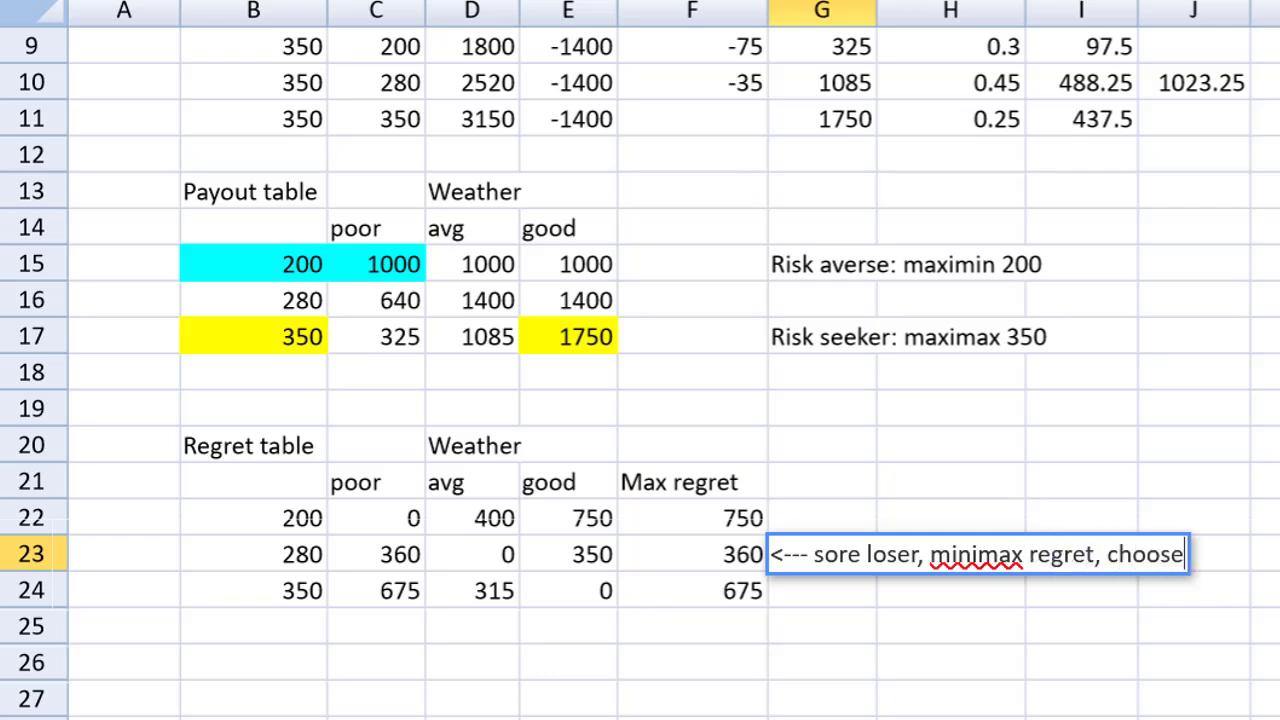
text(280)
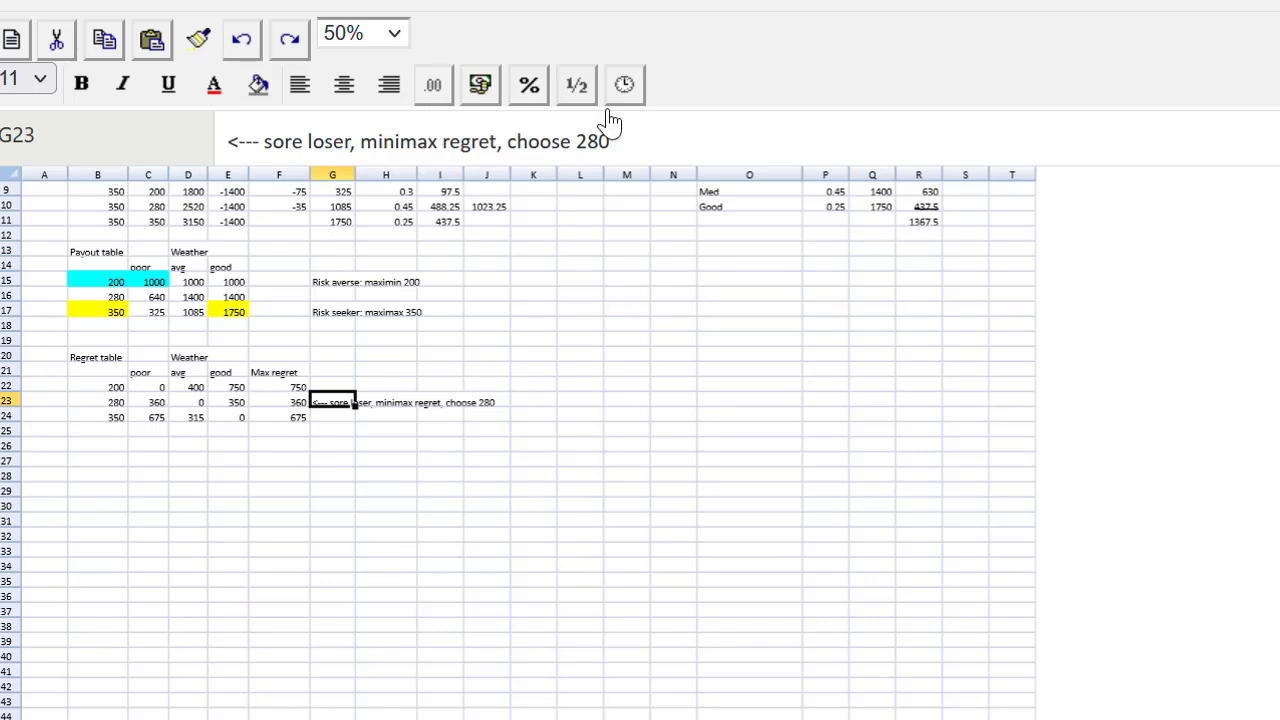
mouse_move(400, 40)
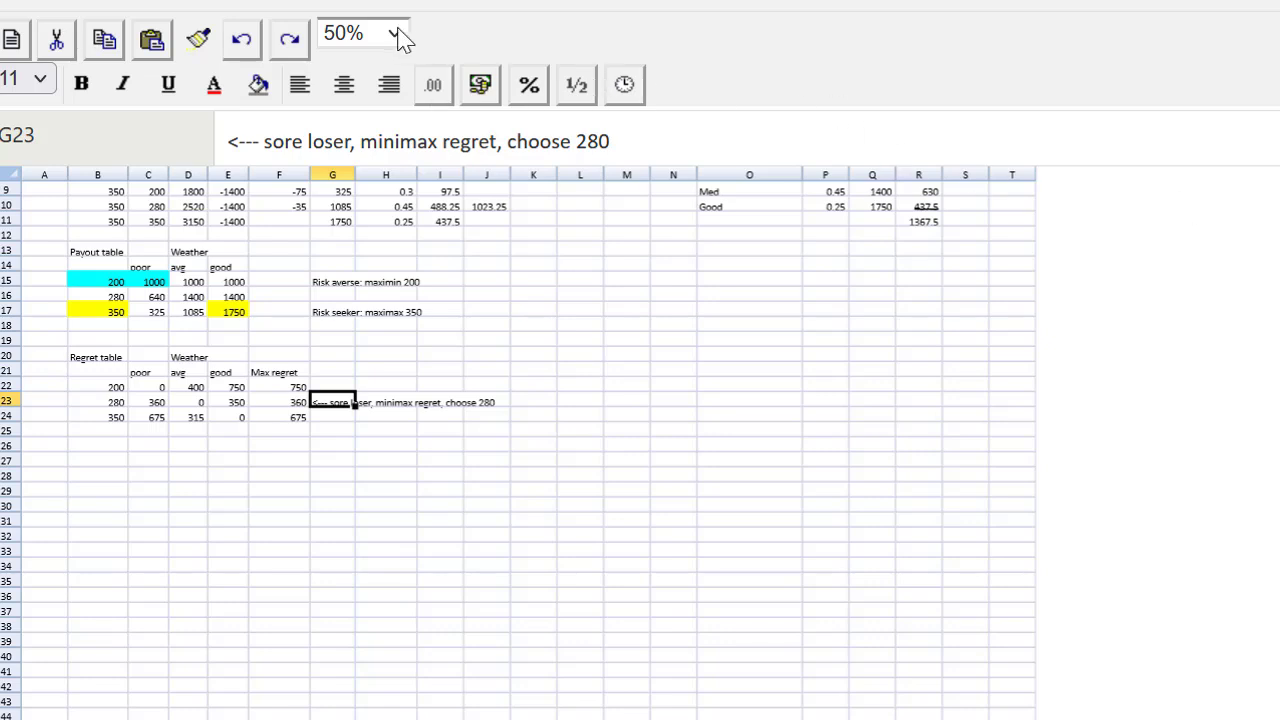
Step: Zoom to 75% and scroll to the top so the whole sheet shows at once
click(392, 32)
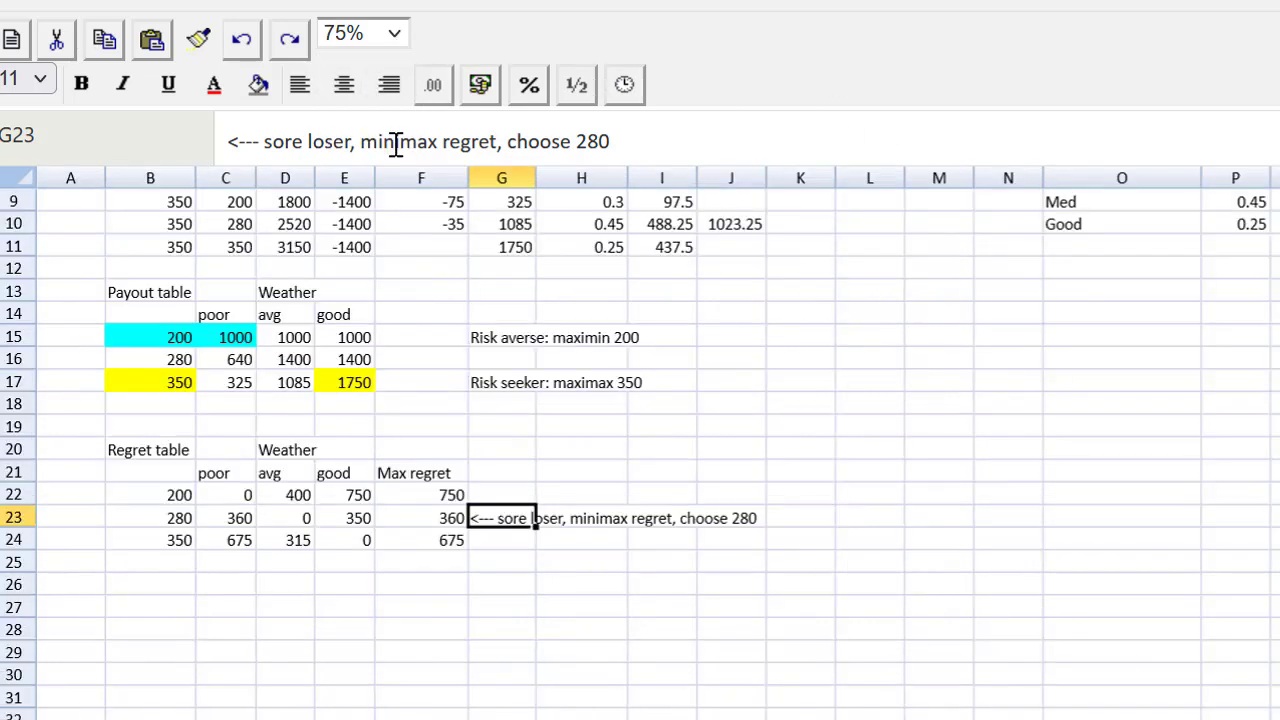
scroll(up, 3)
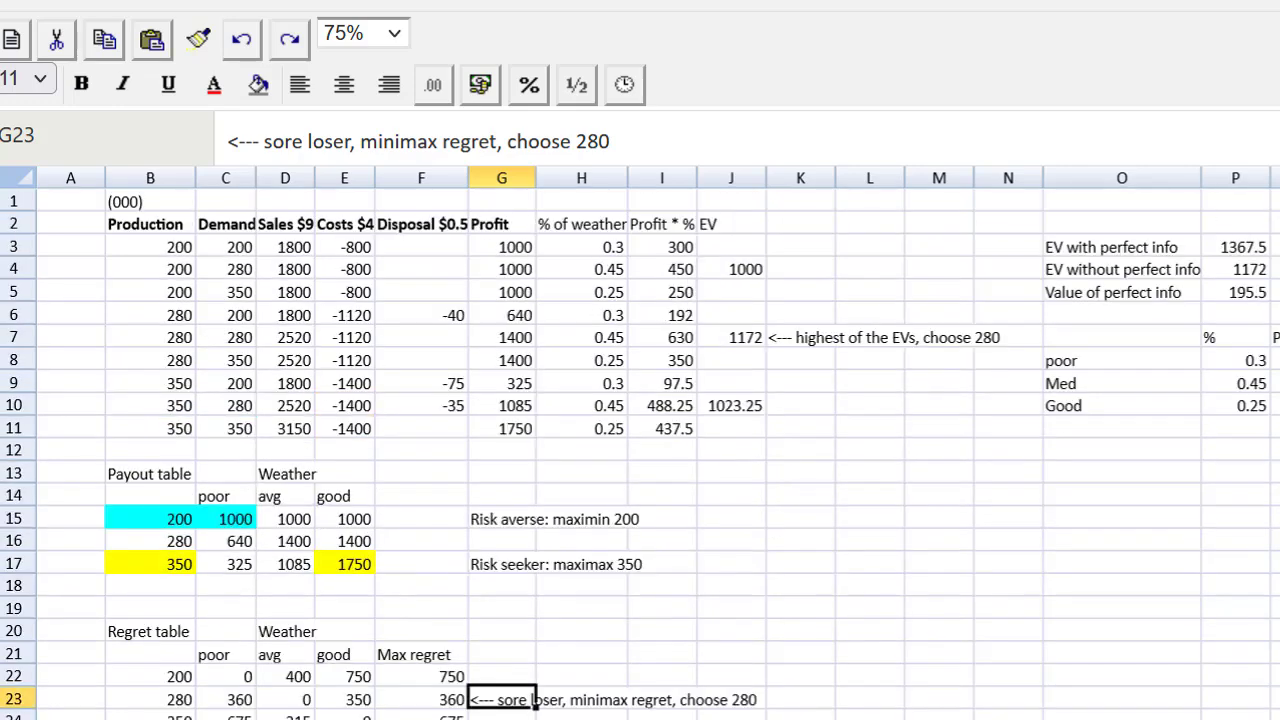